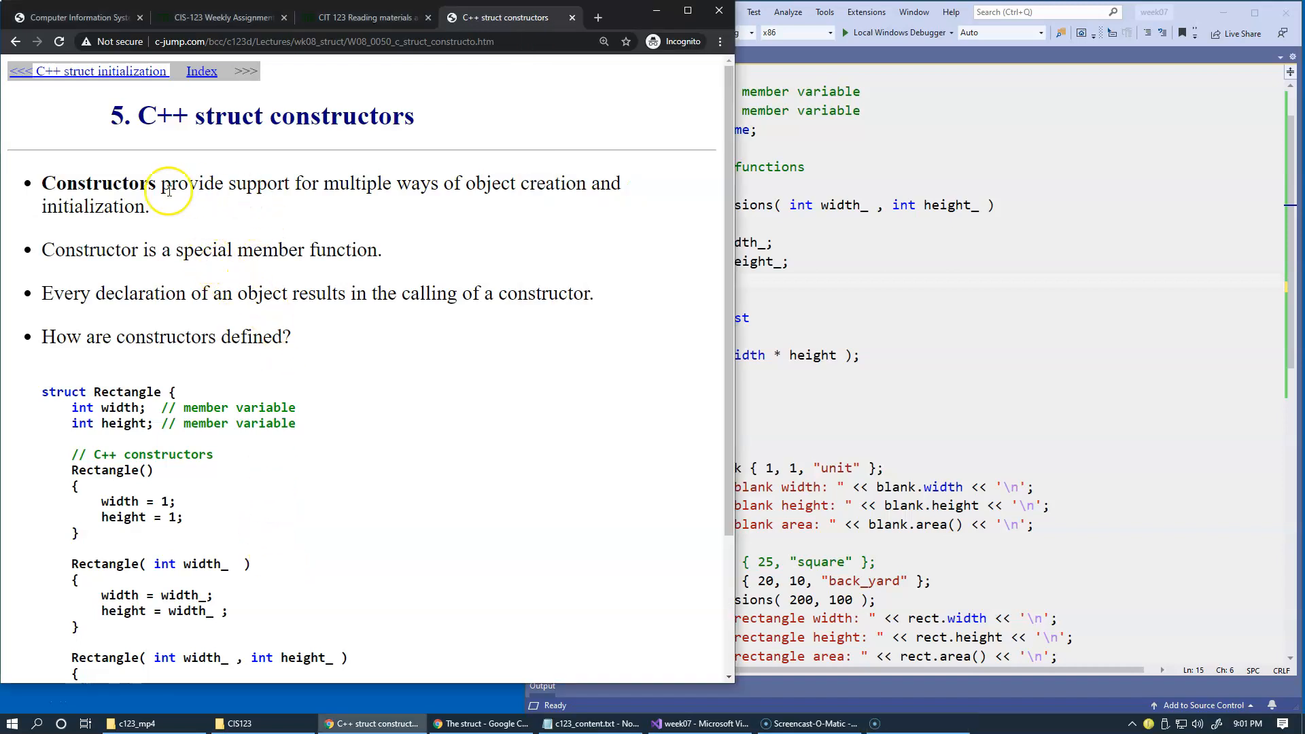
{"action": "mouse_move", "coordinate": [261, 272]}
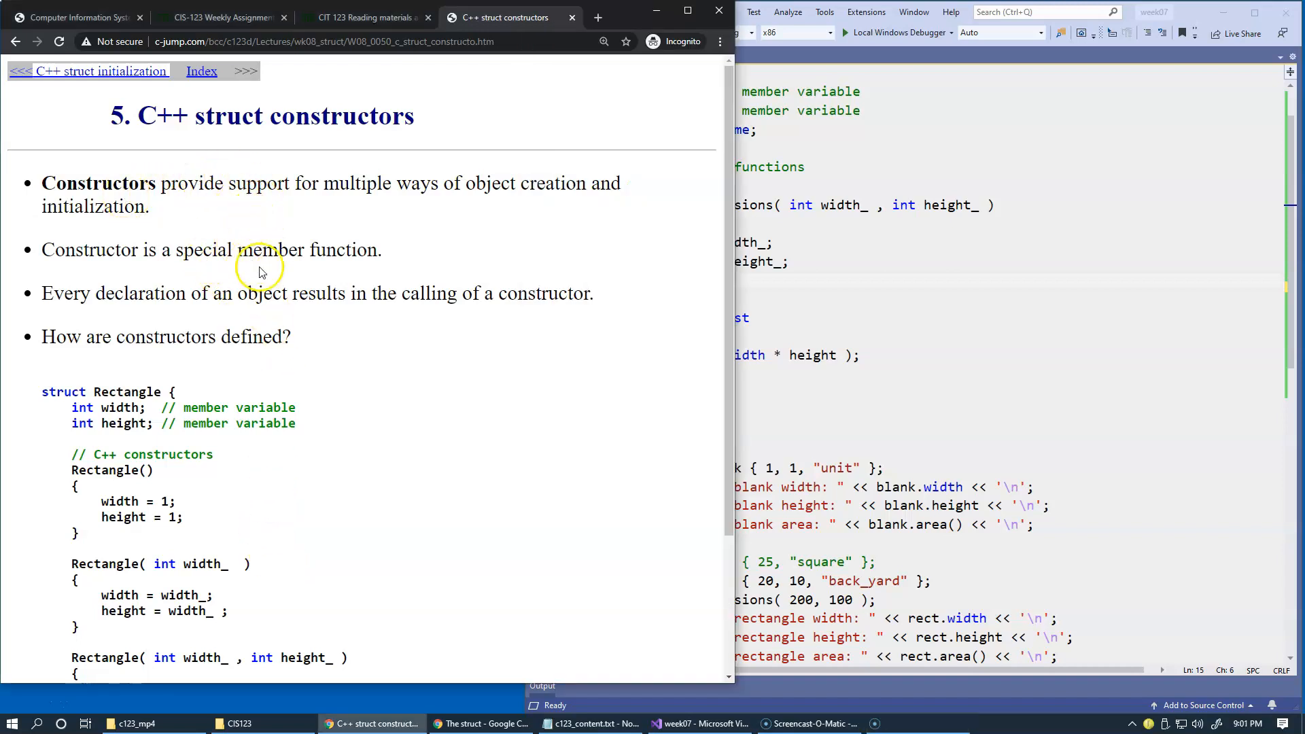
{"action": "mouse_move", "coordinate": [420, 200]}
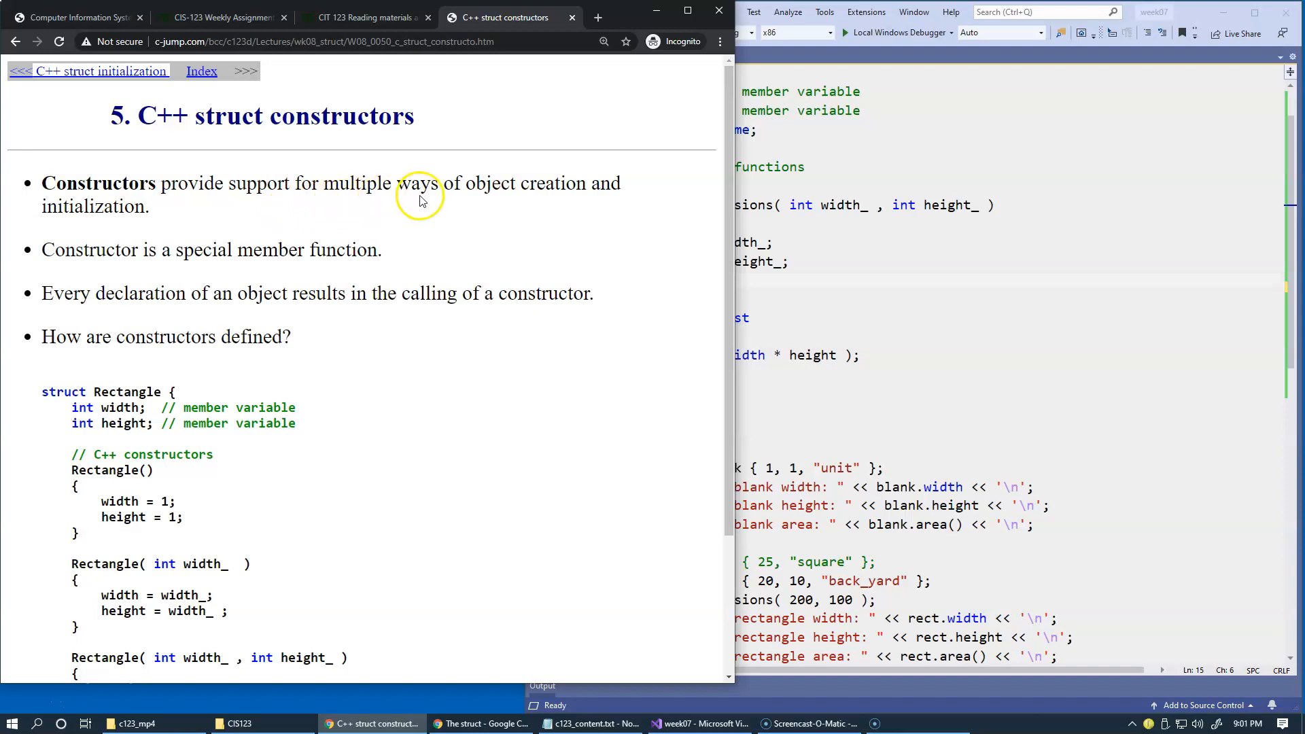
{"action": "mouse_move", "coordinate": [466, 206]}
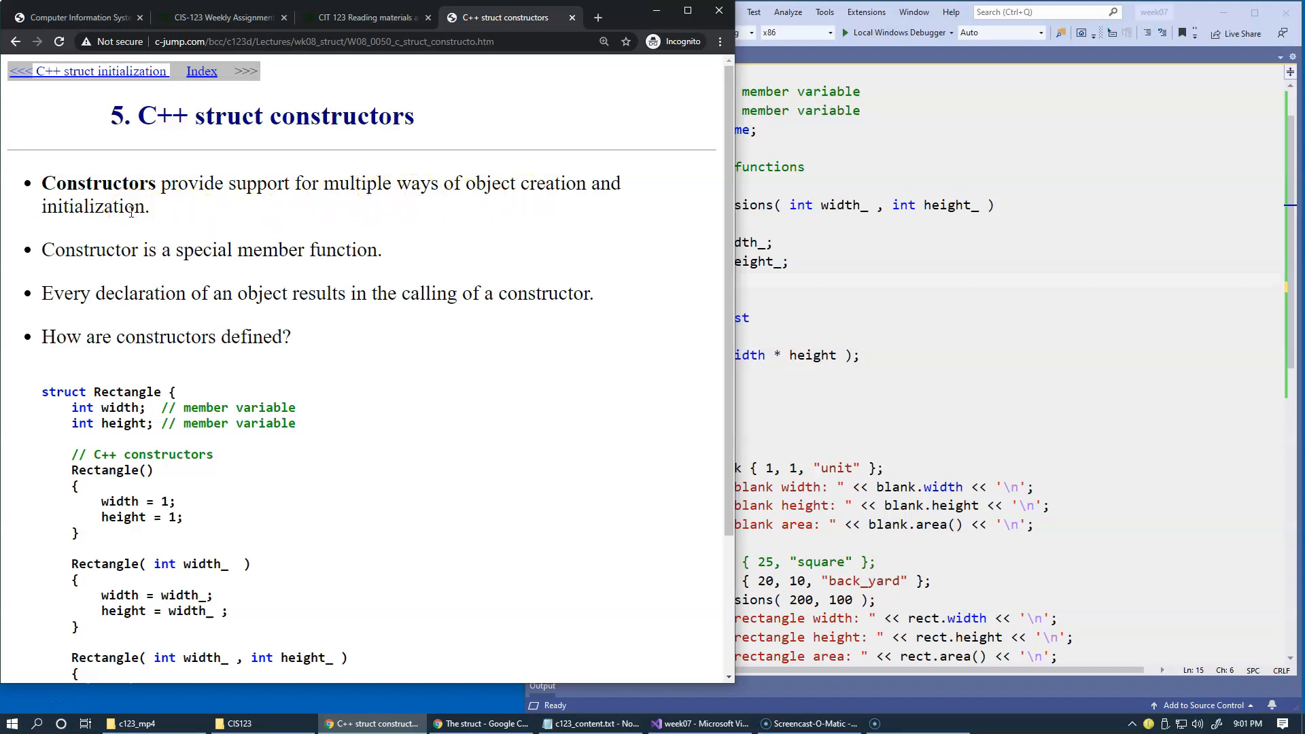
{"action": "mouse_move", "coordinate": [255, 268]}
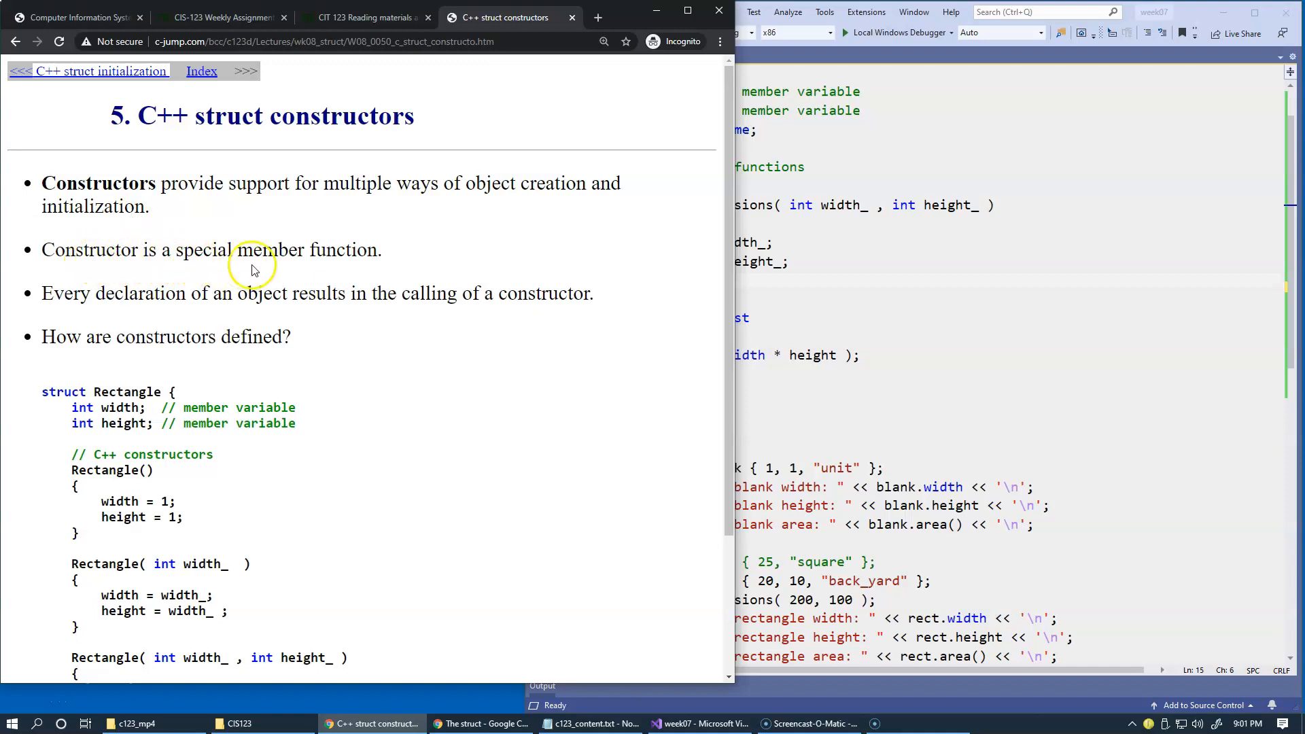
{"action": "mouse_move", "coordinate": [353, 265]}
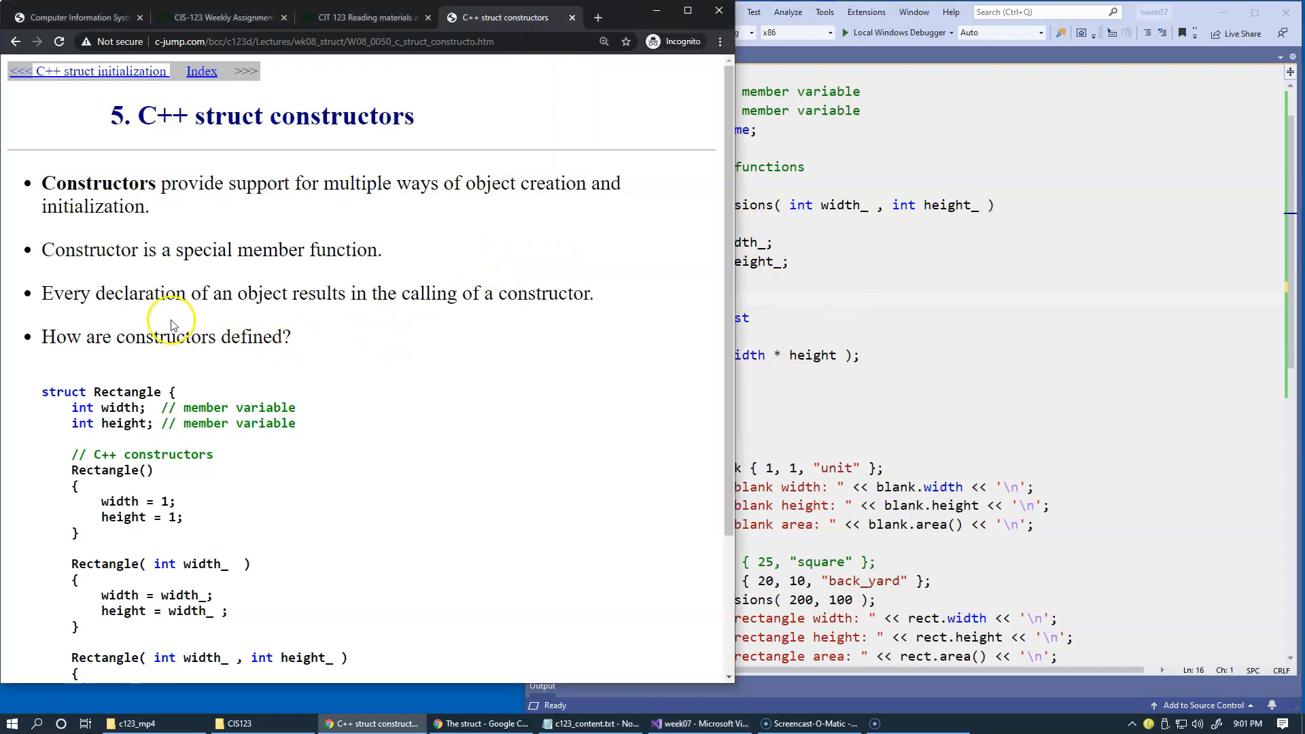
{"action": "mouse_move", "coordinate": [416, 299]}
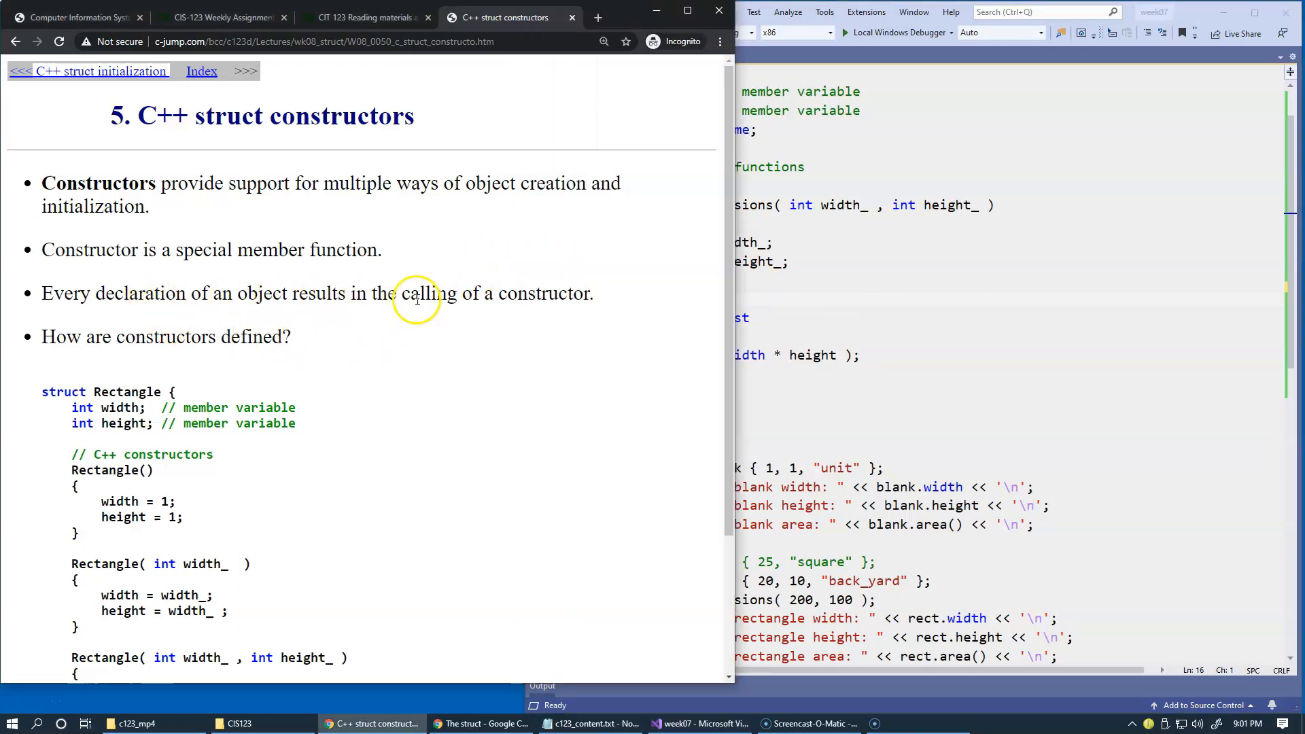
Step: Change the blank declaration to a default-constructed 'Rectangle unit;'
{"action": "double_click", "coordinate": [543, 293]}
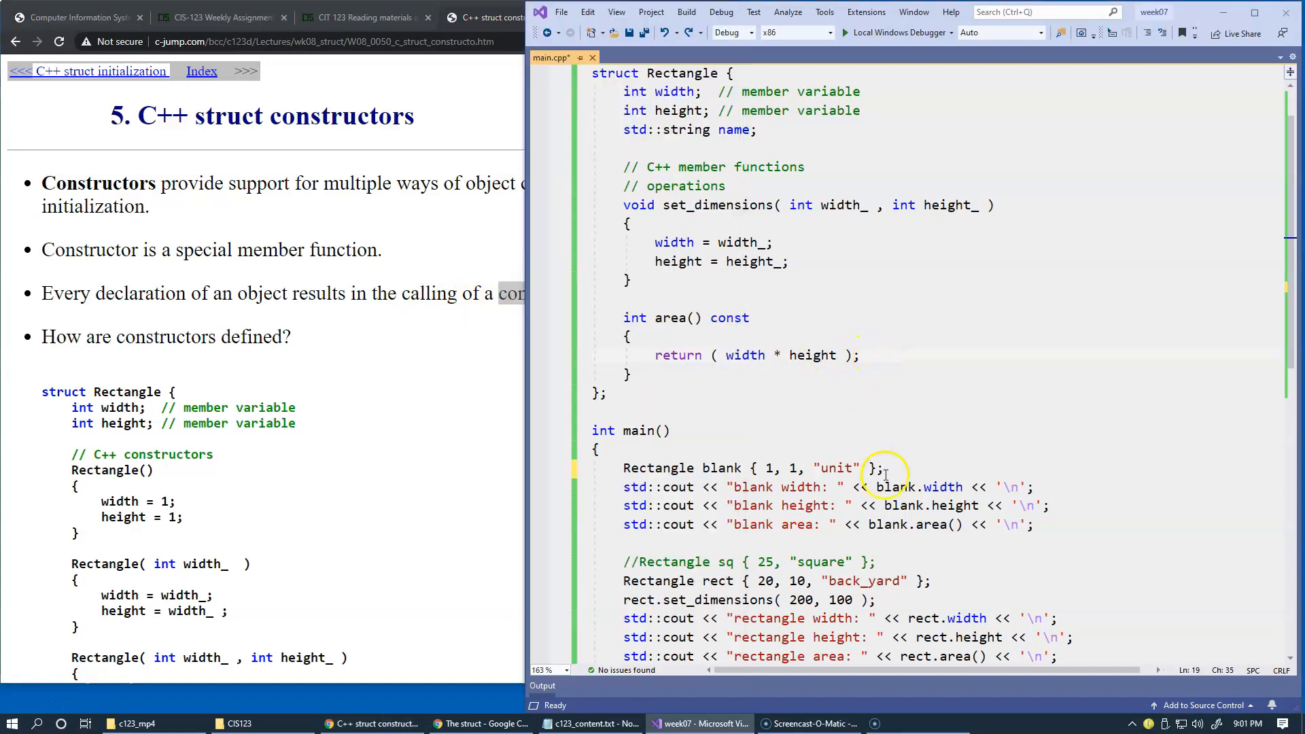
{"action": "left_click", "coordinate": [744, 467]}
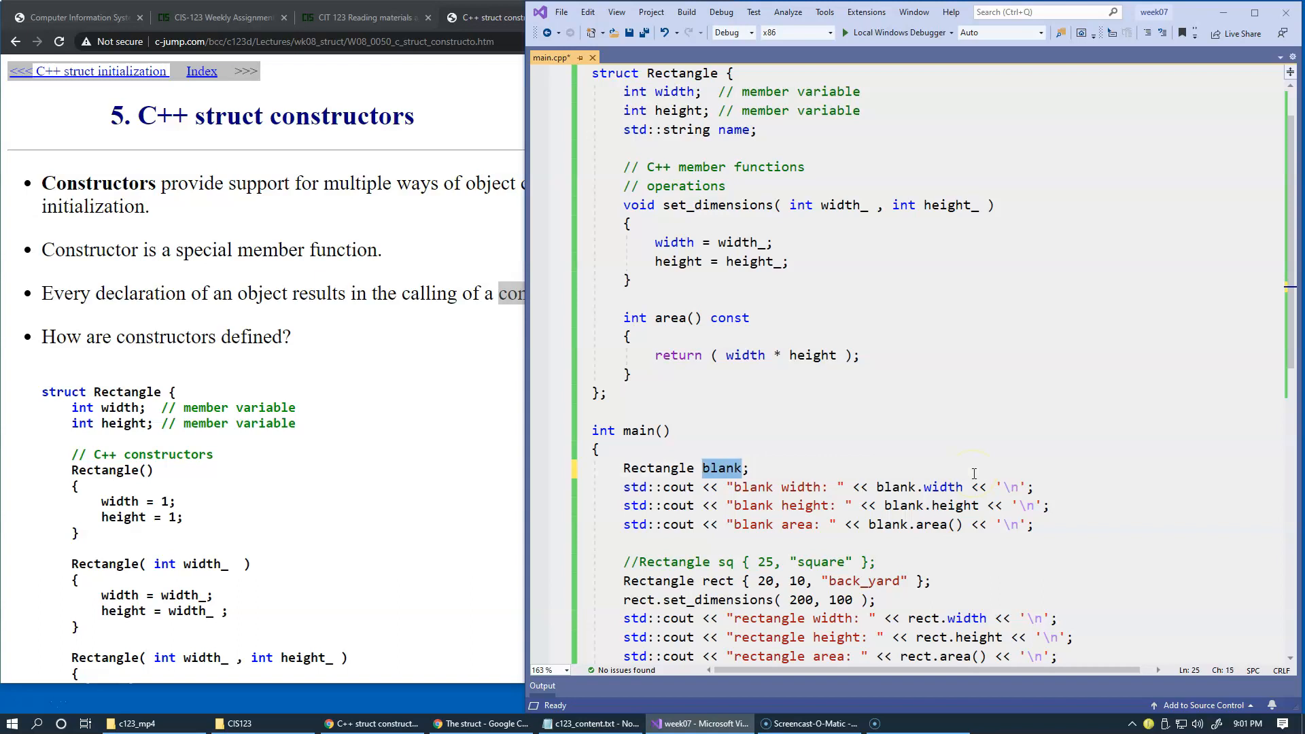
{"action": "type", "text": "unit"}
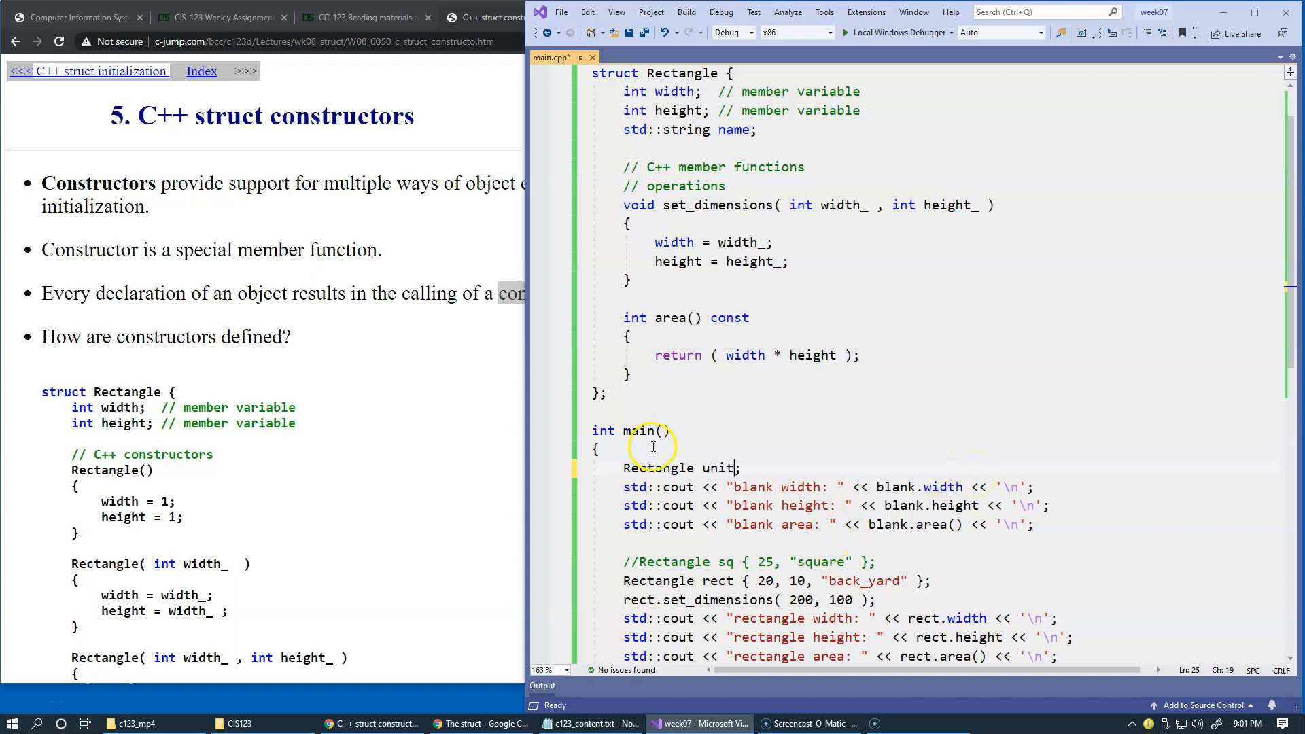
{"action": "double_click", "coordinate": [717, 468]}
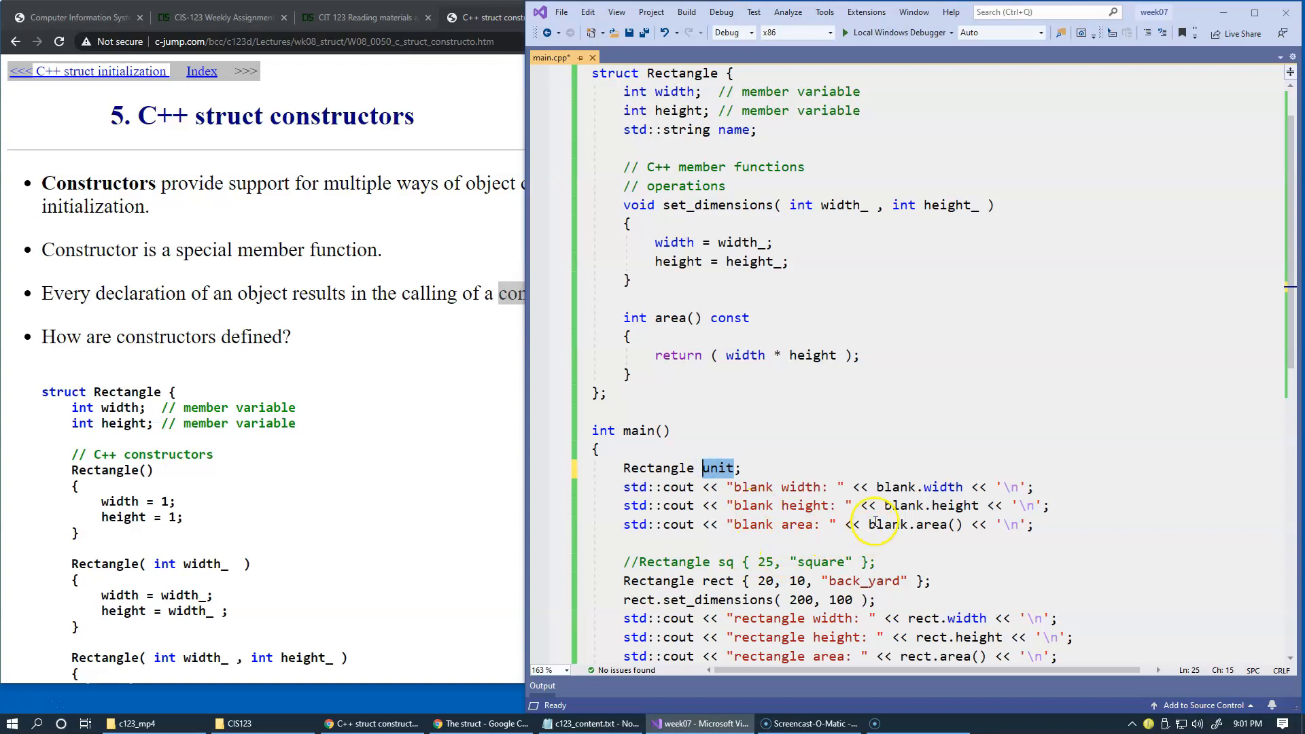
Step: Replace blank with unit in the width, height and area cout lines
{"action": "double_click", "coordinate": [903, 506]}
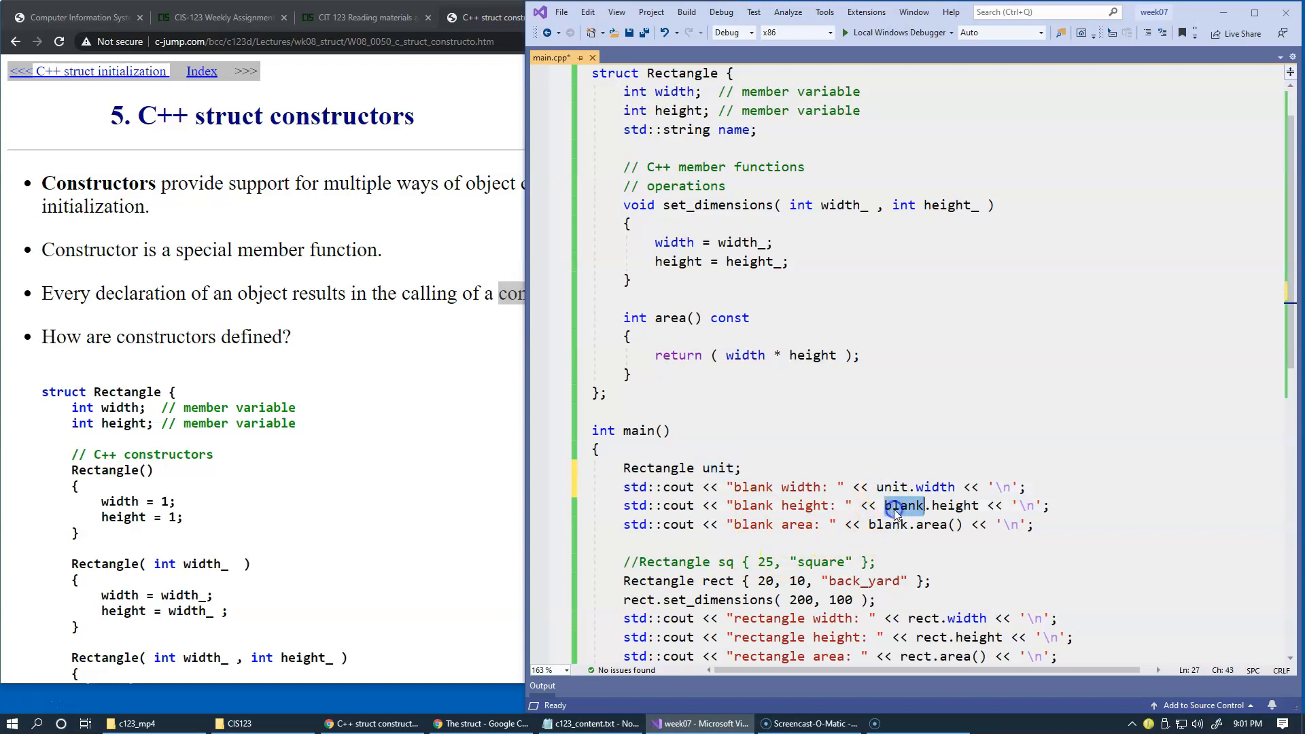
{"action": "left_click", "coordinate": [965, 525]}
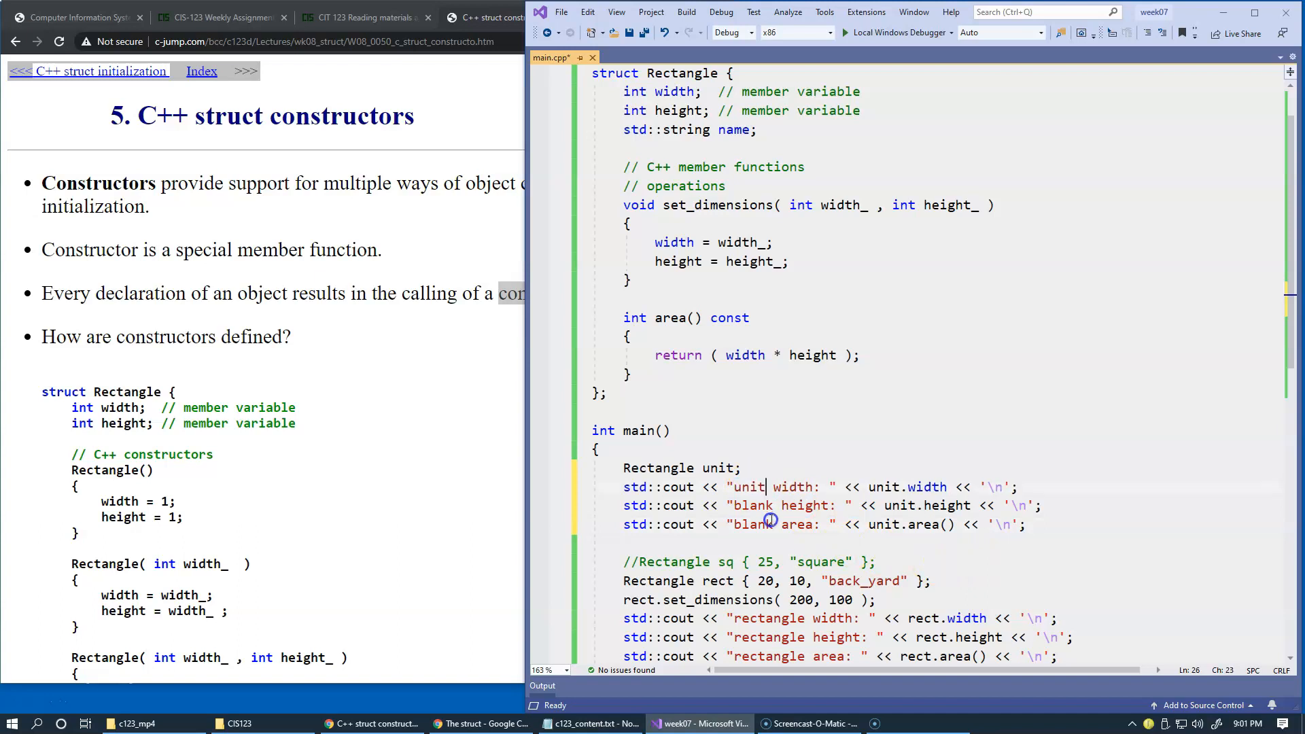
{"action": "double_click", "coordinate": [752, 525]}
{"action": "type", "text": "unit"}
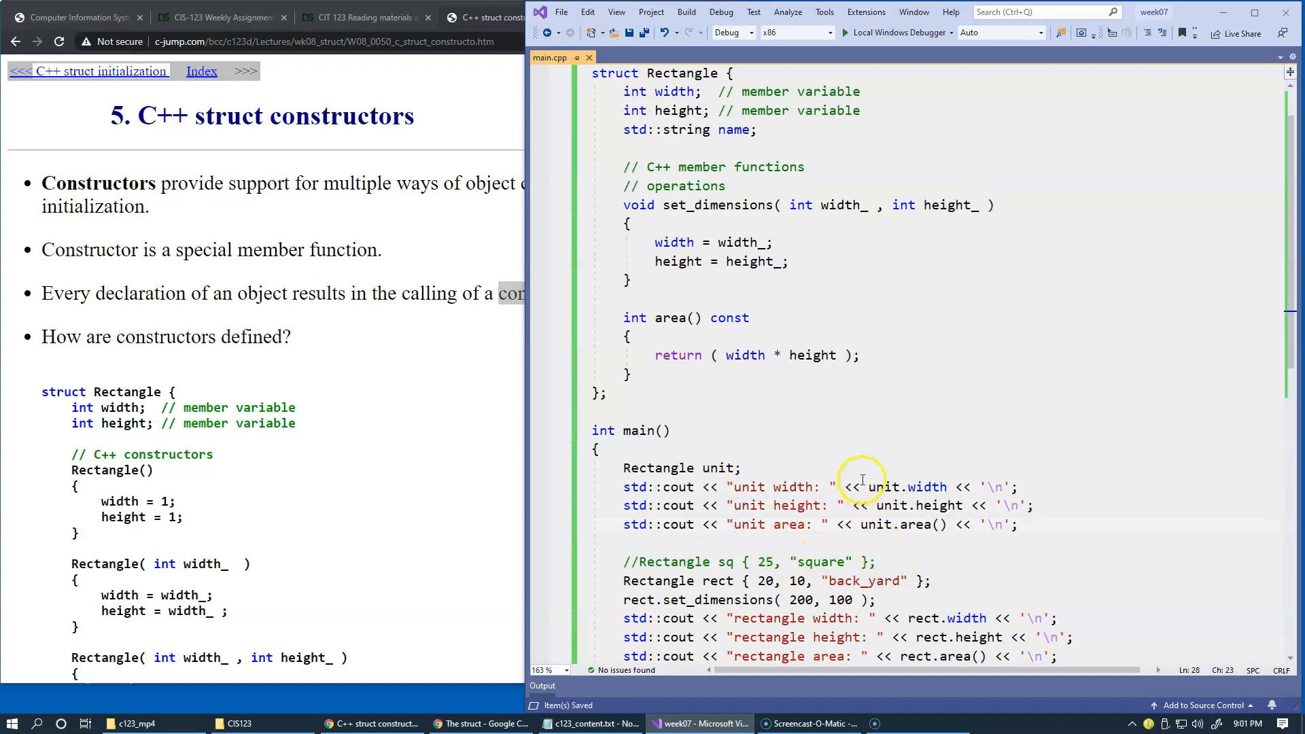
{"action": "mouse_move", "coordinate": [756, 395]}
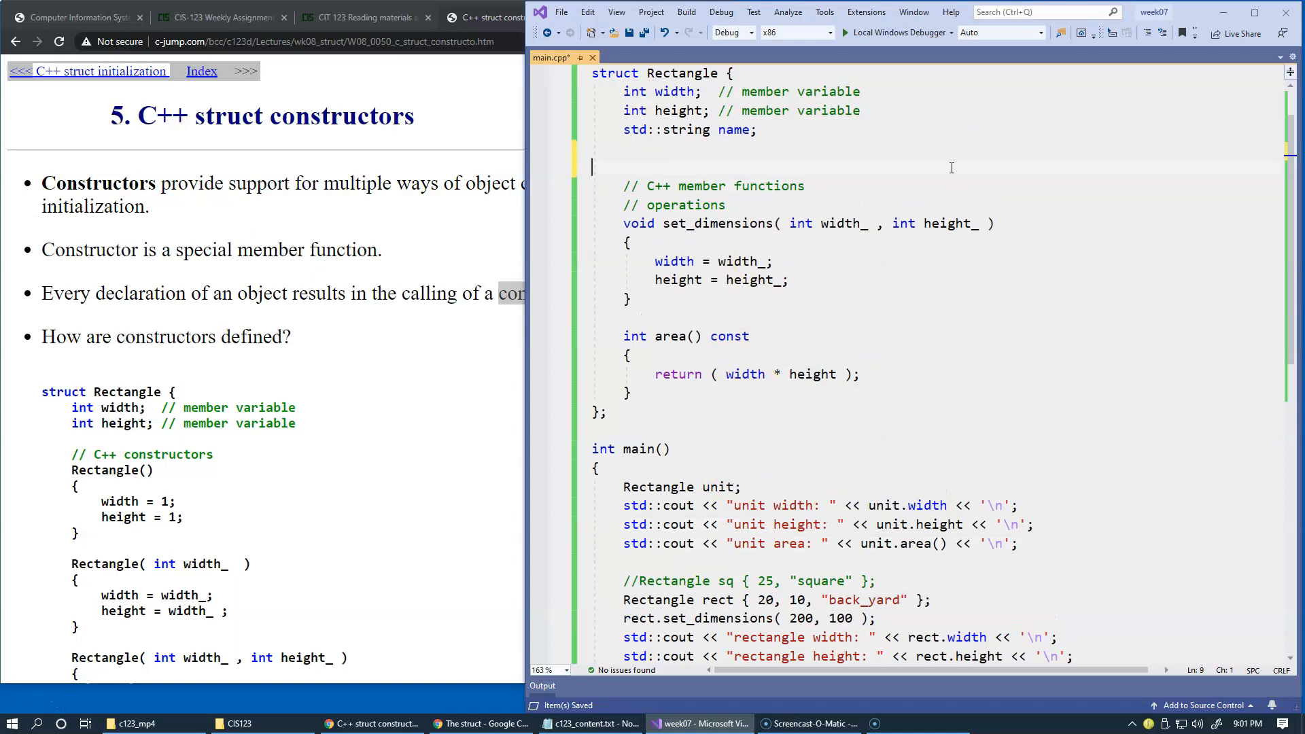
Step: Add a '// constructors' comment and a 'Rectangle()' declaration inside the struct
{"action": "type", "text": "//"}
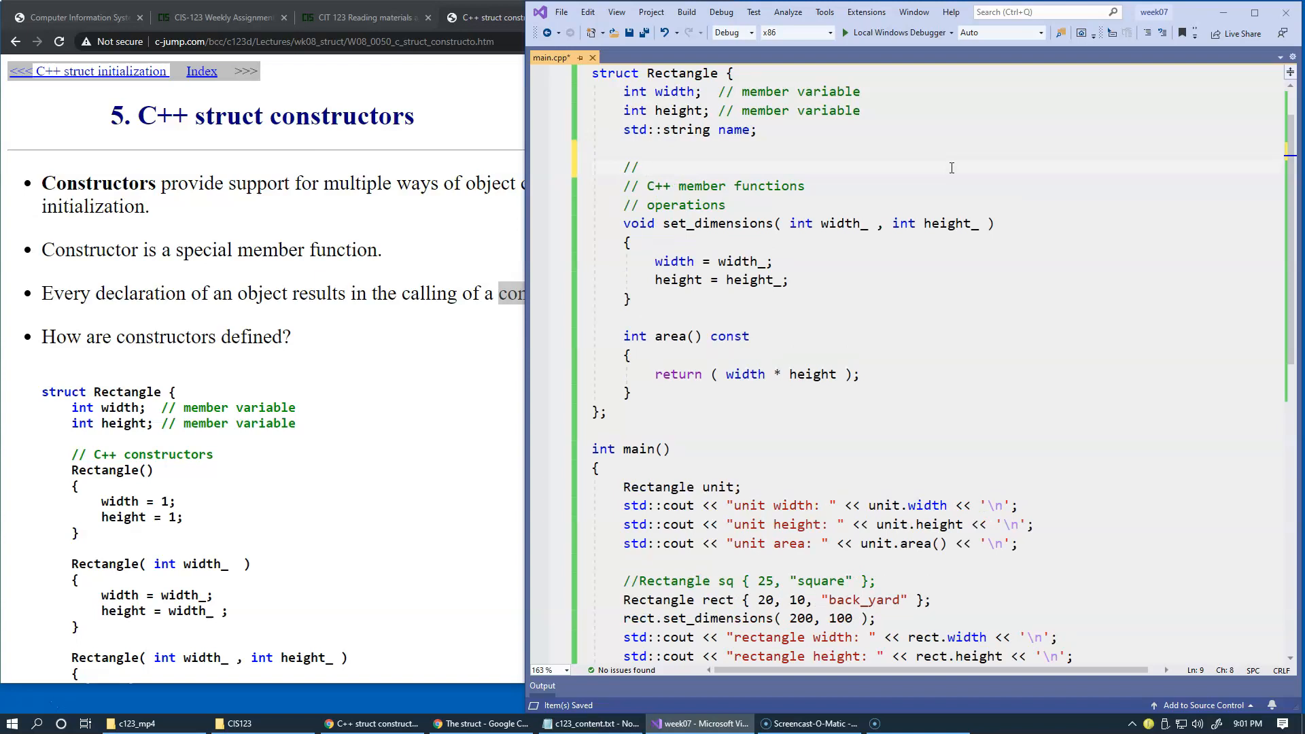
{"action": "type", "text": "constructors"}
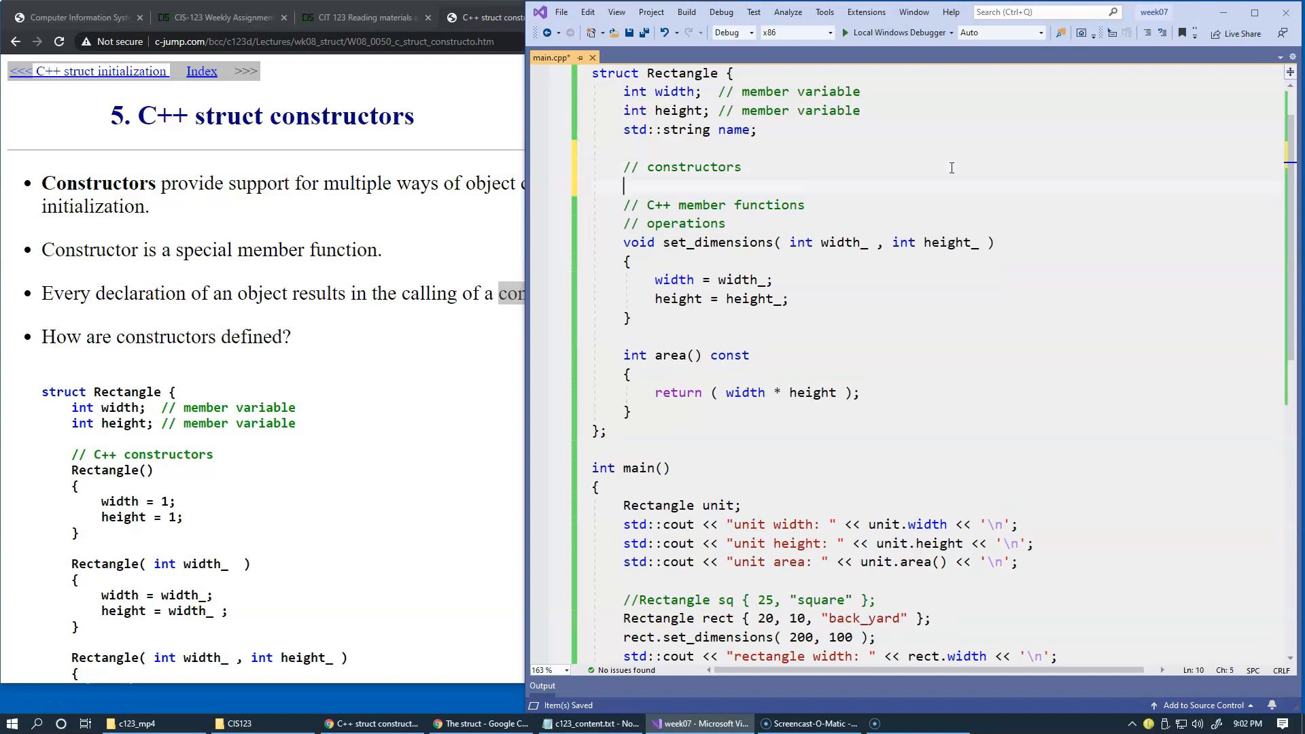
{"action": "mouse_move", "coordinate": [219, 259]}
{"action": "type", "text": "Rectangle"}
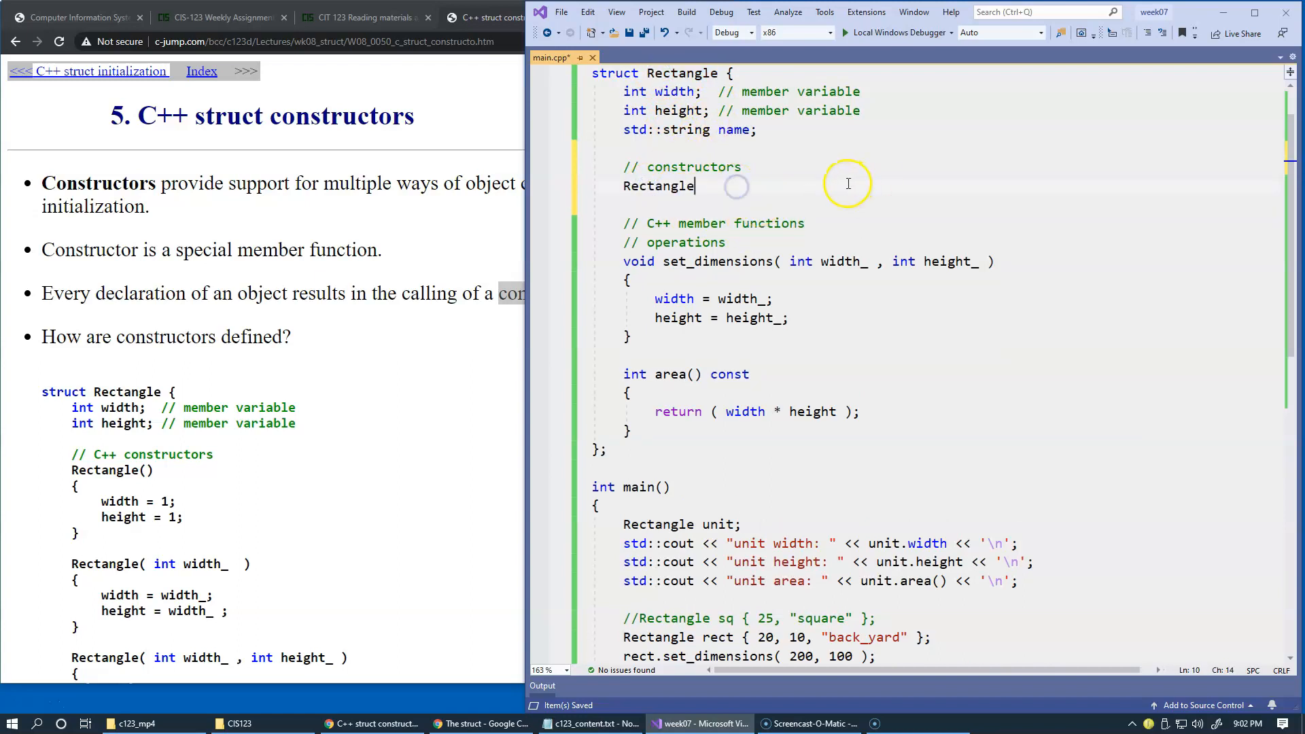
{"action": "type", "text": "()"}
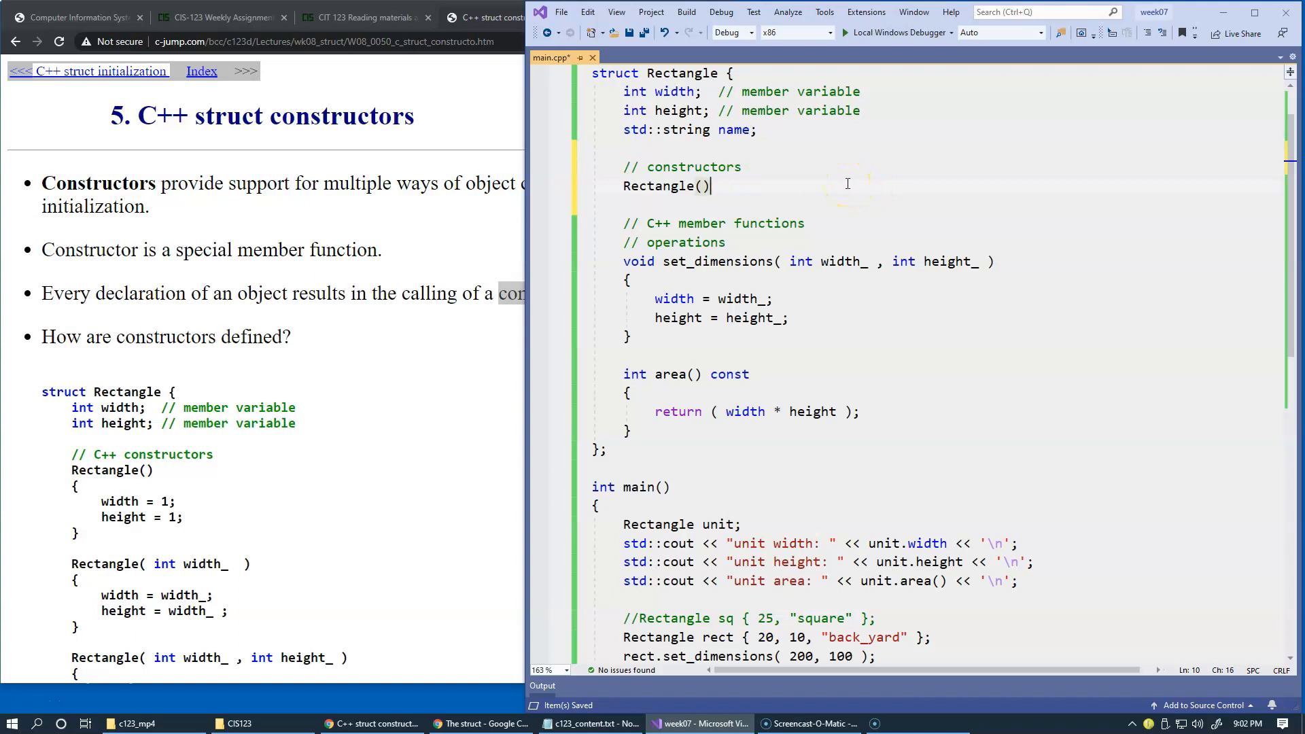
{"action": "mouse_move", "coordinate": [652, 341]}
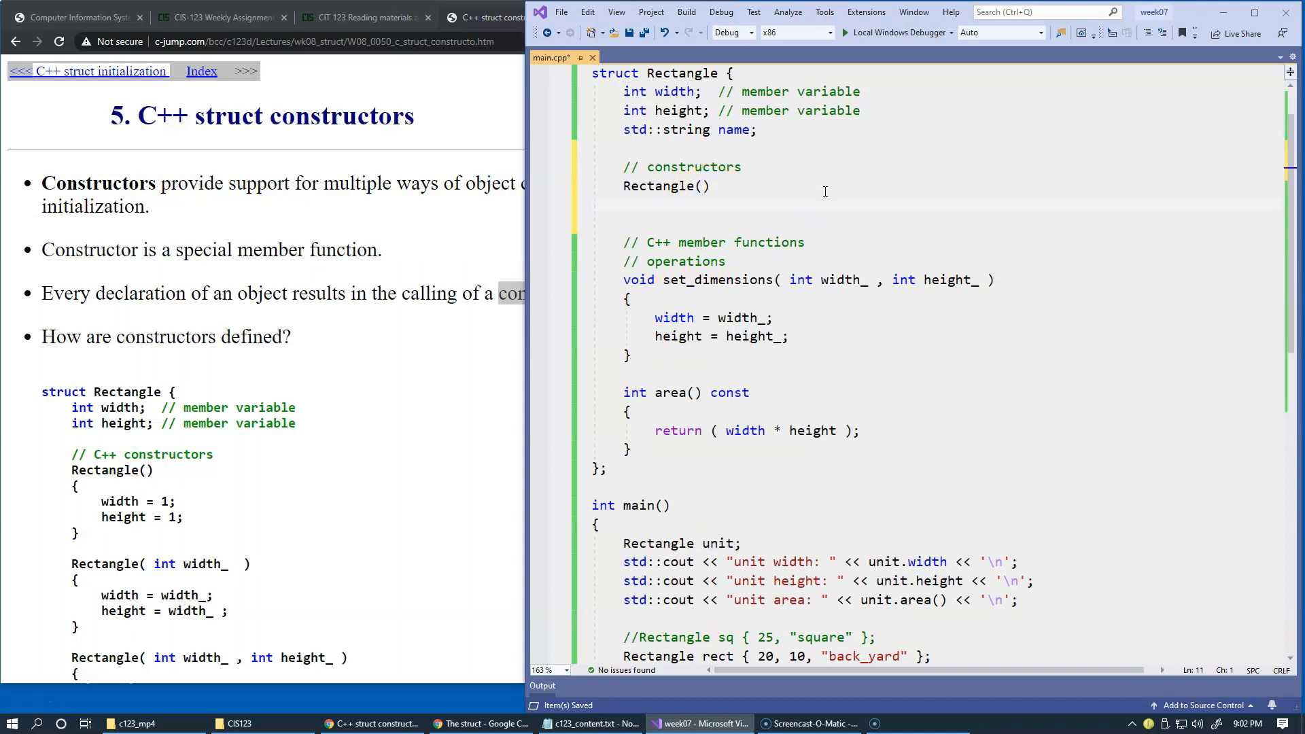
Step: Give Rectangle() a body that sets width and height to 1
{"action": "type", "text": "{}"}
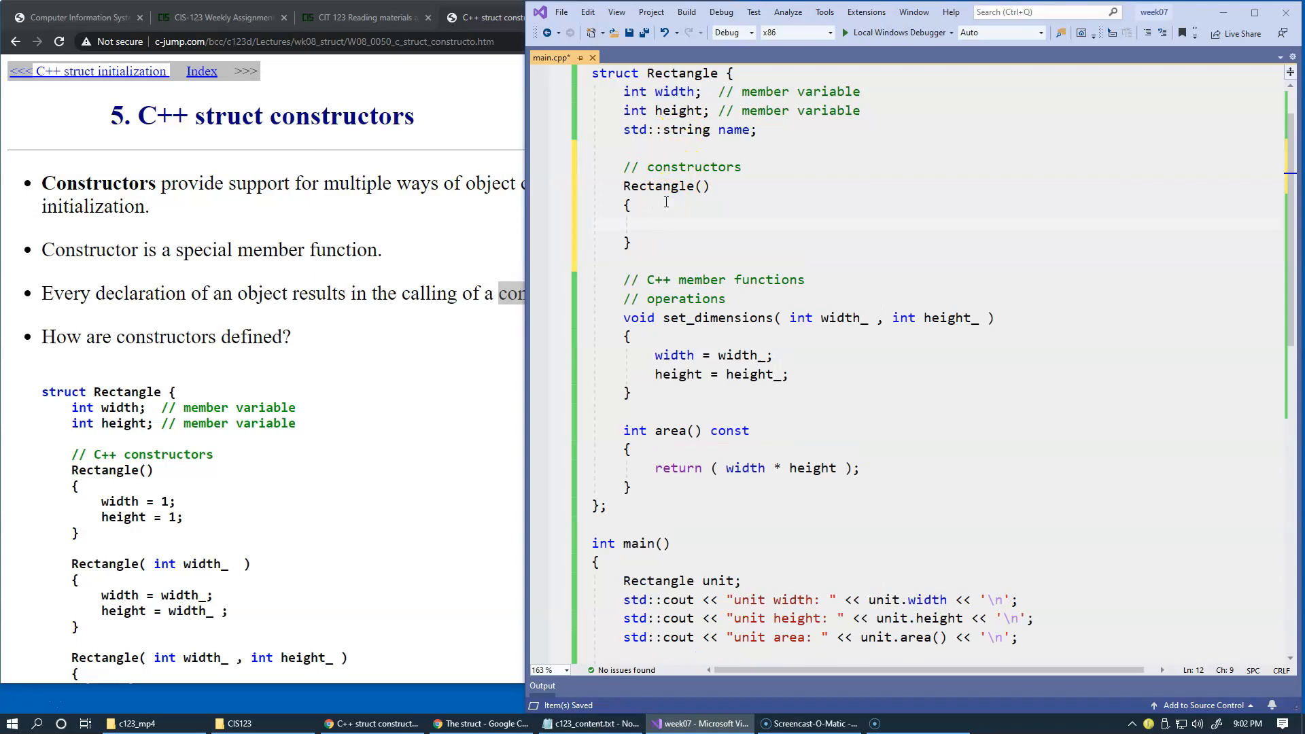
{"action": "type", "text": "width = 1"}
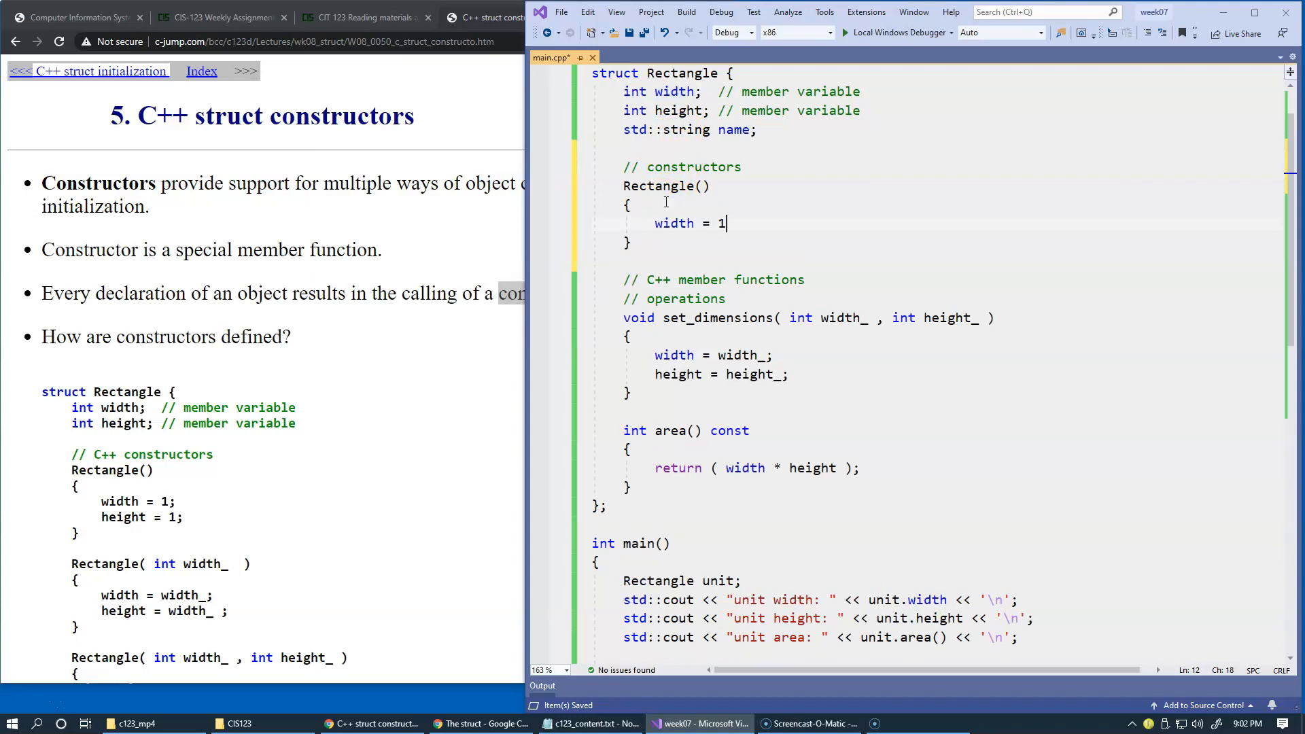
{"action": "type", "text": ";"}
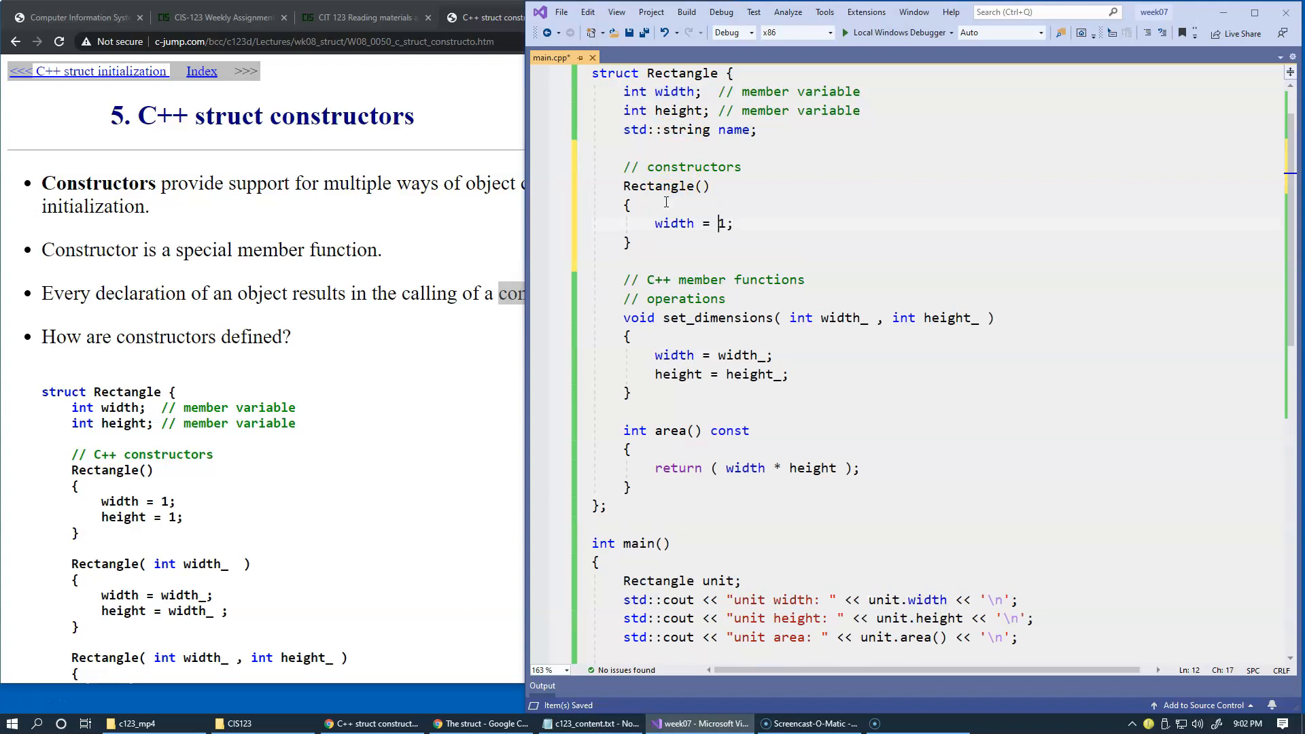
{"action": "type", "text": "h"}
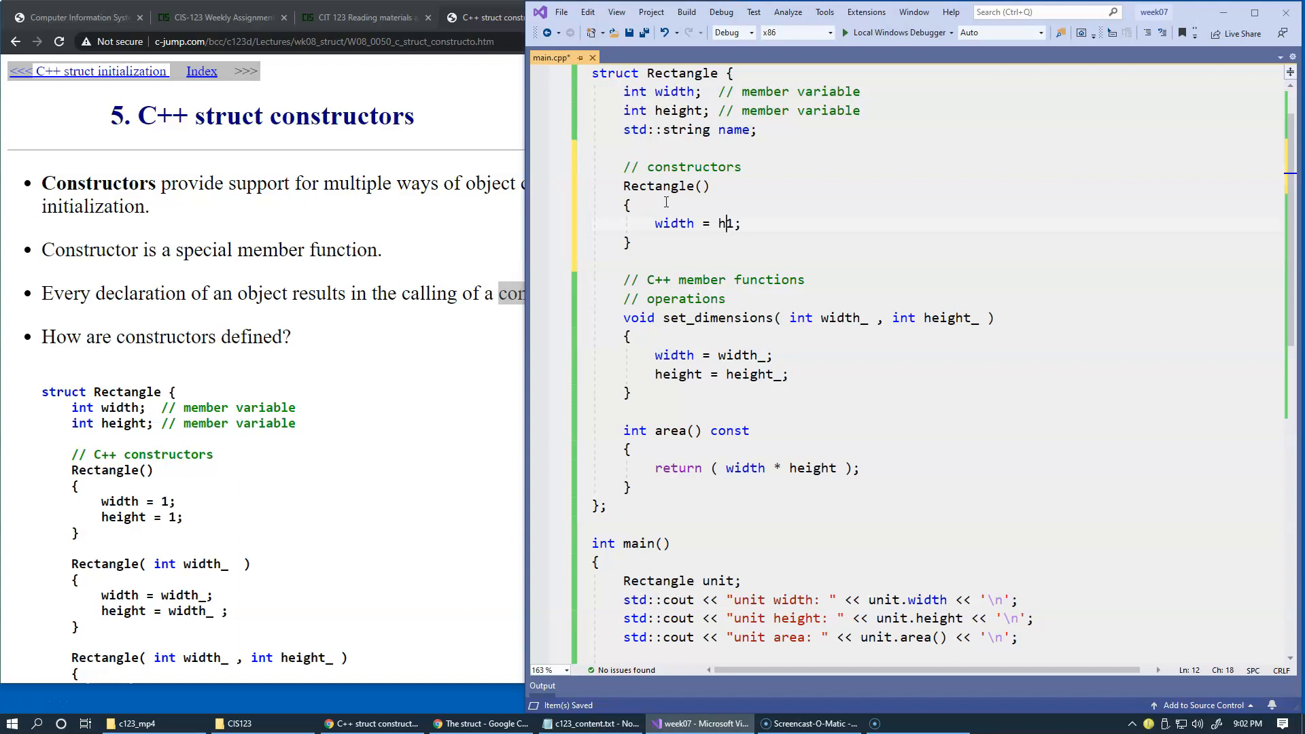
{"action": "type", "text": "eight"}
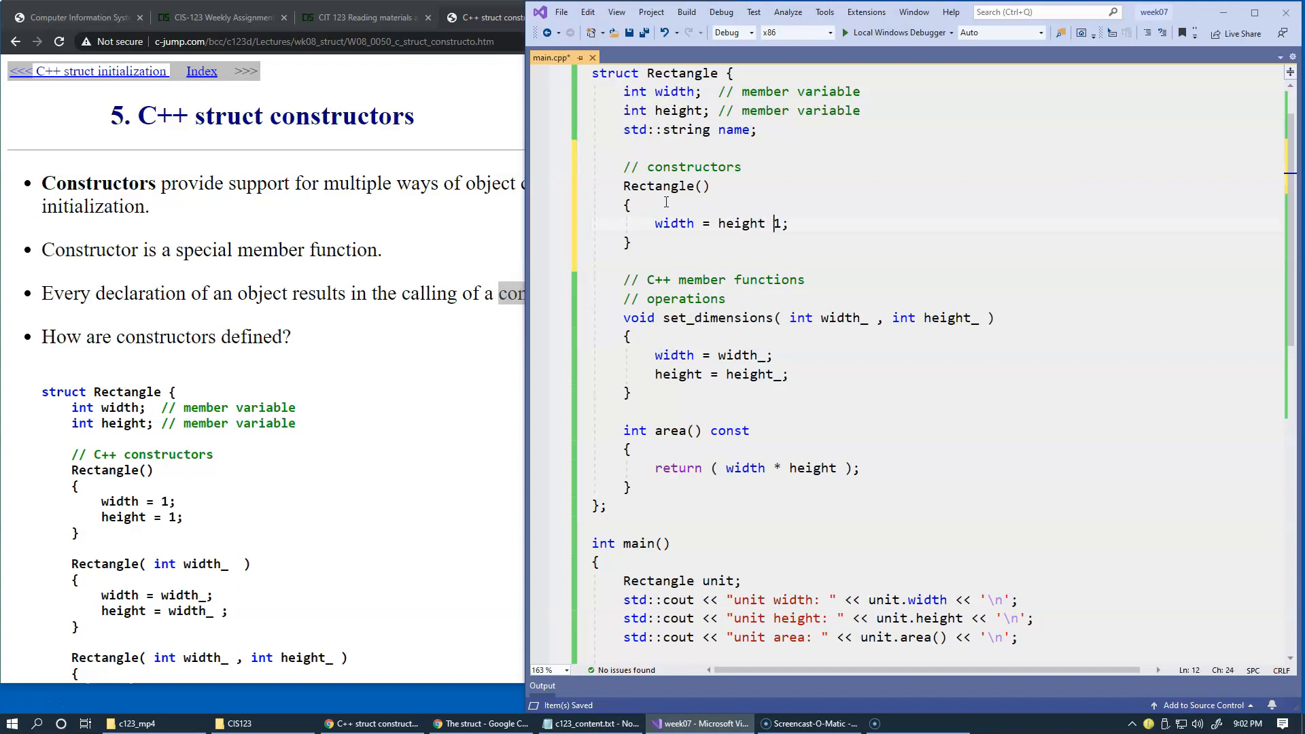
{"action": "type", "text": "="}
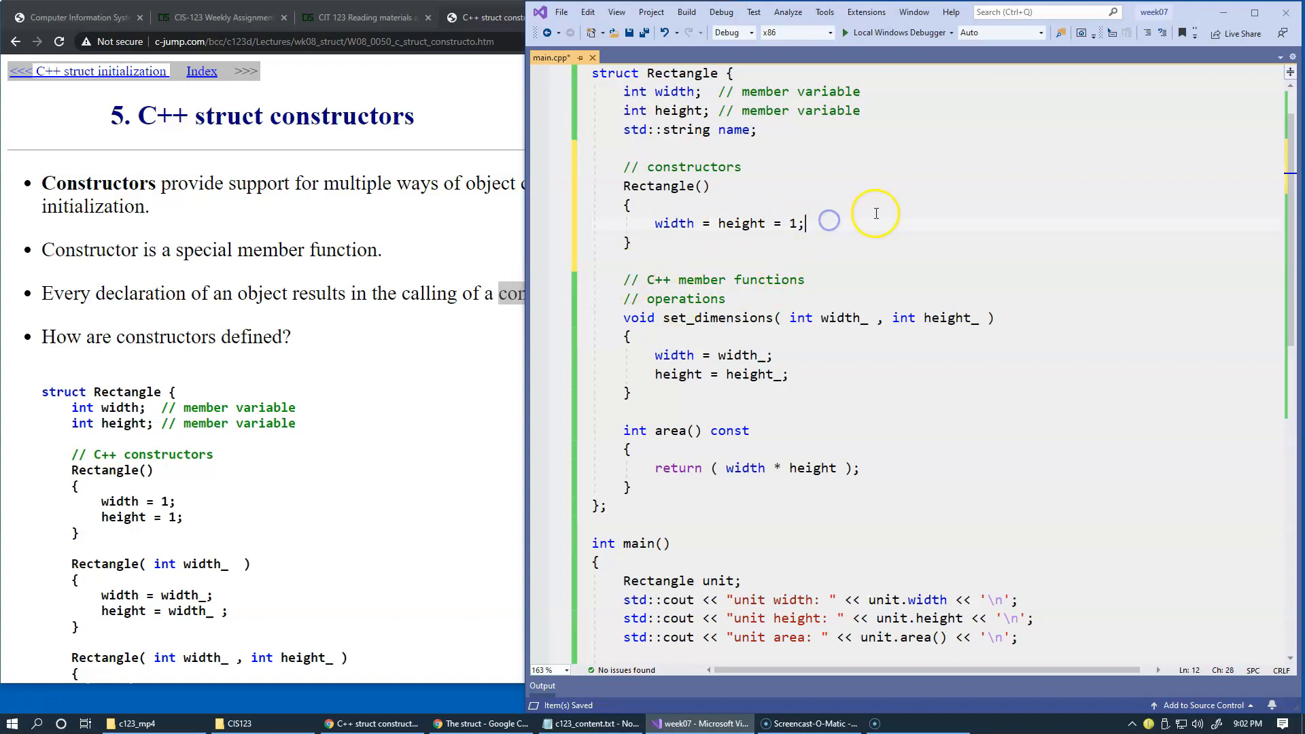
Step: Add 'name = "unit";' as a second line in the default constructor
{"action": "double_click", "coordinate": [731, 131]}
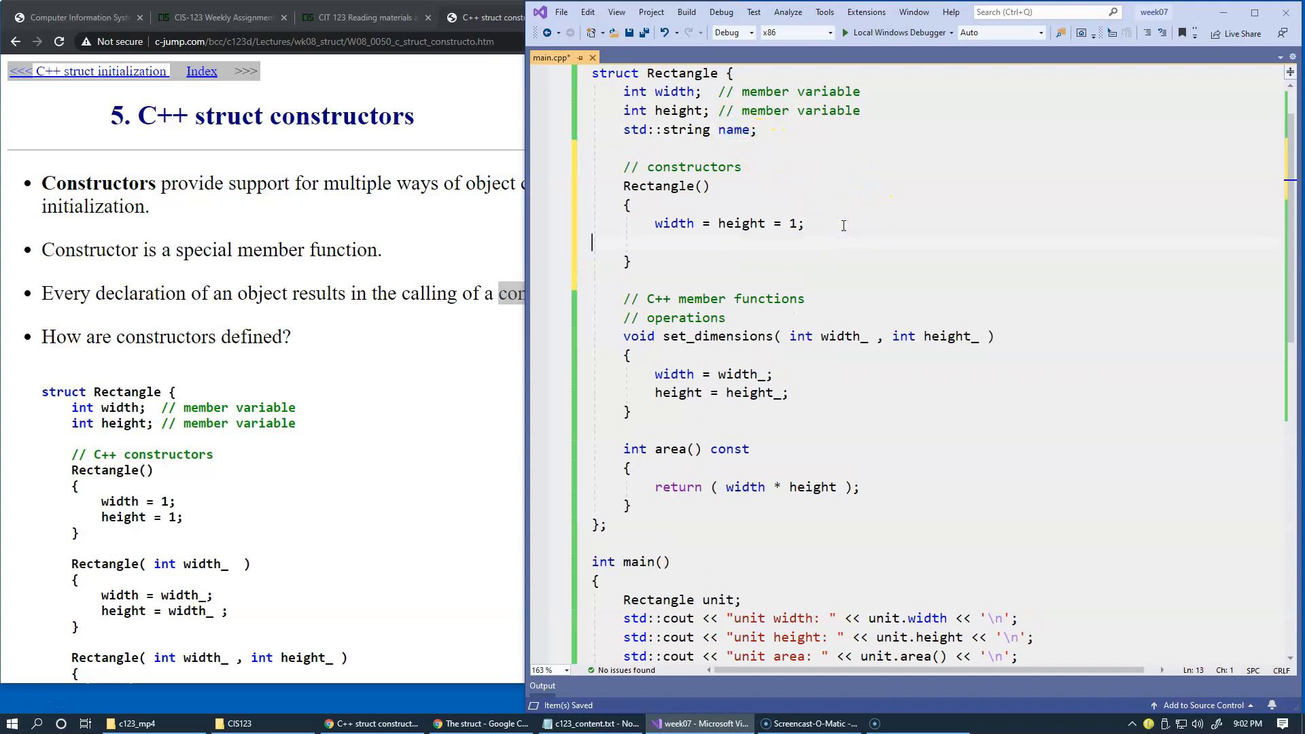
{"action": "type", "text": "name"}
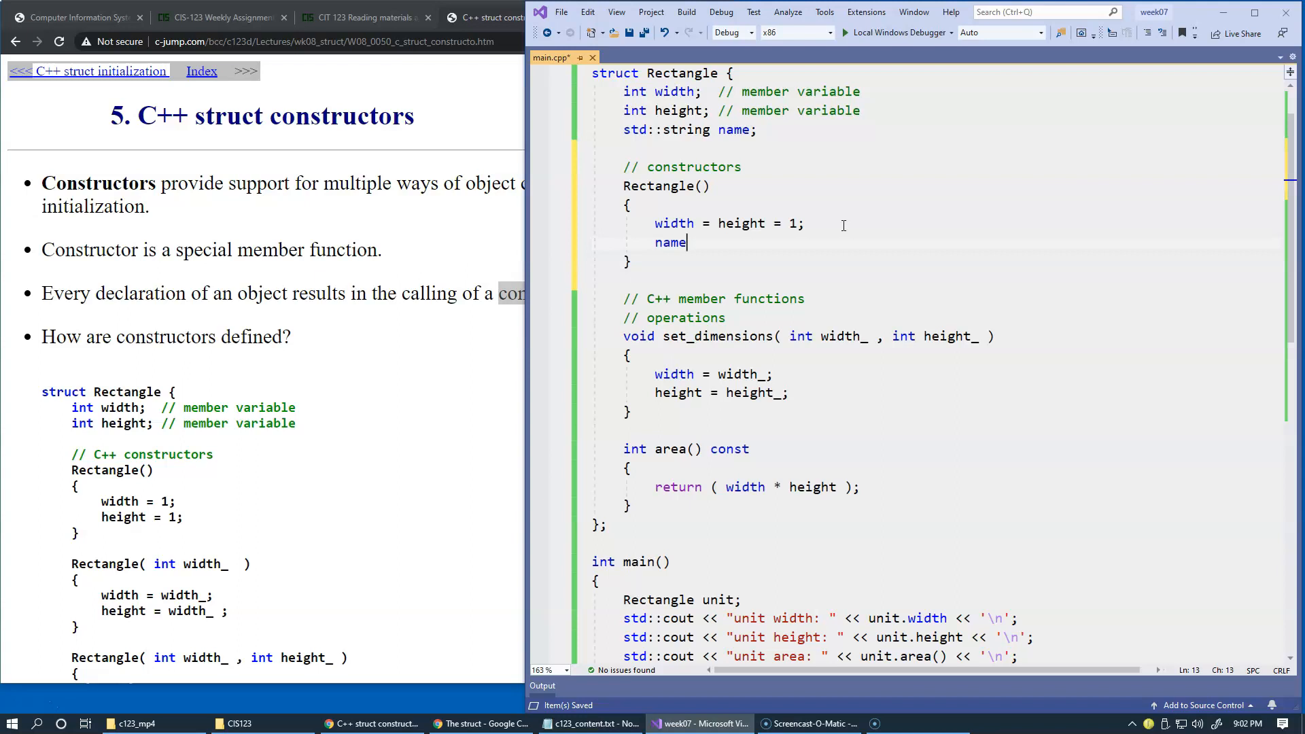
{"action": "type", "text": "= \"\""}
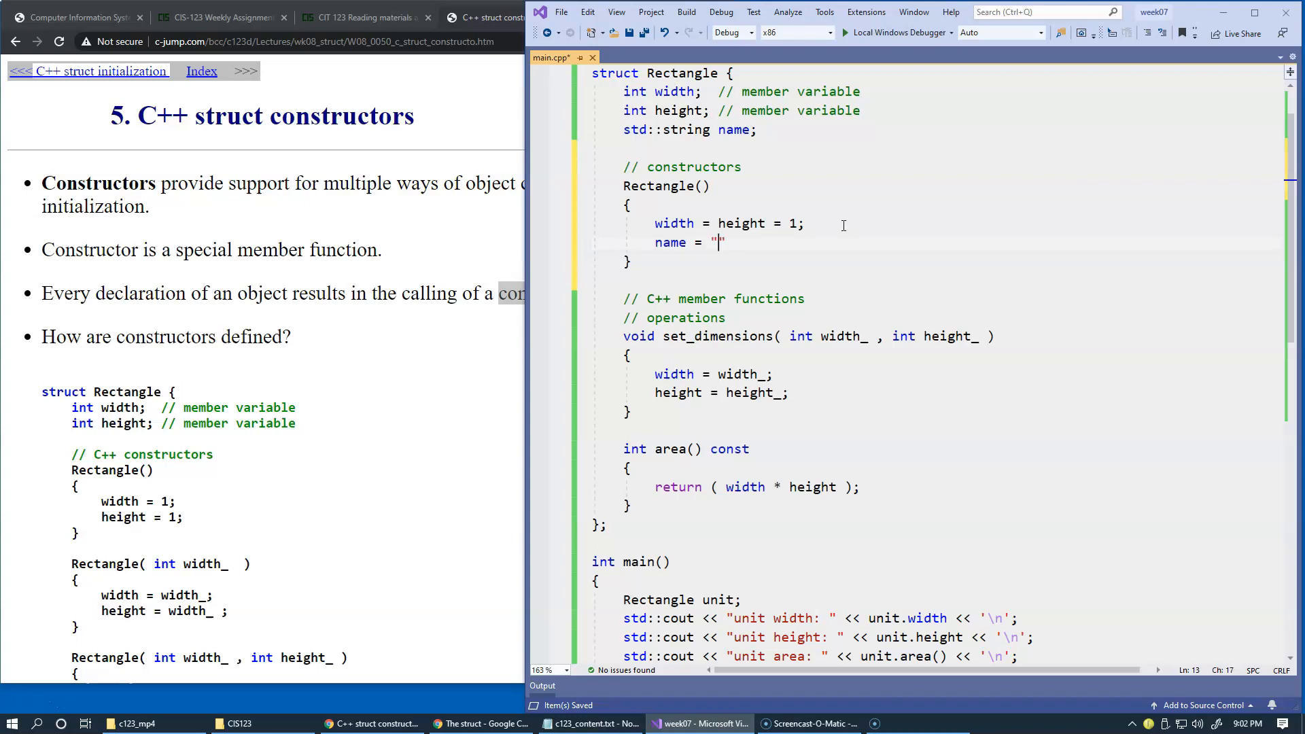
{"action": "type", "text": "init"}
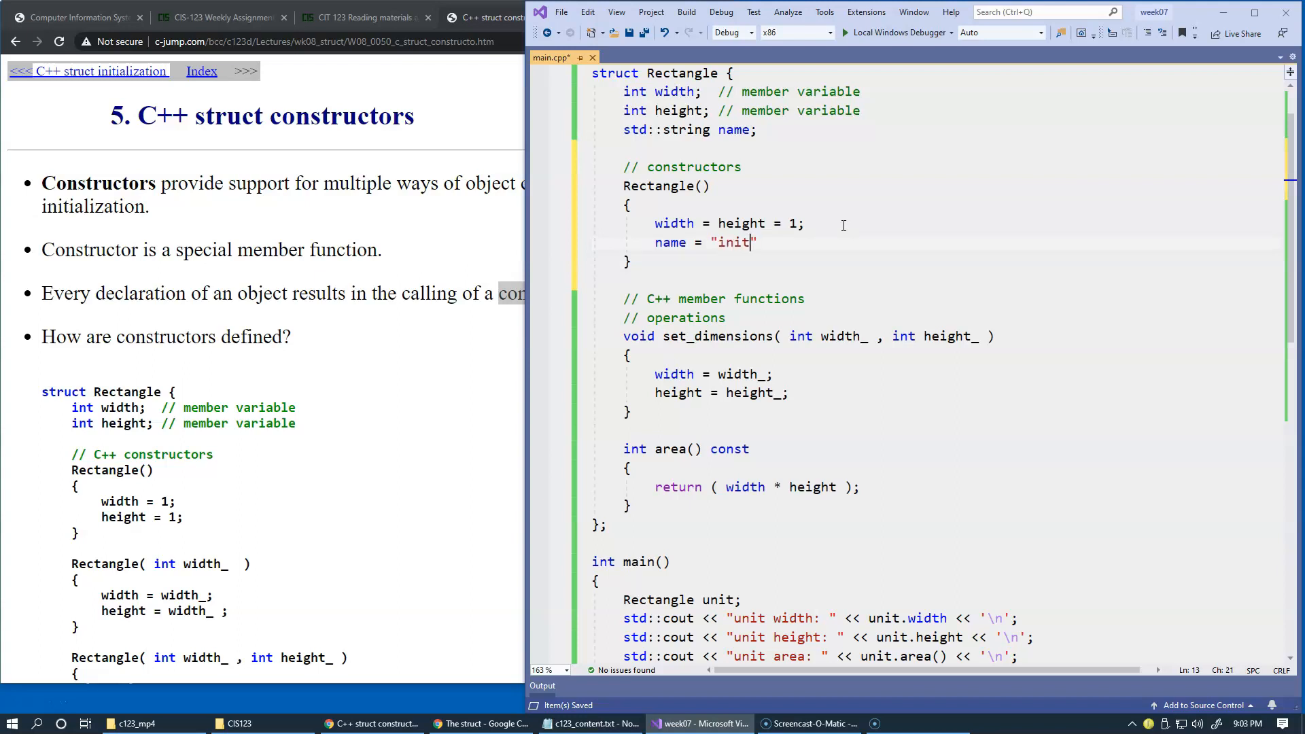
{"action": "type", "text": "unit"}
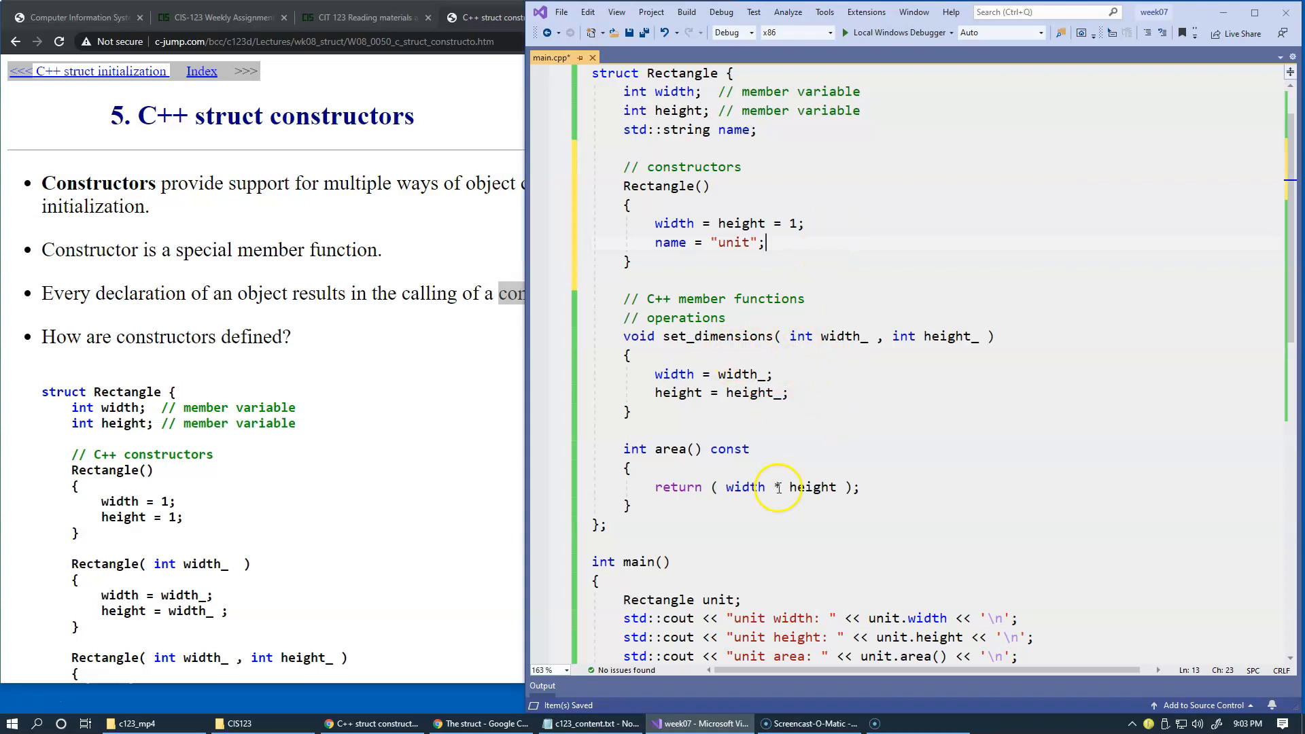
{"action": "mouse_move", "coordinate": [682, 599]}
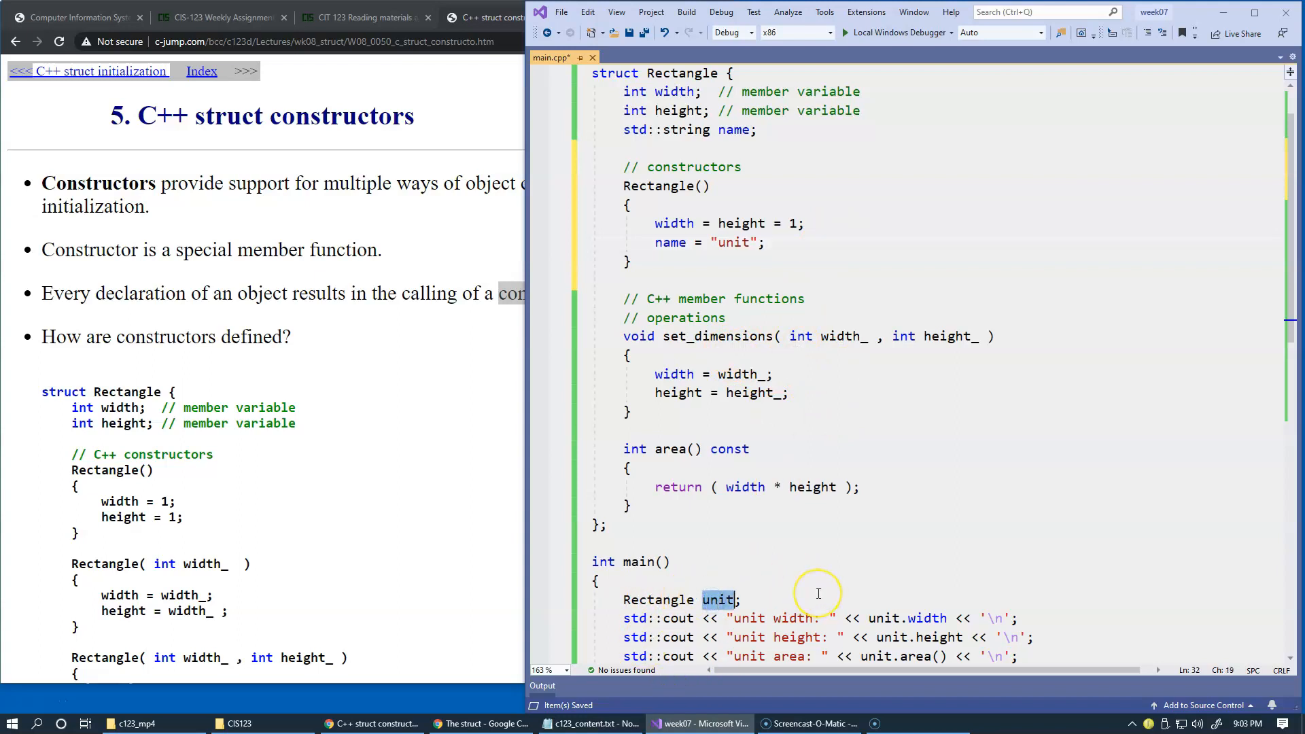
{"action": "mouse_move", "coordinate": [915, 618]}
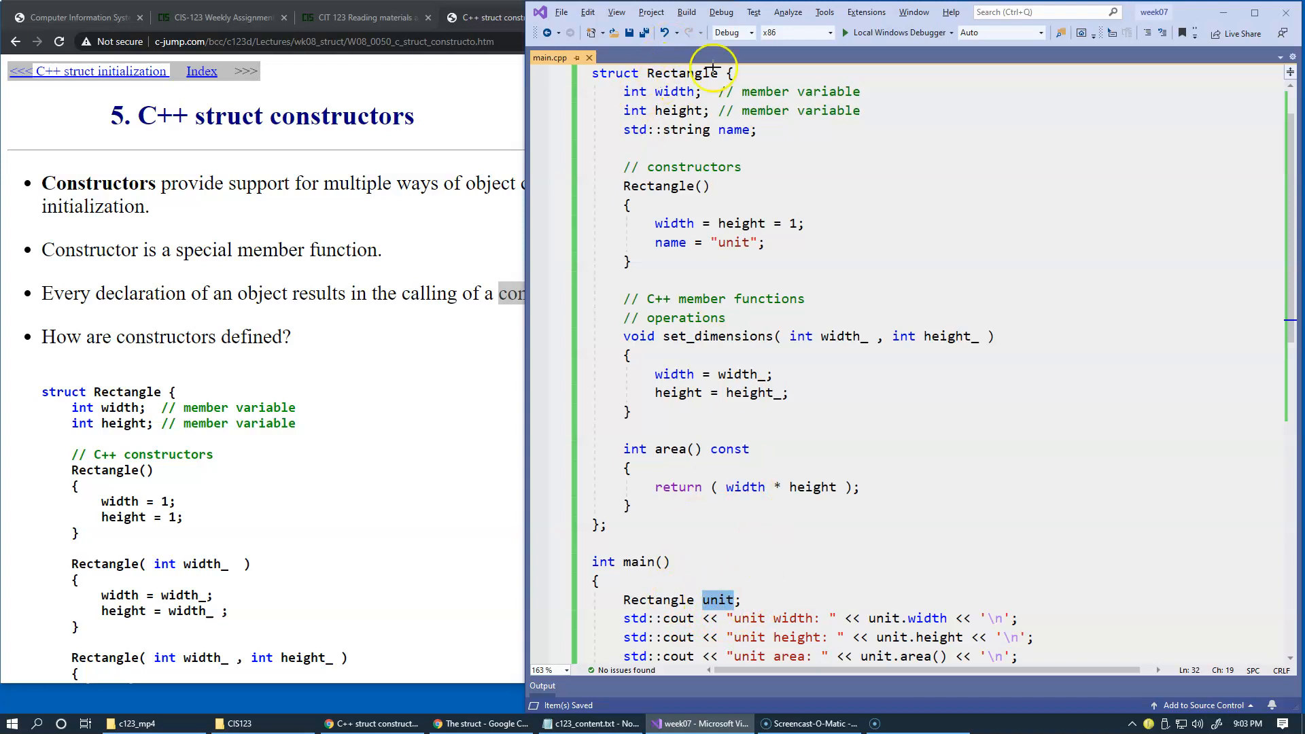
{"action": "mouse_move", "coordinate": [662, 64]}
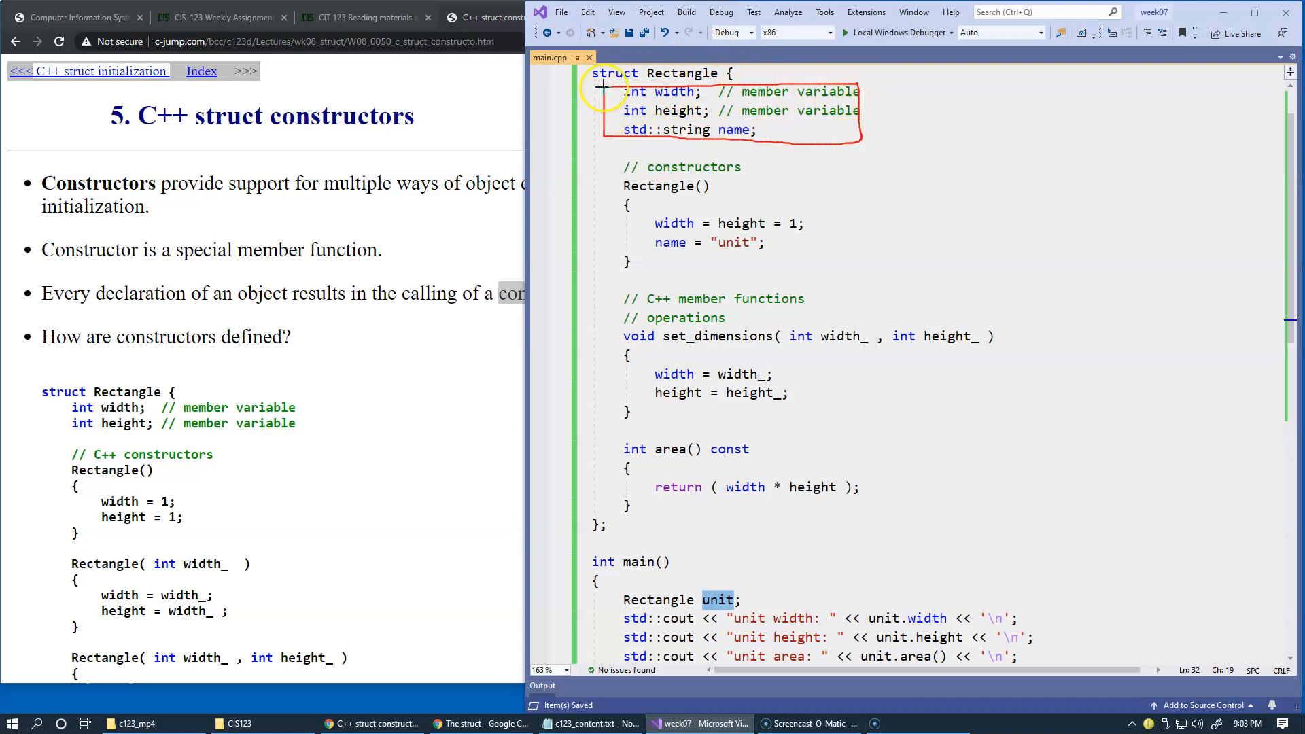
{"action": "mouse_move", "coordinate": [671, 366]}
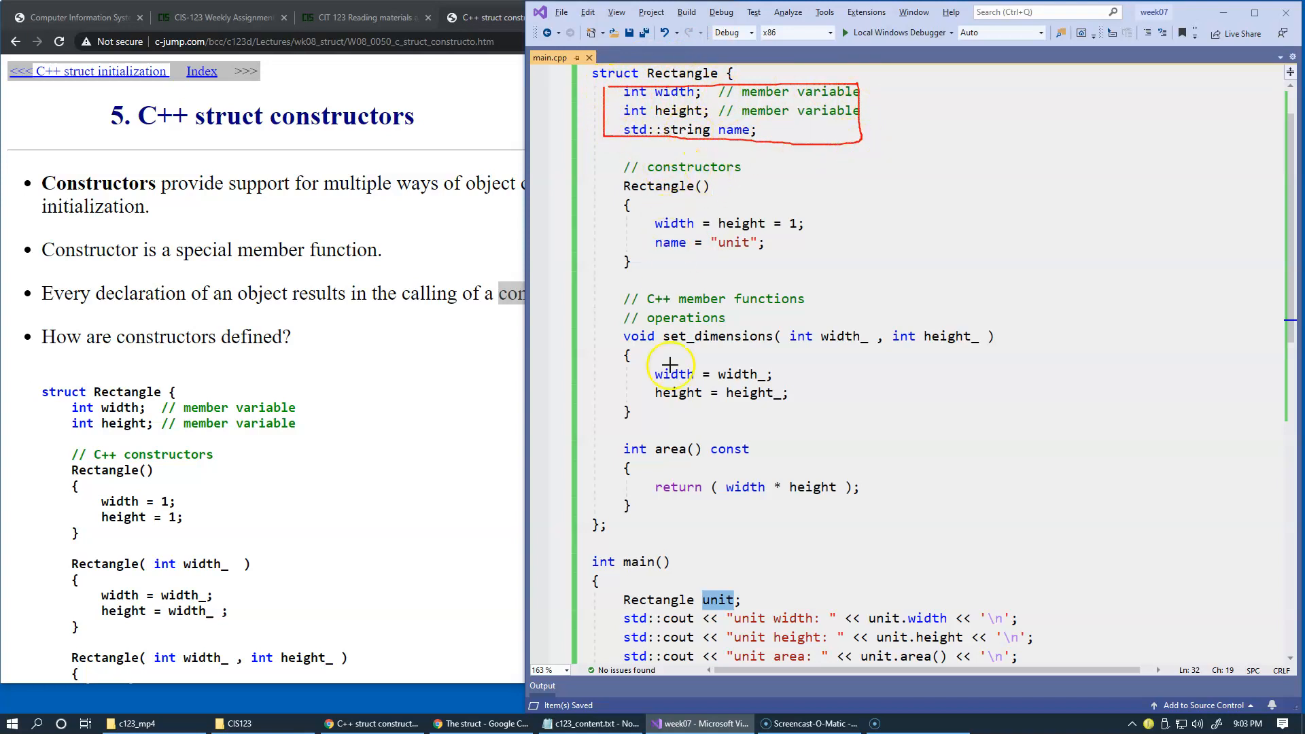
{"action": "mouse_move", "coordinate": [674, 87]}
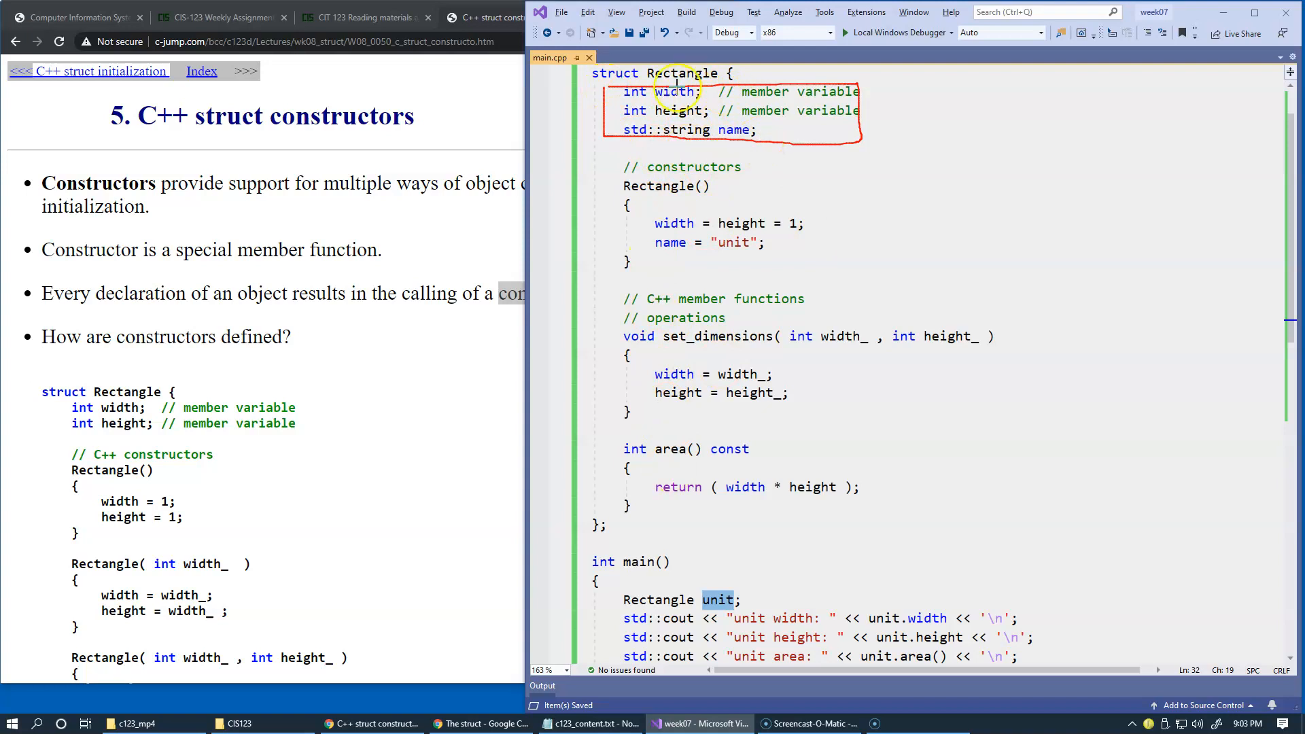
{"action": "mouse_move", "coordinate": [741, 120]}
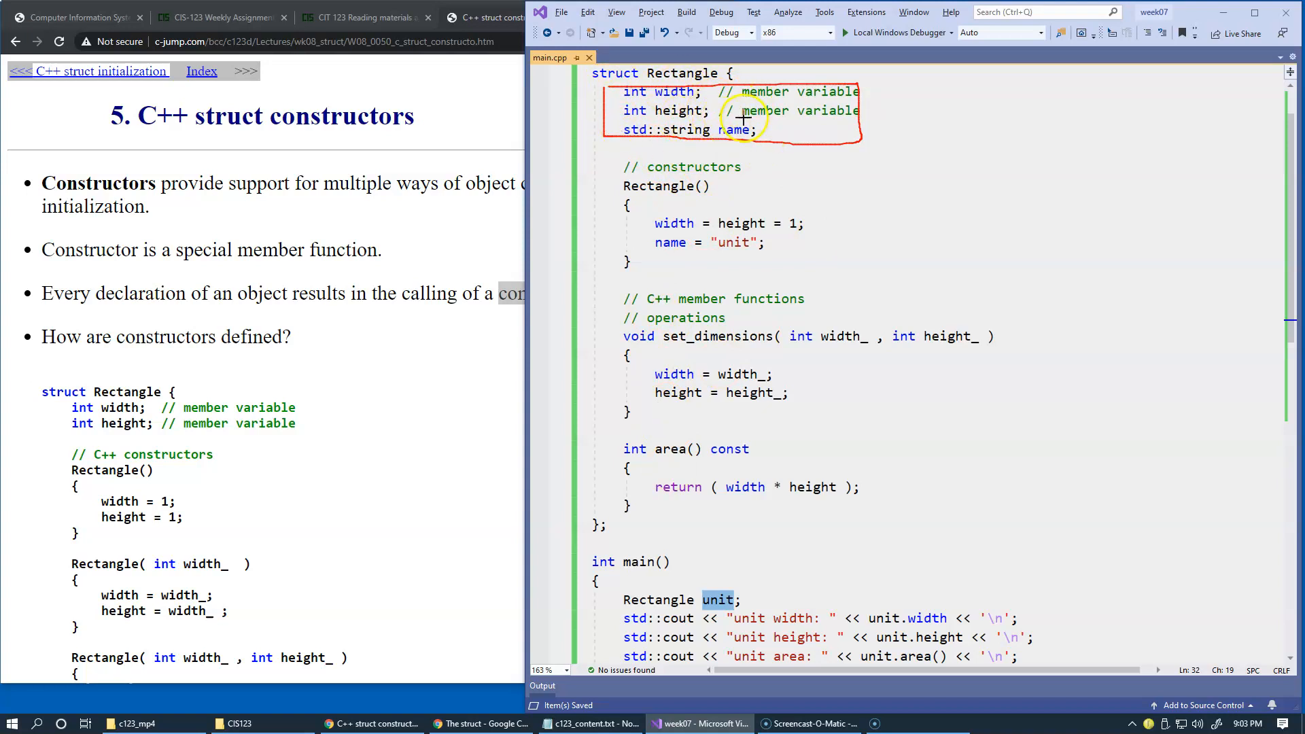
{"action": "mouse_move", "coordinate": [866, 197]}
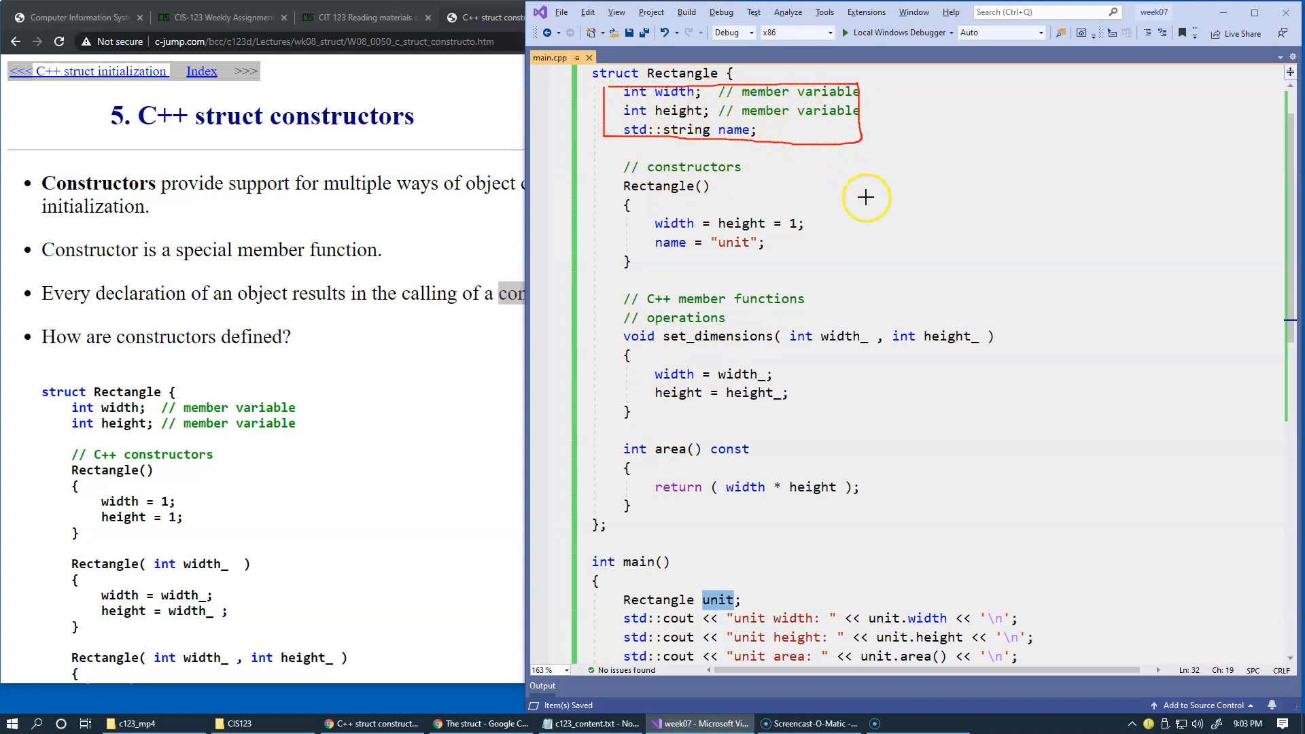
{"action": "mouse_move", "coordinate": [775, 597]}
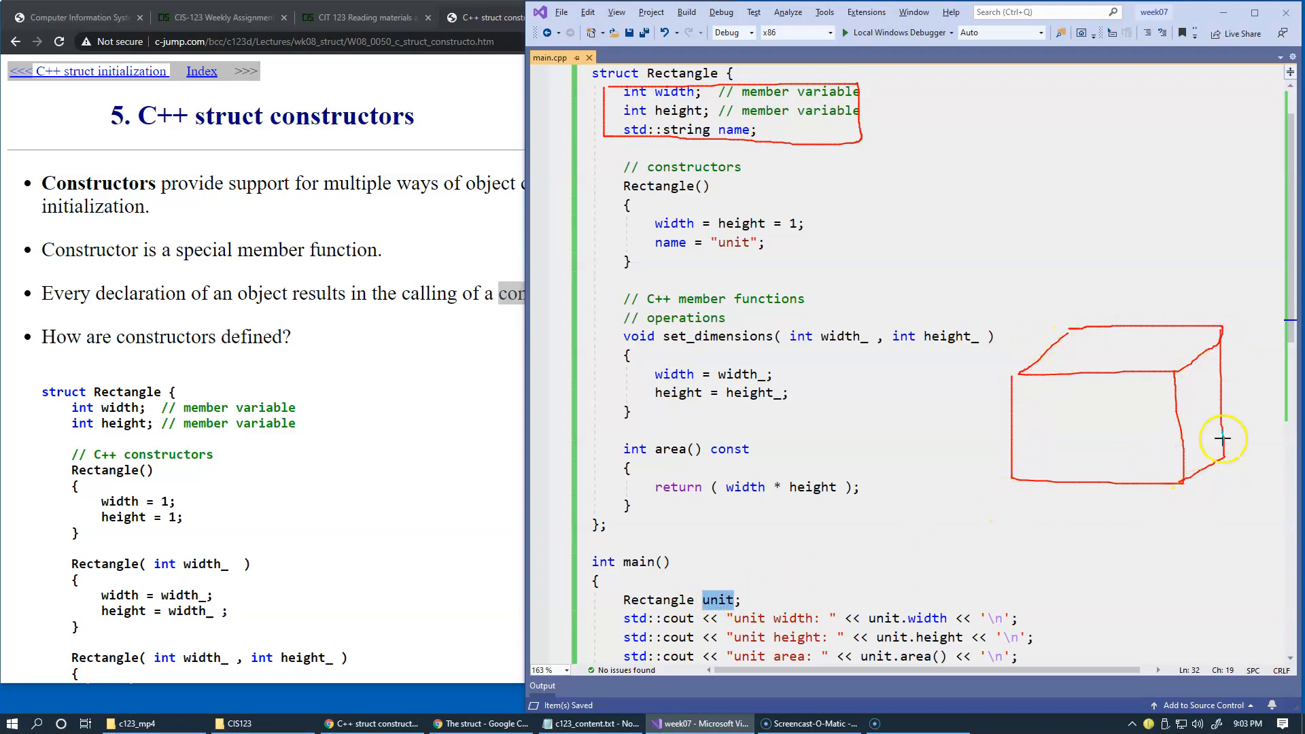
{"action": "mouse_move", "coordinate": [716, 599]}
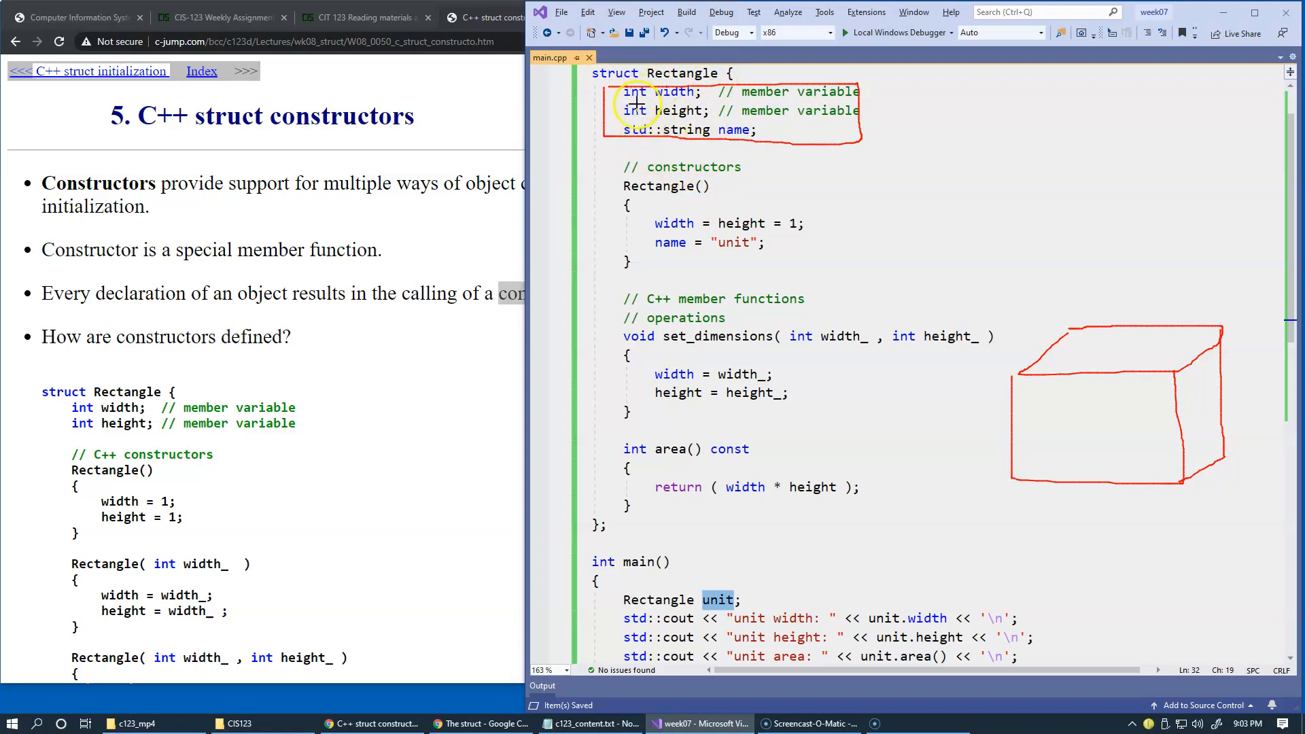
{"action": "mouse_move", "coordinate": [637, 152]}
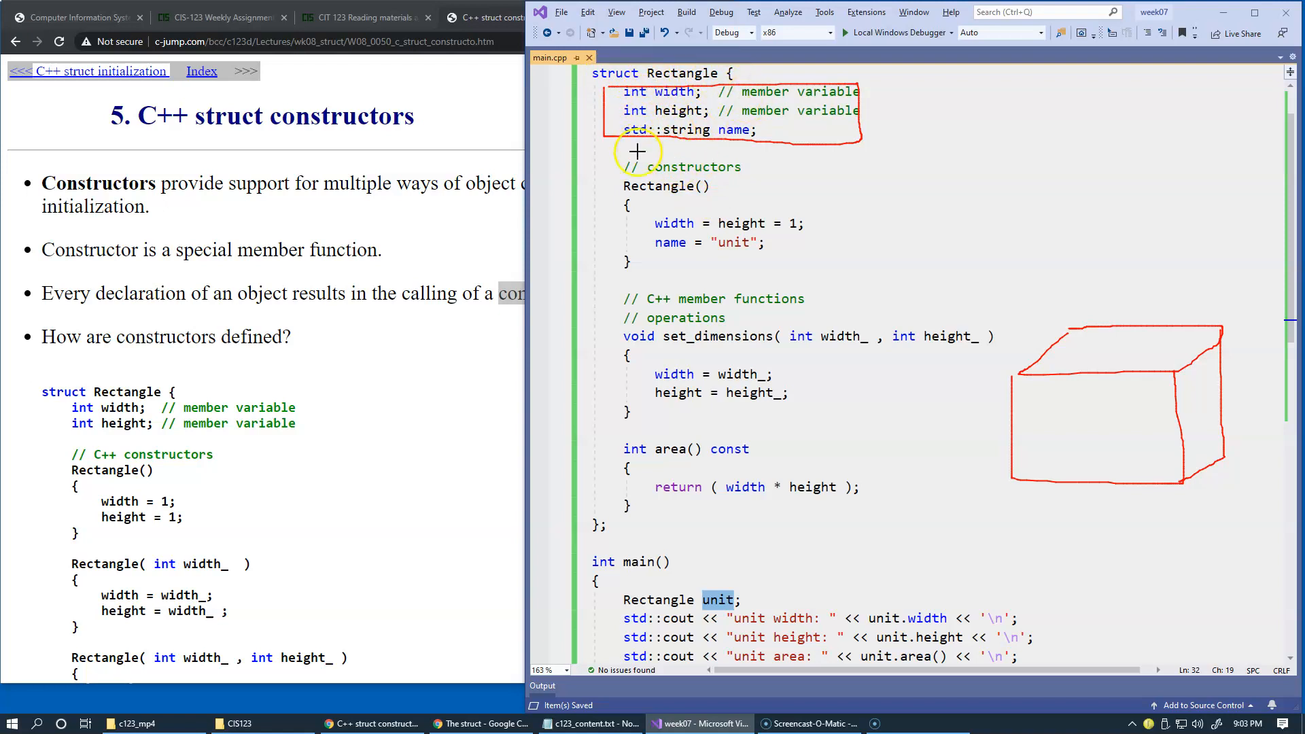
{"action": "mouse_move", "coordinate": [886, 168]}
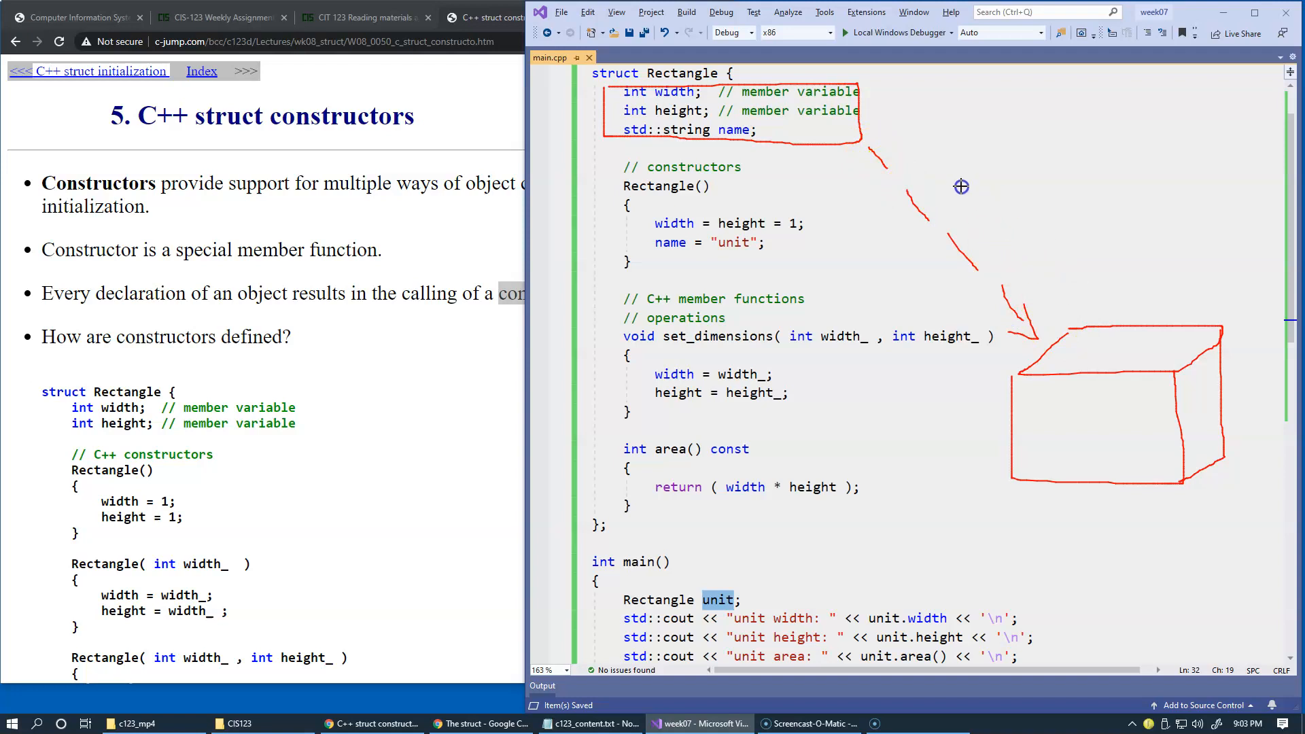
{"action": "mouse_move", "coordinate": [712, 97]}
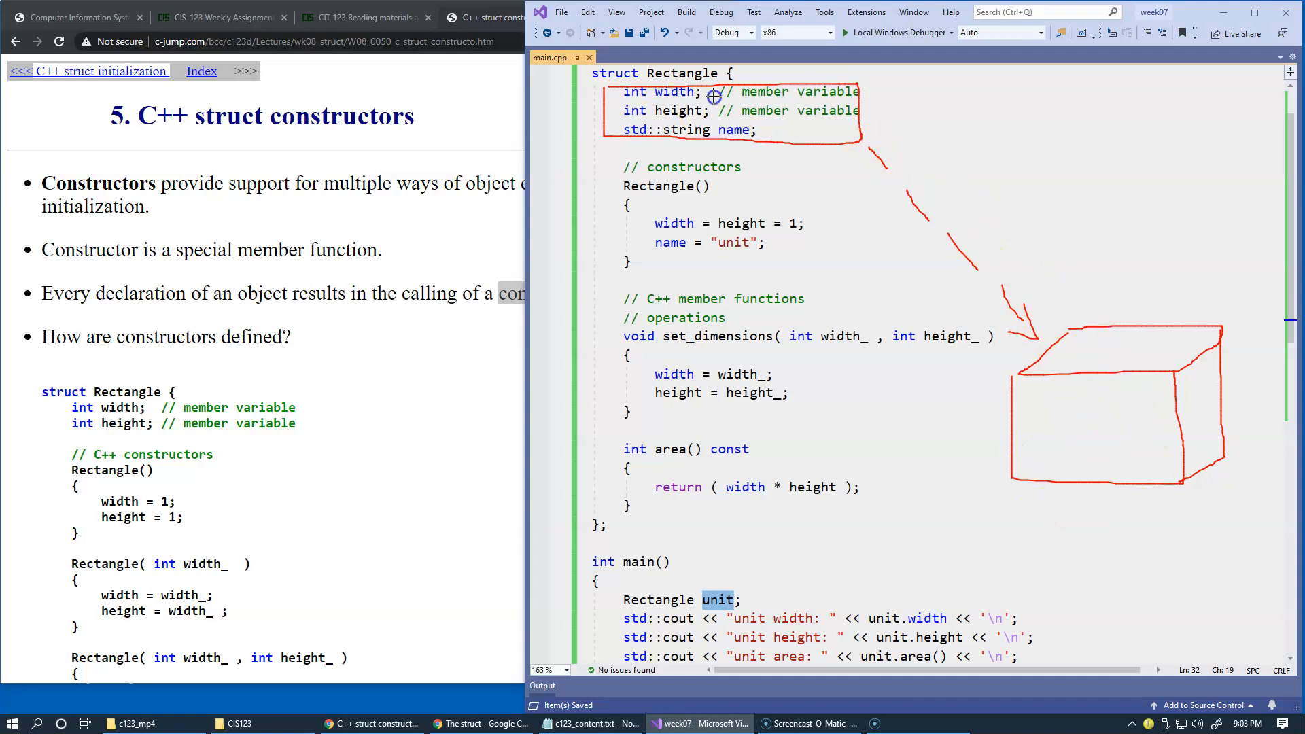
{"action": "mouse_move", "coordinate": [643, 102]}
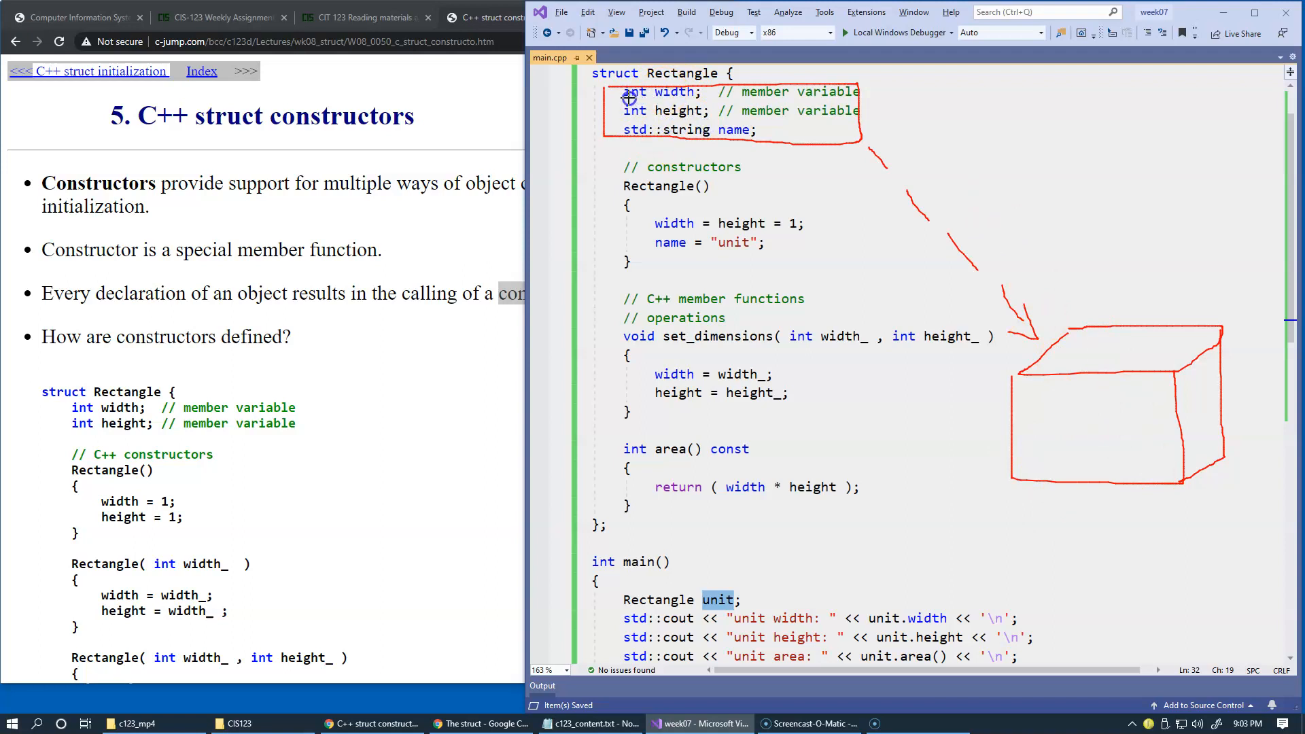
{"action": "mouse_move", "coordinate": [653, 136]}
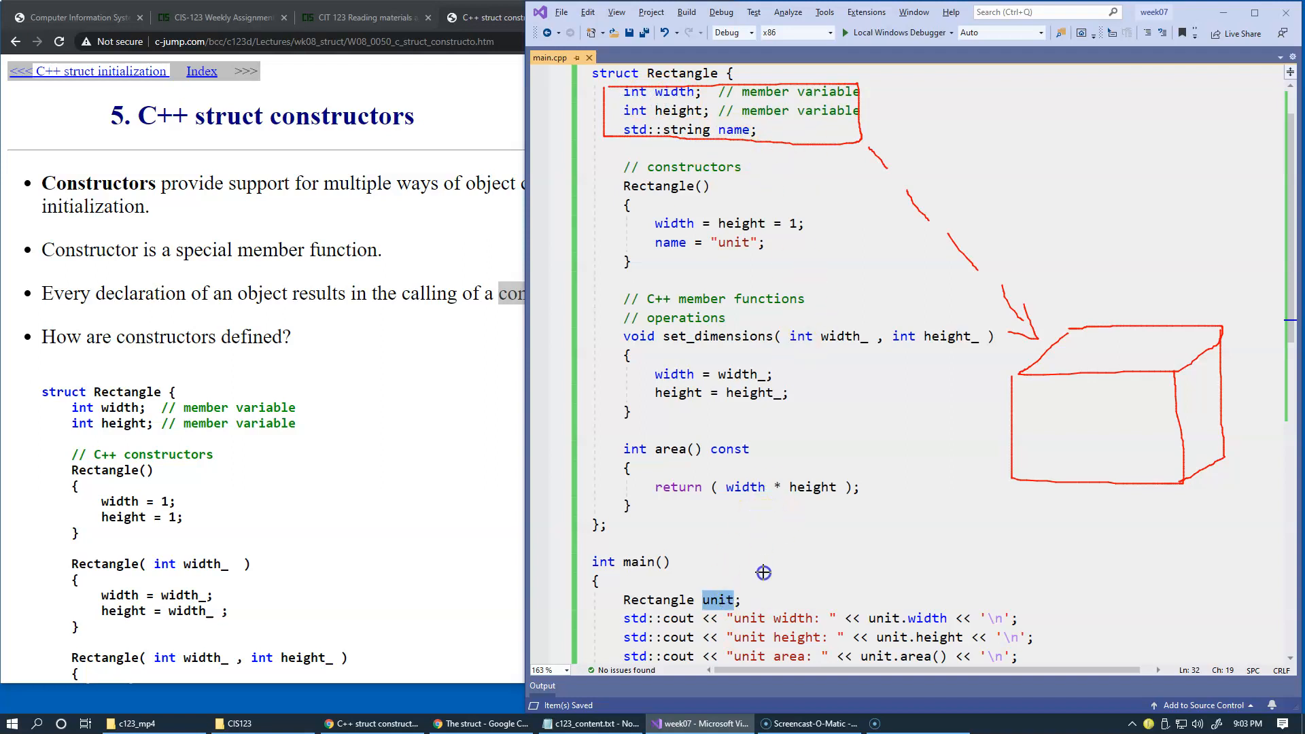
{"action": "mouse_move", "coordinate": [1180, 351]}
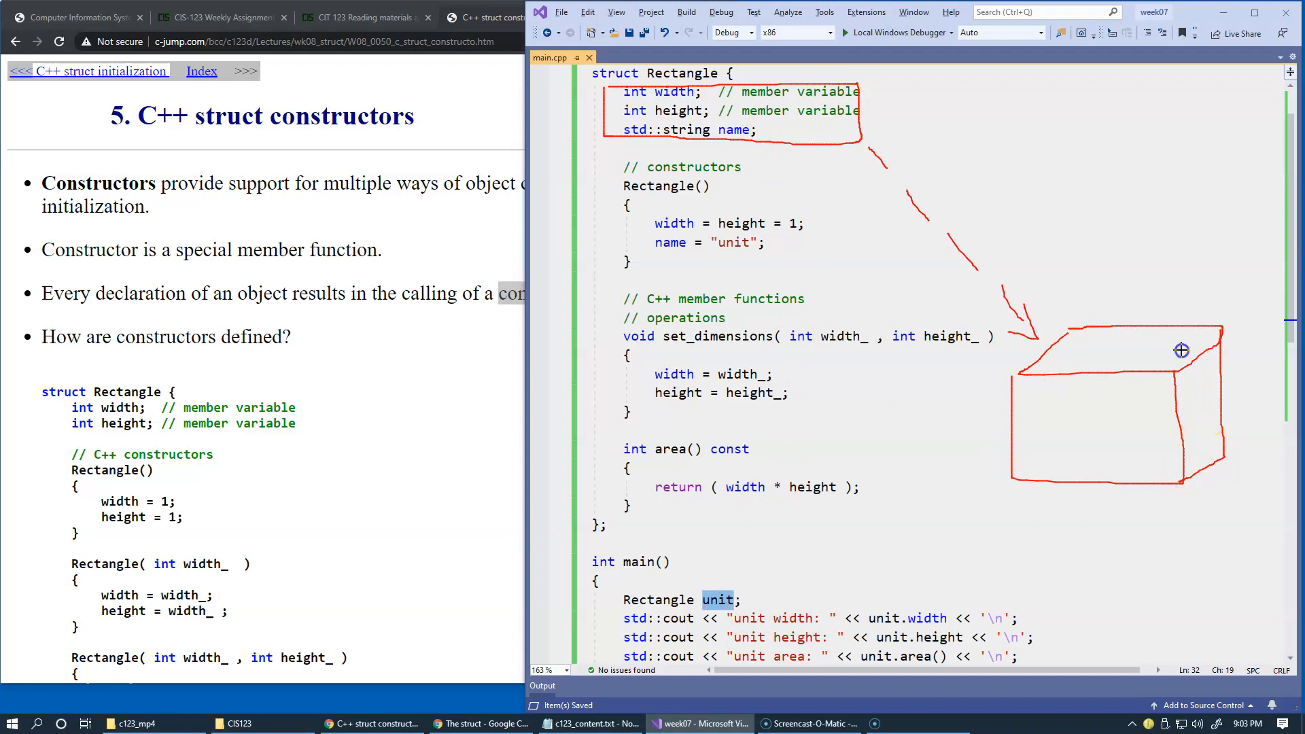
{"action": "mouse_move", "coordinate": [1133, 472]}
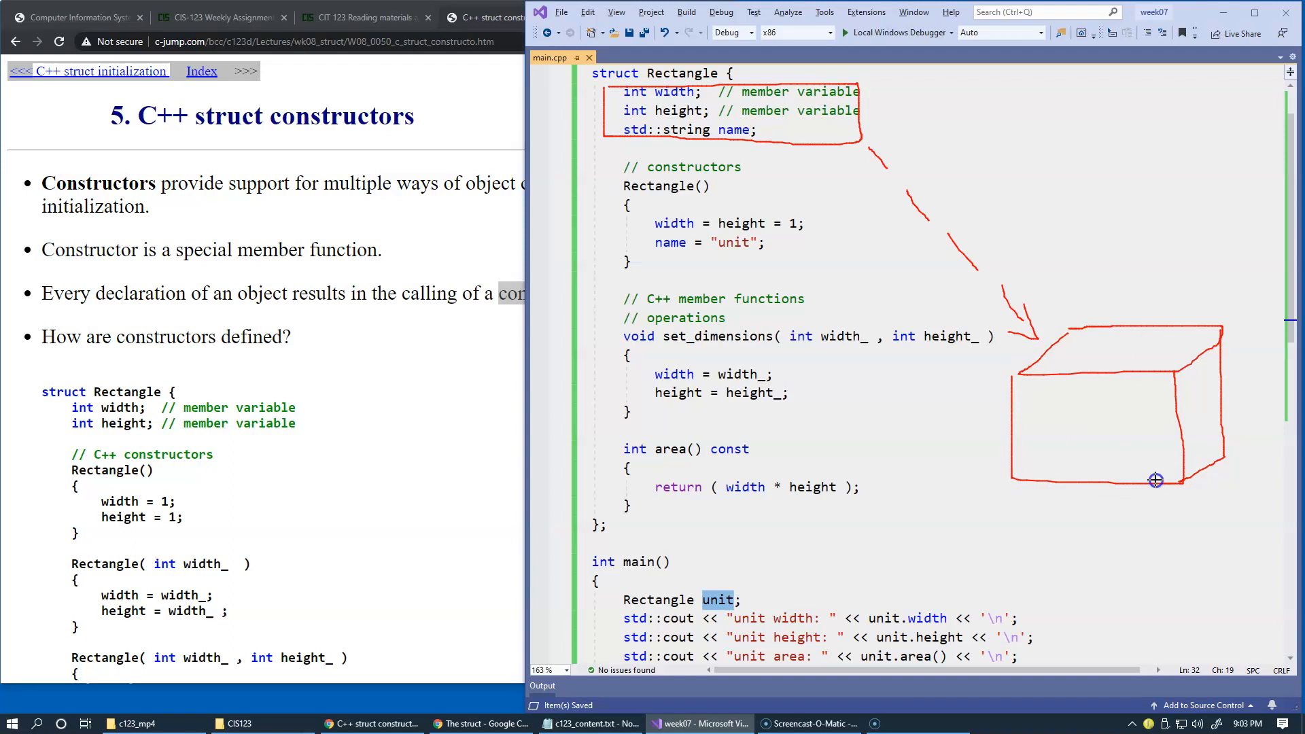
{"action": "mouse_move", "coordinate": [957, 476]}
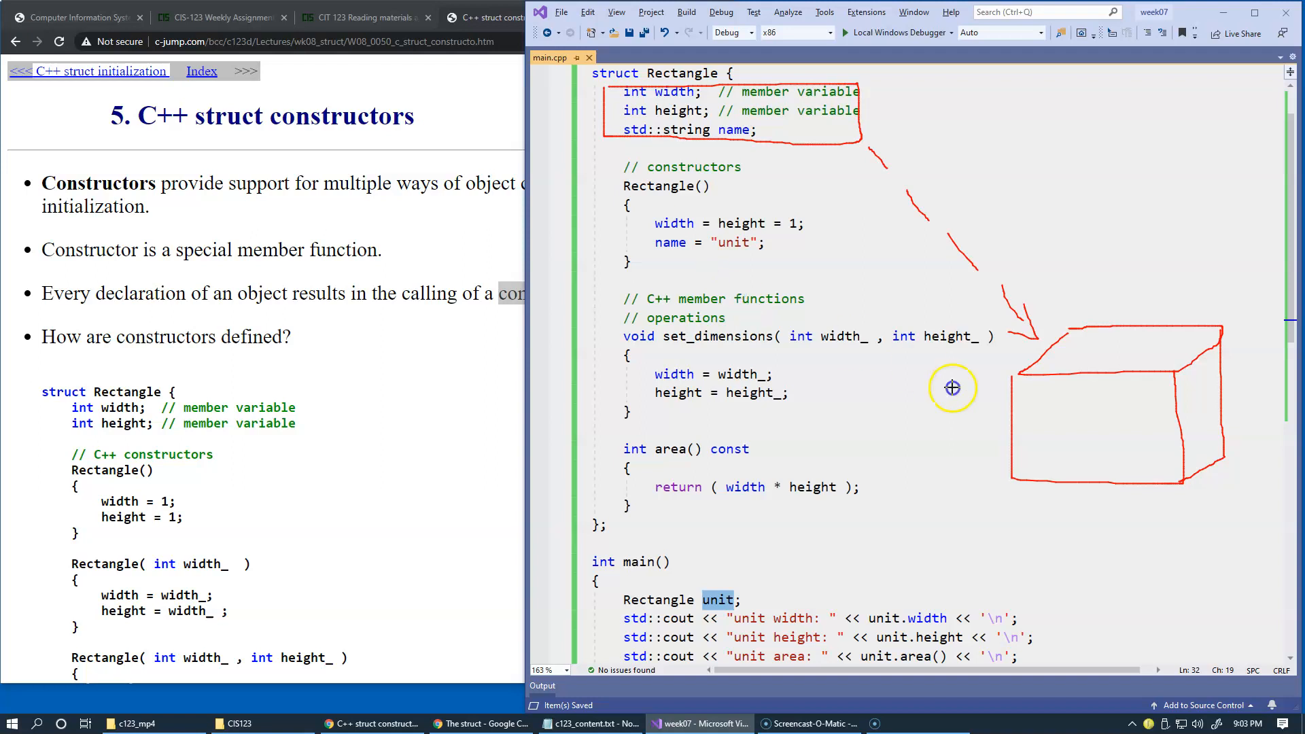
{"action": "mouse_move", "coordinate": [699, 173]}
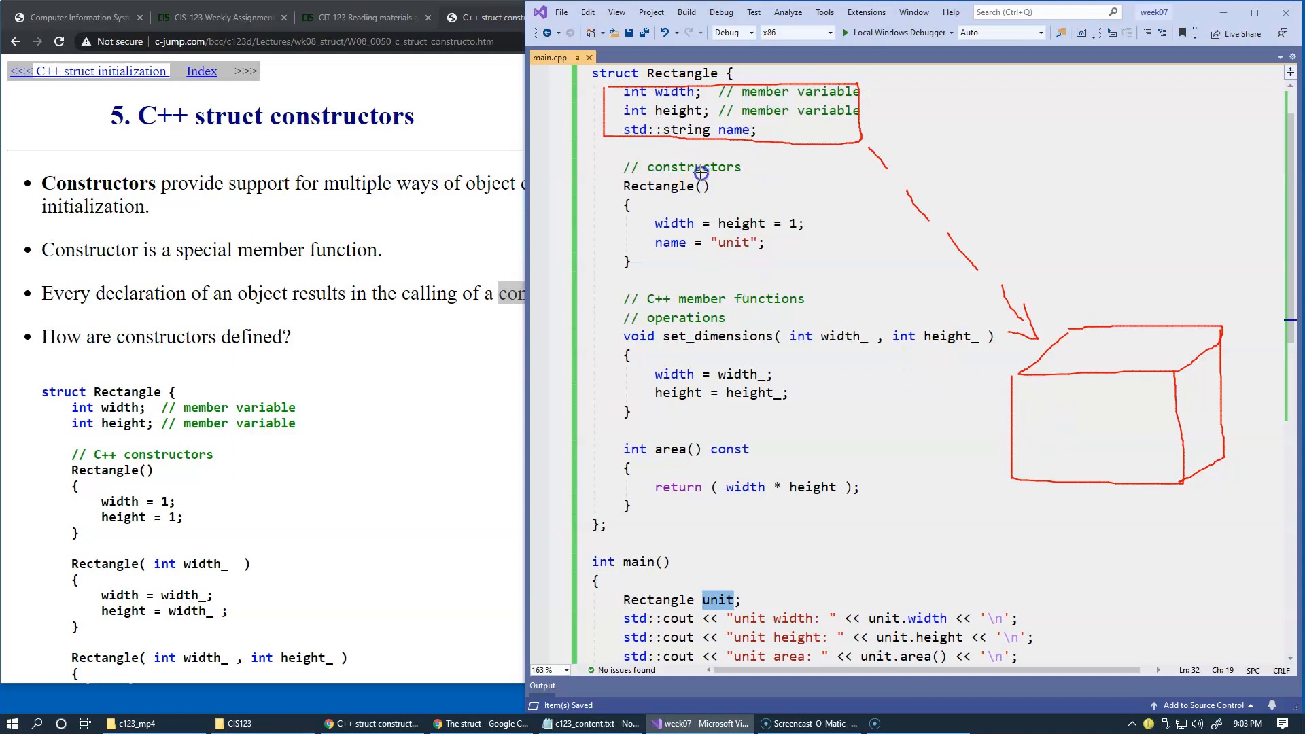
{"action": "mouse_move", "coordinate": [741, 209]}
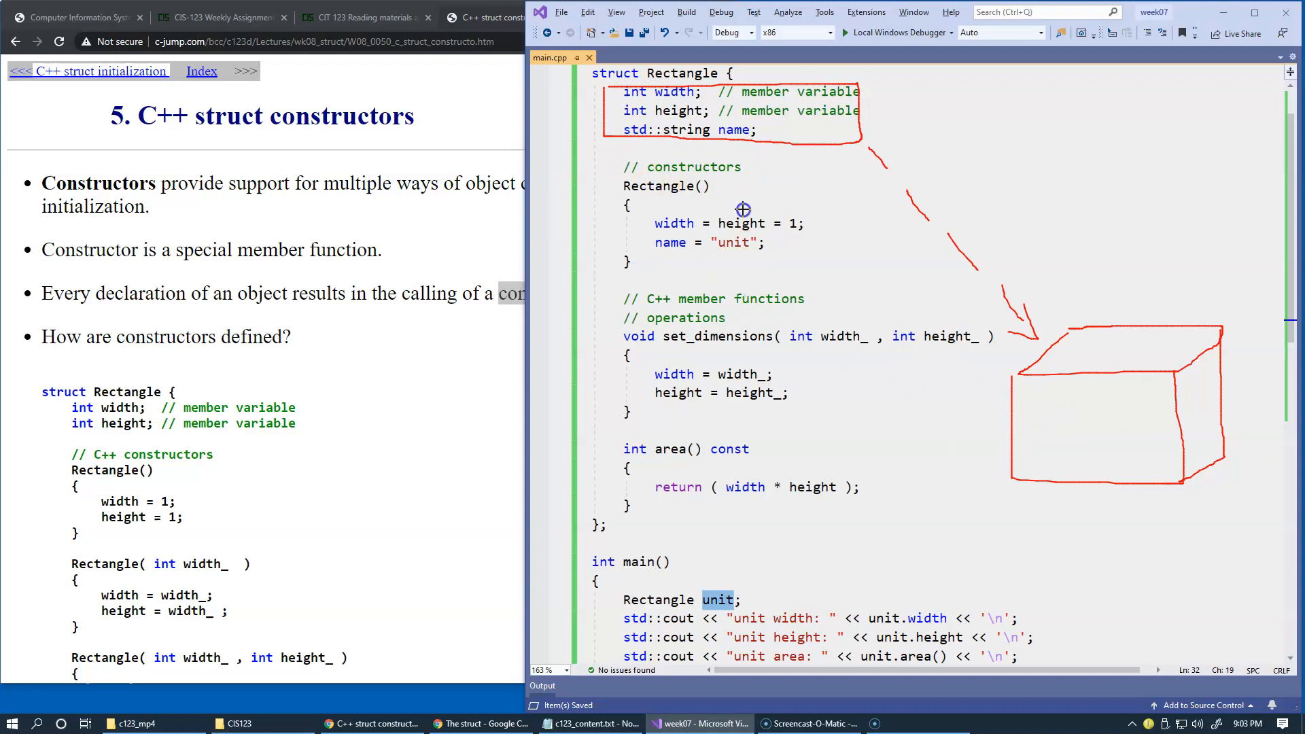
{"action": "mouse_move", "coordinate": [702, 280]}
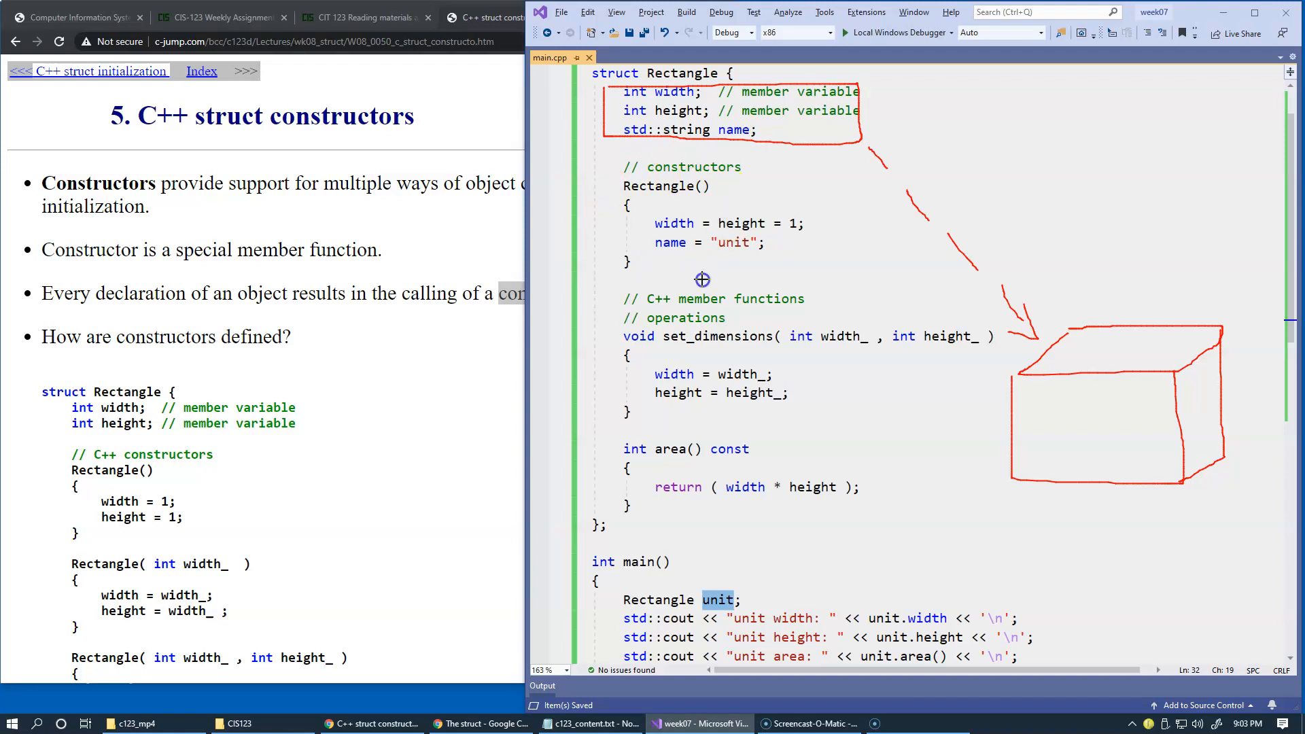
{"action": "mouse_move", "coordinate": [717, 271]}
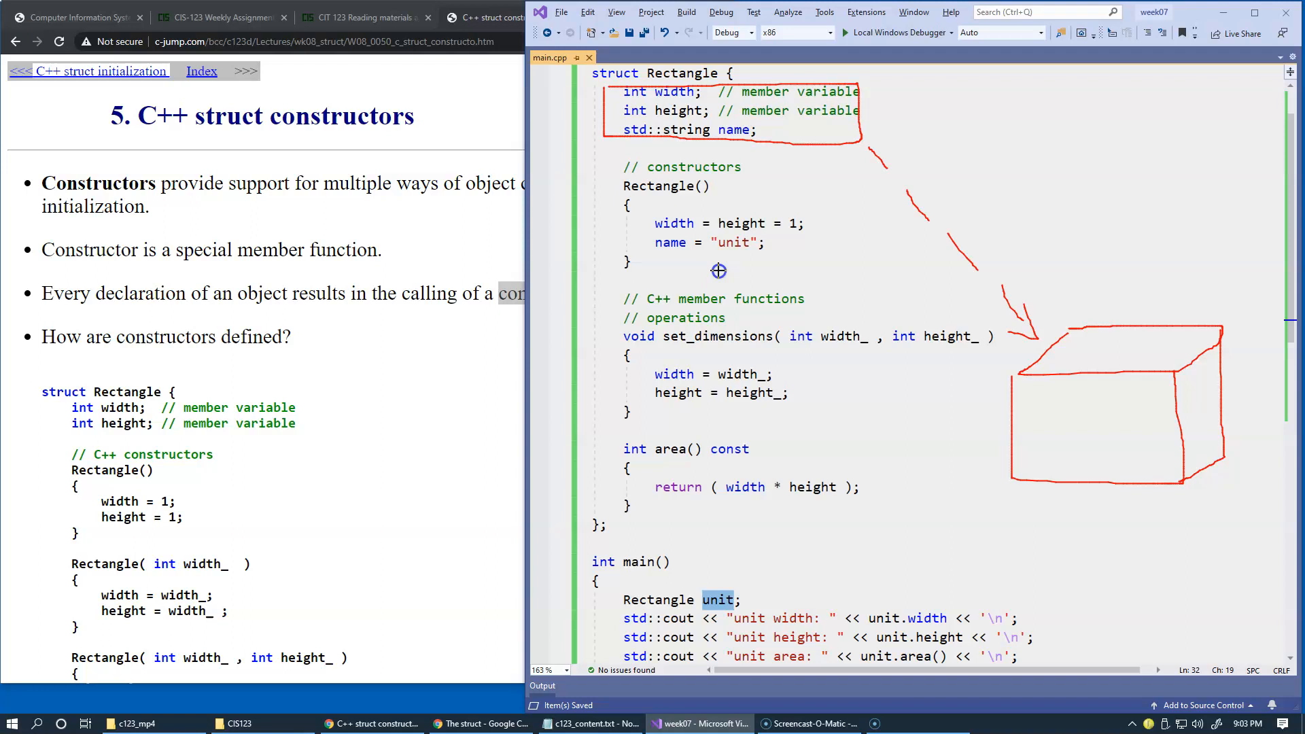
{"action": "mouse_move", "coordinate": [1059, 394]}
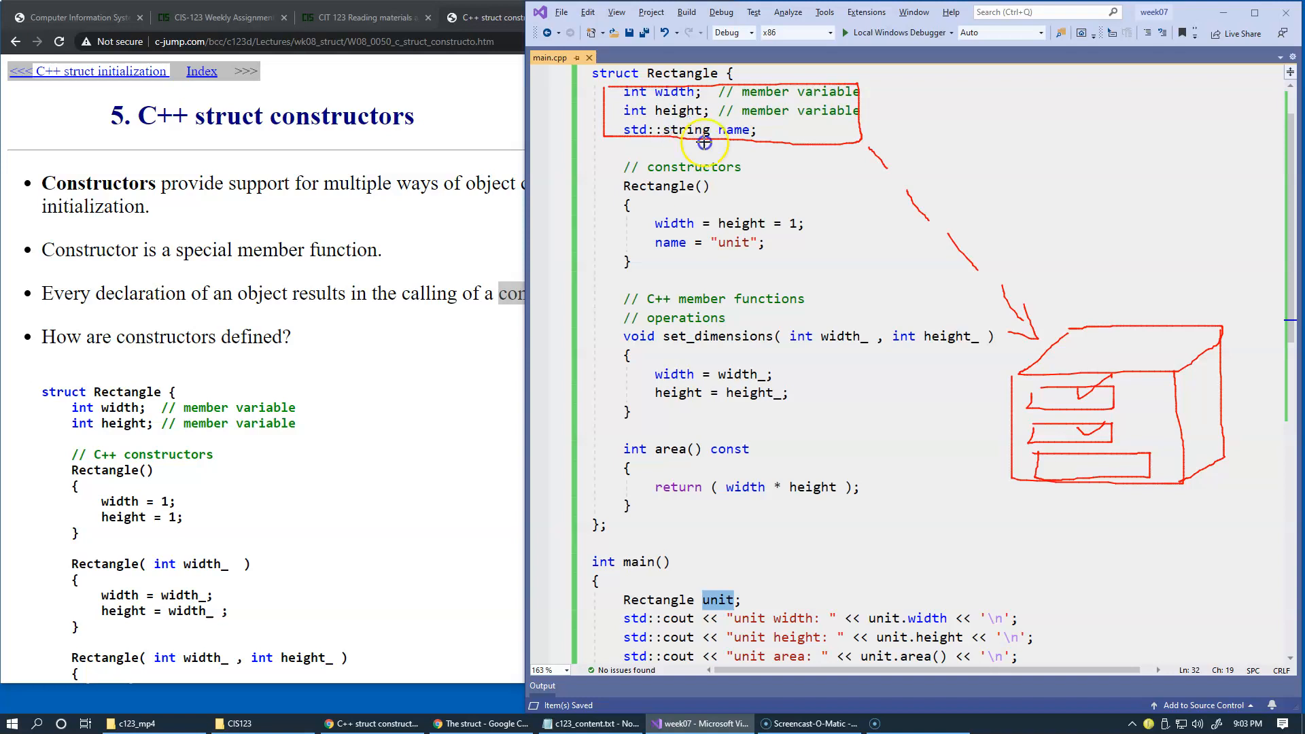
{"action": "mouse_move", "coordinate": [1177, 531]}
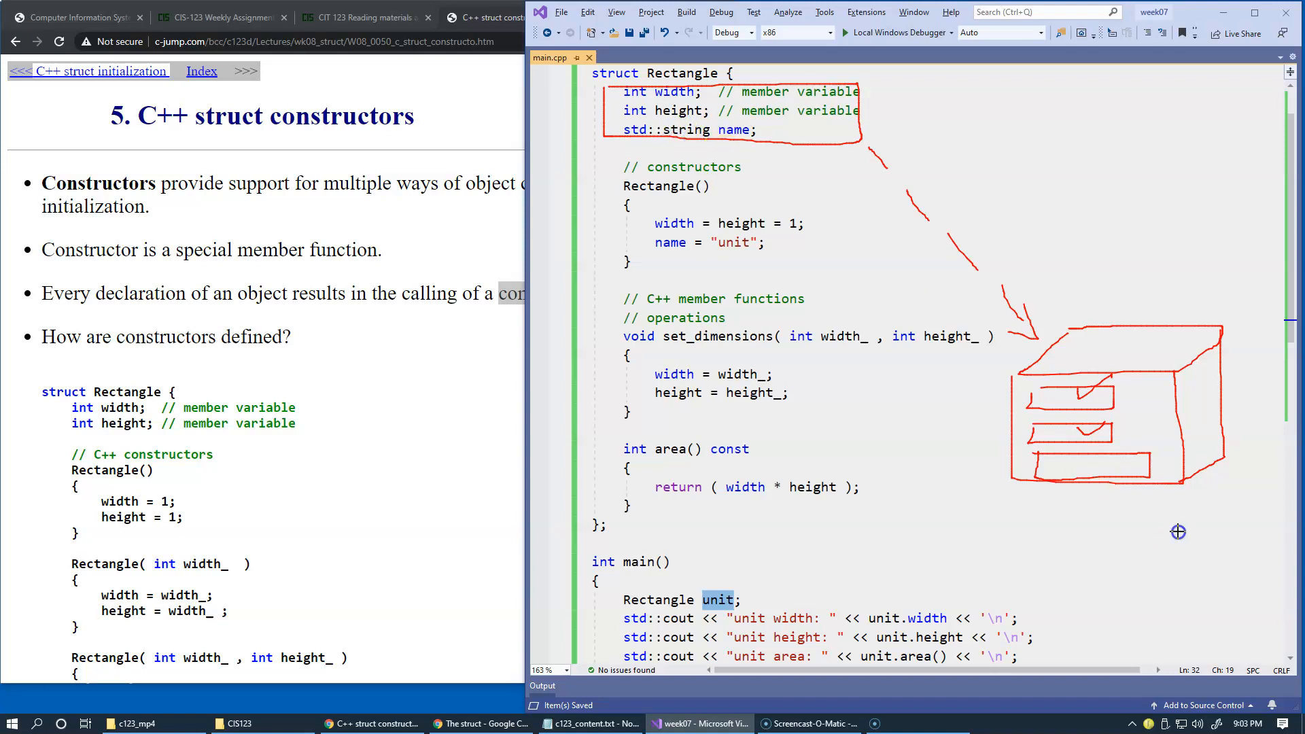
{"action": "mouse_move", "coordinate": [772, 216]}
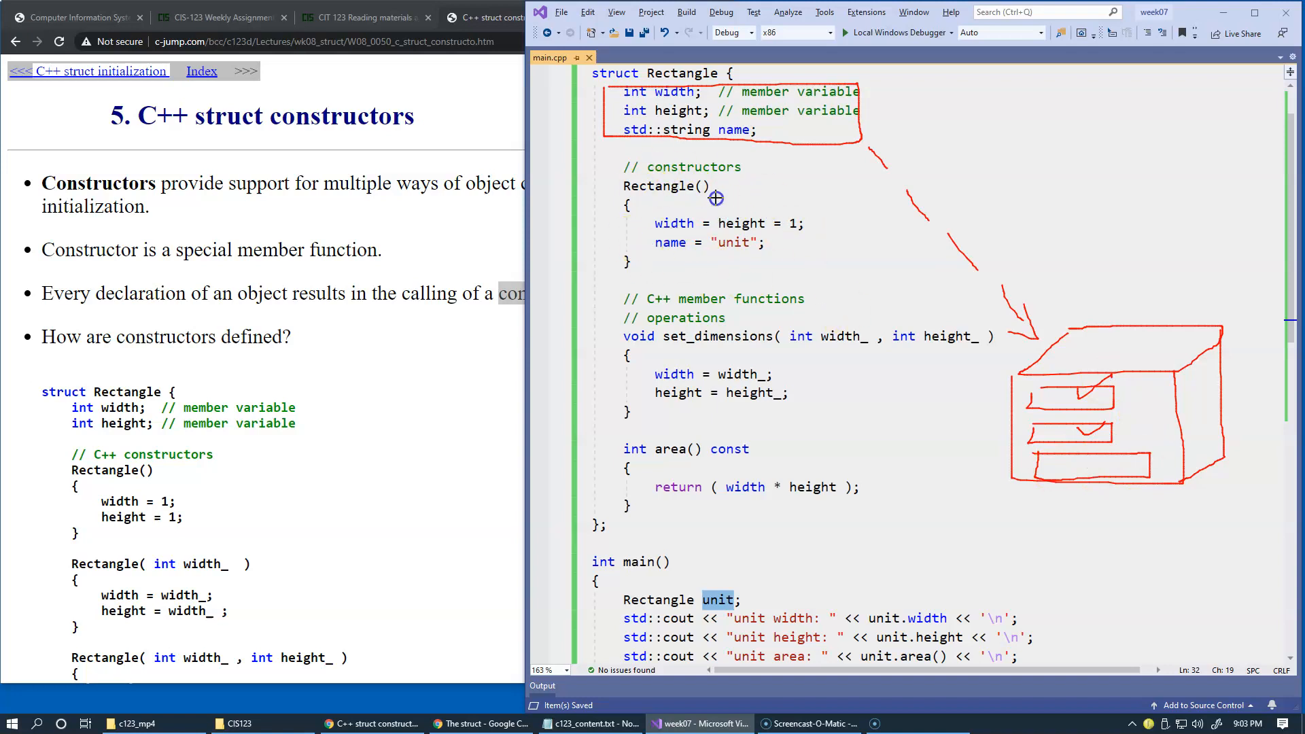
{"action": "mouse_move", "coordinate": [690, 271]}
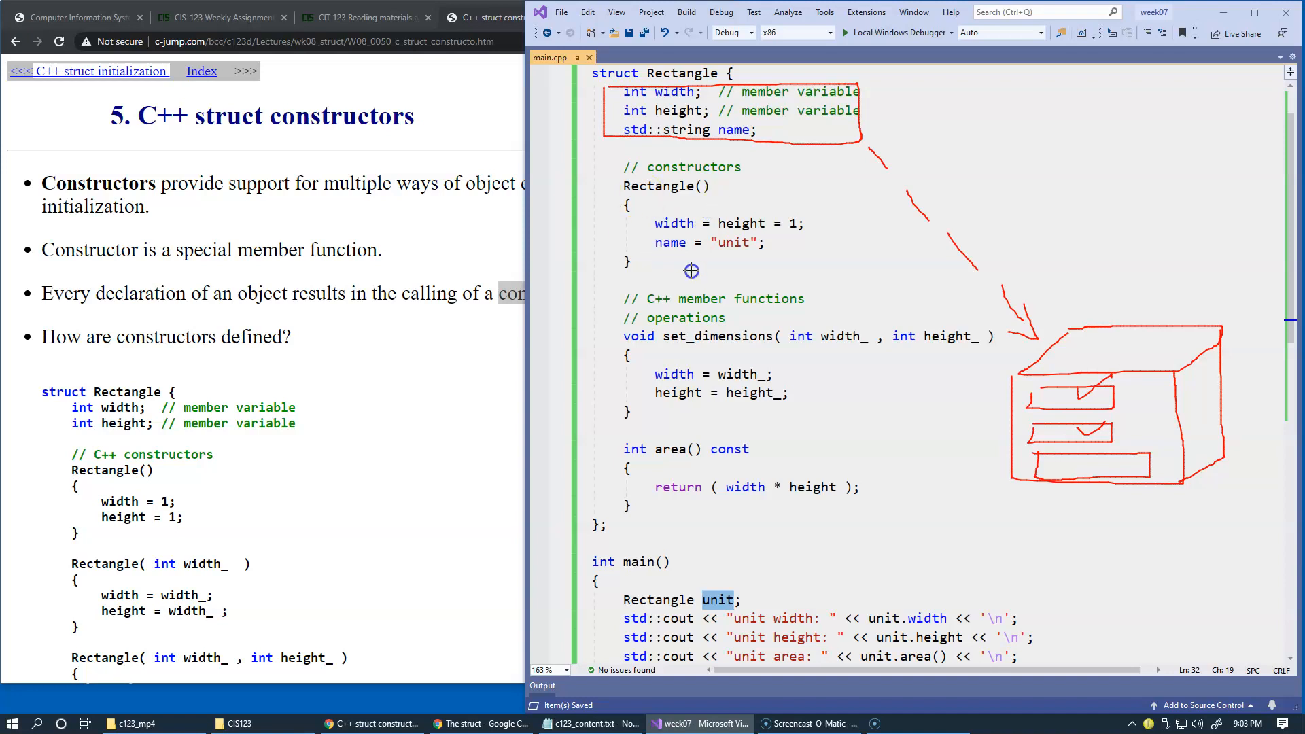
{"action": "mouse_move", "coordinate": [789, 300]}
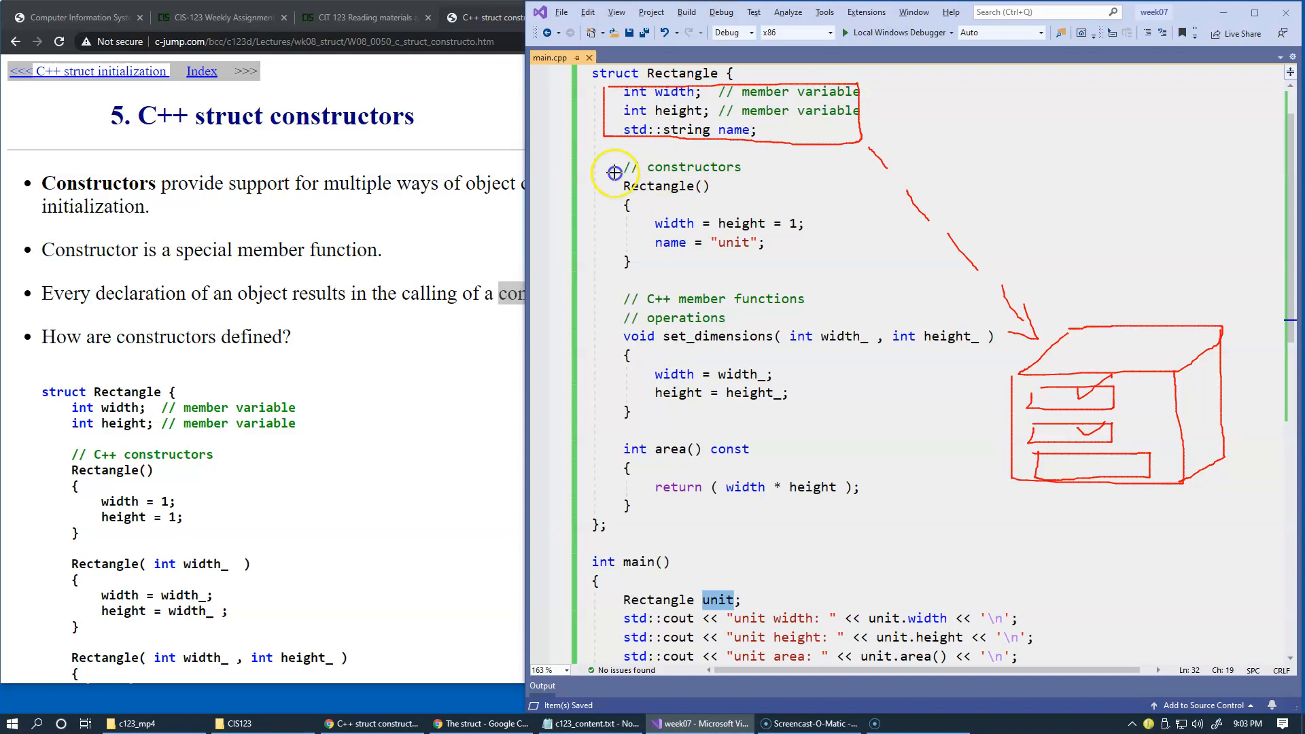
{"action": "mouse_move", "coordinate": [743, 205]}
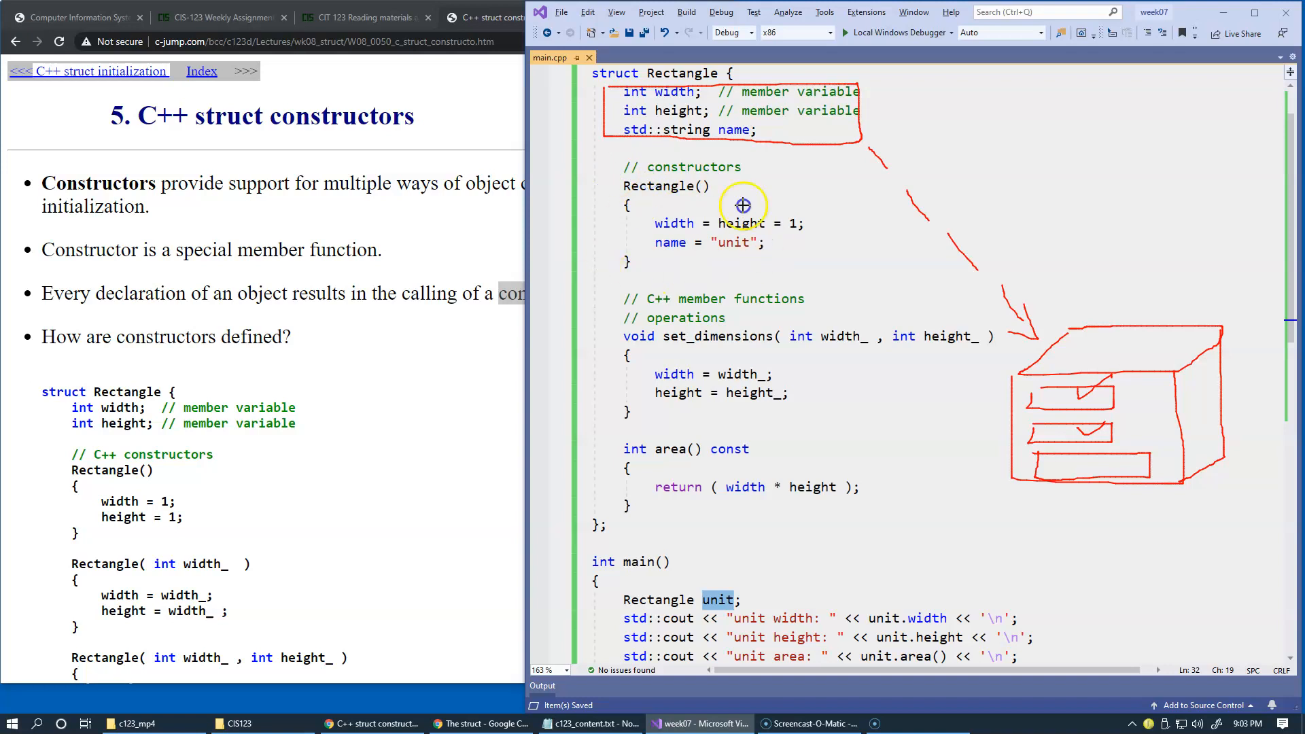
{"action": "mouse_move", "coordinate": [769, 370]}
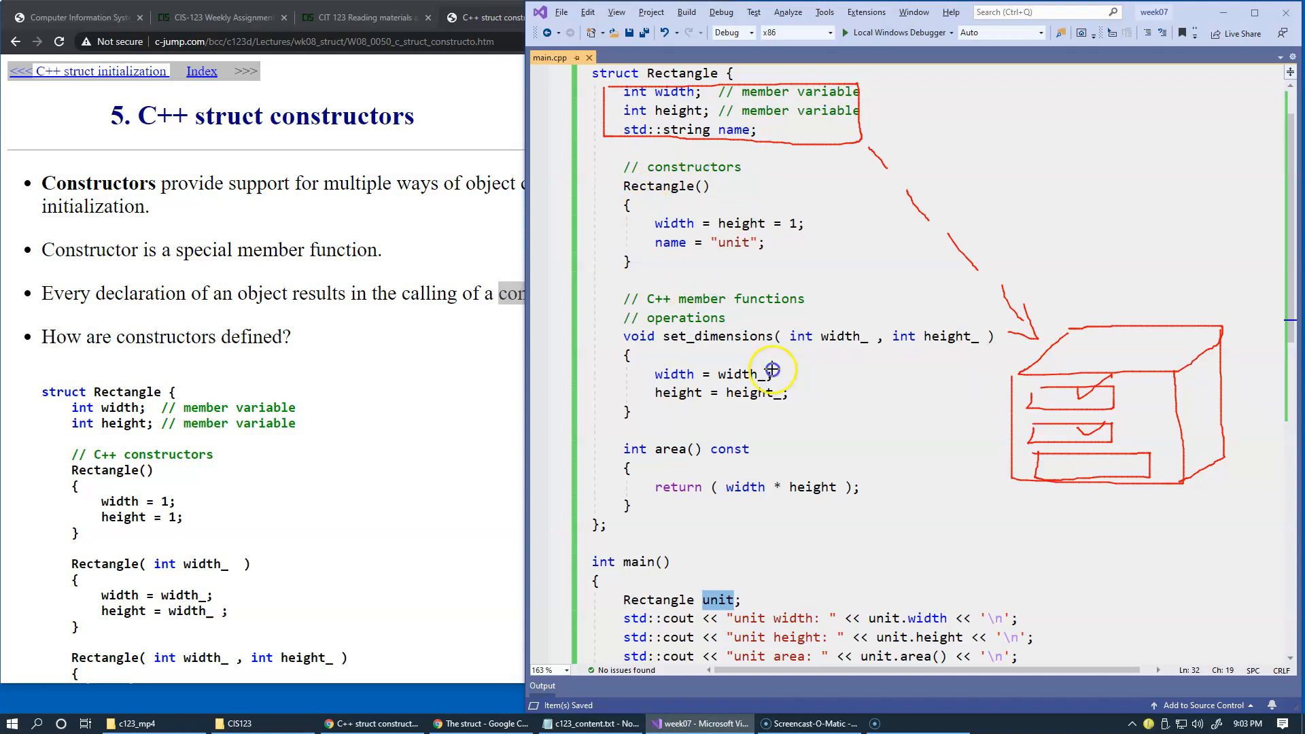
{"action": "mouse_move", "coordinate": [1154, 349]}
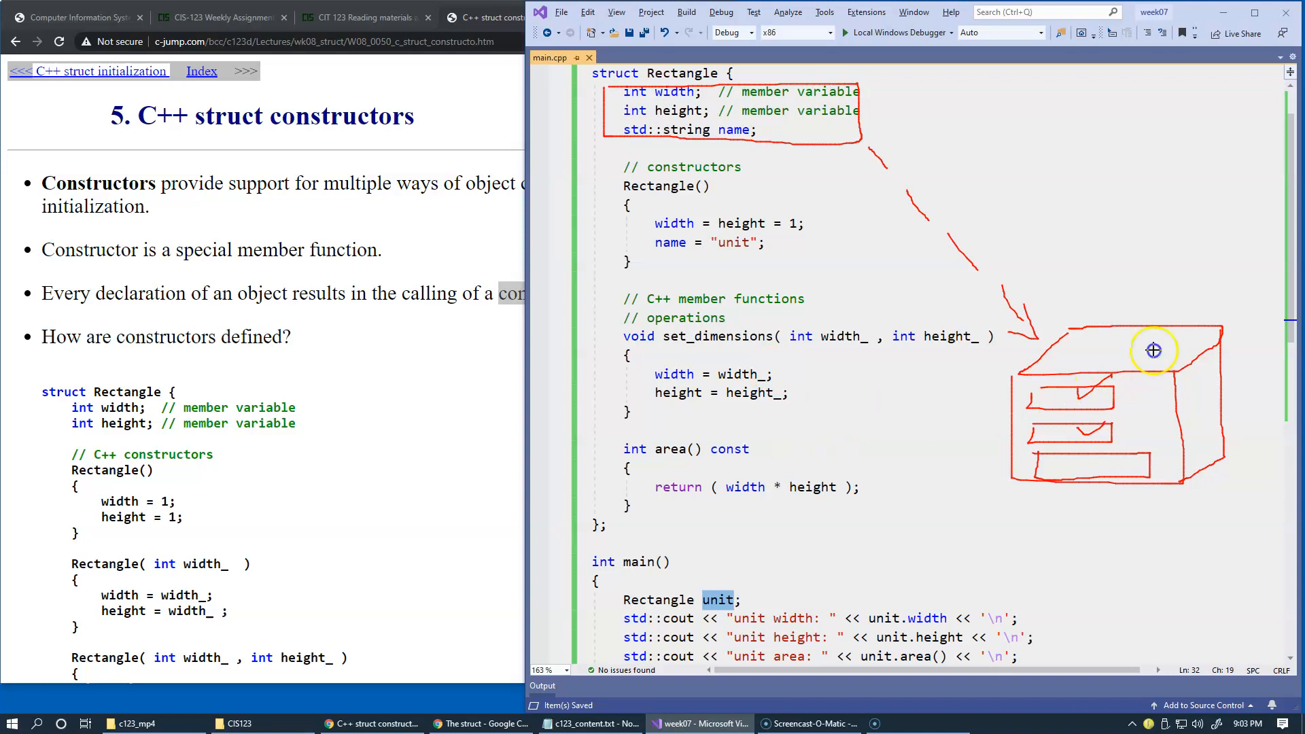
{"action": "mouse_move", "coordinate": [592, 294]}
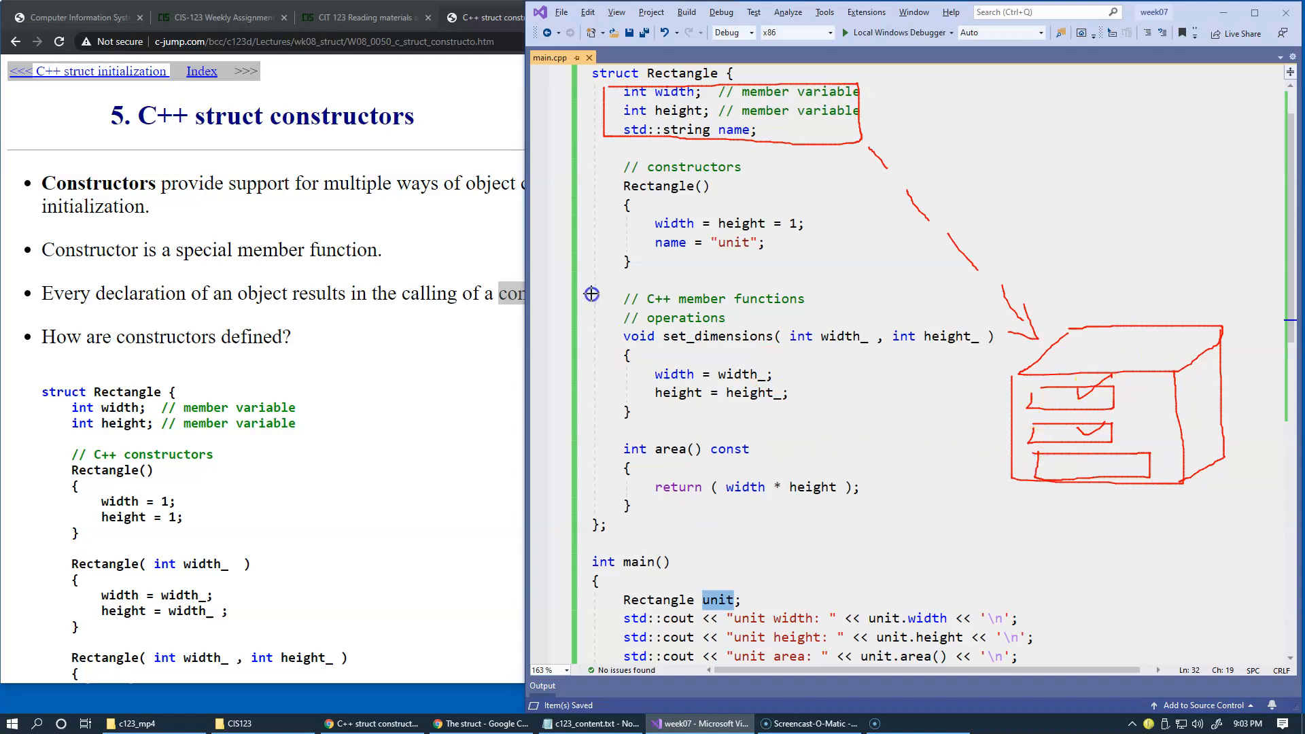
{"action": "mouse_move", "coordinate": [708, 370]}
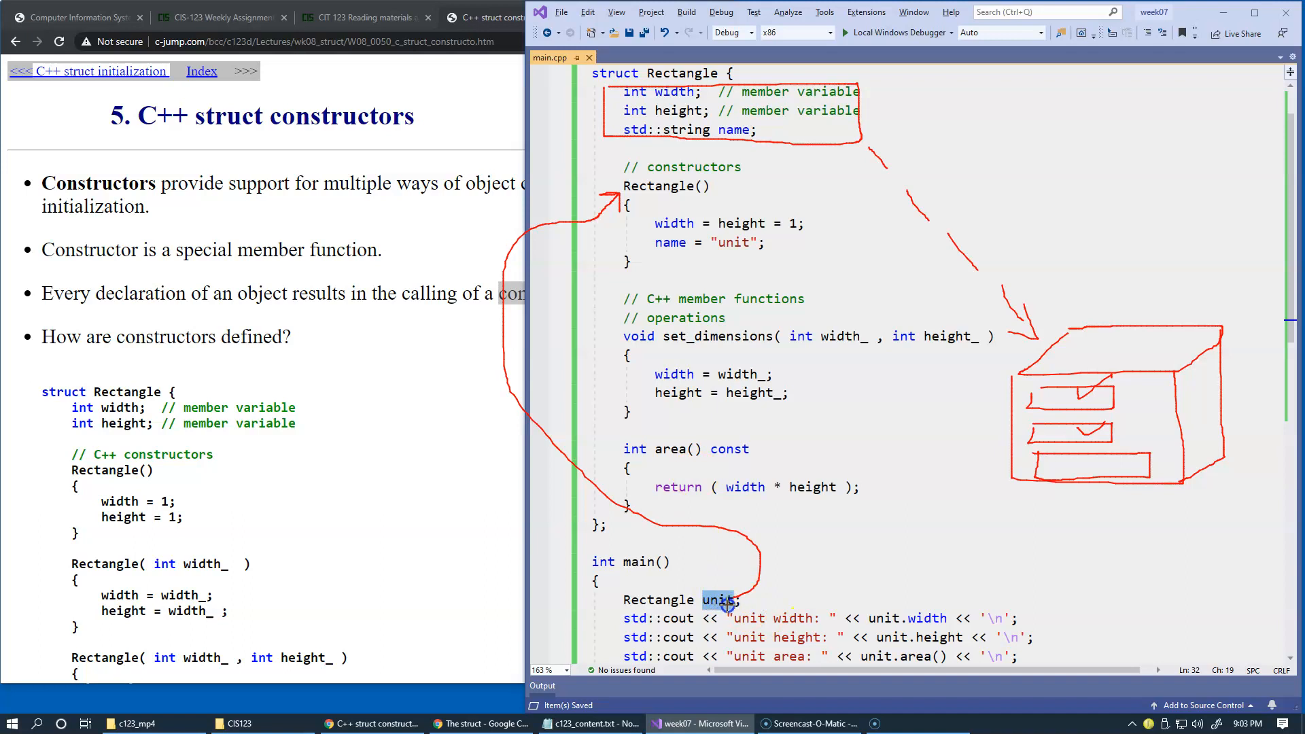
{"action": "mouse_move", "coordinate": [1062, 397]}
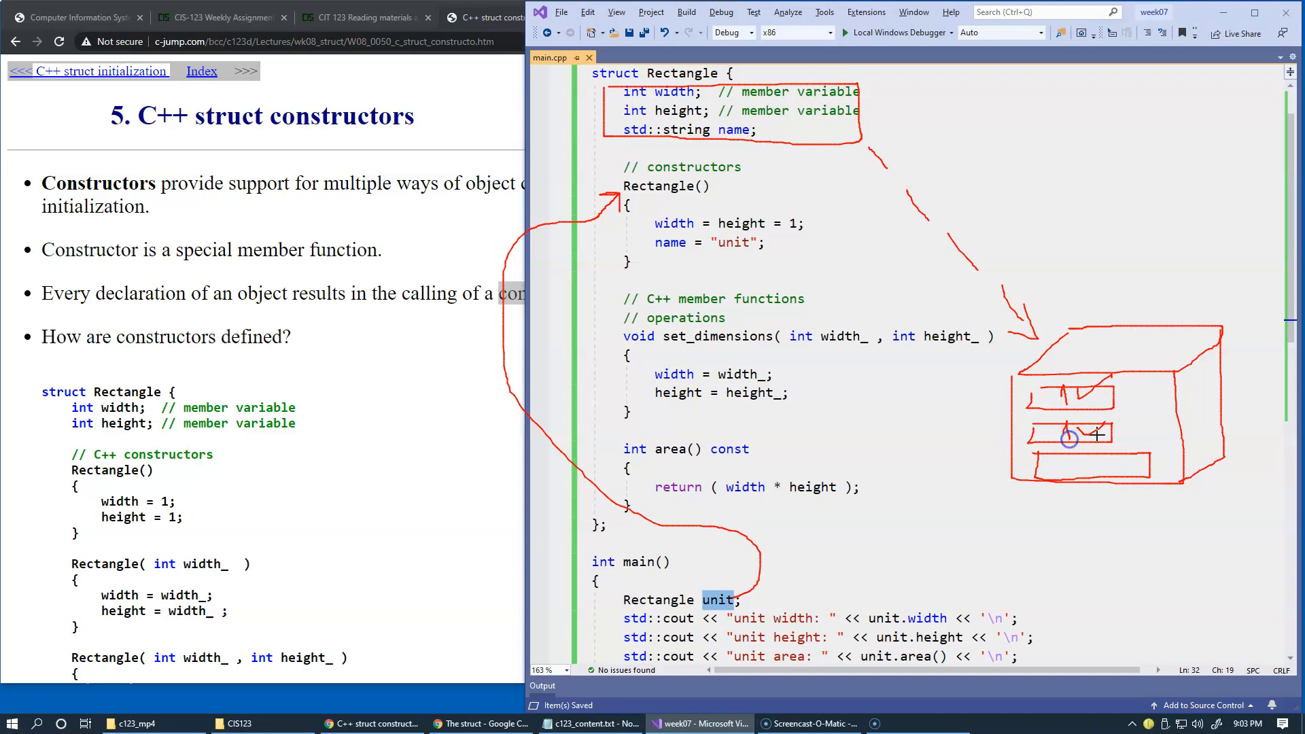
{"action": "mouse_move", "coordinate": [1078, 462]}
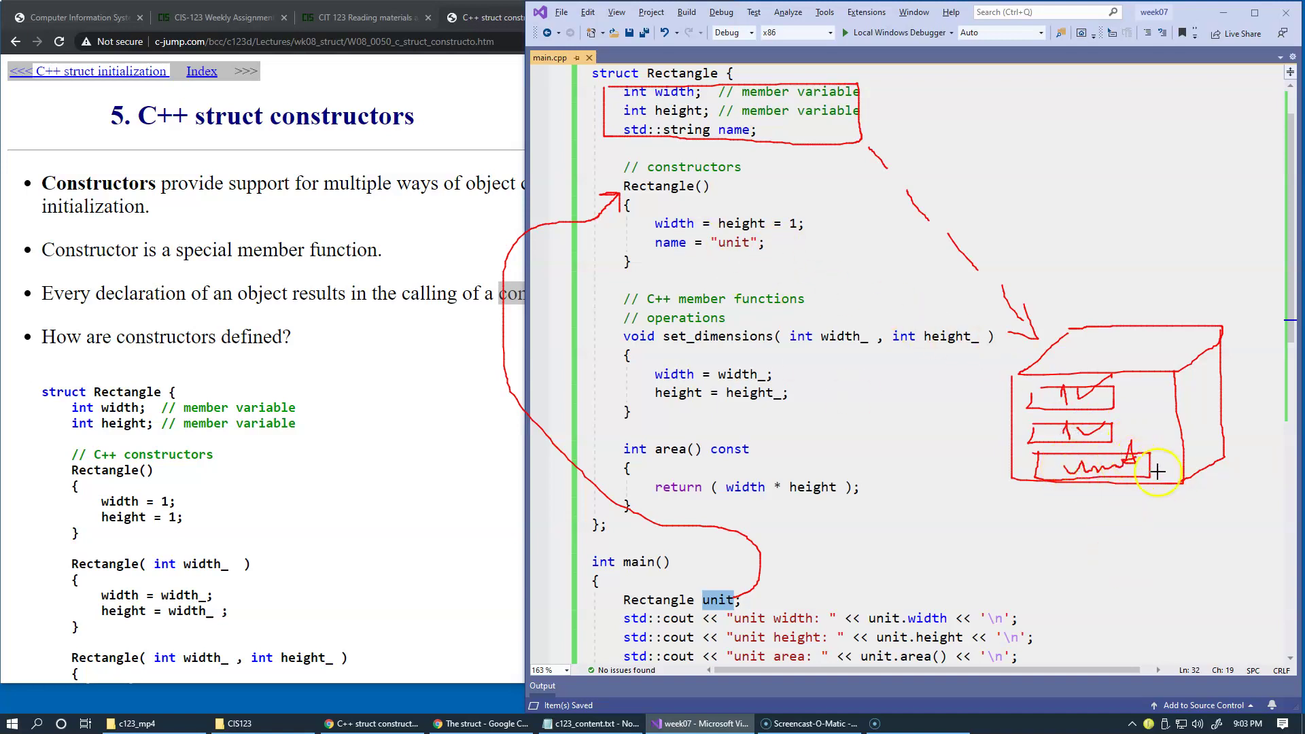
{"action": "mouse_move", "coordinate": [999, 402]}
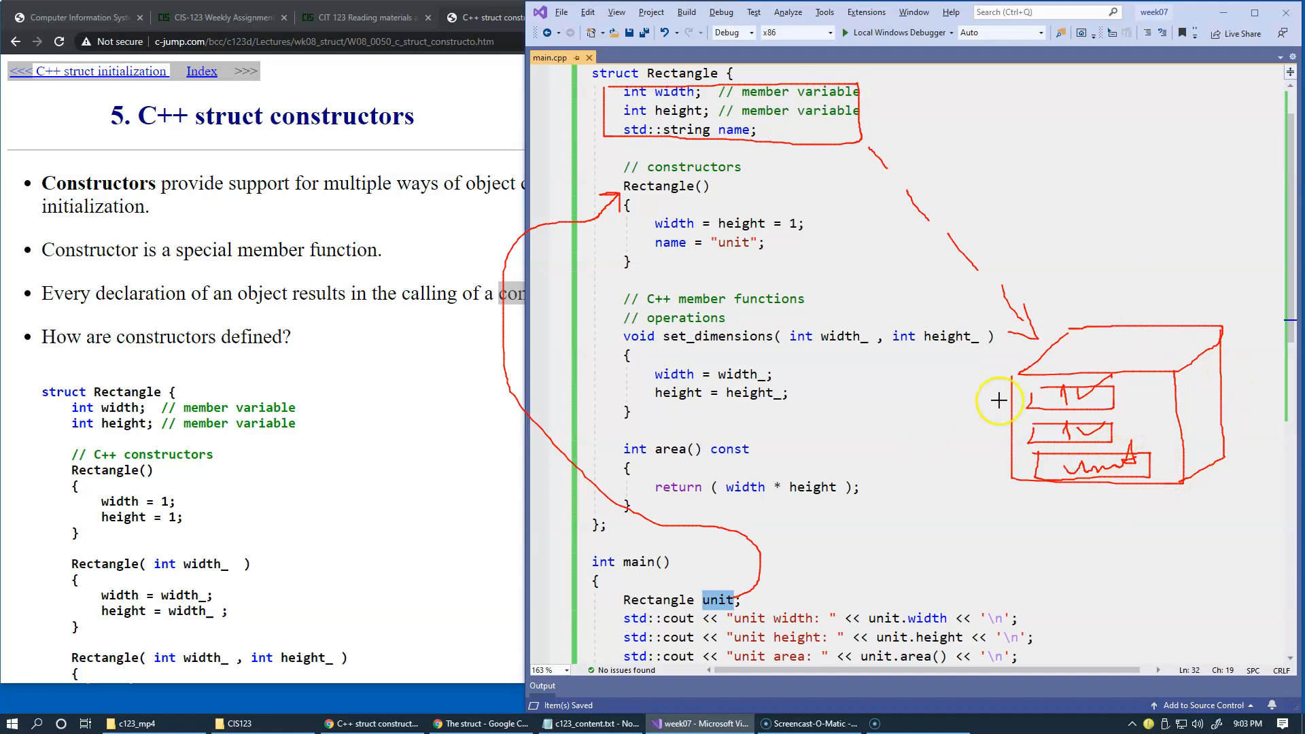
{"action": "mouse_move", "coordinate": [1290, 327]}
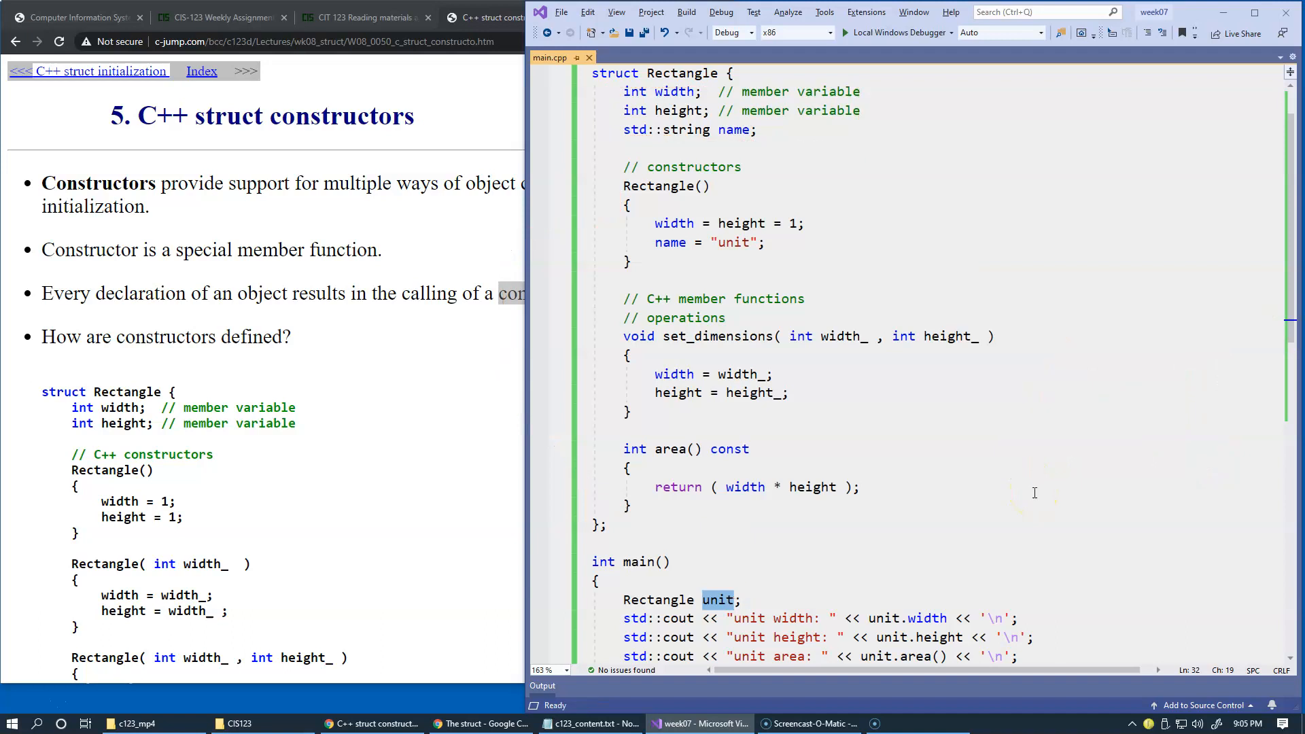
{"action": "scroll", "scroll_direction": "down", "scroll_amount": 3}
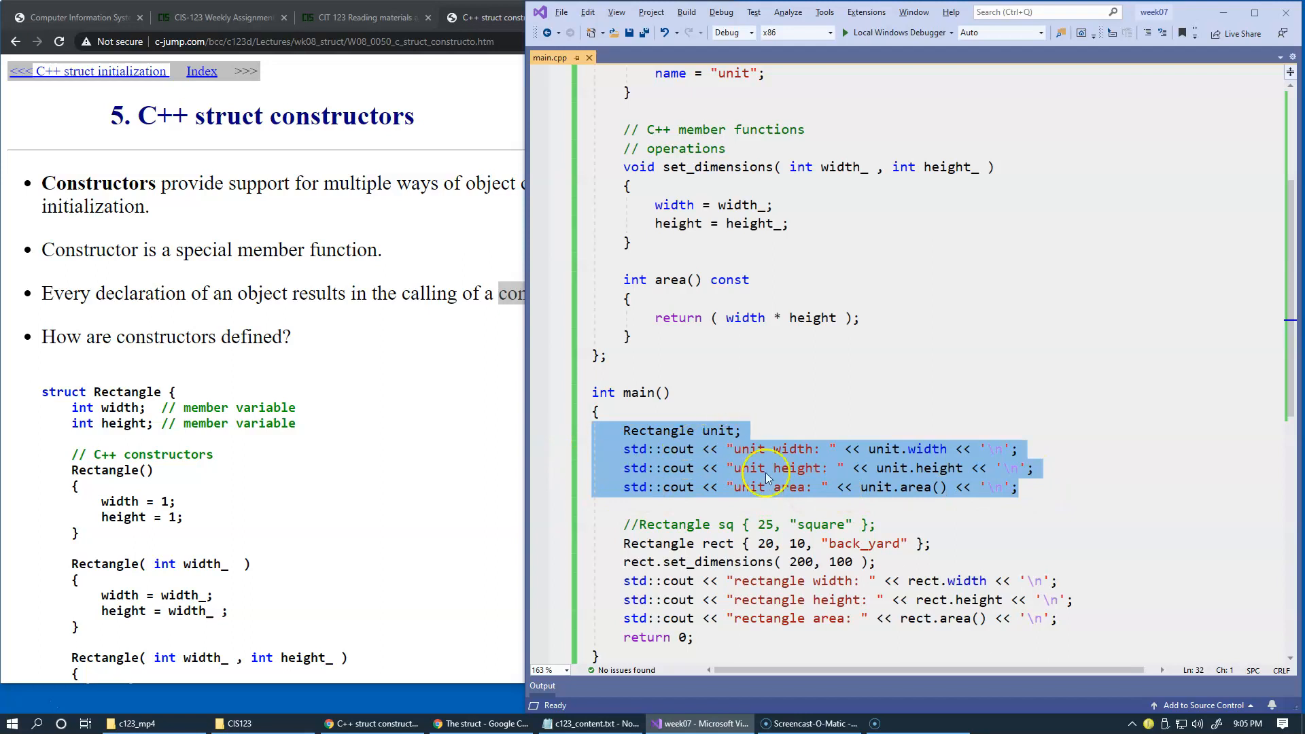
{"action": "mouse_move", "coordinate": [707, 476]}
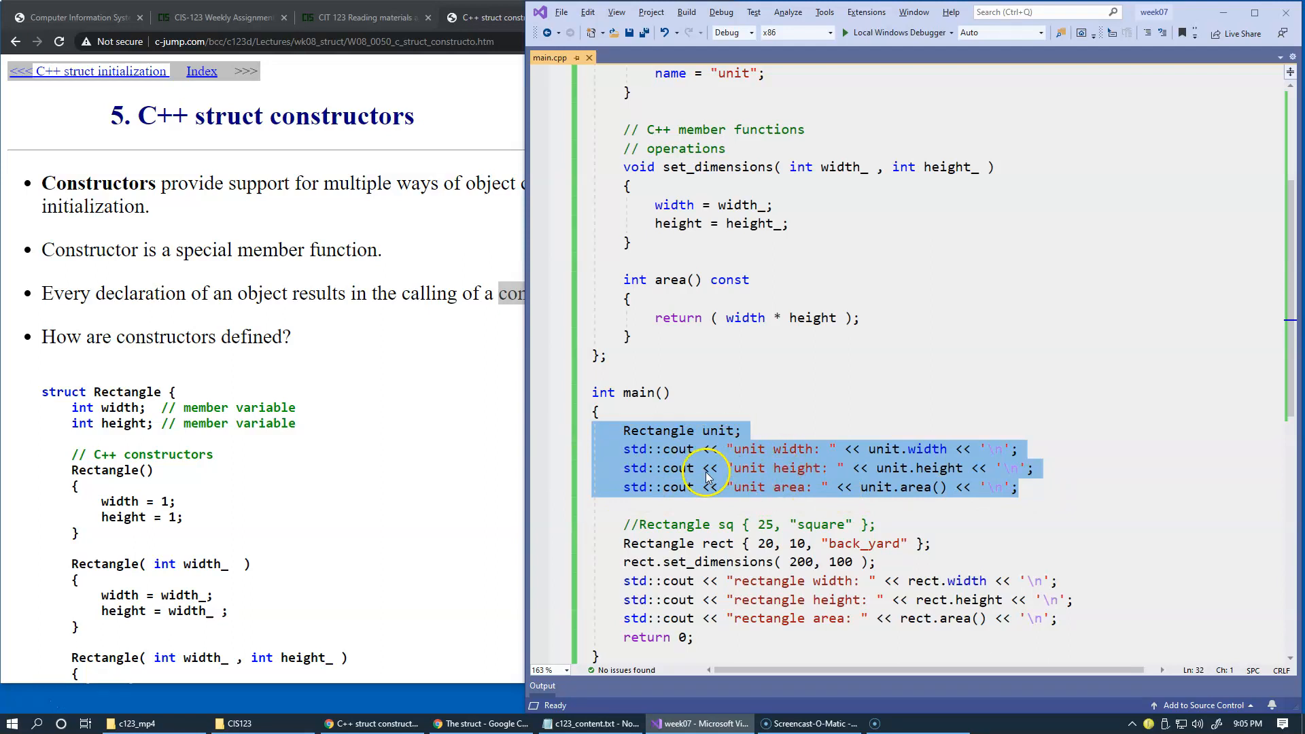
{"action": "mouse_move", "coordinate": [820, 391]}
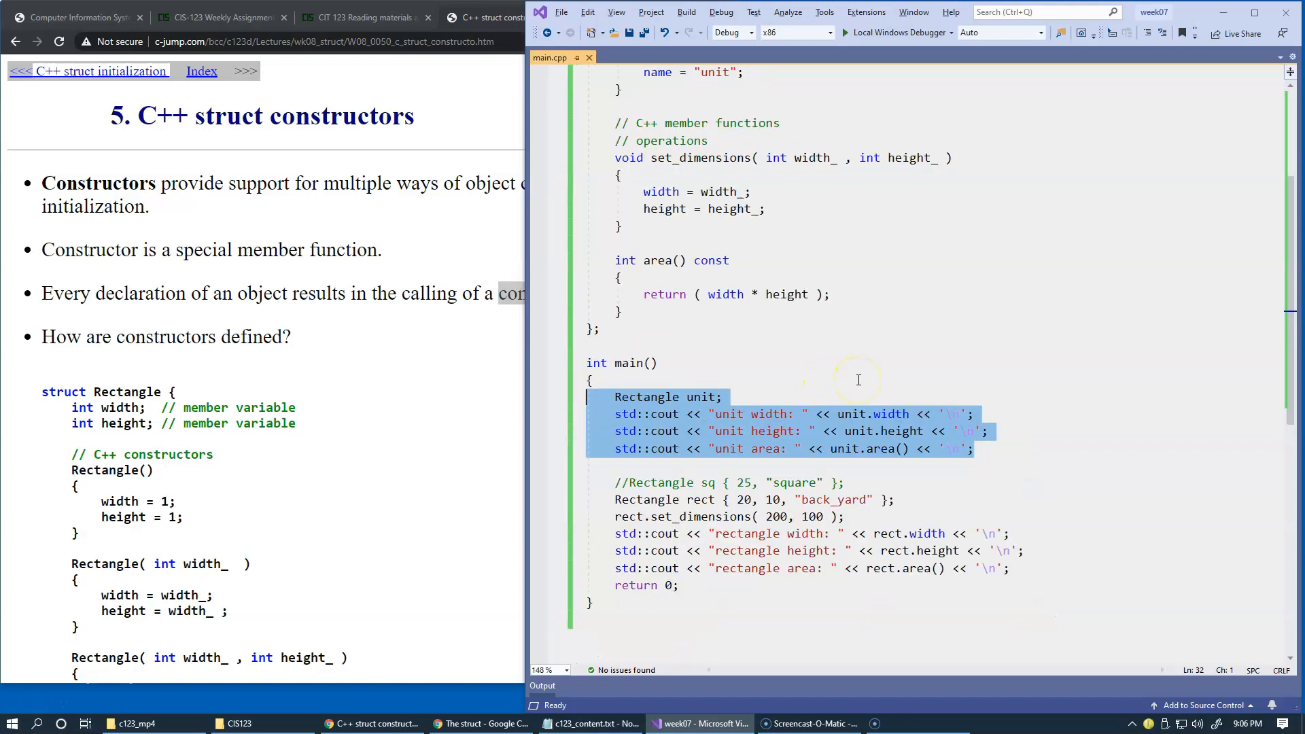
{"action": "scroll", "scroll_direction": "up", "scroll_amount": 3}
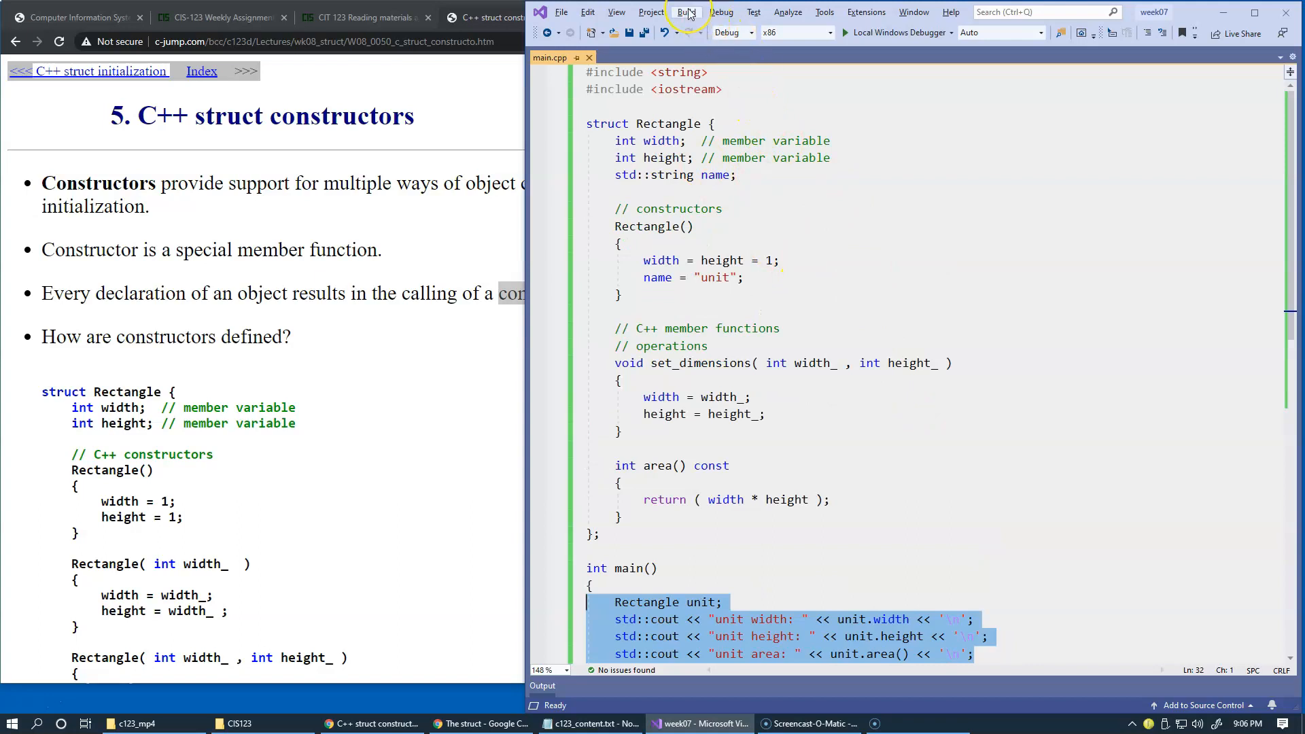
Step: Build the solution and review the C2440 error against the rect initializer line
{"action": "left_click", "coordinate": [686, 12]}
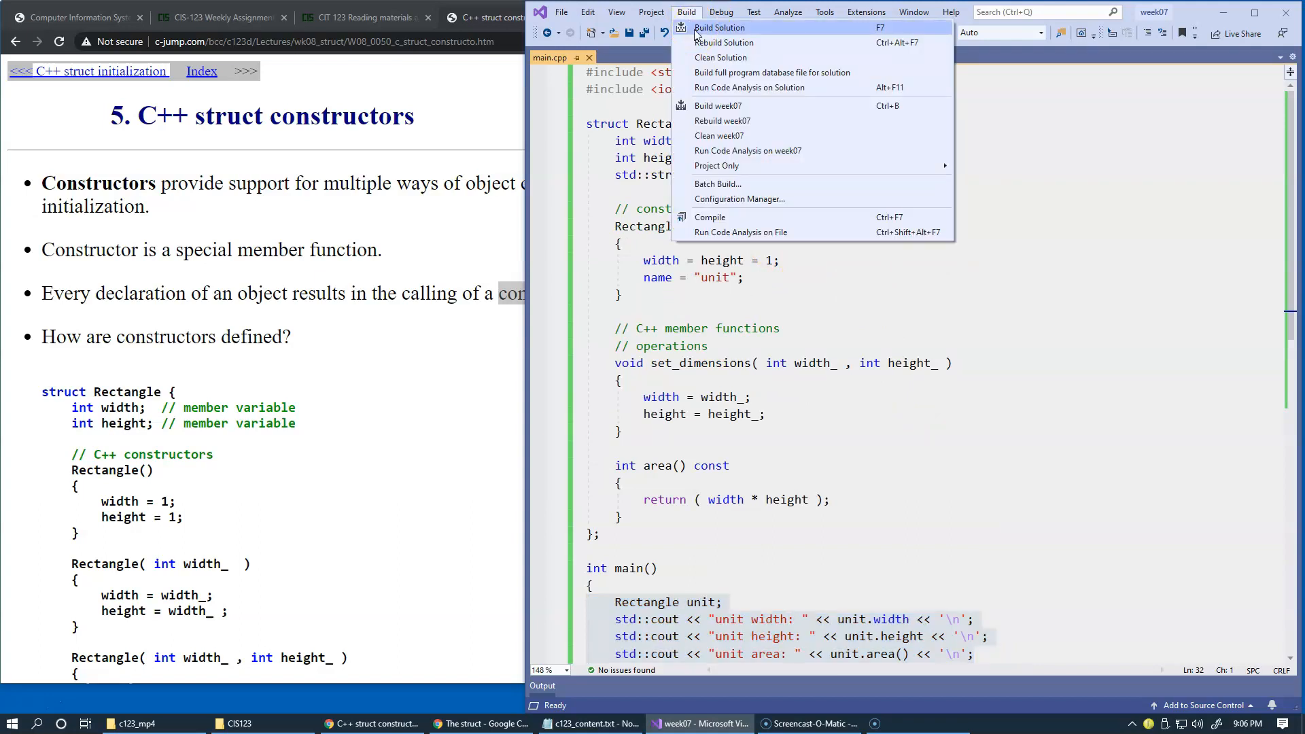
{"action": "left_click", "coordinate": [718, 27]}
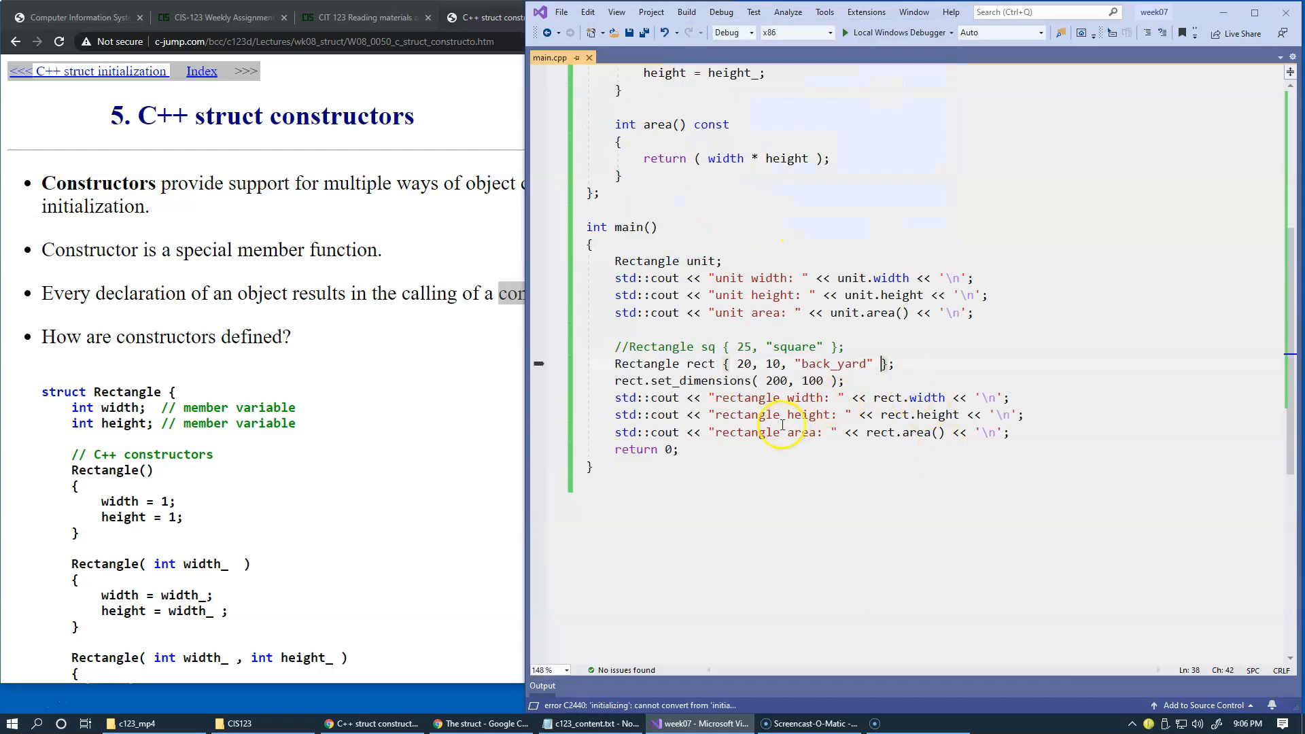
{"action": "mouse_move", "coordinate": [770, 302]}
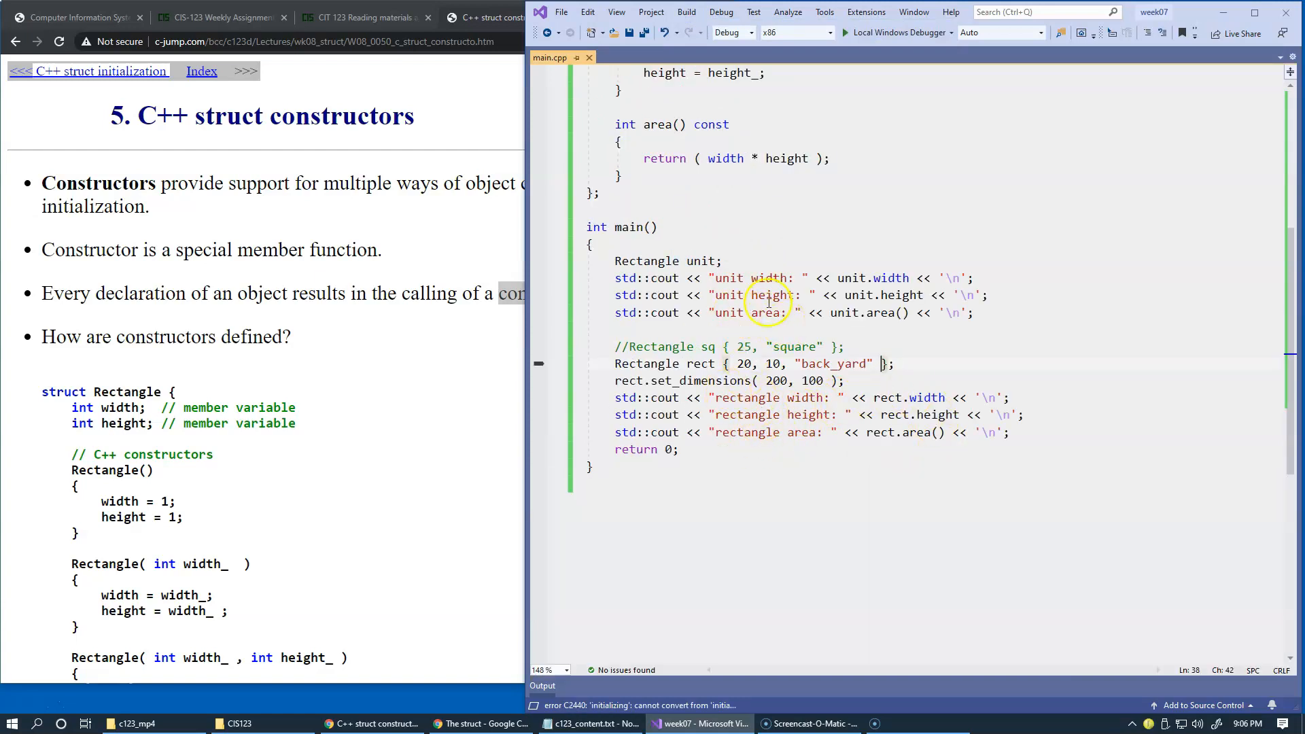
{"action": "scroll", "scroll_direction": "up", "scroll_amount": 3}
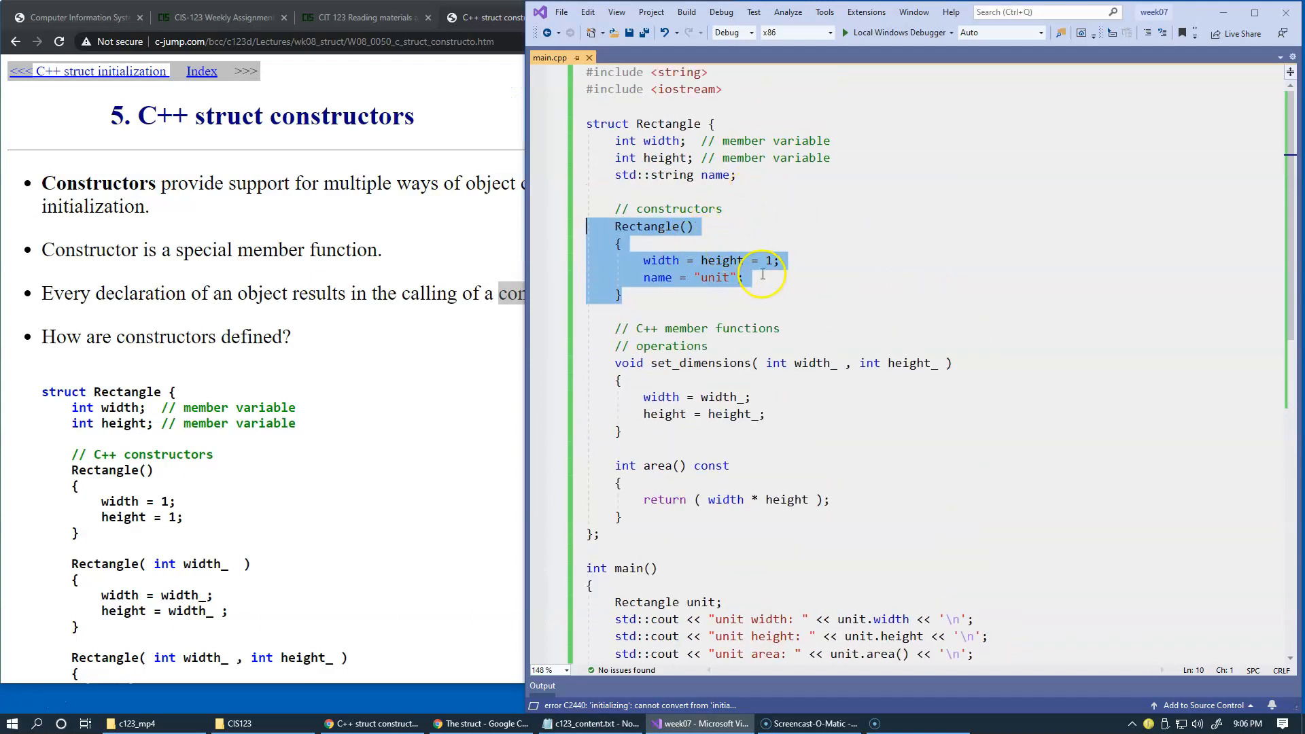
{"action": "mouse_move", "coordinate": [658, 259]}
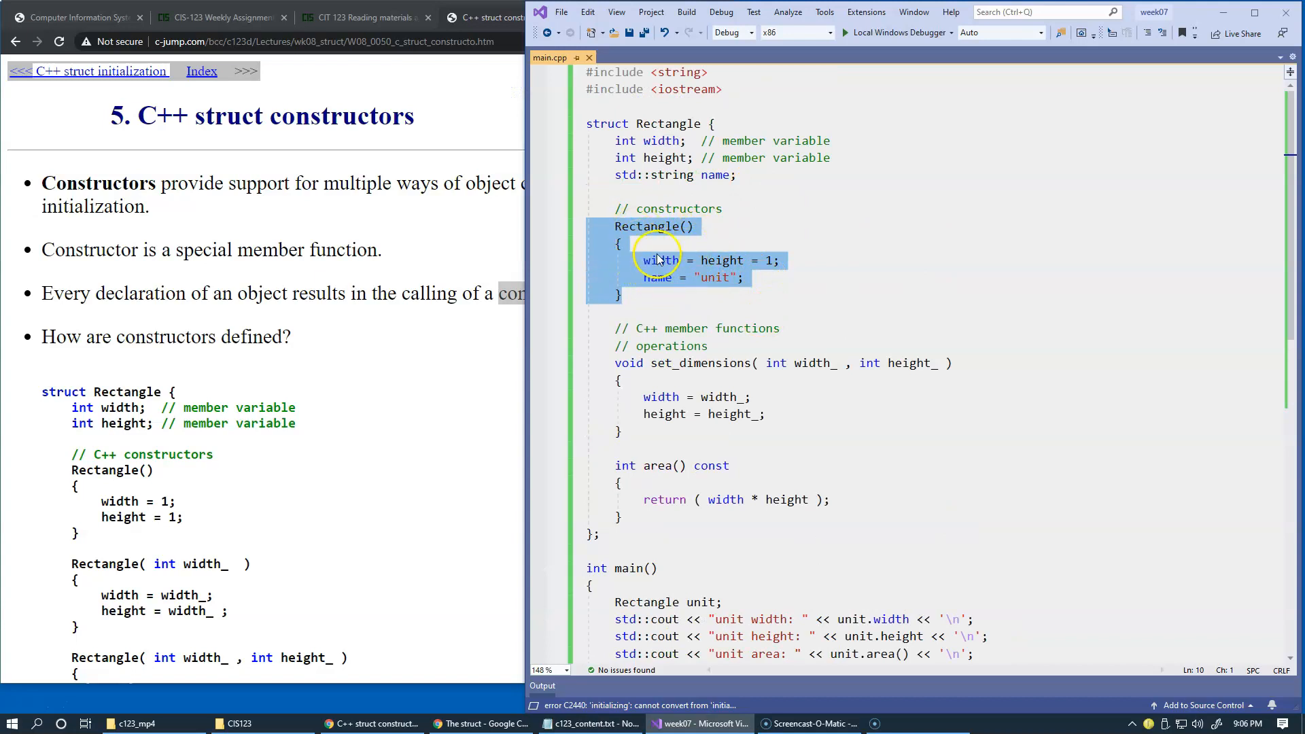
{"action": "mouse_move", "coordinate": [806, 293]}
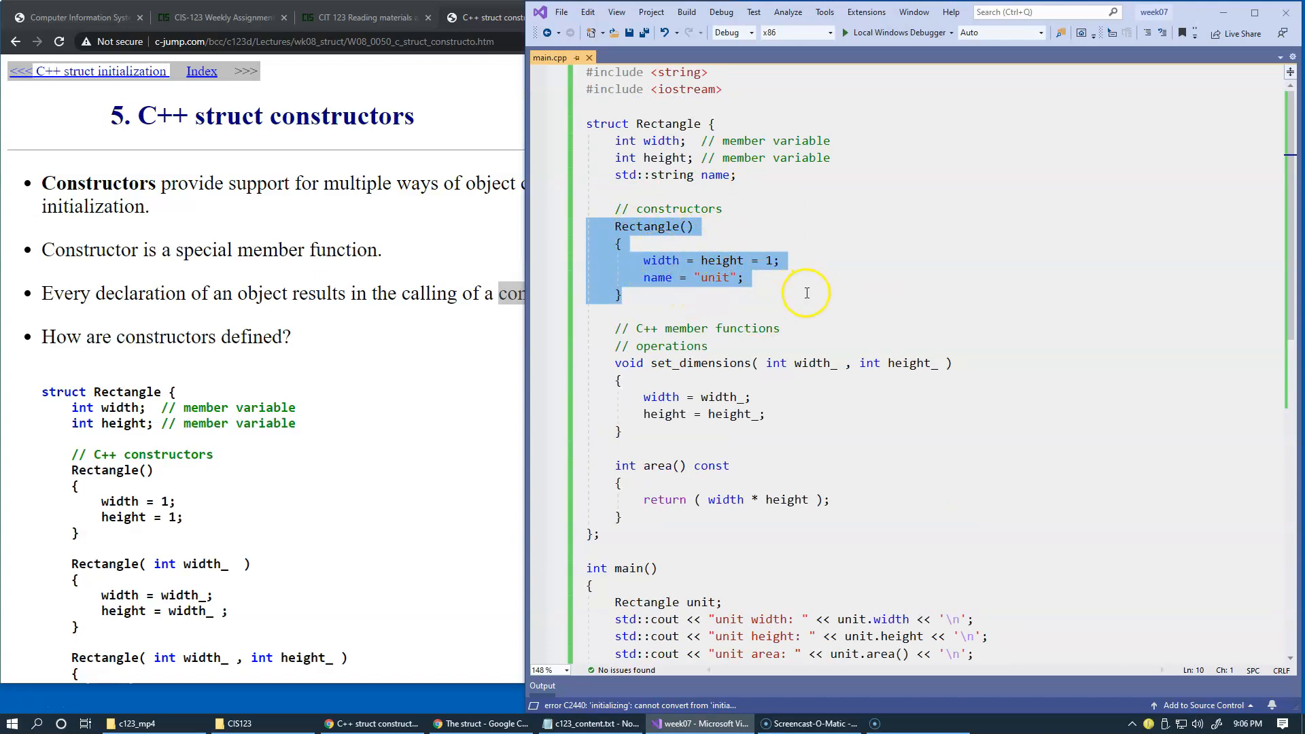
{"action": "scroll", "scroll_direction": "down", "scroll_amount": 3}
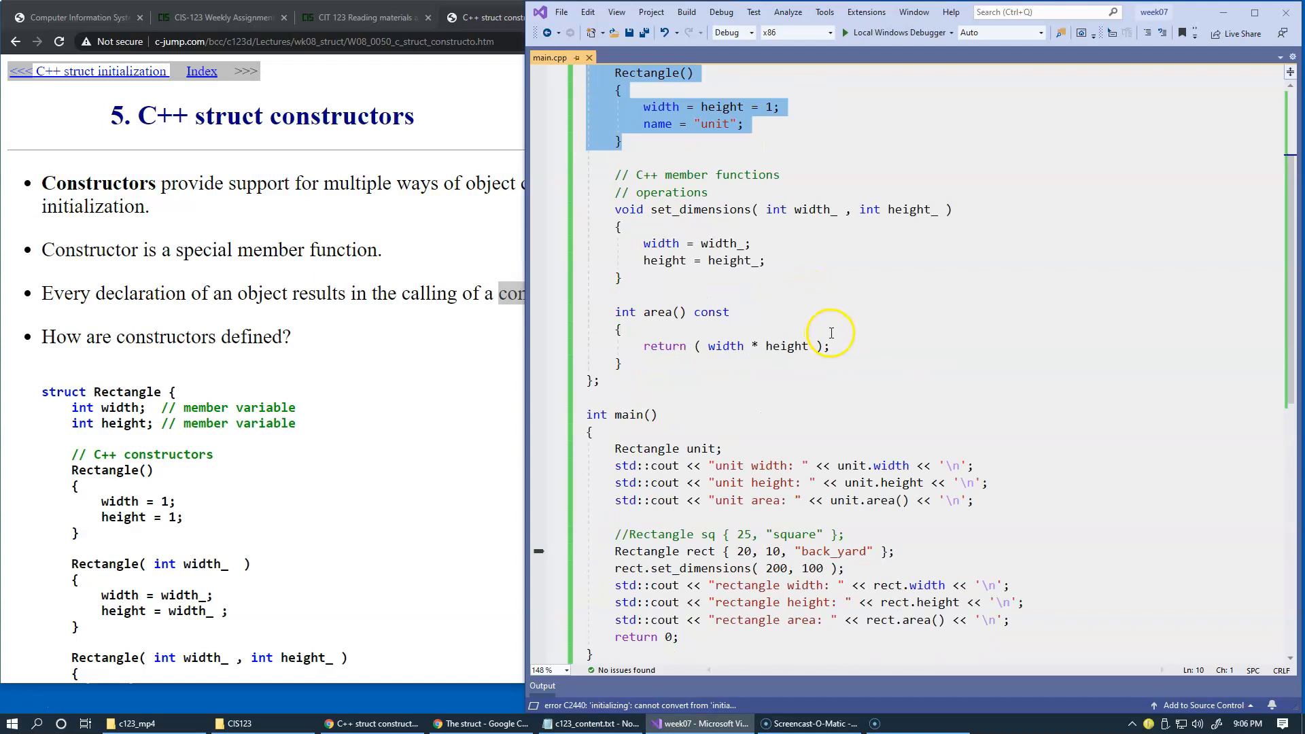
{"action": "scroll", "scroll_direction": "down", "scroll_amount": 3}
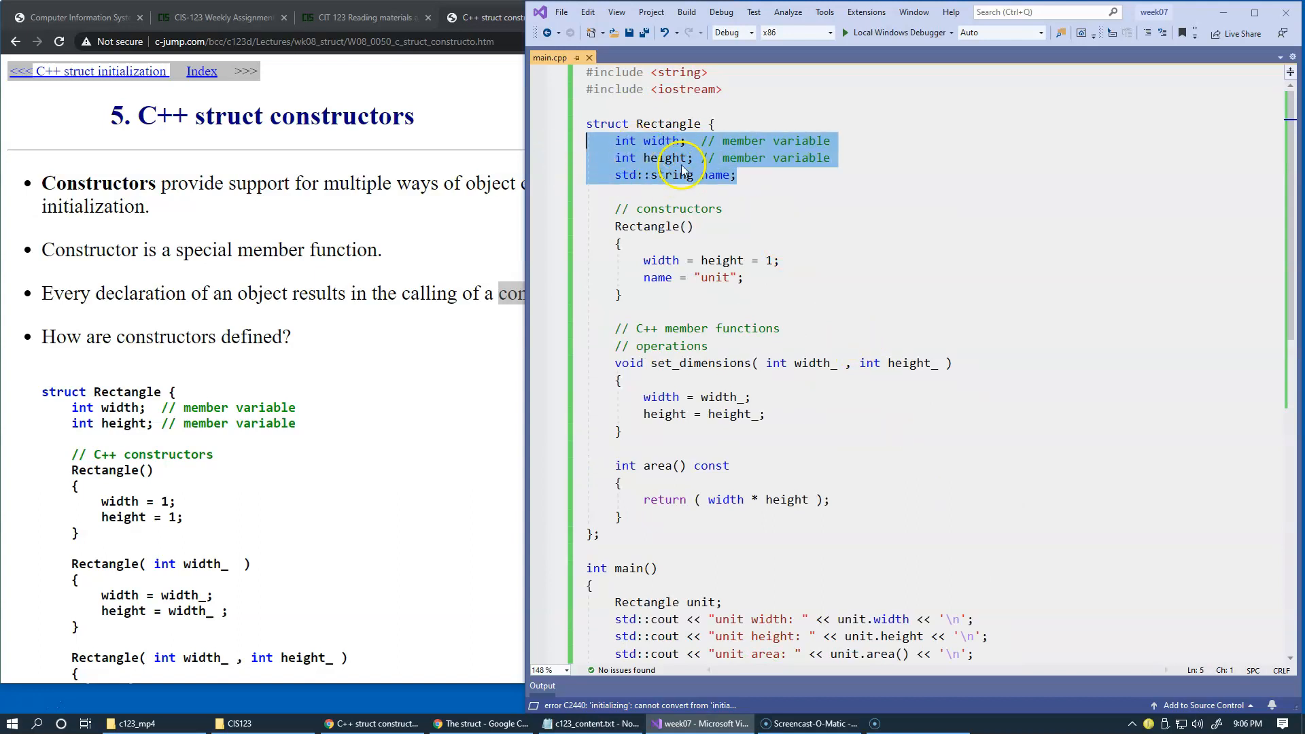
{"action": "mouse_move", "coordinate": [801, 281]}
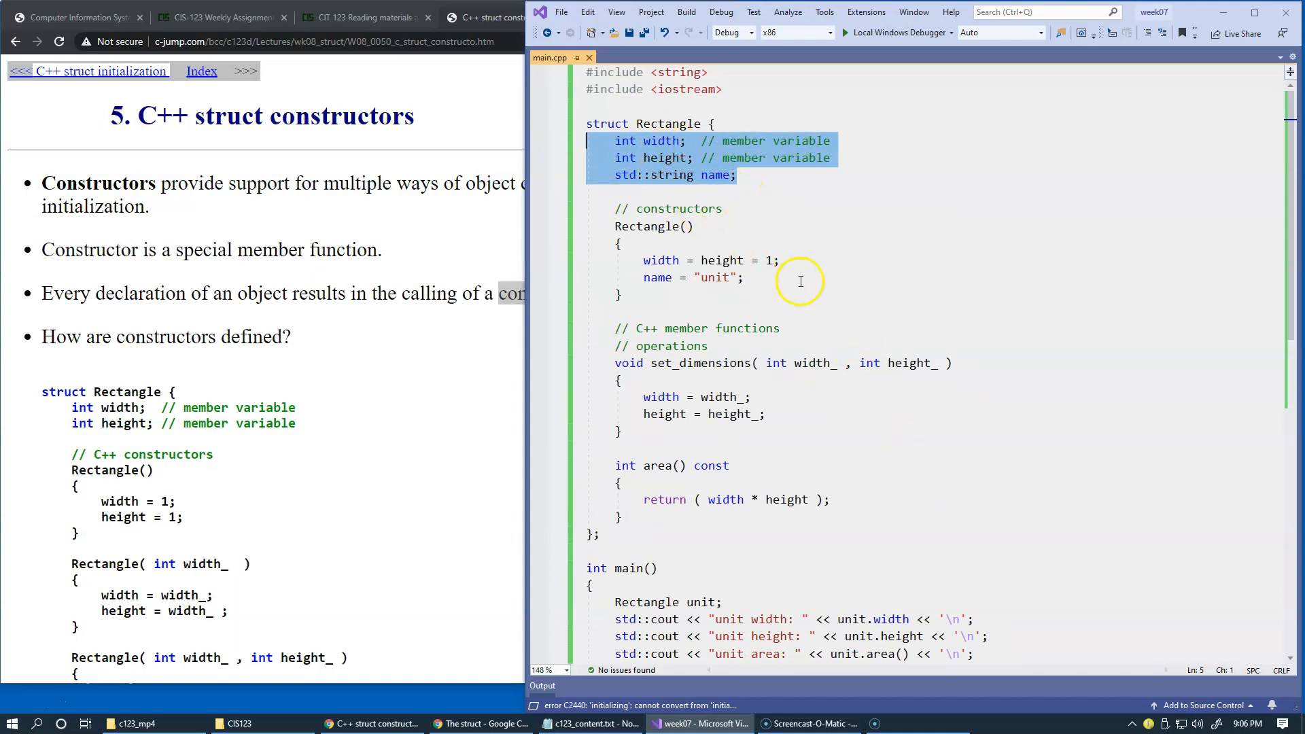
{"action": "scroll", "scroll_direction": "down", "scroll_amount": 3}
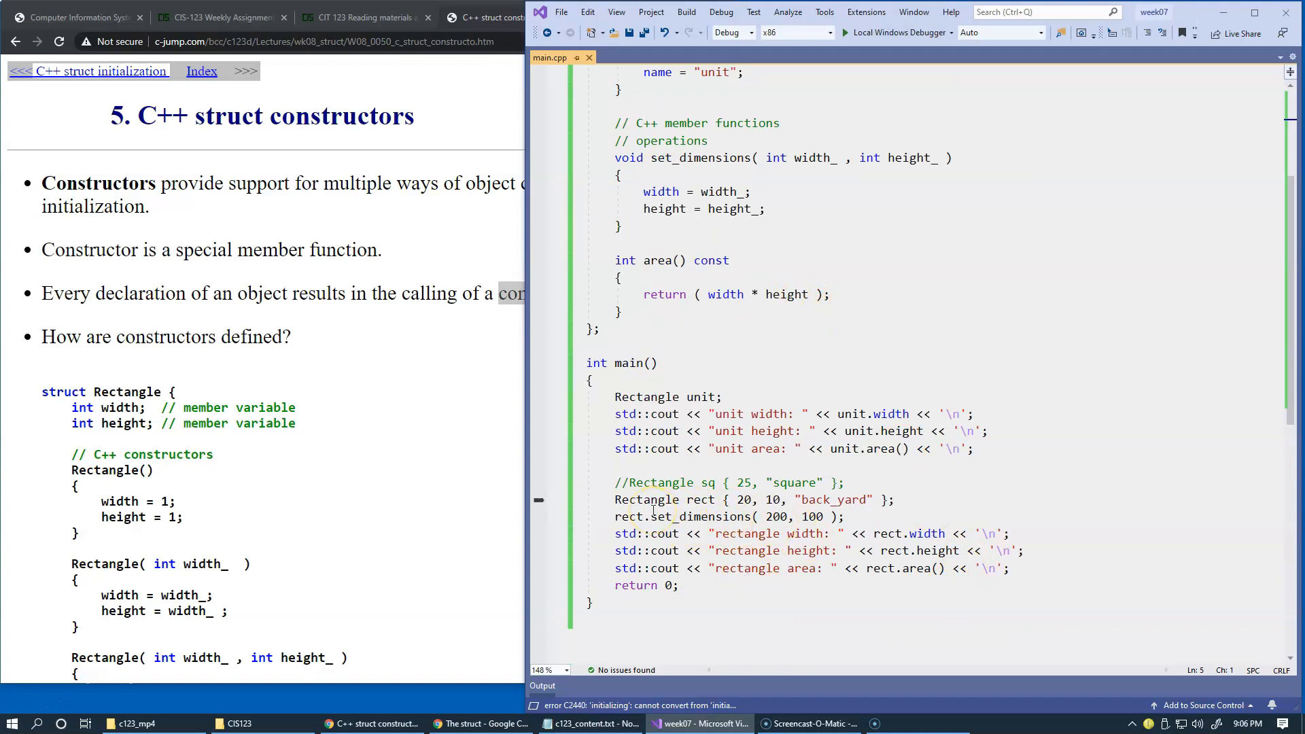
{"action": "scroll", "scroll_direction": "up", "scroll_amount": 3}
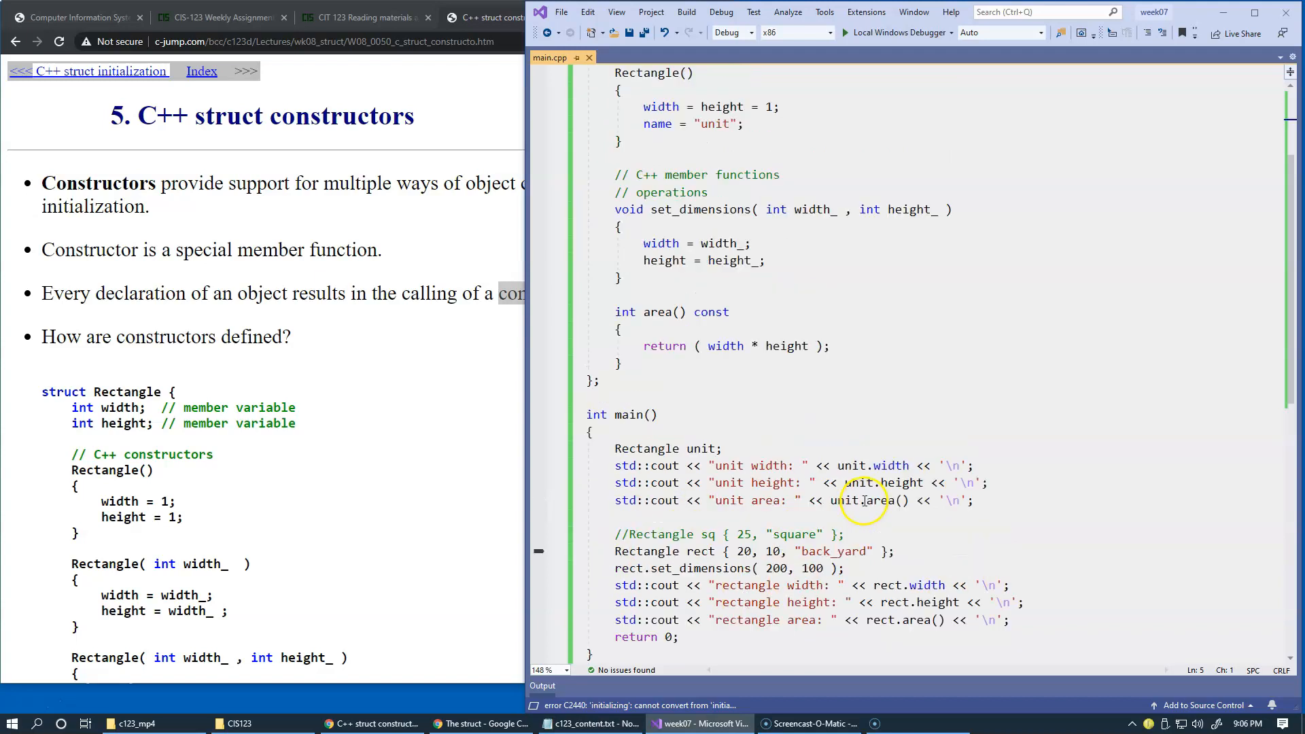
{"action": "scroll", "scroll_direction": "up", "scroll_amount": 3}
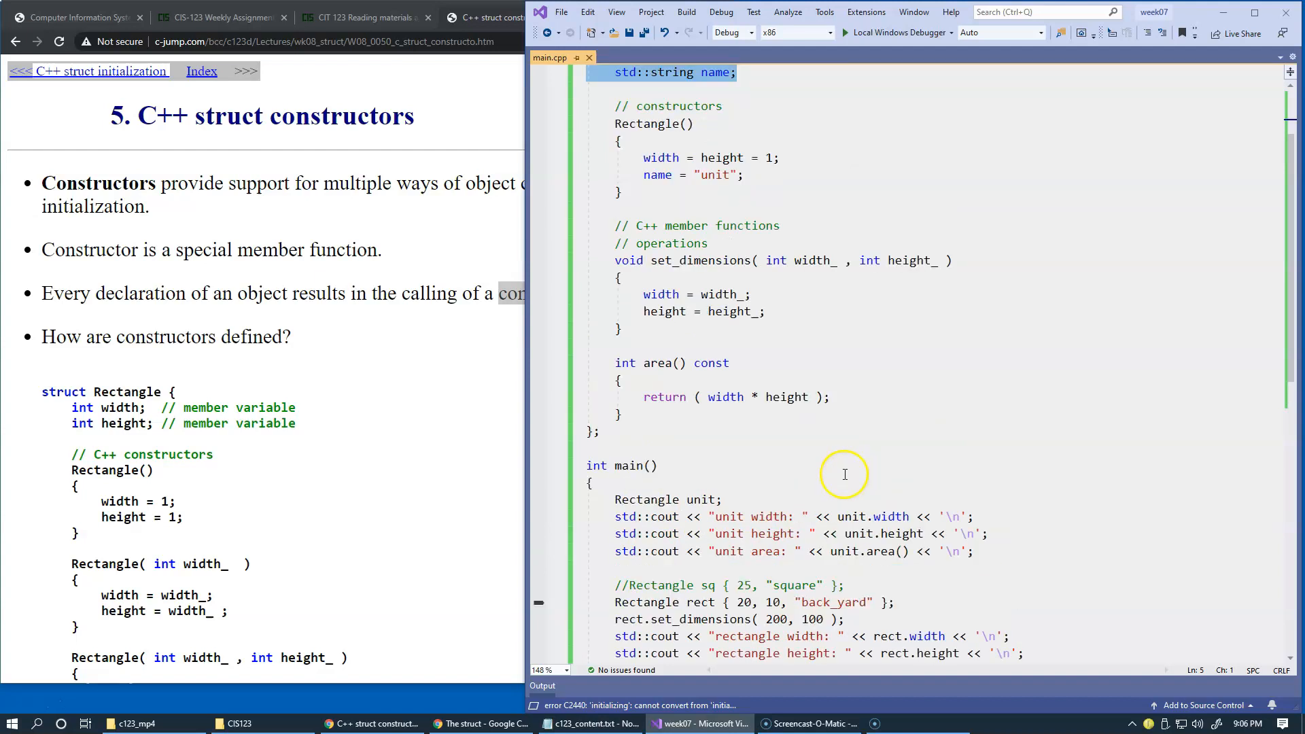
{"action": "scroll", "scroll_direction": "up", "scroll_amount": 3}
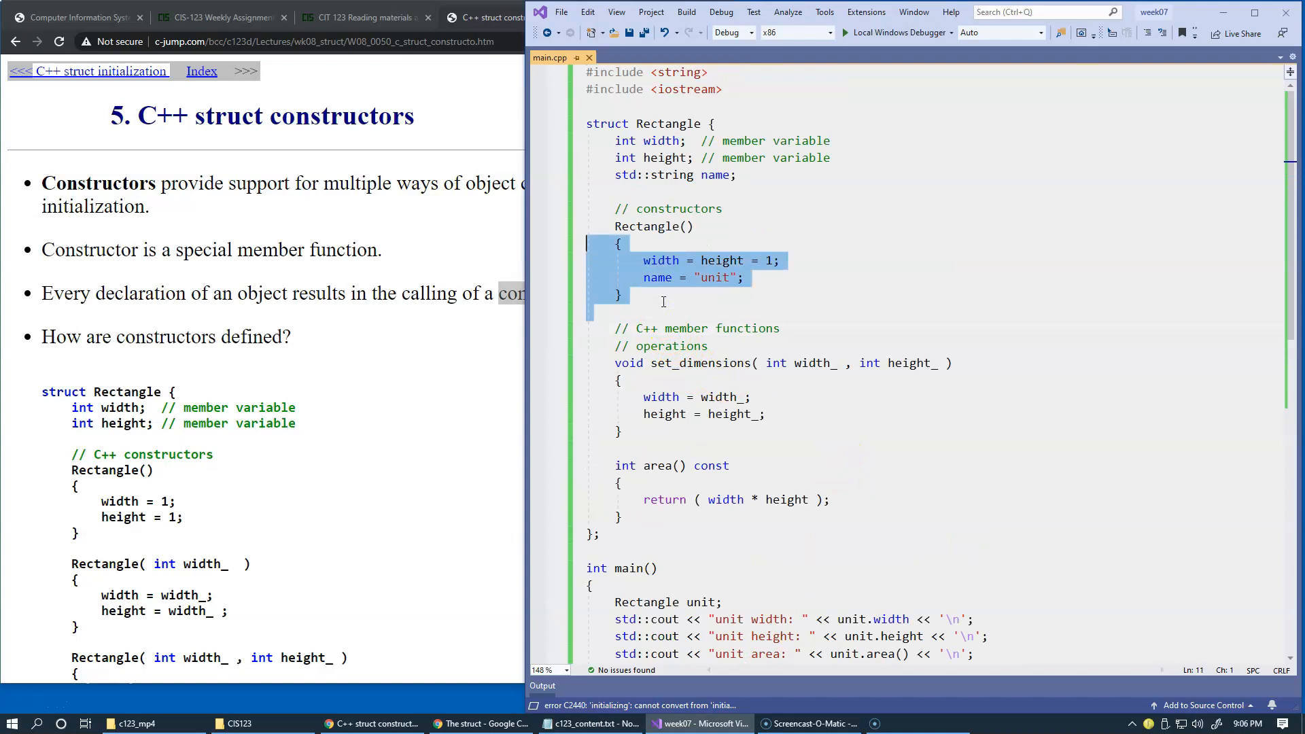
Step: Give the second constructor parameters int width_, int height_, std::string name_
{"action": "left_click", "coordinate": [662, 301]}
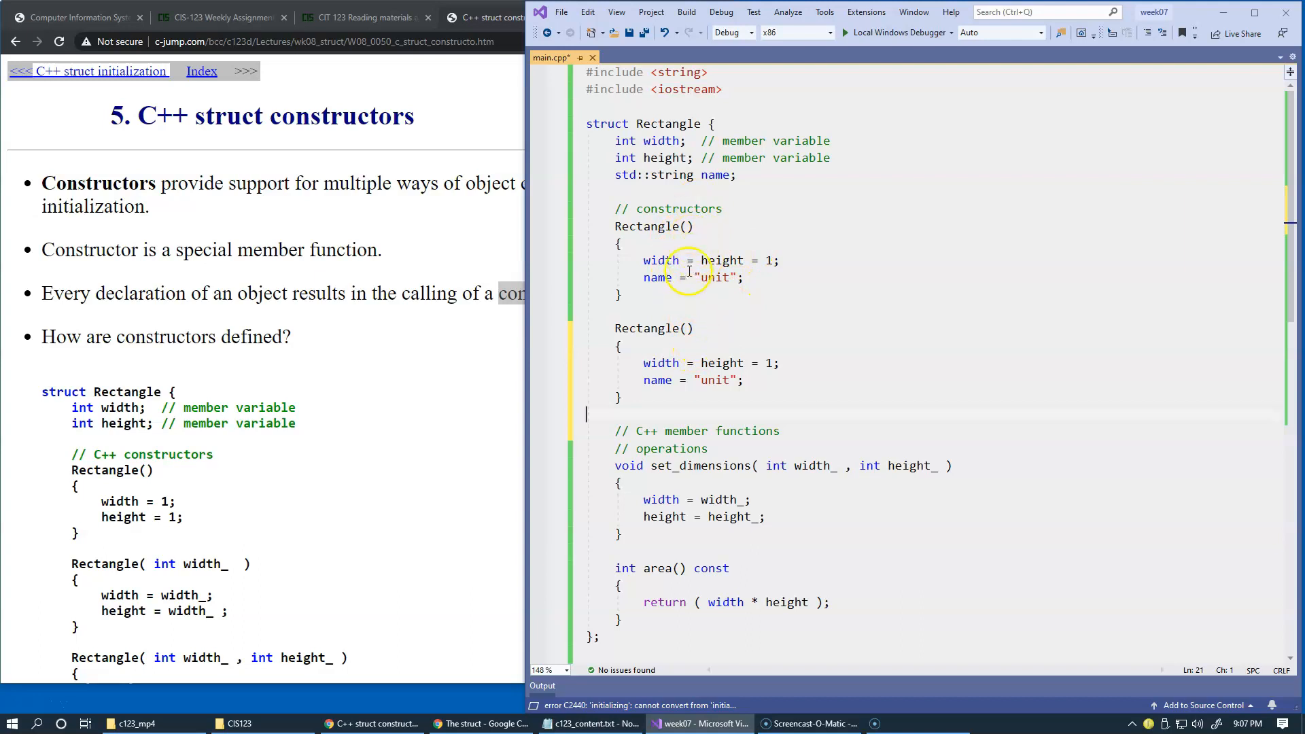
{"action": "mouse_move", "coordinate": [465, 431]}
{"action": "type", "text": " int "}
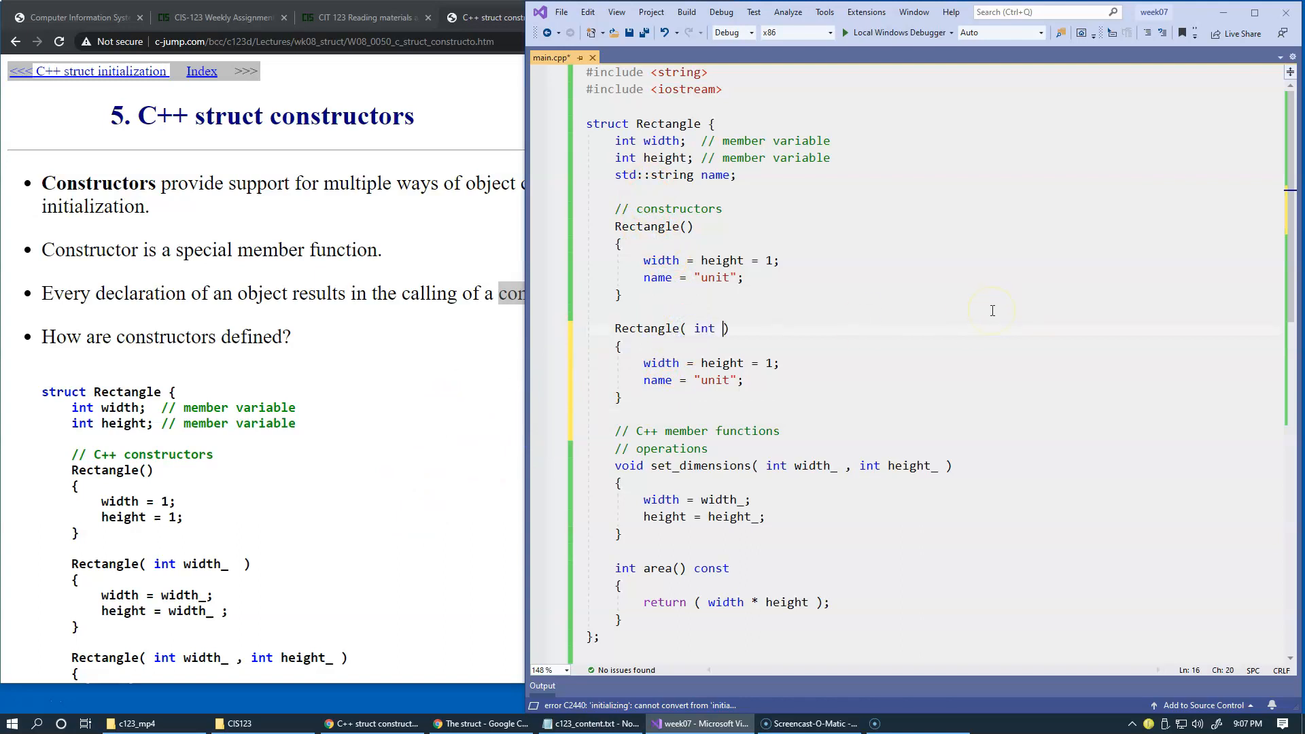
{"action": "type", "text": "wi"}
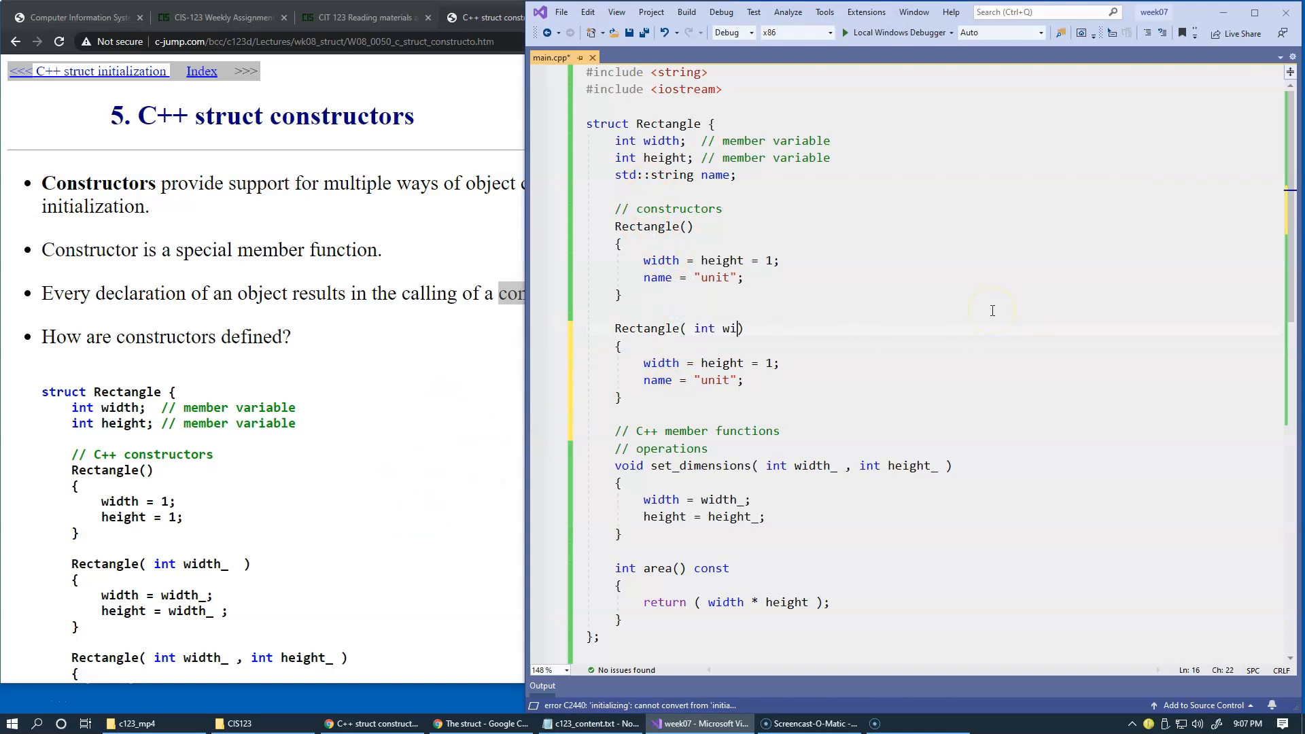
{"action": "type", "text": "dth"}
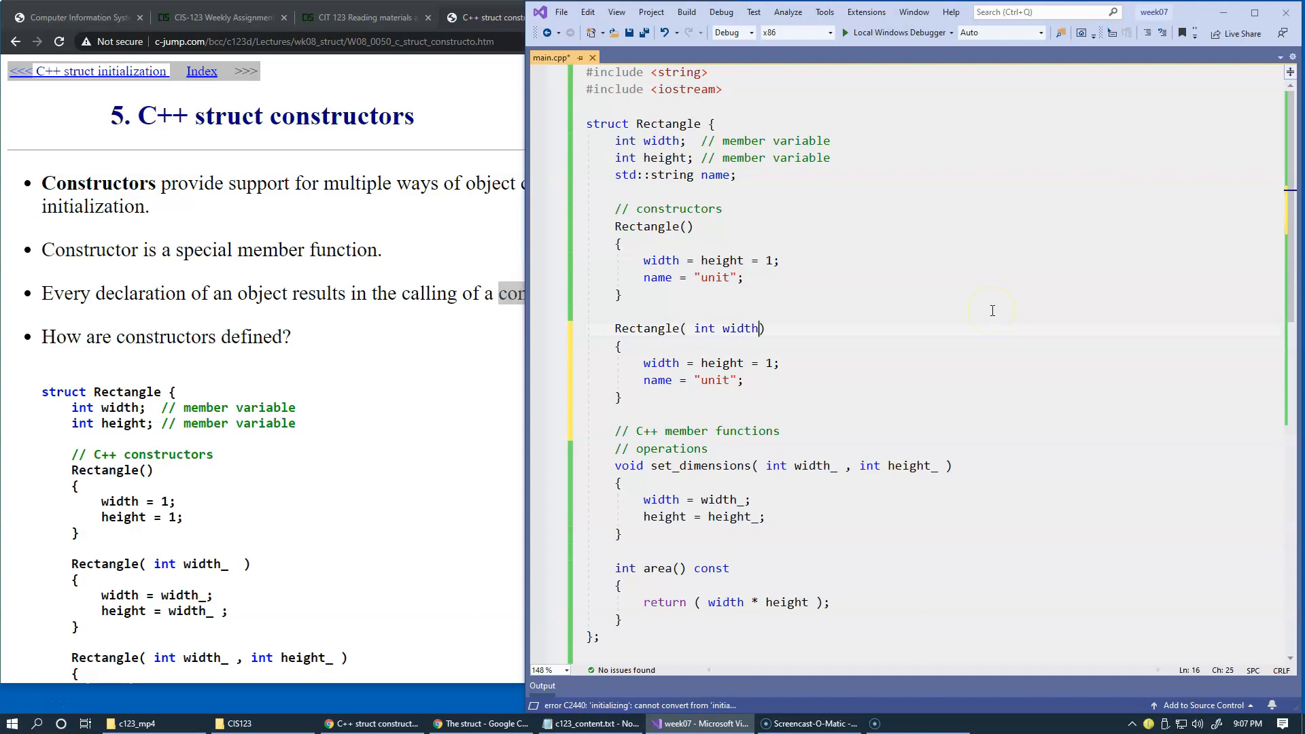
{"action": "type", "text": "_,"}
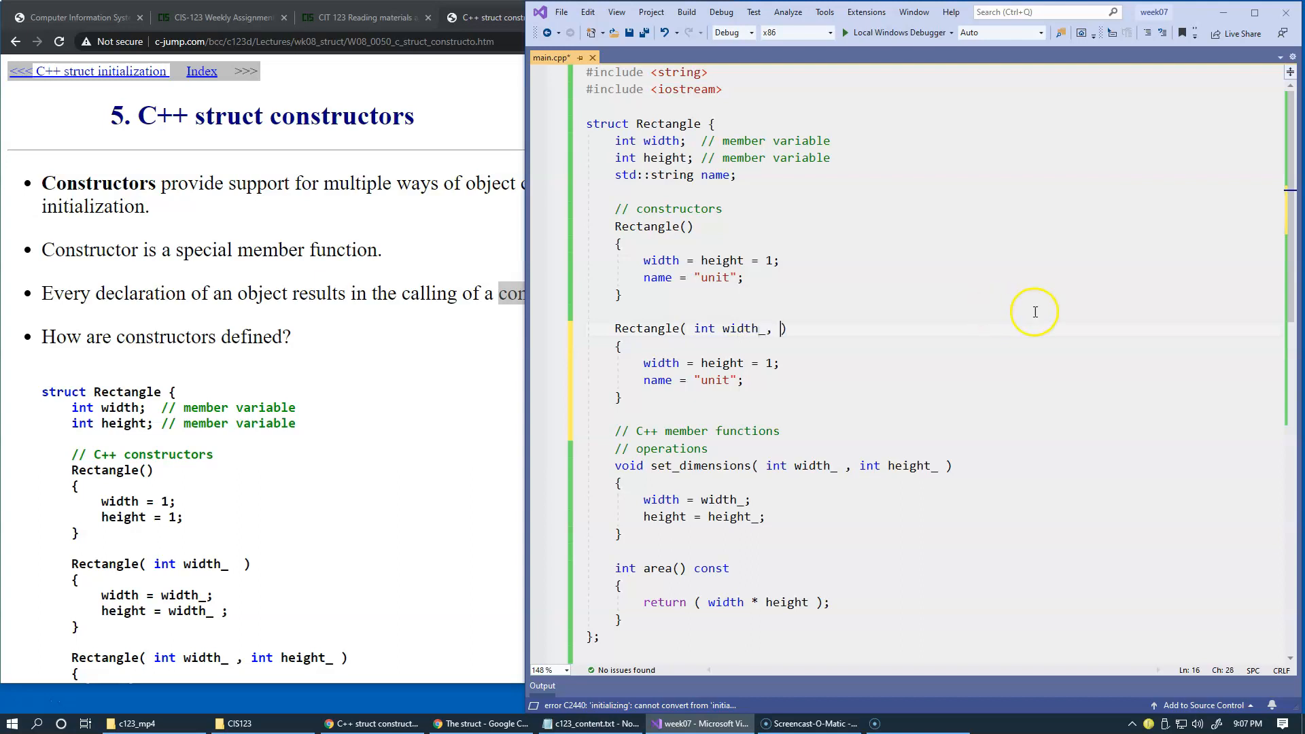
{"action": "double_click", "coordinate": [742, 328]}
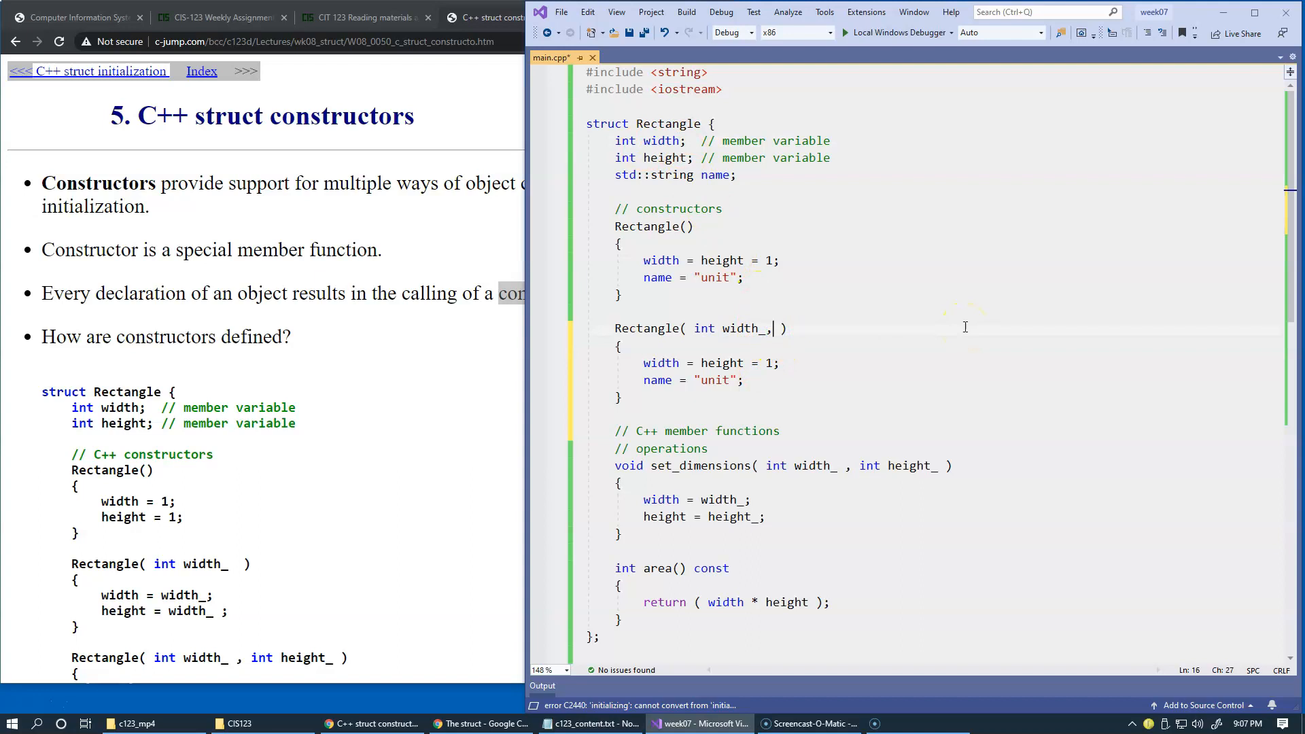
{"action": "type", "text": "int"}
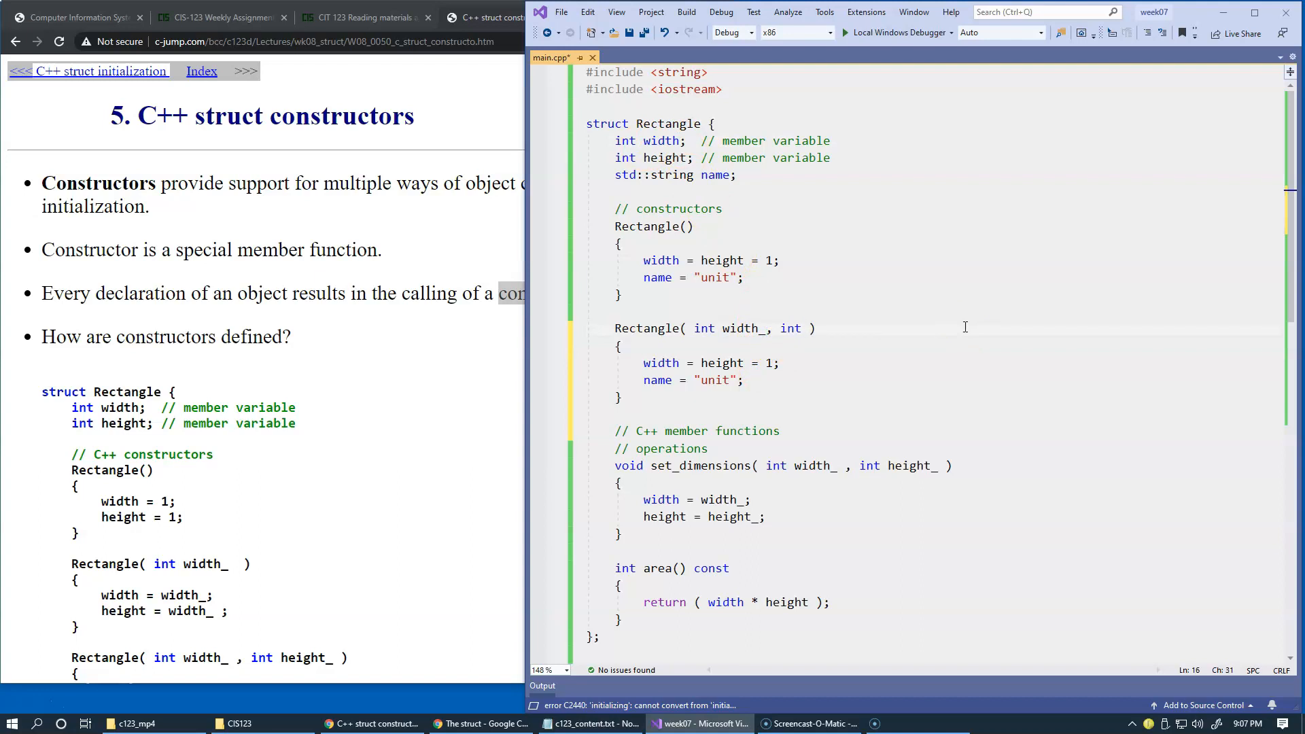
{"action": "type", "text": "h"}
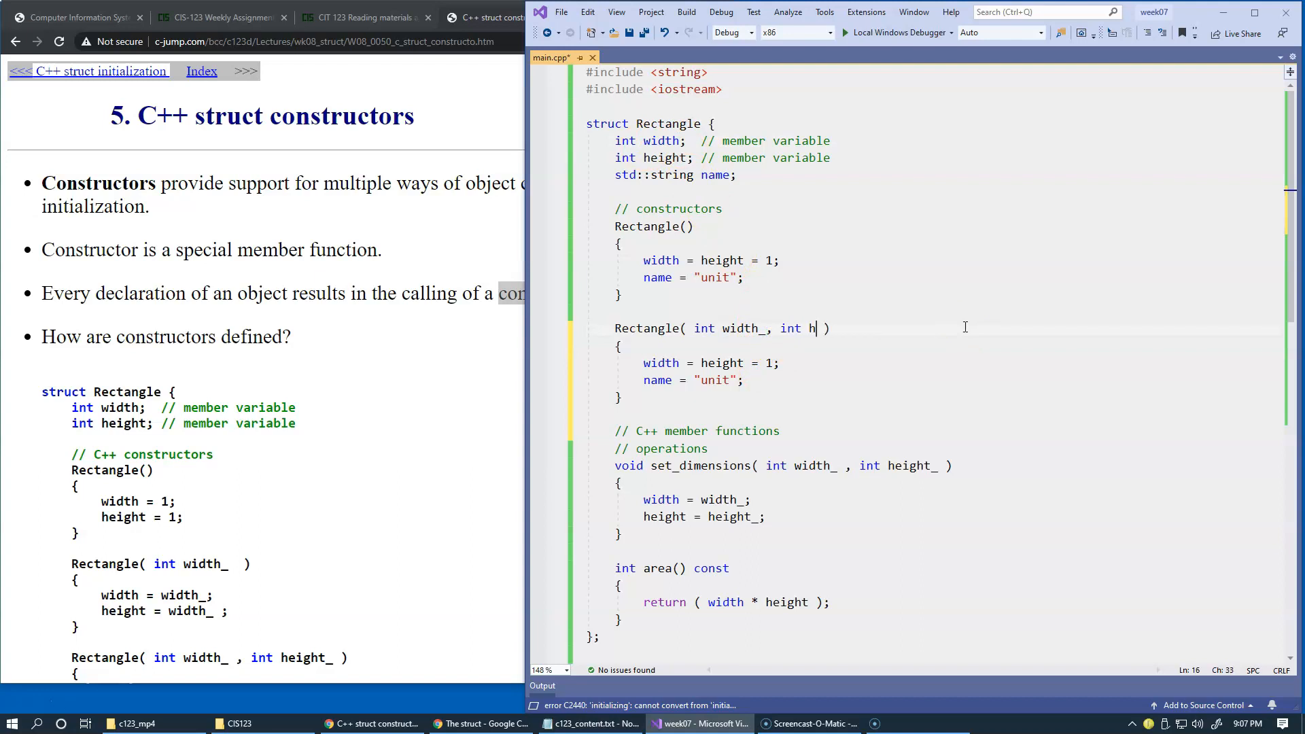
{"action": "type", "text": "eight_,"}
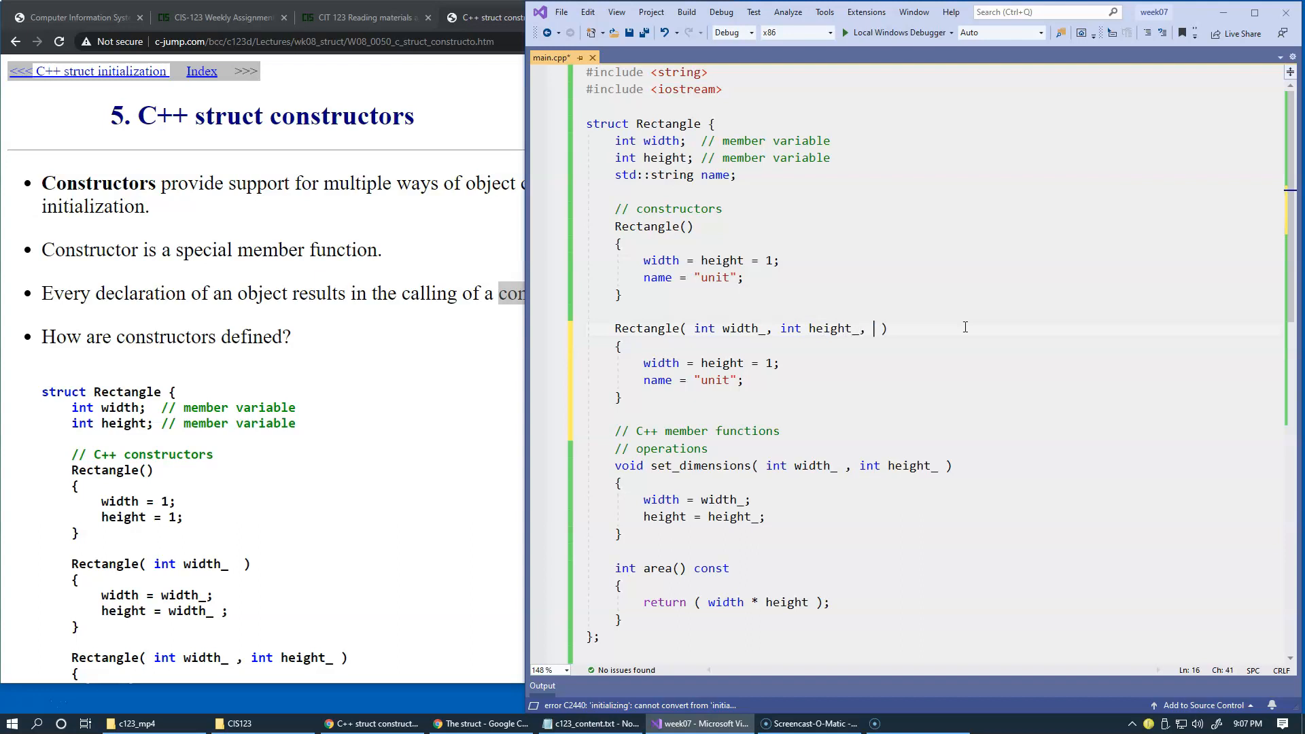
{"action": "type", "text": "std"}
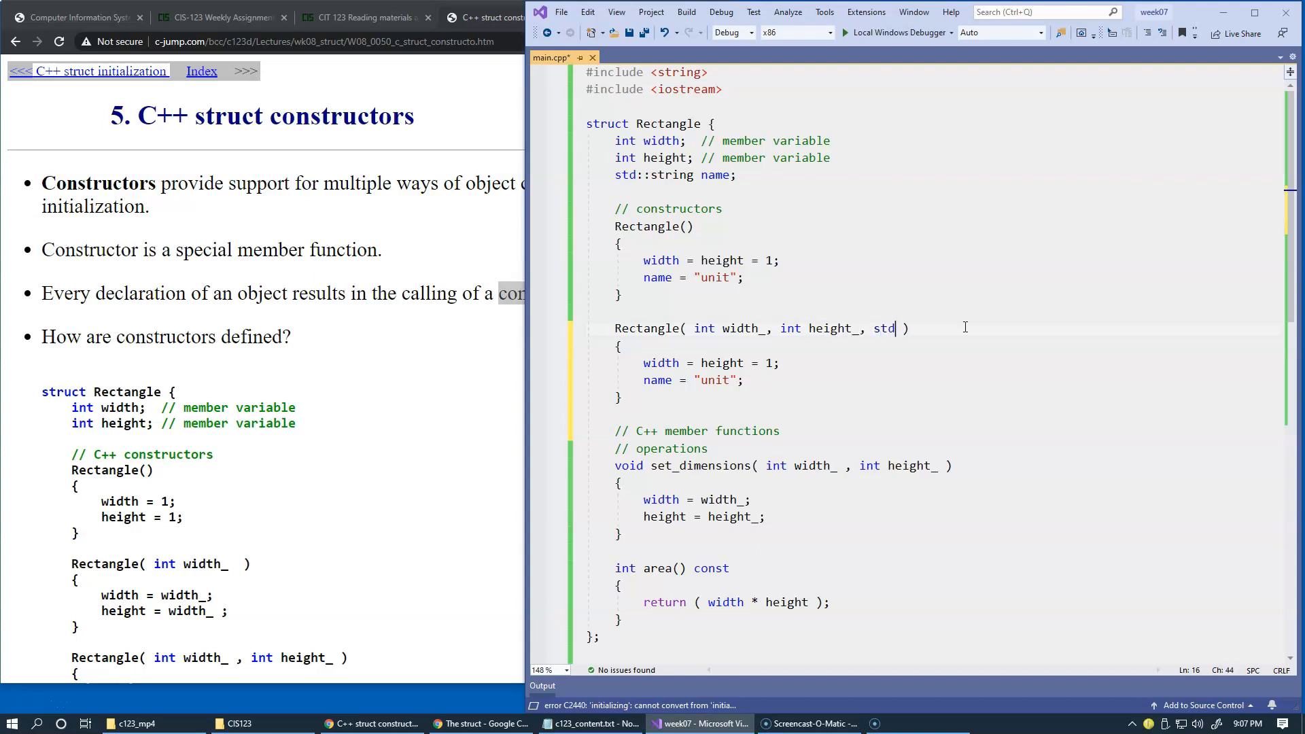
{"action": "type", "text": "::string"}
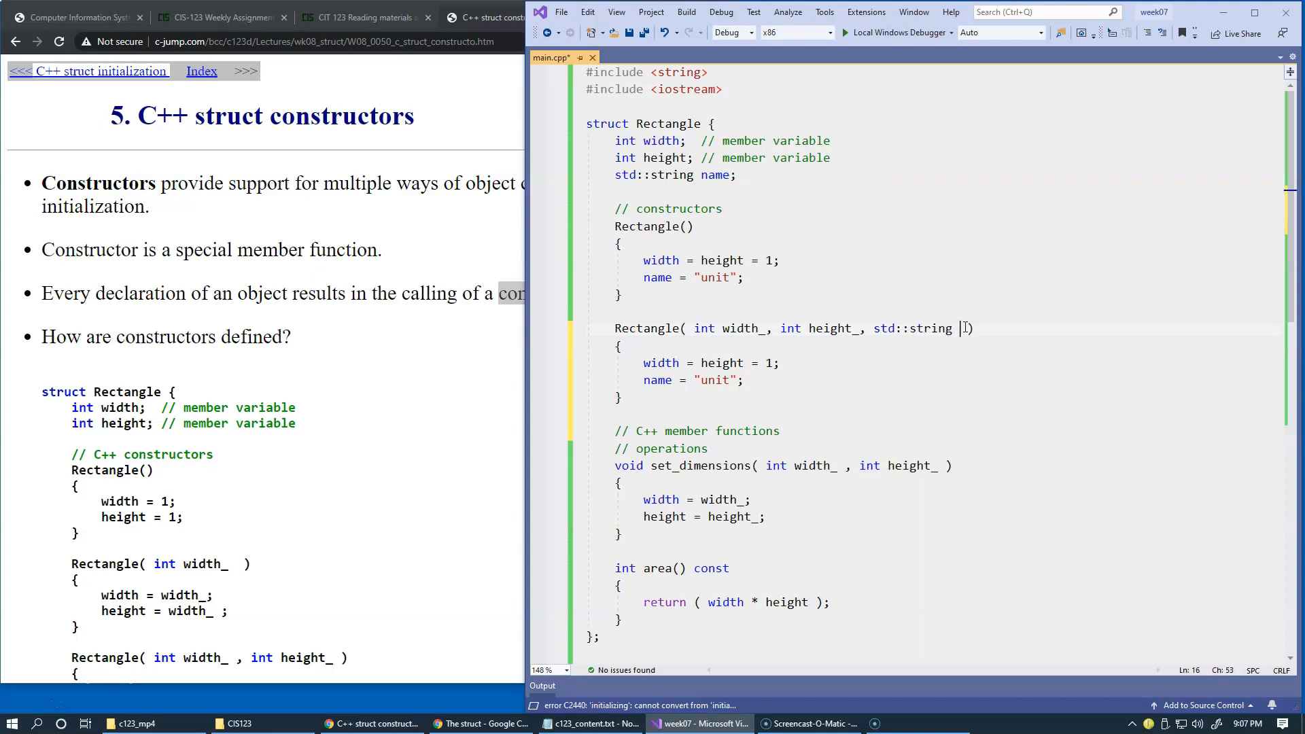
{"action": "type", "text": "name_"}
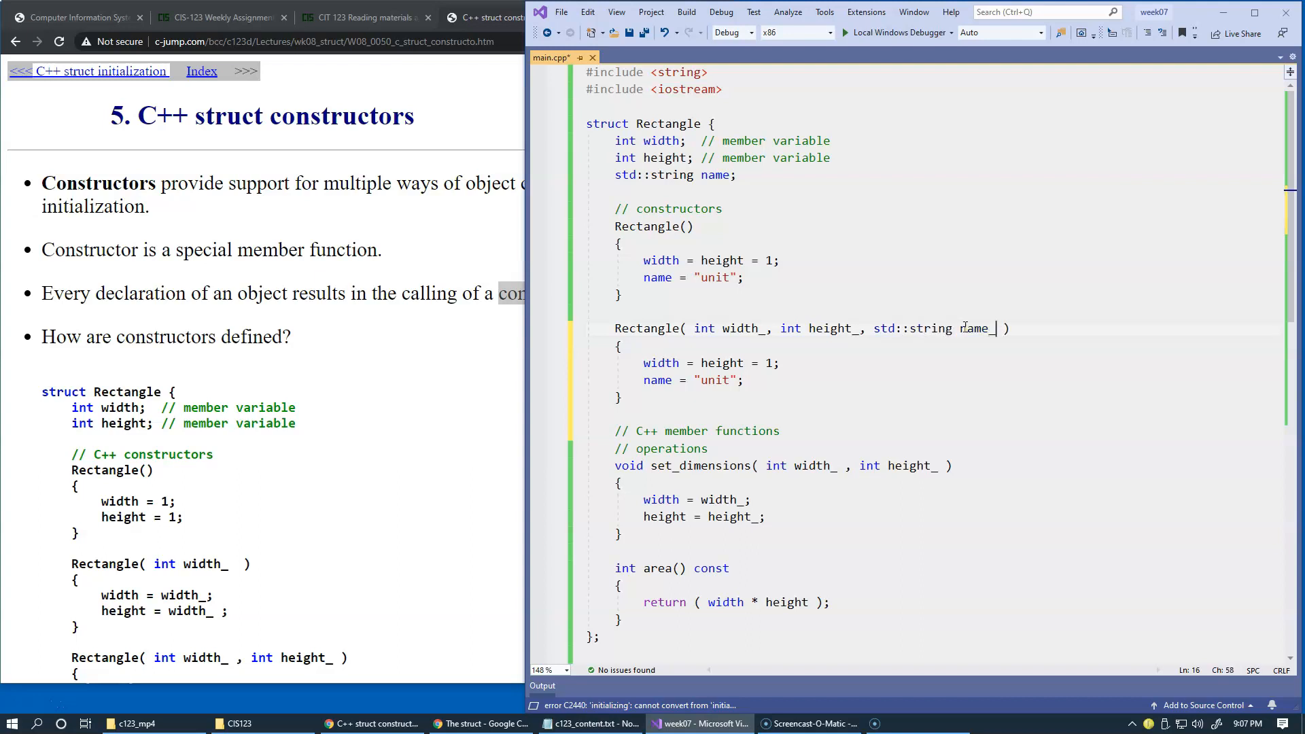
{"action": "mouse_move", "coordinate": [848, 481]}
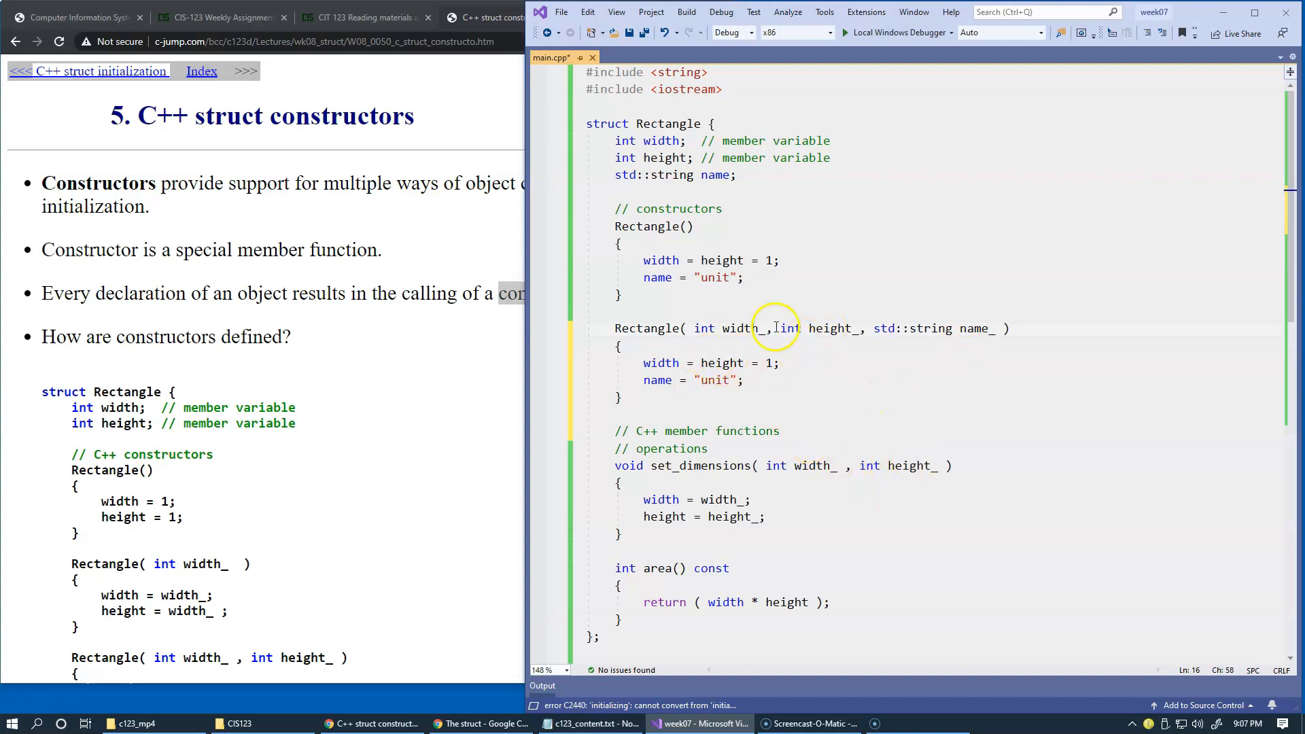
Step: Assign width_, height_ and name_ to the members and save main.cpp
{"action": "double_click", "coordinate": [740, 327]}
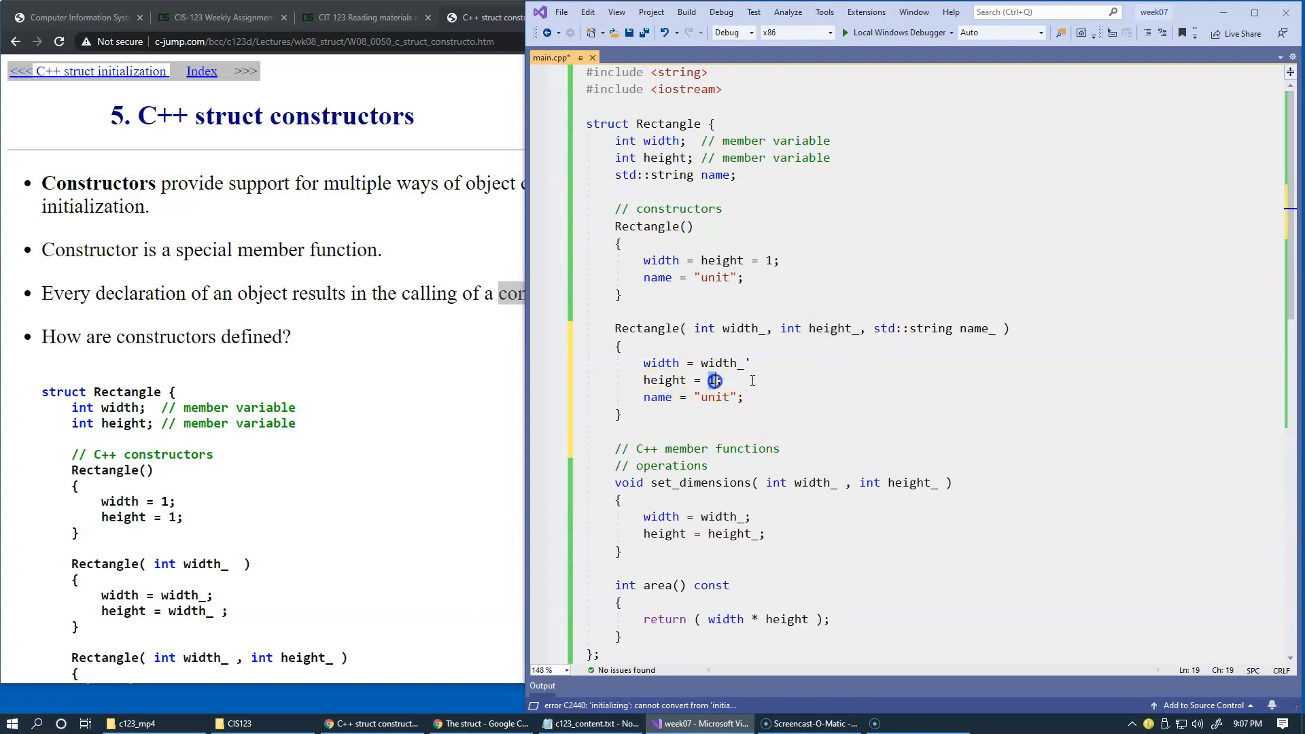
{"action": "type", "text": "eight_"}
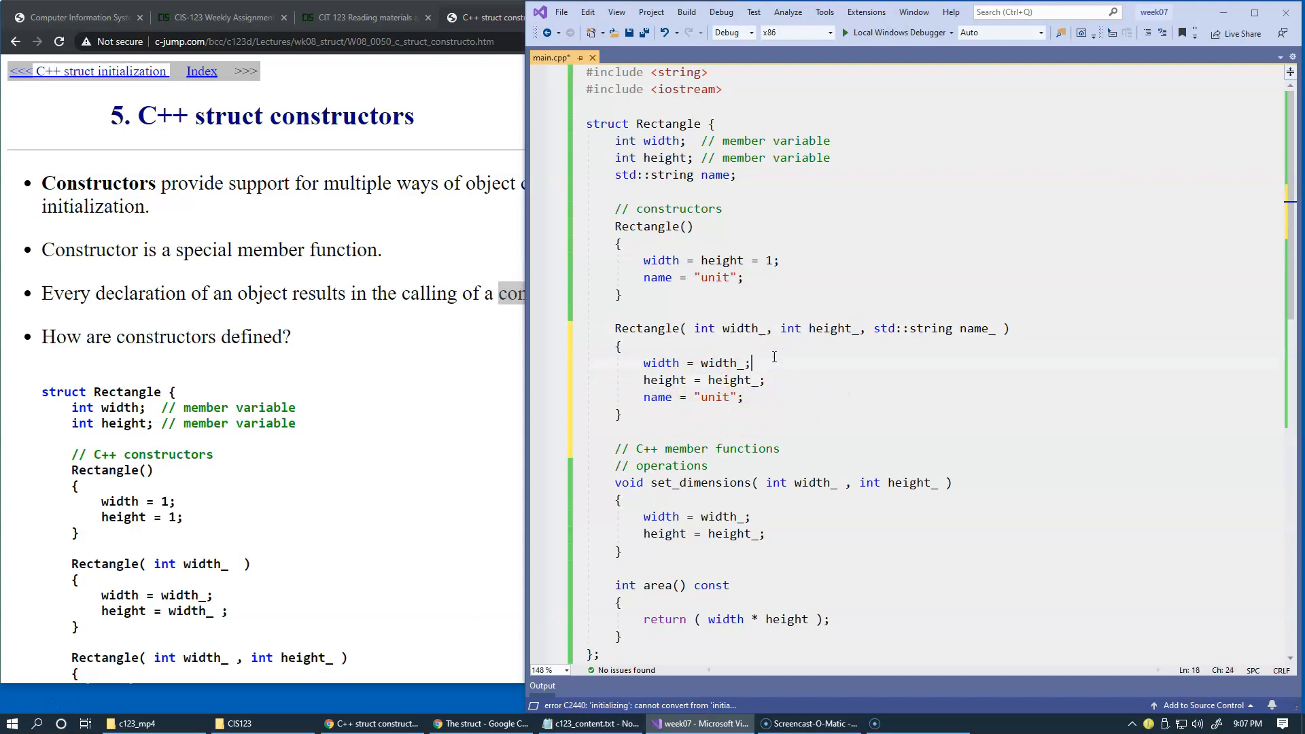
{"action": "double_click", "coordinate": [975, 328]}
{"action": "type", "text": "ame_"}
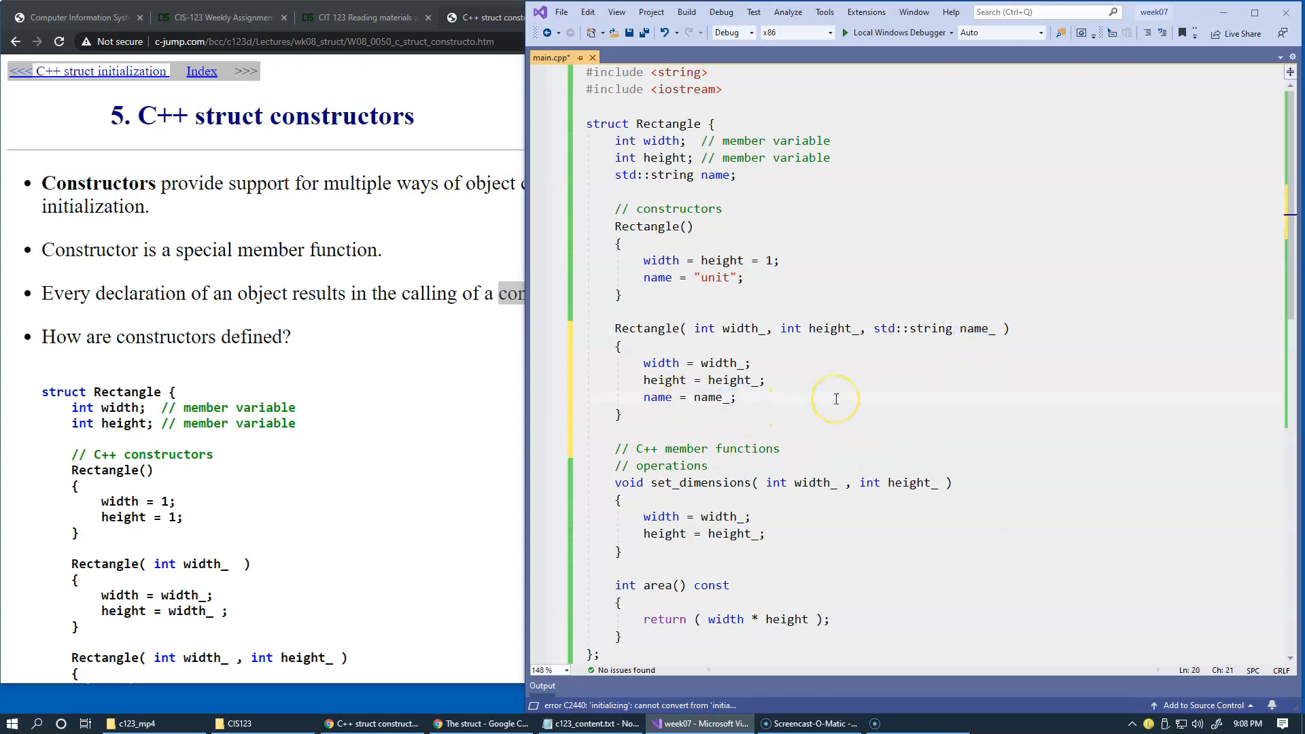
{"action": "key", "text": "ctrl+s"}
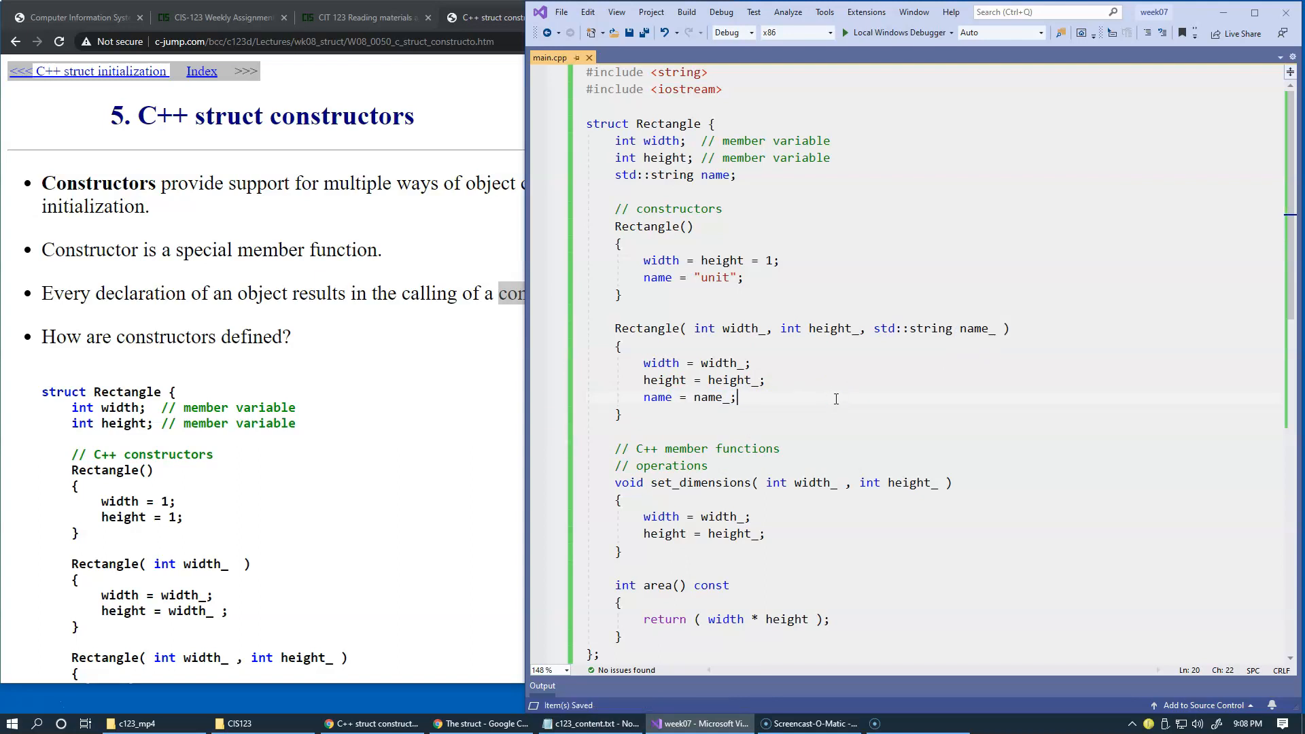
Step: Highlight both Rectangle constructor names to compare the two overloads
{"action": "double_click", "coordinate": [648, 227]}
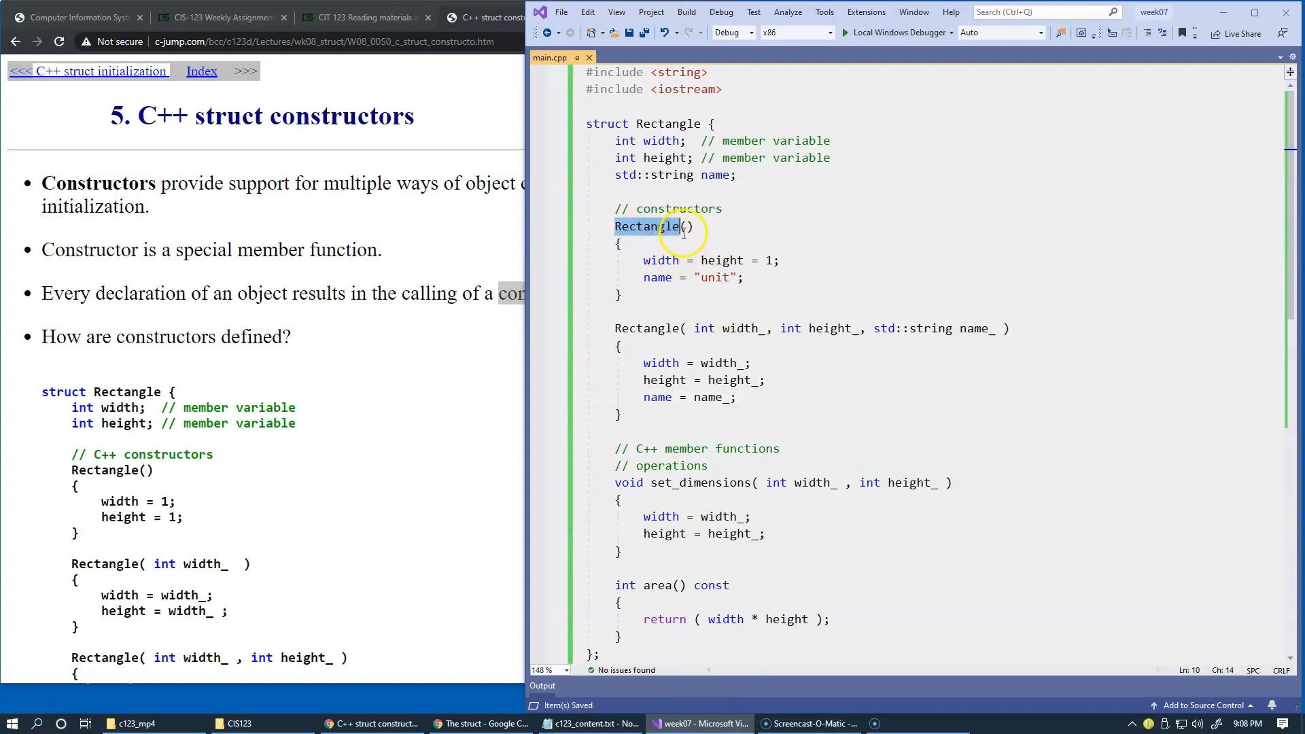
{"action": "left_click", "coordinate": [692, 327]}
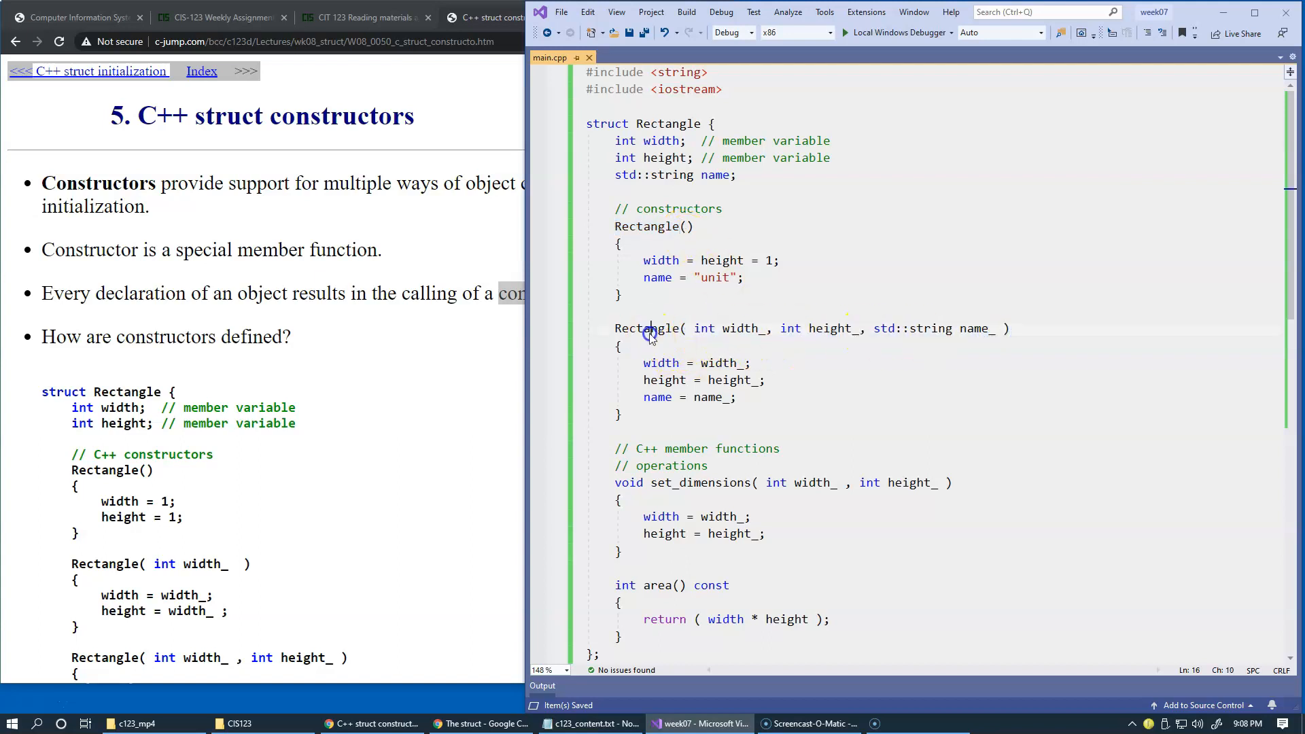
{"action": "double_click", "coordinate": [647, 327]}
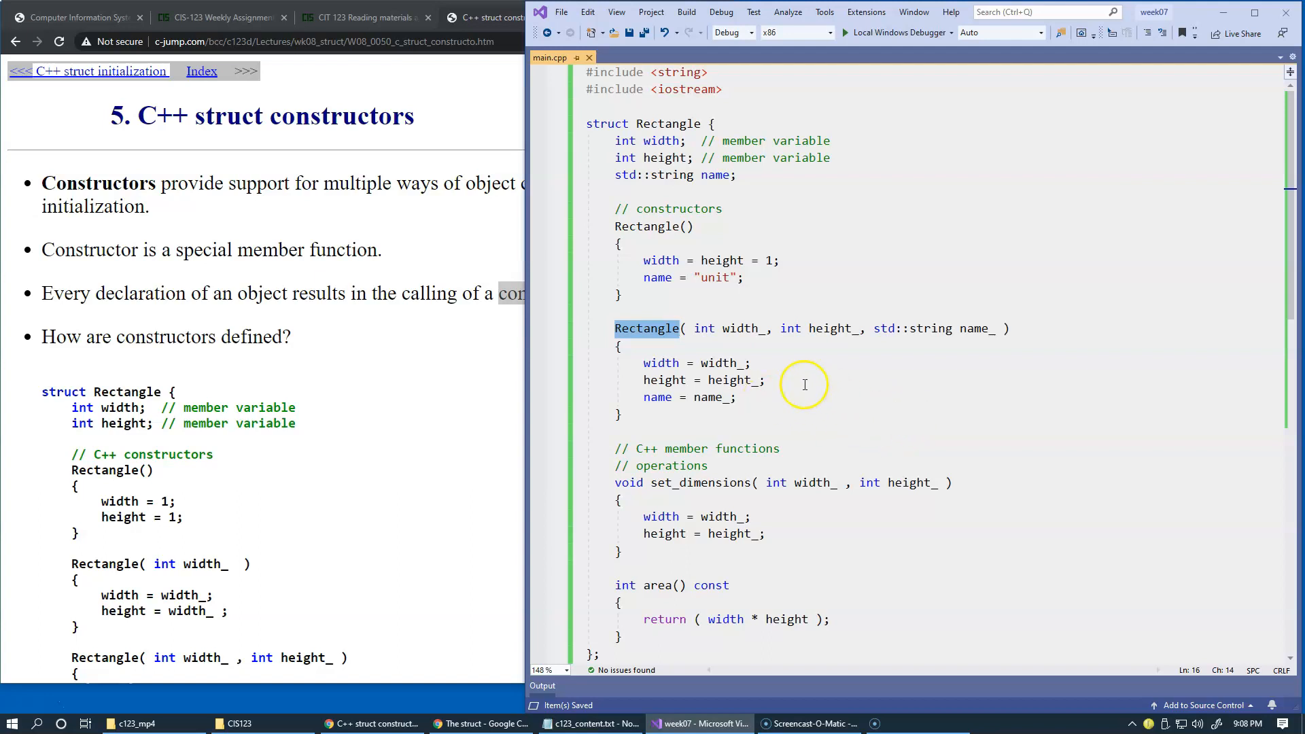
{"action": "mouse_move", "coordinate": [830, 369]}
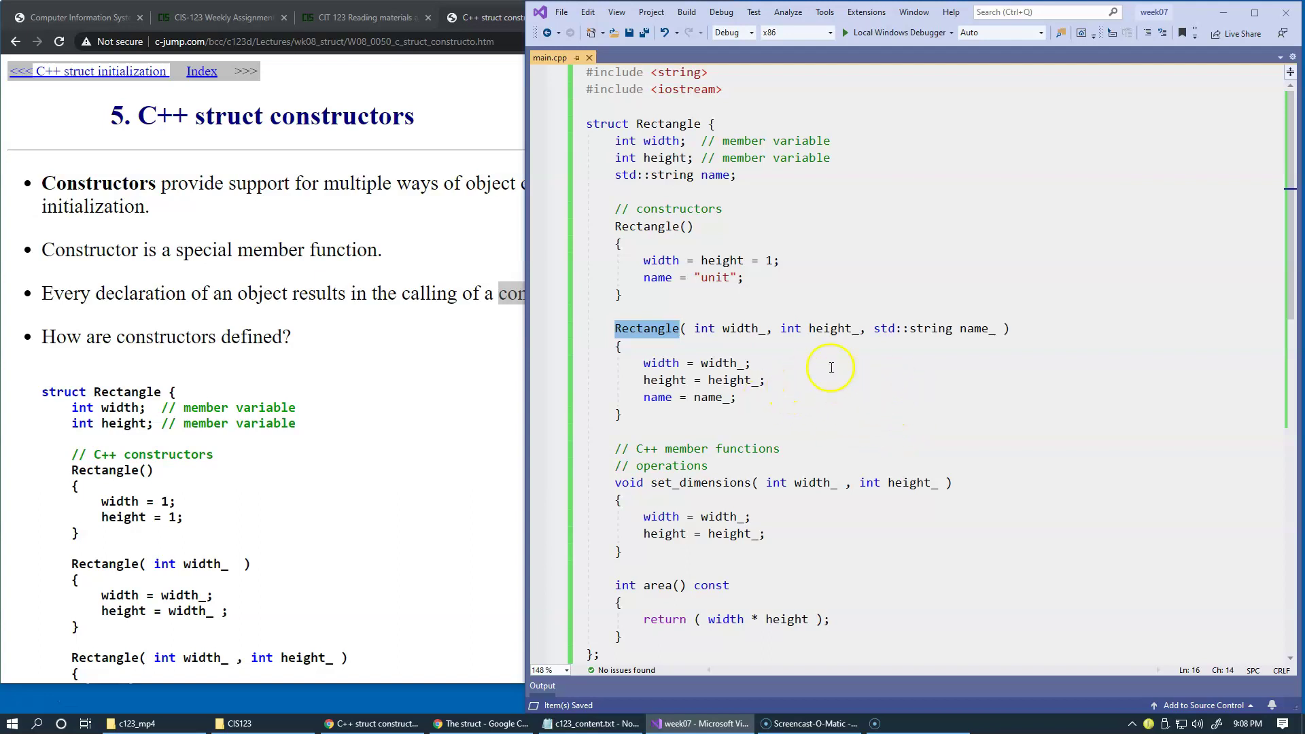
{"action": "mouse_move", "coordinate": [892, 389]}
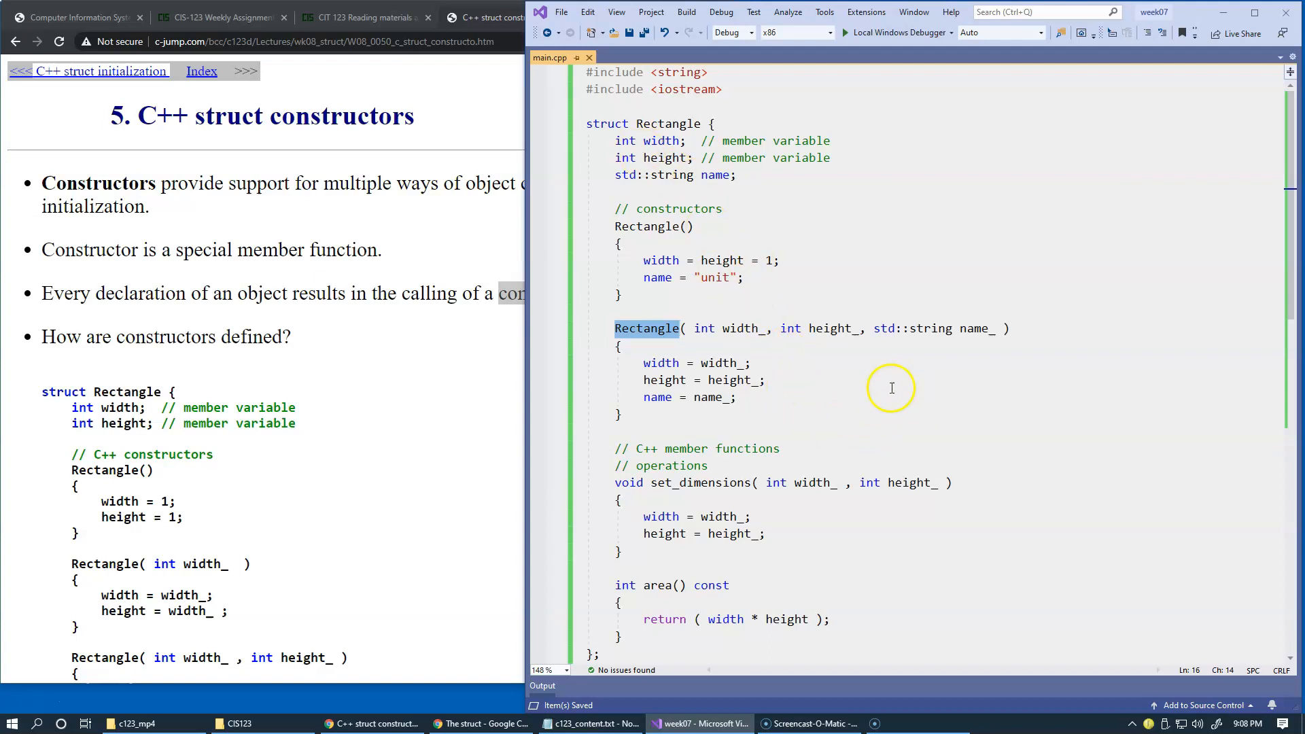
{"action": "left_click", "coordinate": [652, 258]}
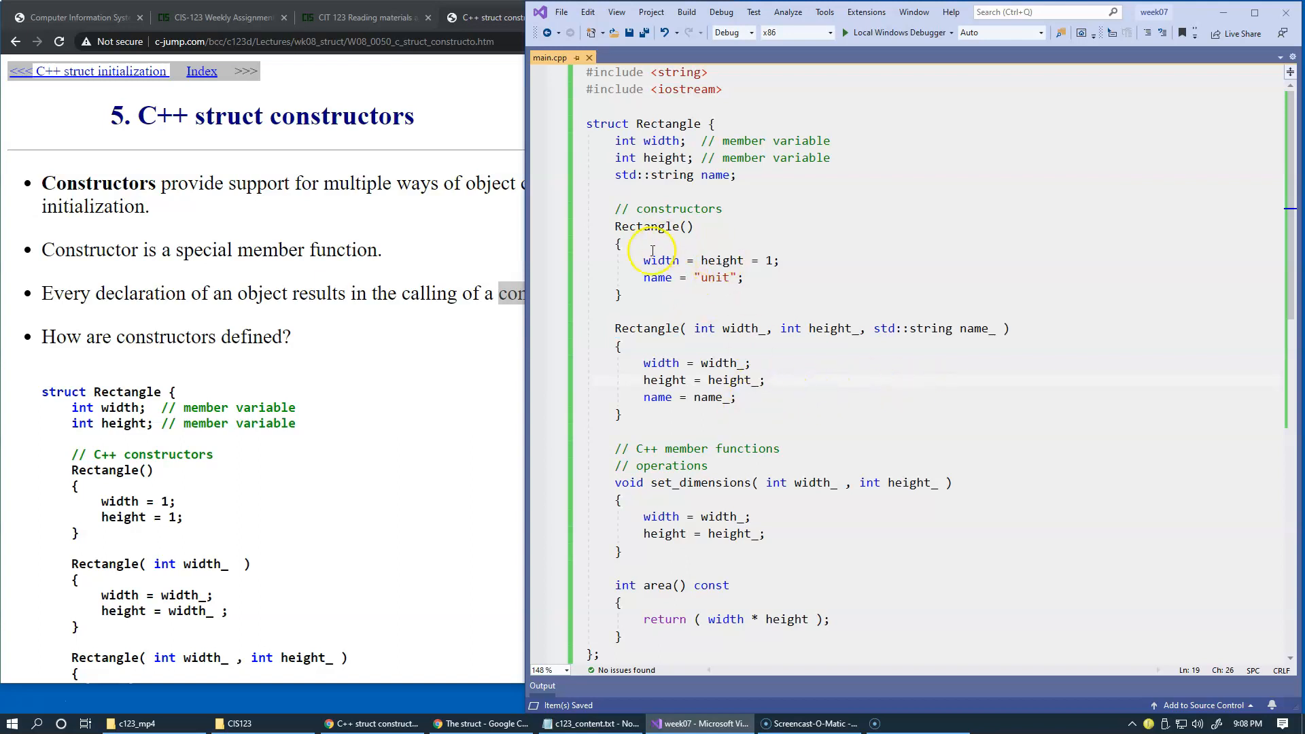
{"action": "mouse_move", "coordinate": [830, 405]}
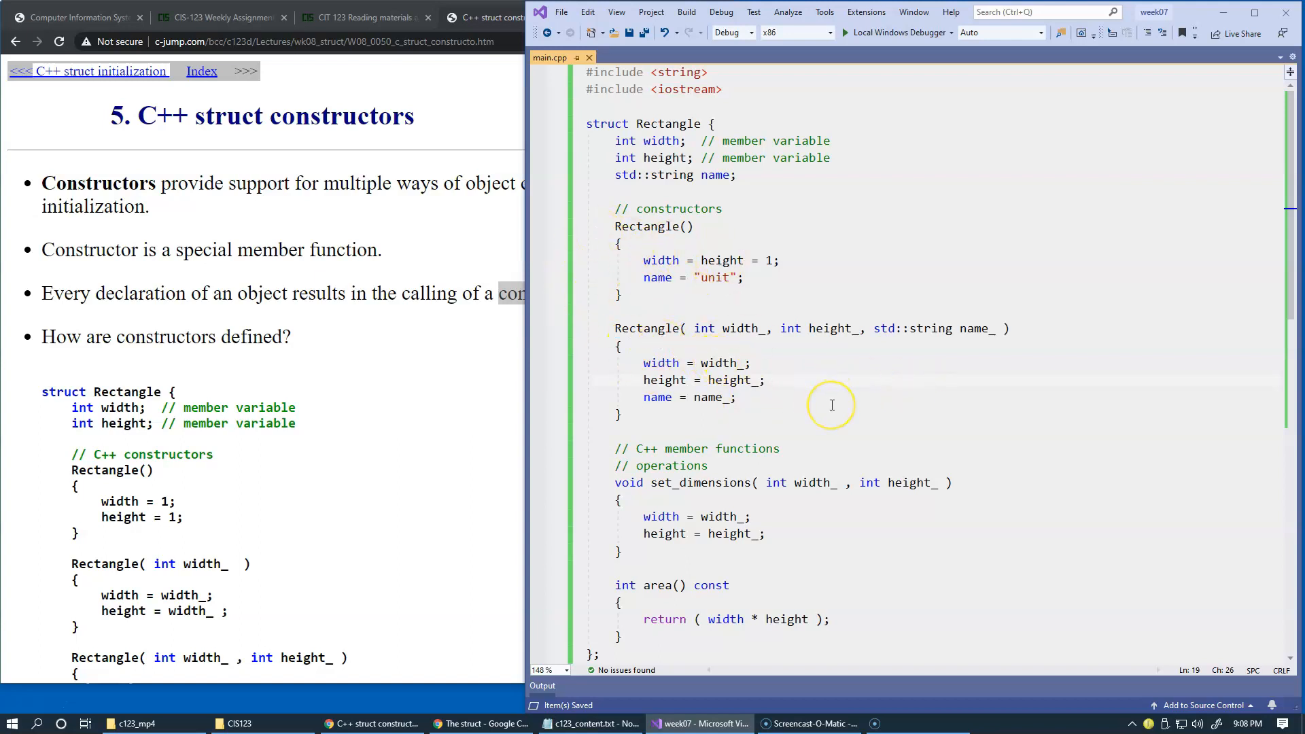
Step: Review main(), build the week07 project successfully and hide the build results pane
{"action": "scroll", "scroll_direction": "down", "scroll_amount": 3}
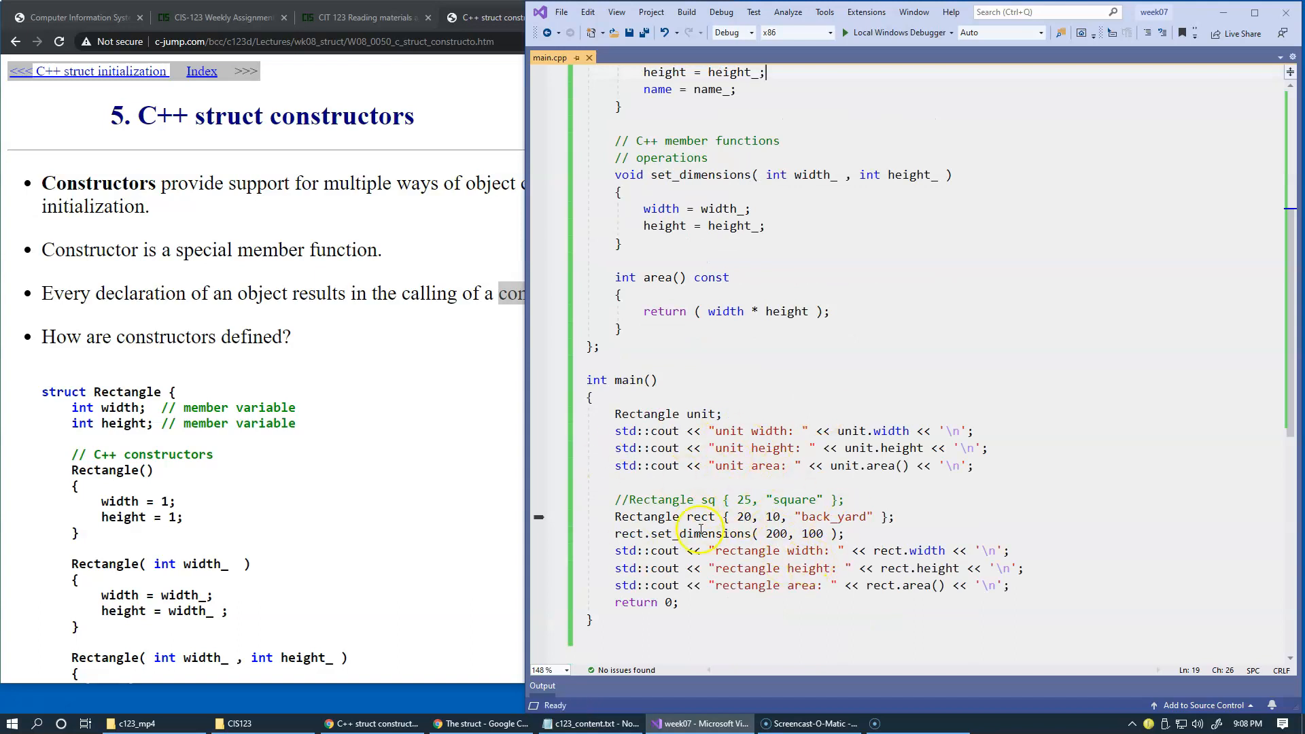
{"action": "scroll", "scroll_direction": "up", "scroll_amount": 3}
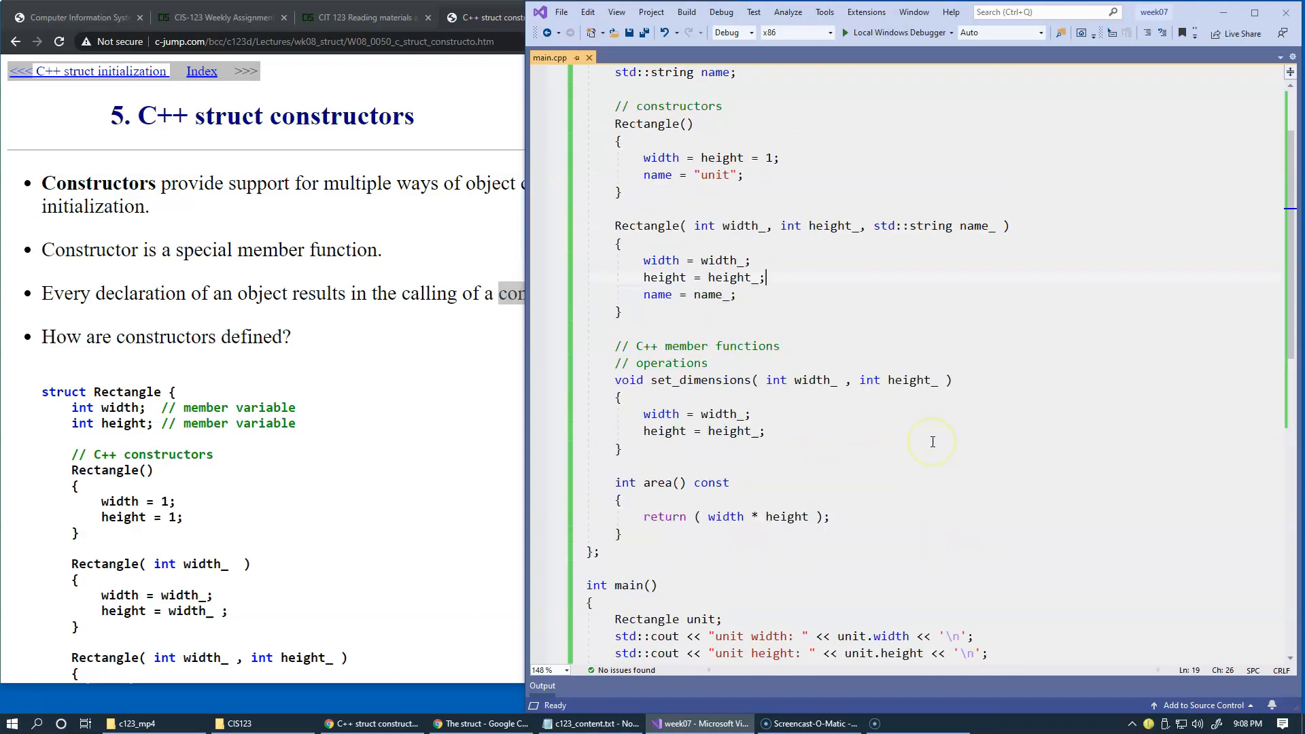
{"action": "scroll", "scroll_direction": "down", "scroll_amount": 3}
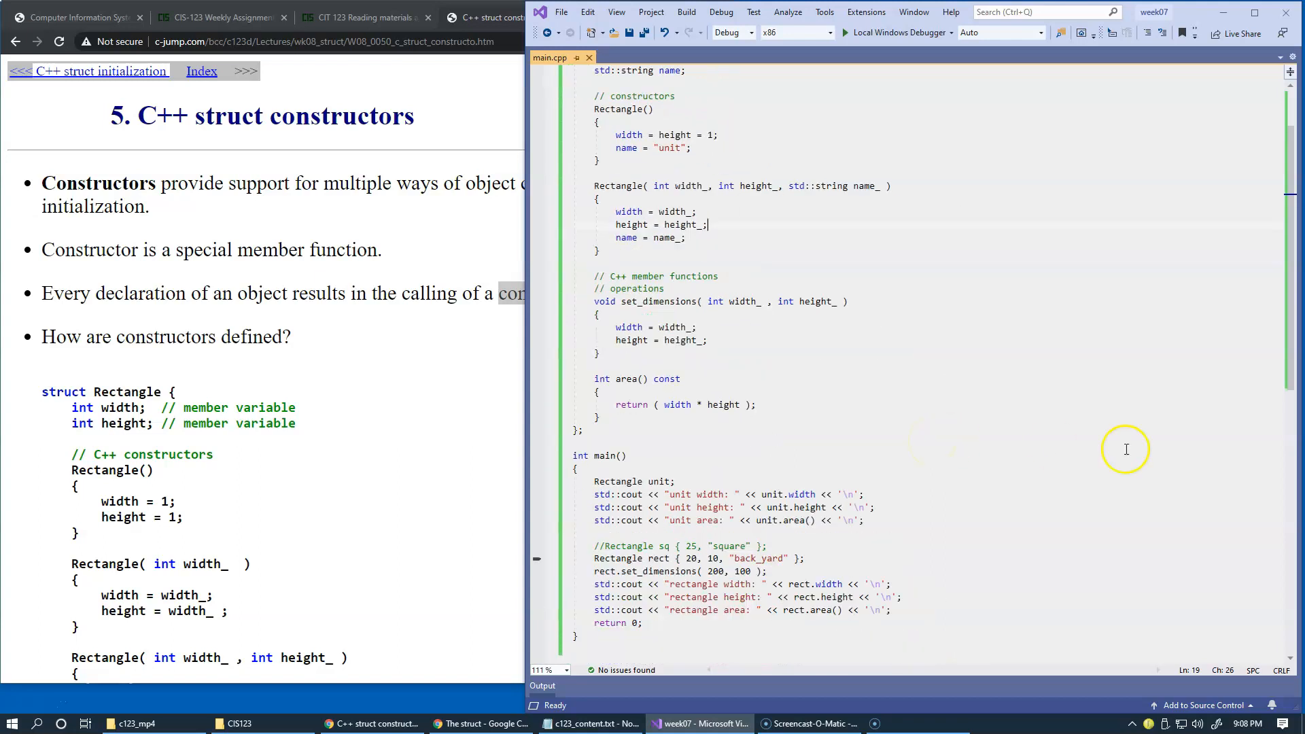
{"action": "scroll", "scroll_direction": "up", "scroll_amount": 3}
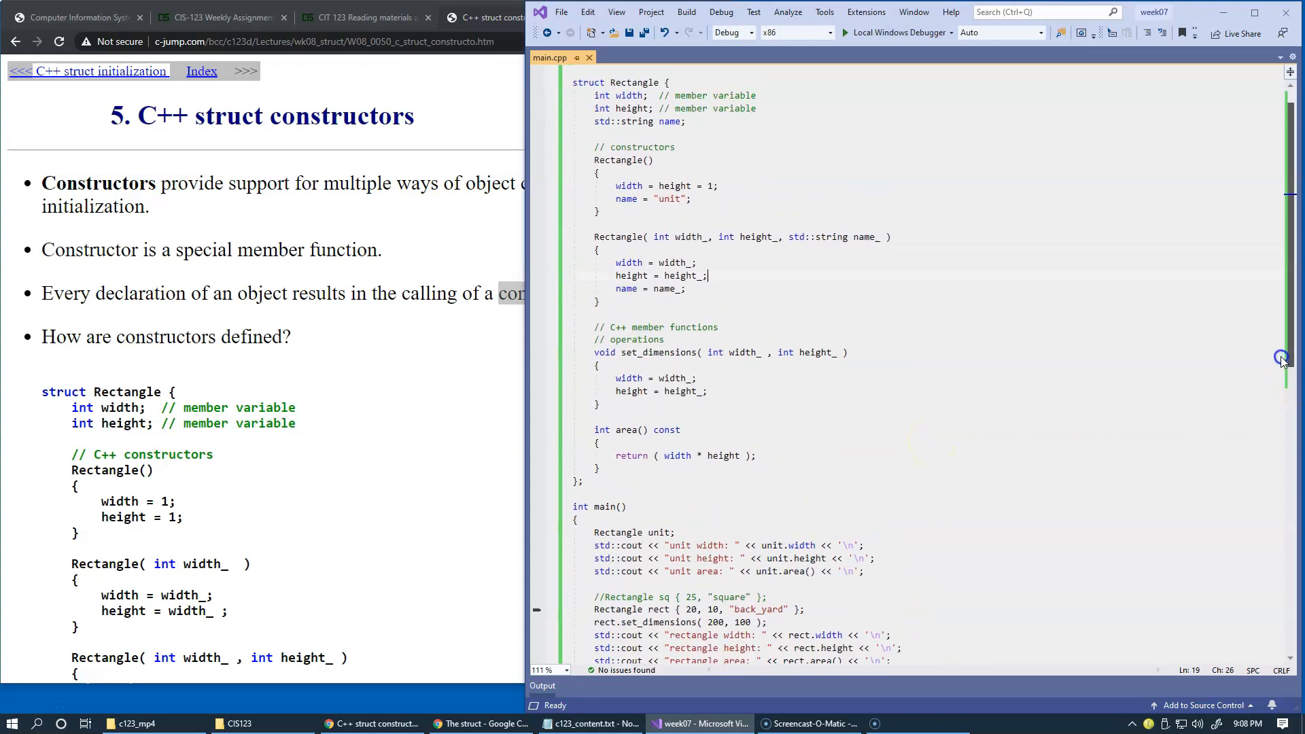
{"action": "scroll", "scroll_direction": "up", "scroll_amount": 3}
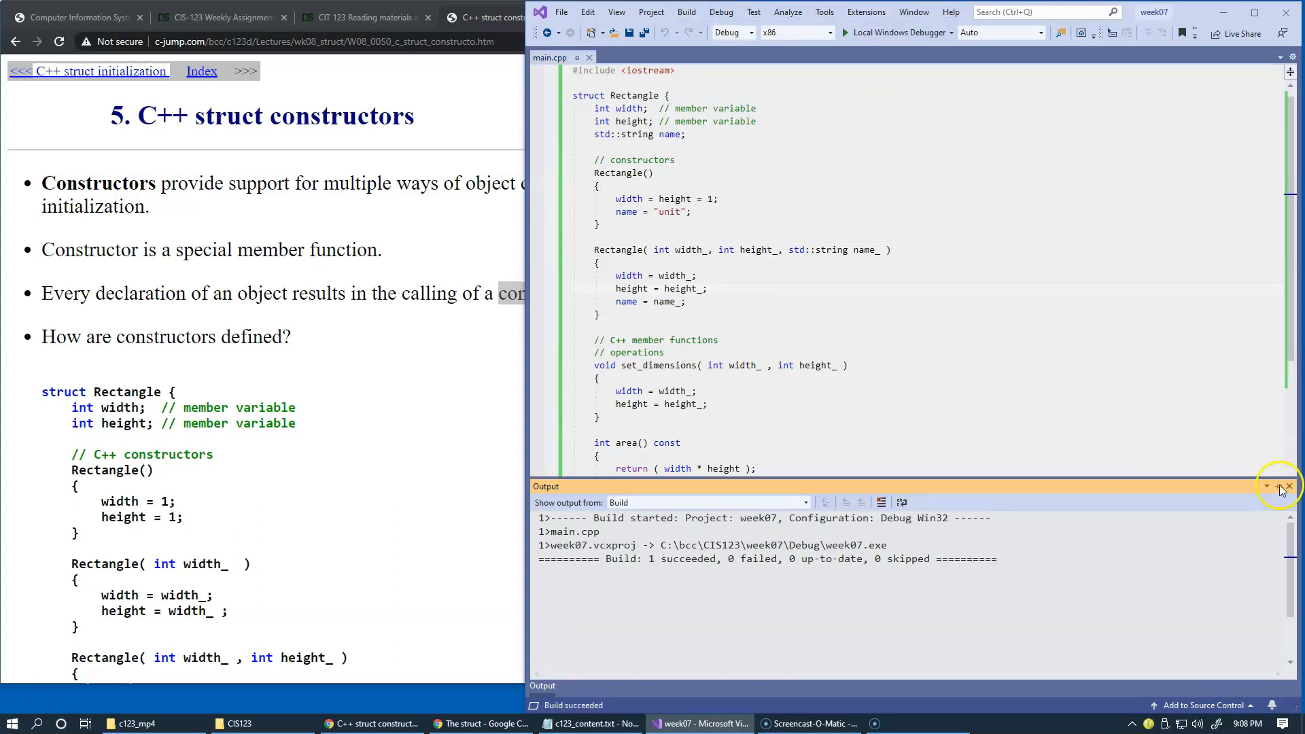
{"action": "left_click", "coordinate": [844, 32]}
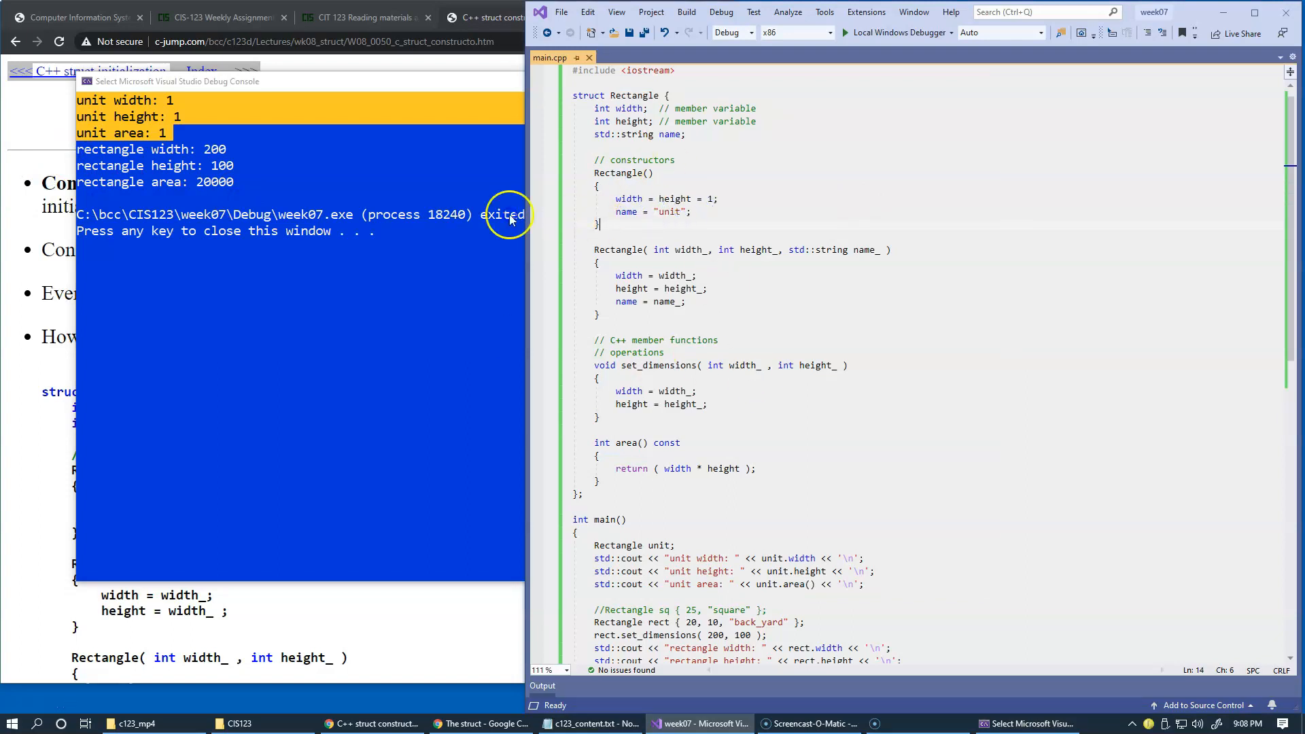
{"action": "mouse_move", "coordinate": [221, 218]}
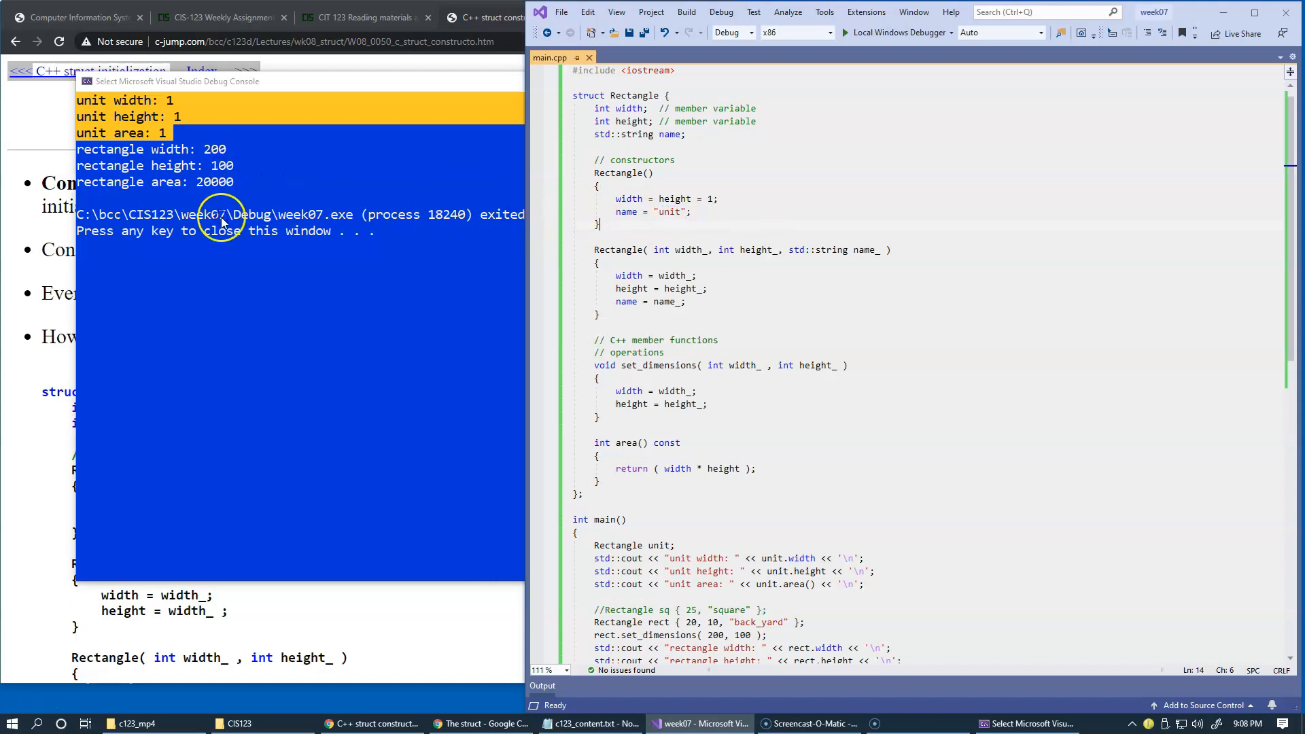
{"action": "mouse_move", "coordinate": [212, 181]}
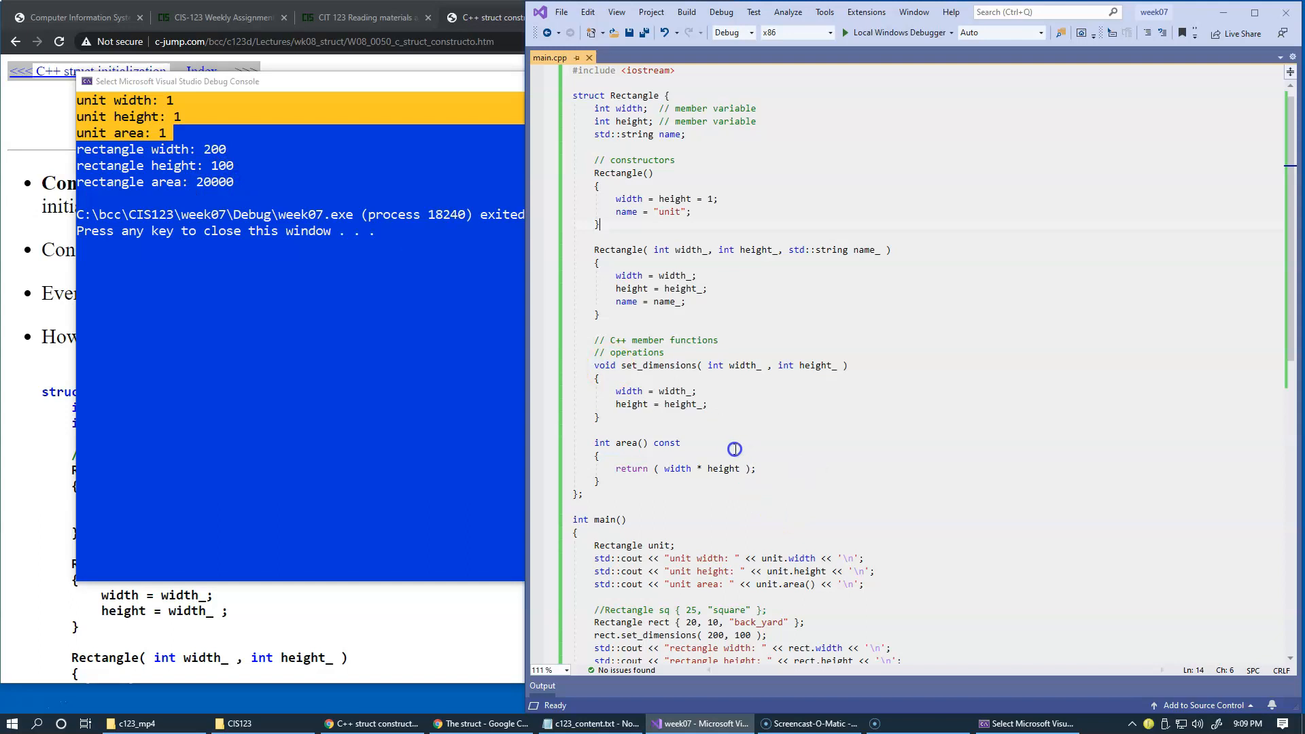
{"action": "mouse_move", "coordinate": [723, 511]}
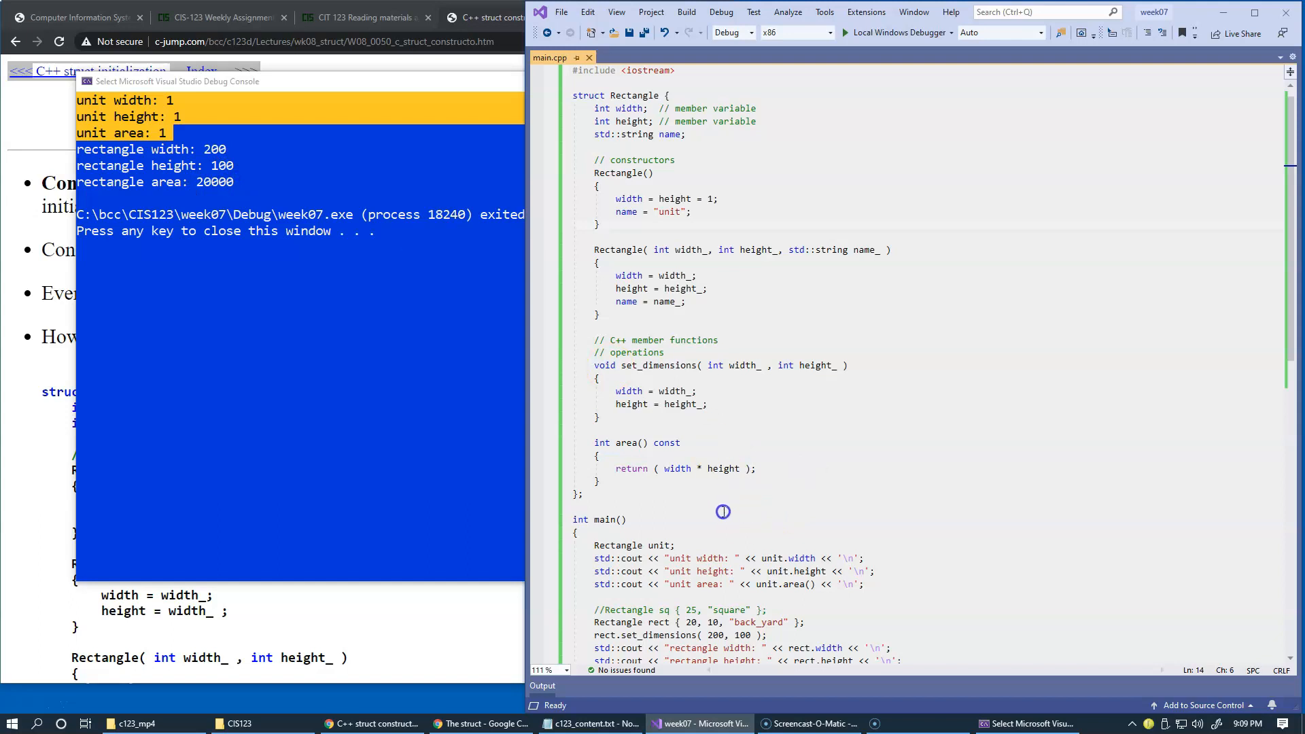
{"action": "mouse_move", "coordinate": [674, 620]}
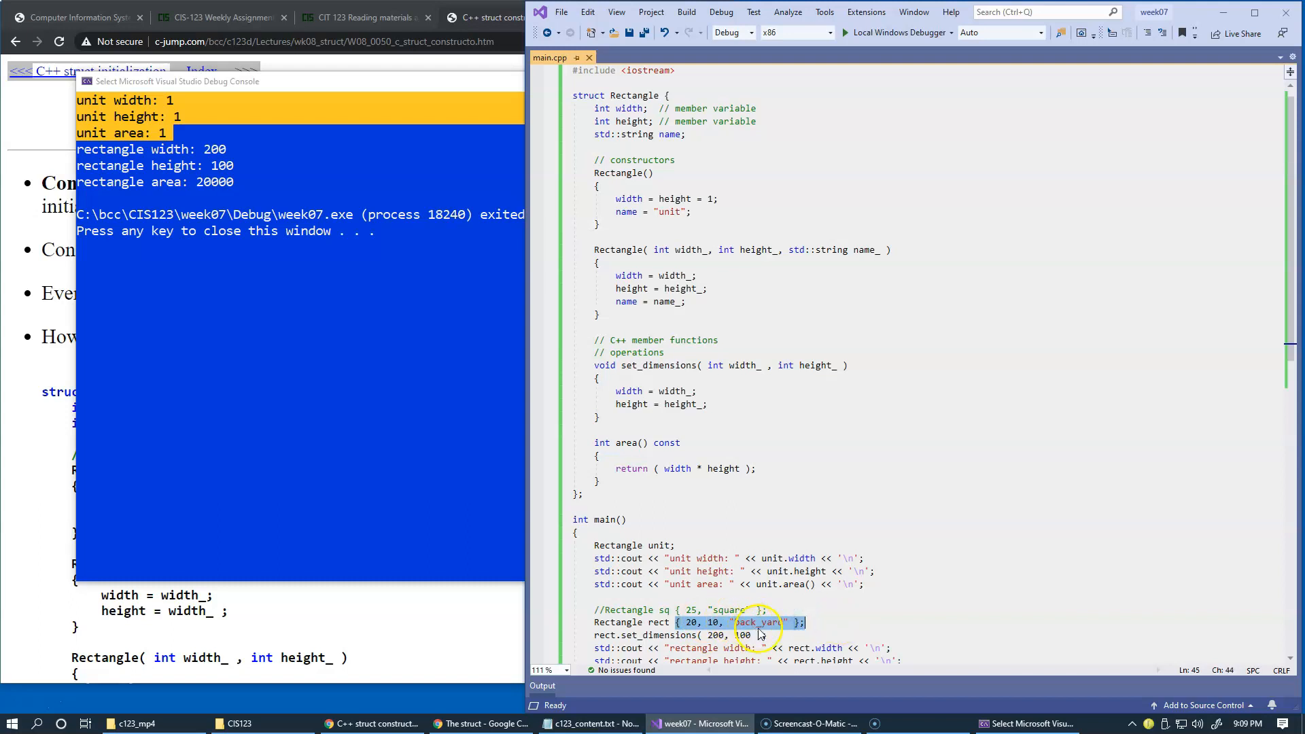
{"action": "mouse_move", "coordinate": [696, 346]}
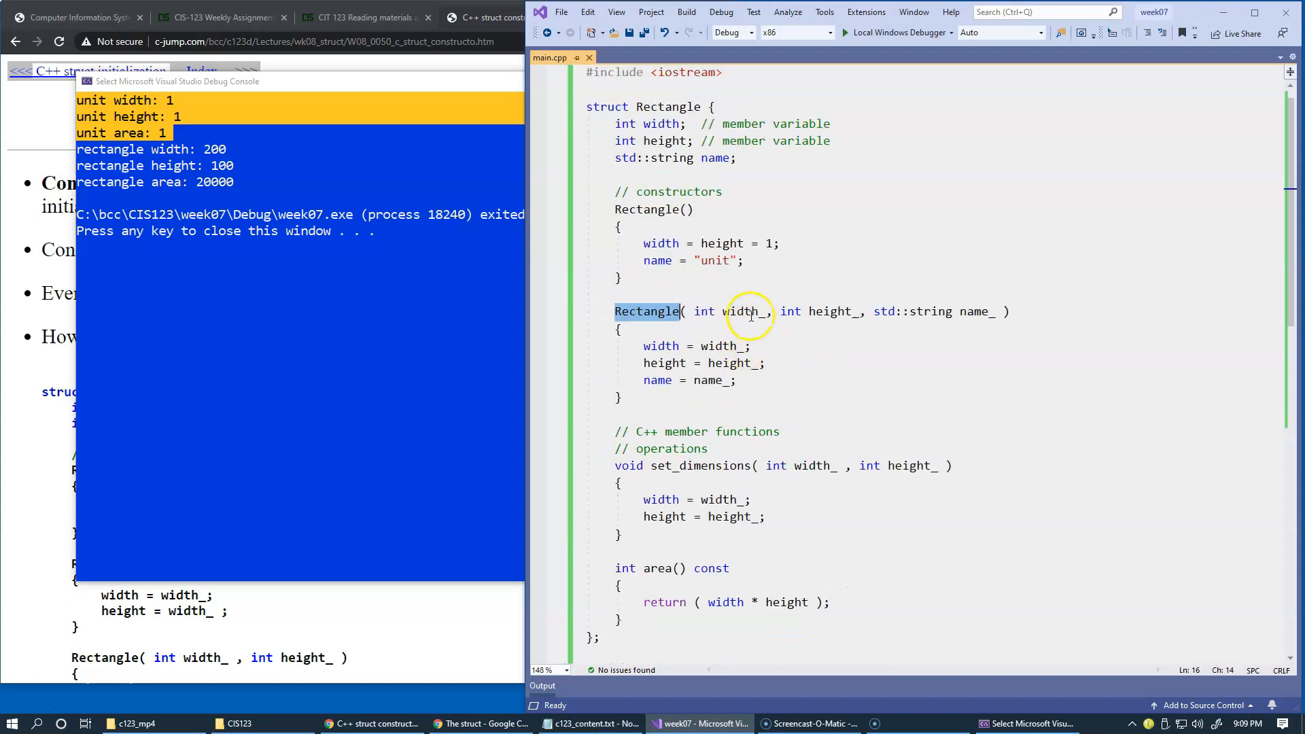
{"action": "double_click", "coordinate": [832, 311]}
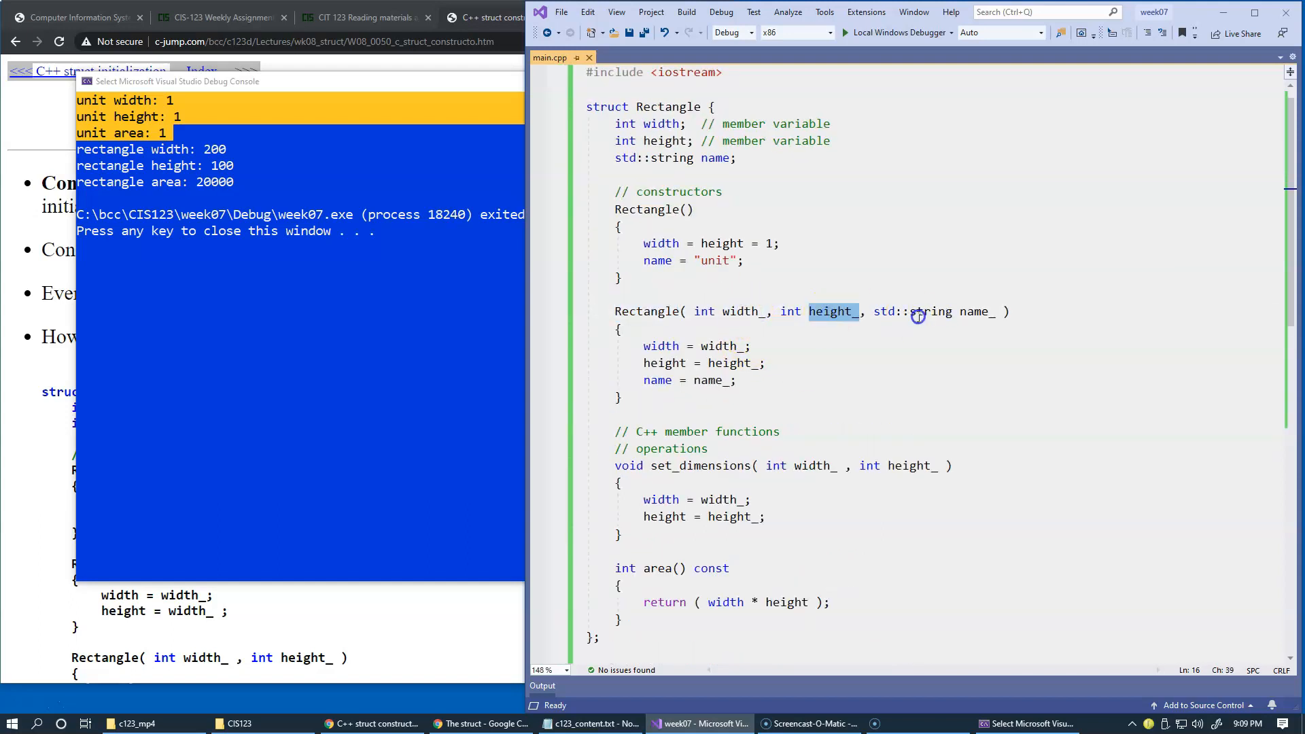
{"action": "scroll", "scroll_direction": "down", "scroll_amount": 3}
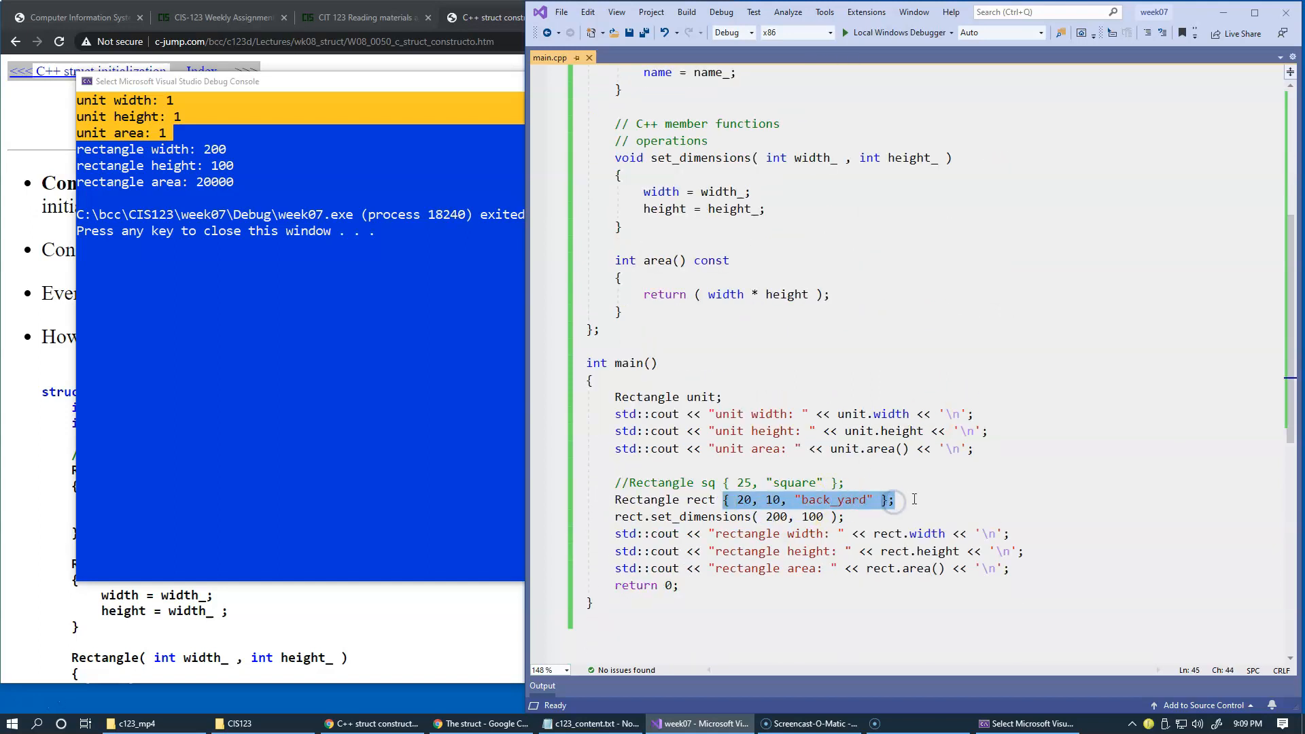
{"action": "mouse_move", "coordinate": [629, 431]}
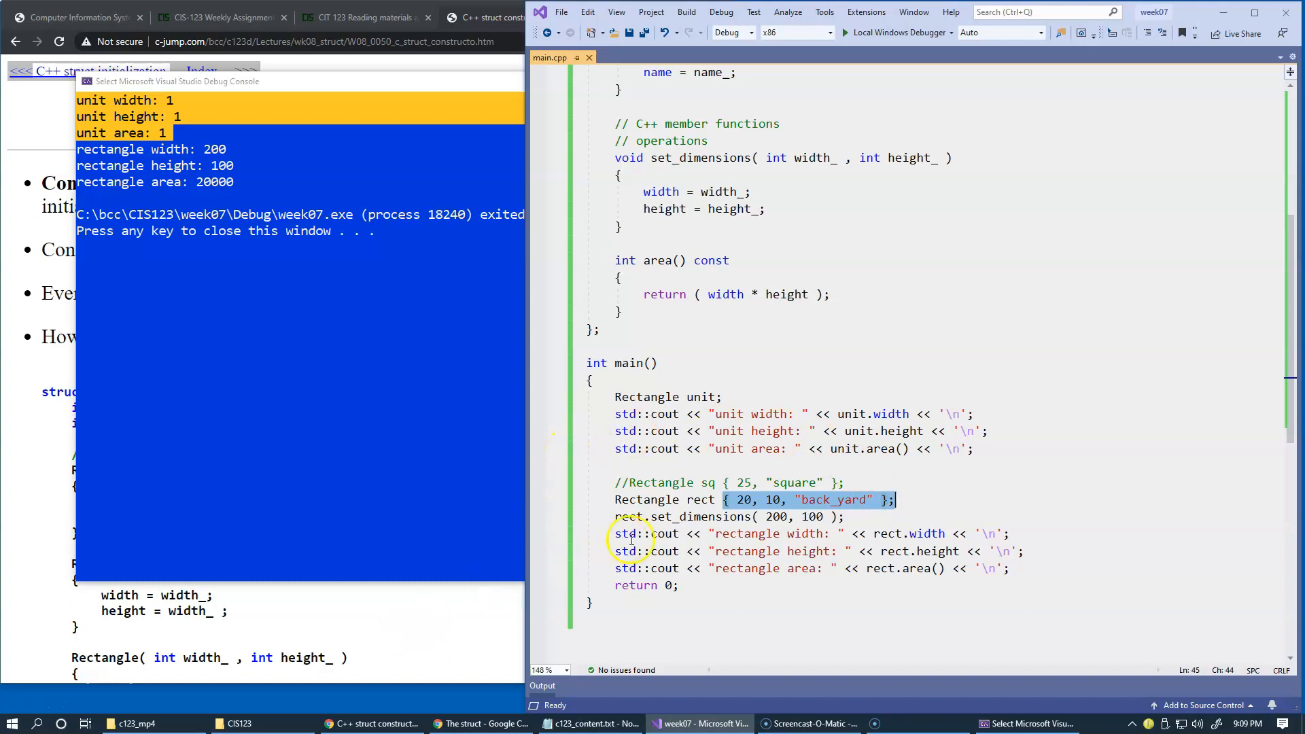
{"action": "scroll", "scroll_direction": "up", "scroll_amount": 3}
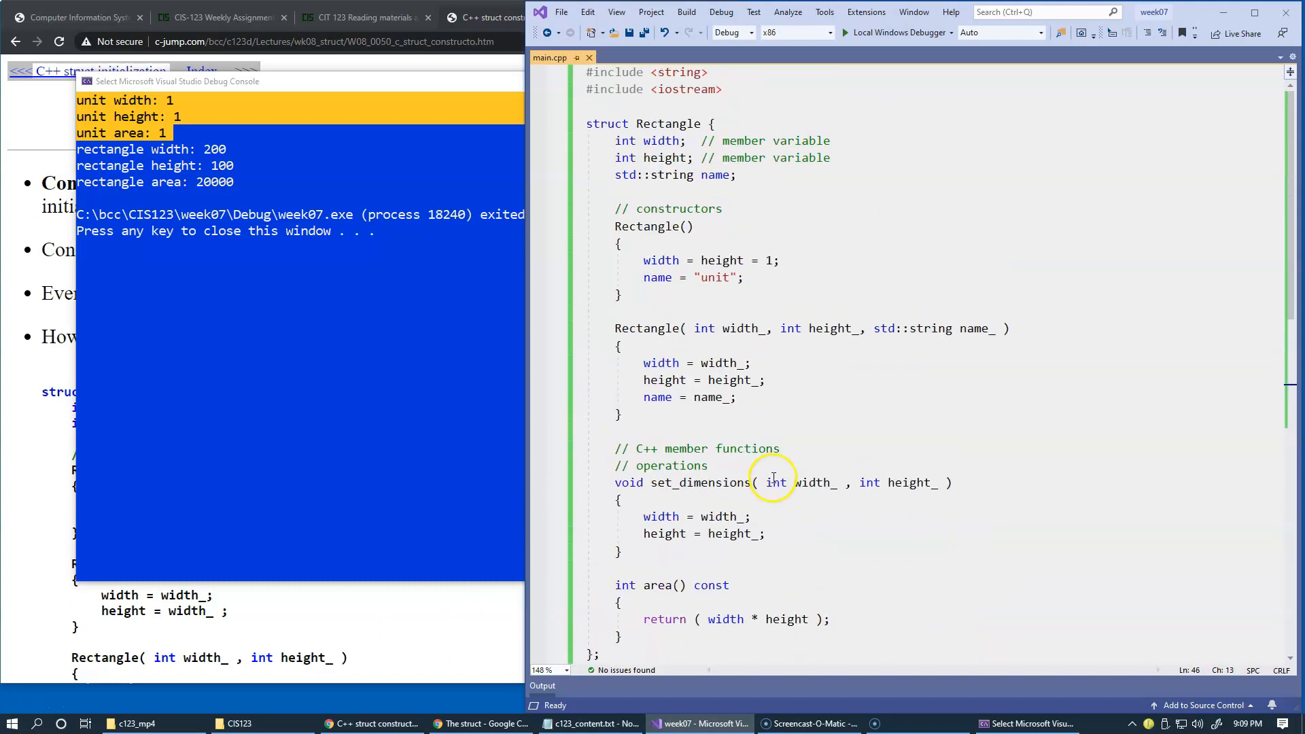
{"action": "mouse_move", "coordinate": [495, 306]}
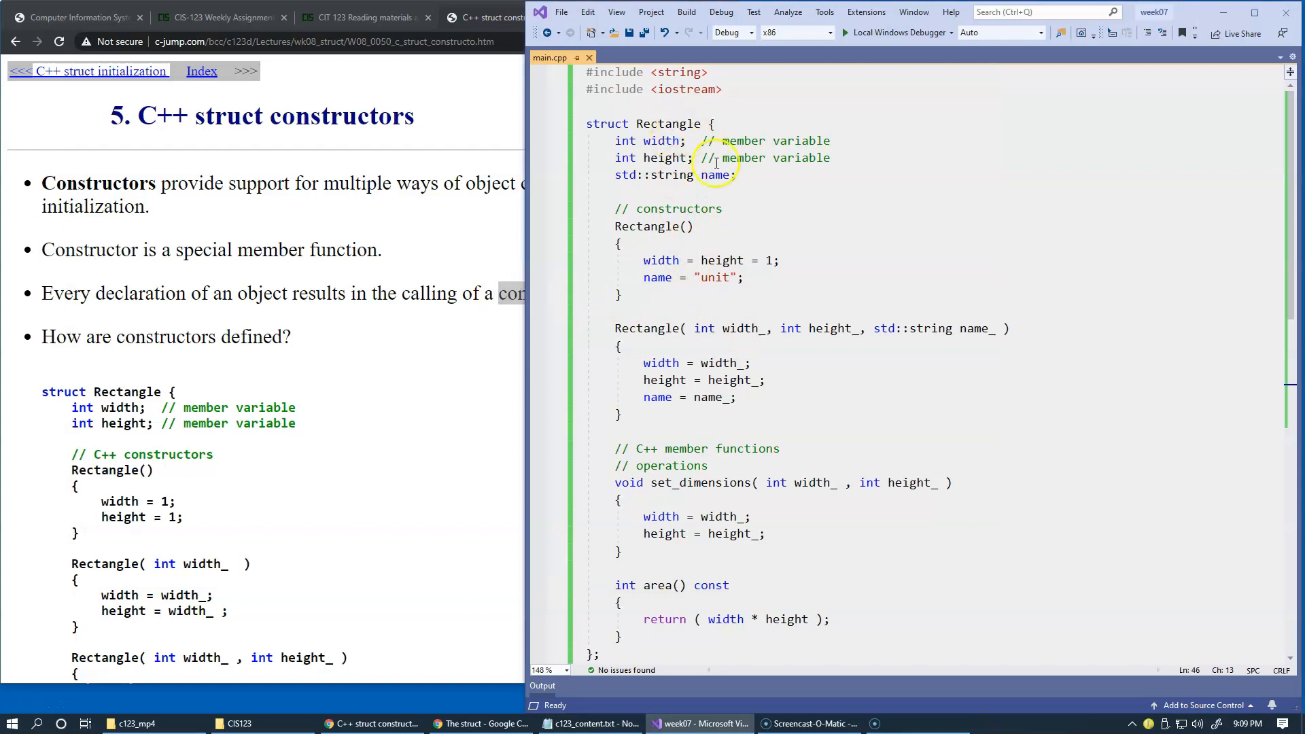
{"action": "mouse_move", "coordinate": [783, 229]}
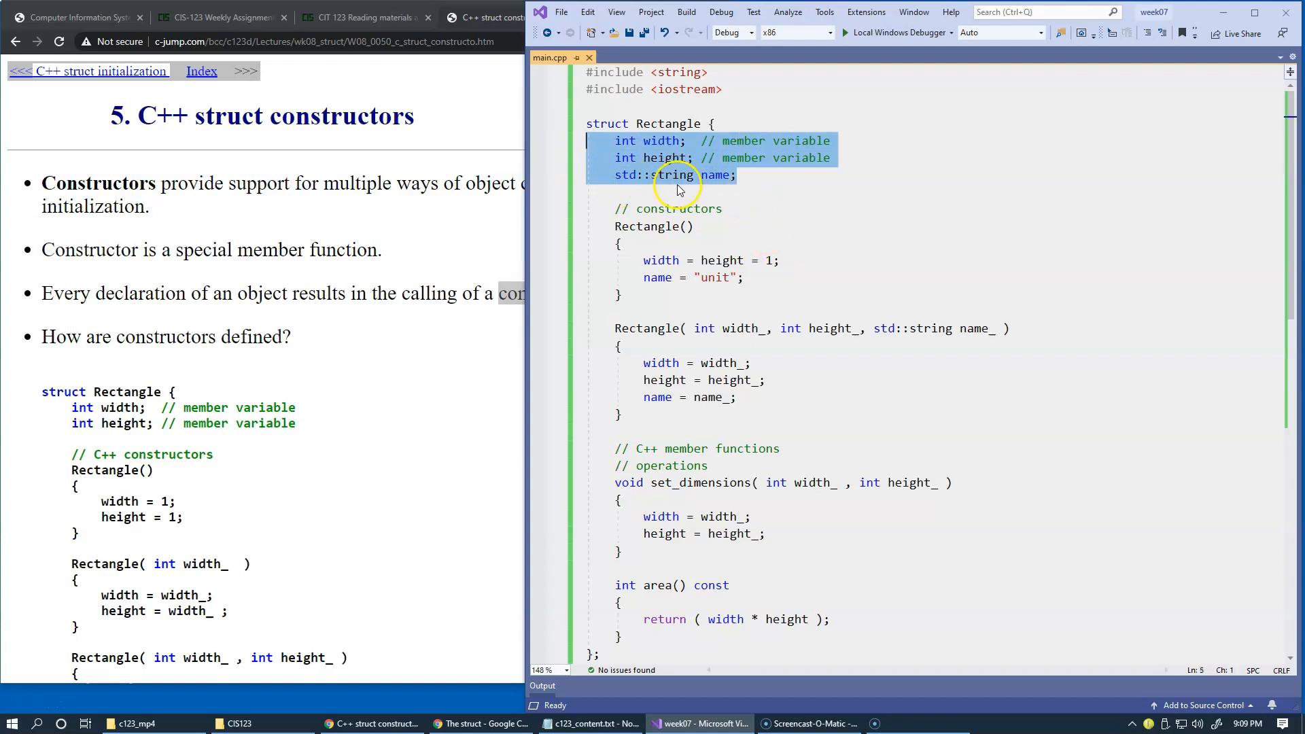
{"action": "mouse_move", "coordinate": [716, 180]}
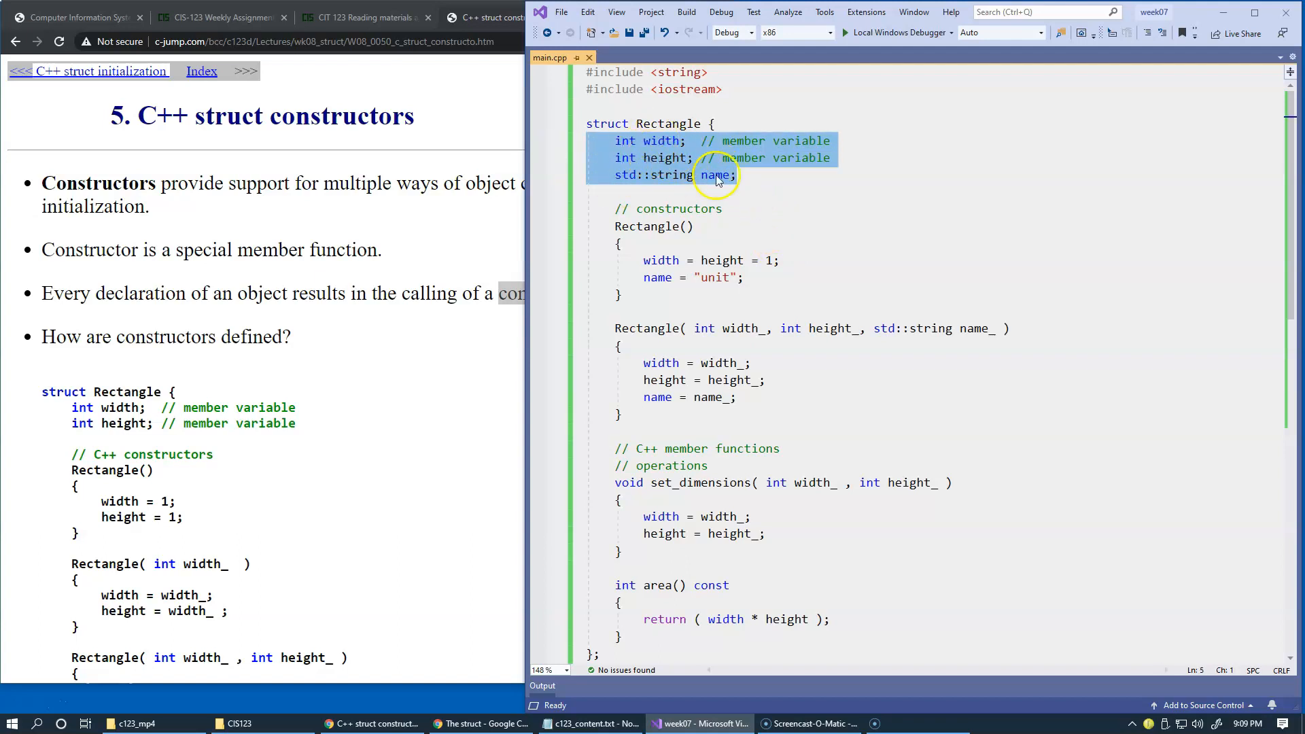
Step: Highlight the width member and constructor names while comparing with the lecture slide
{"action": "double_click", "coordinate": [624, 140]}
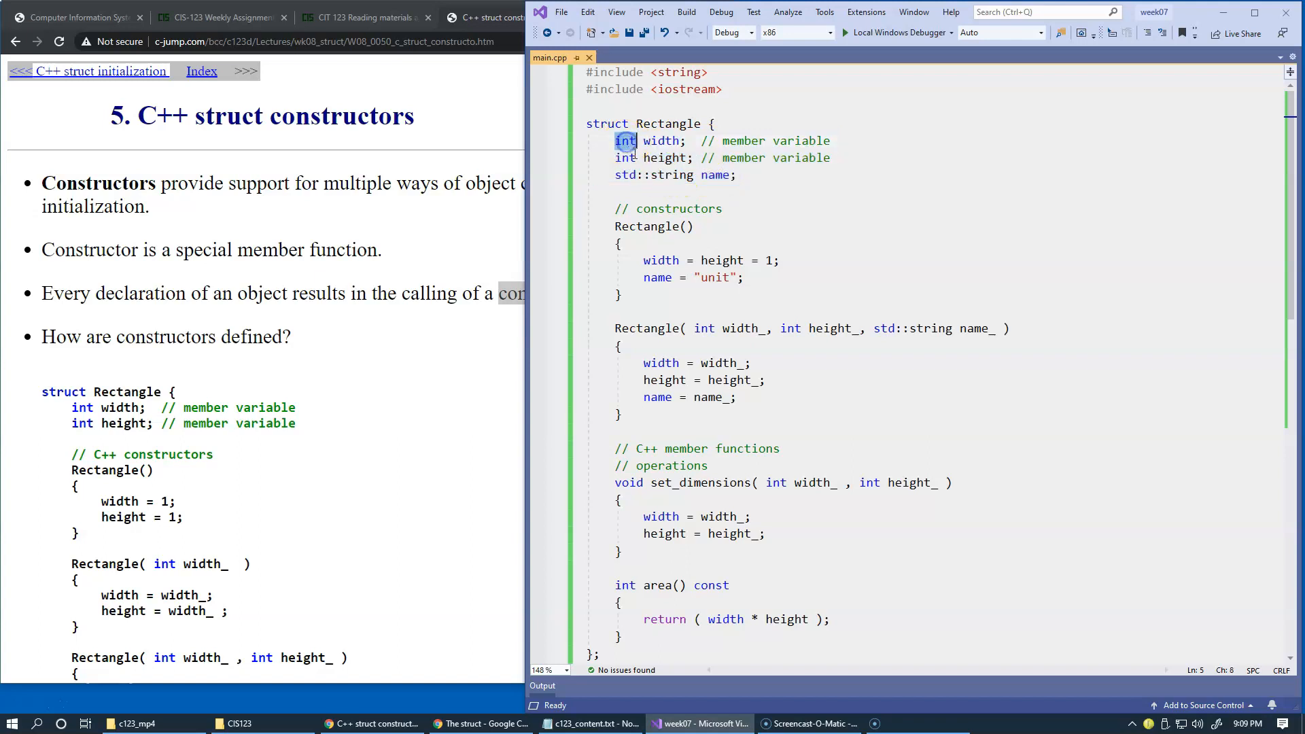
{"action": "double_click", "coordinate": [661, 140]}
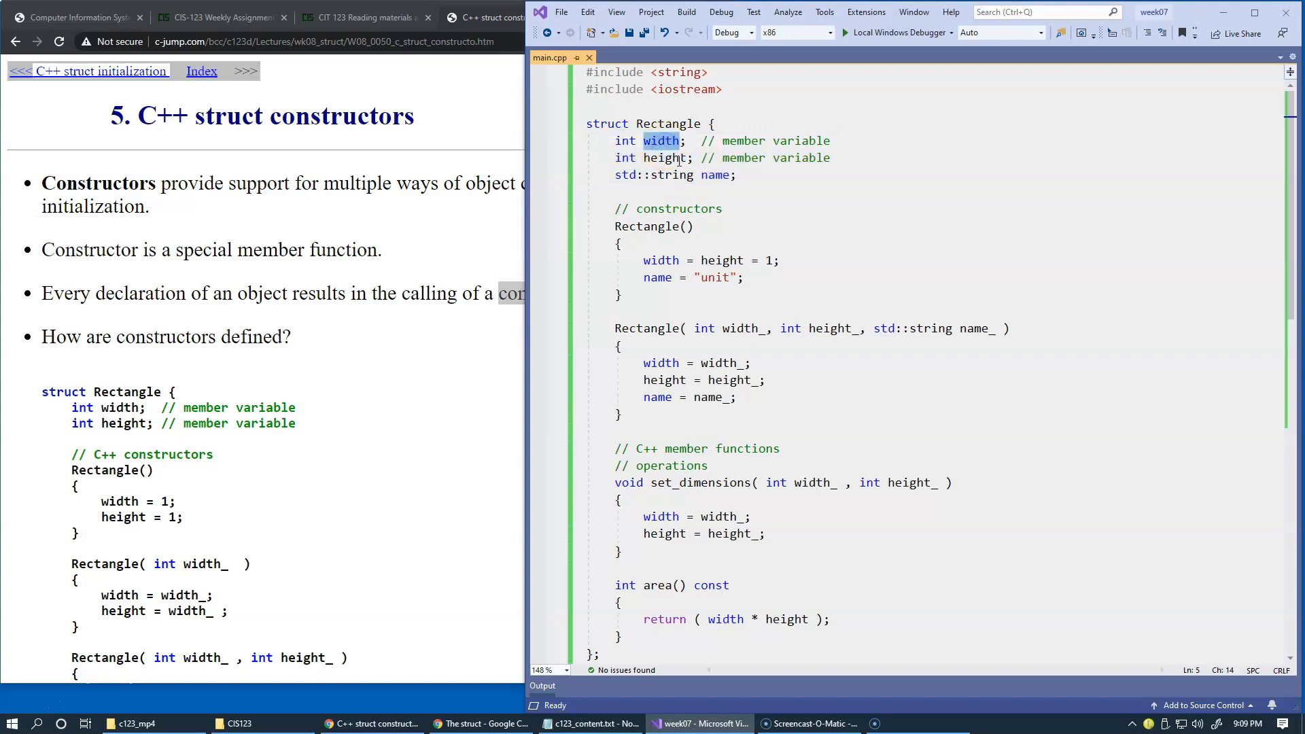
{"action": "mouse_move", "coordinate": [695, 260]}
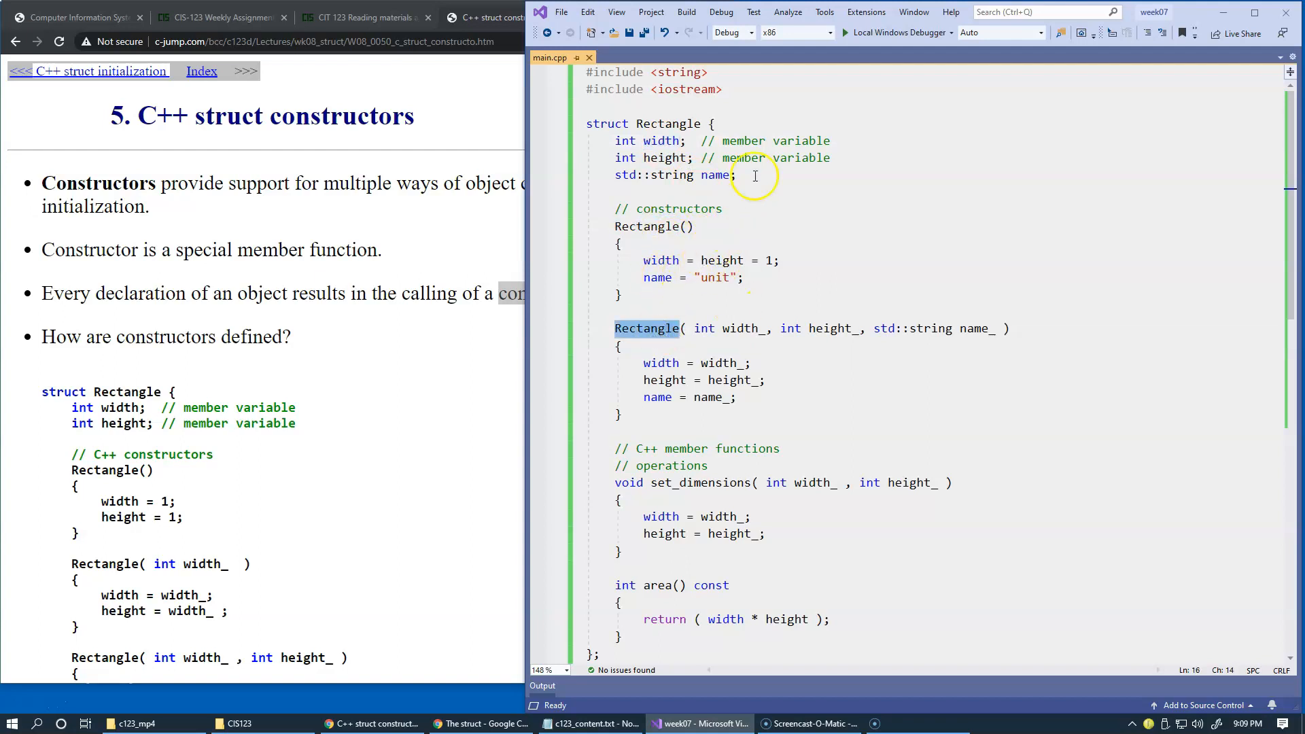
{"action": "mouse_move", "coordinate": [588, 324]}
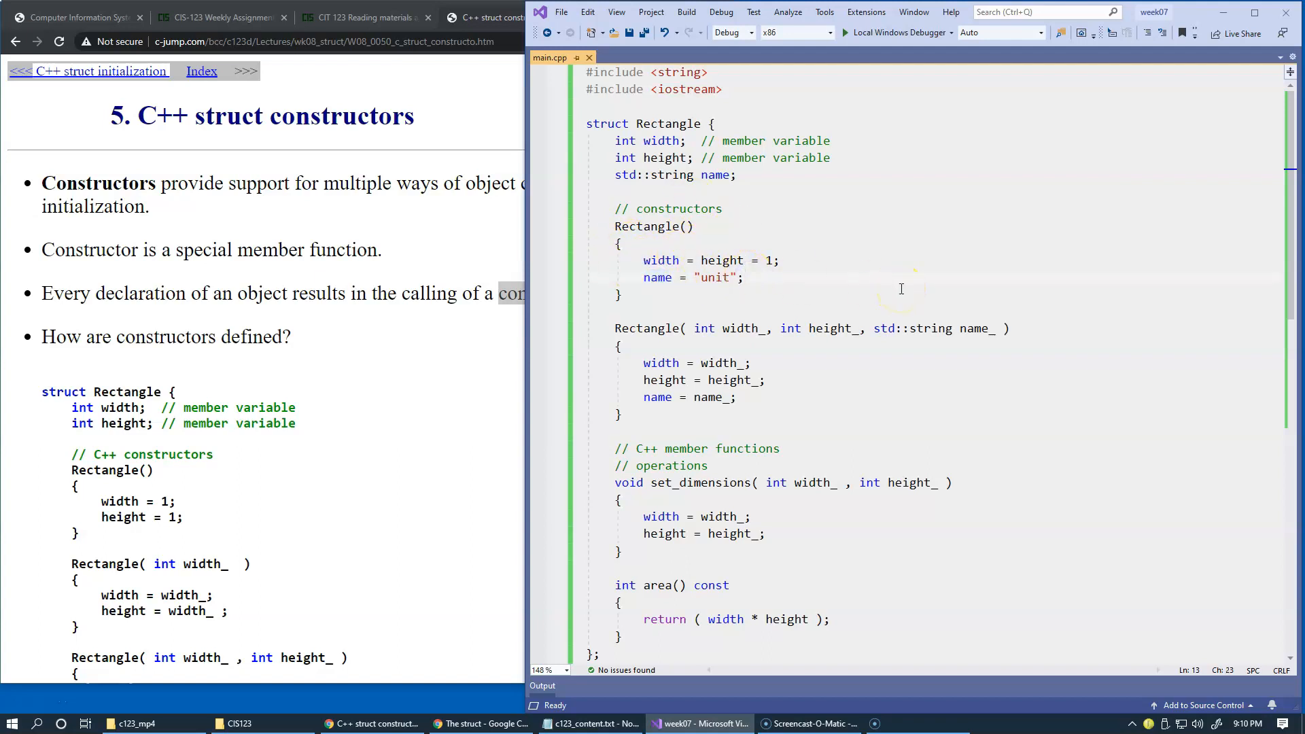
{"action": "left_click", "coordinate": [587, 313]}
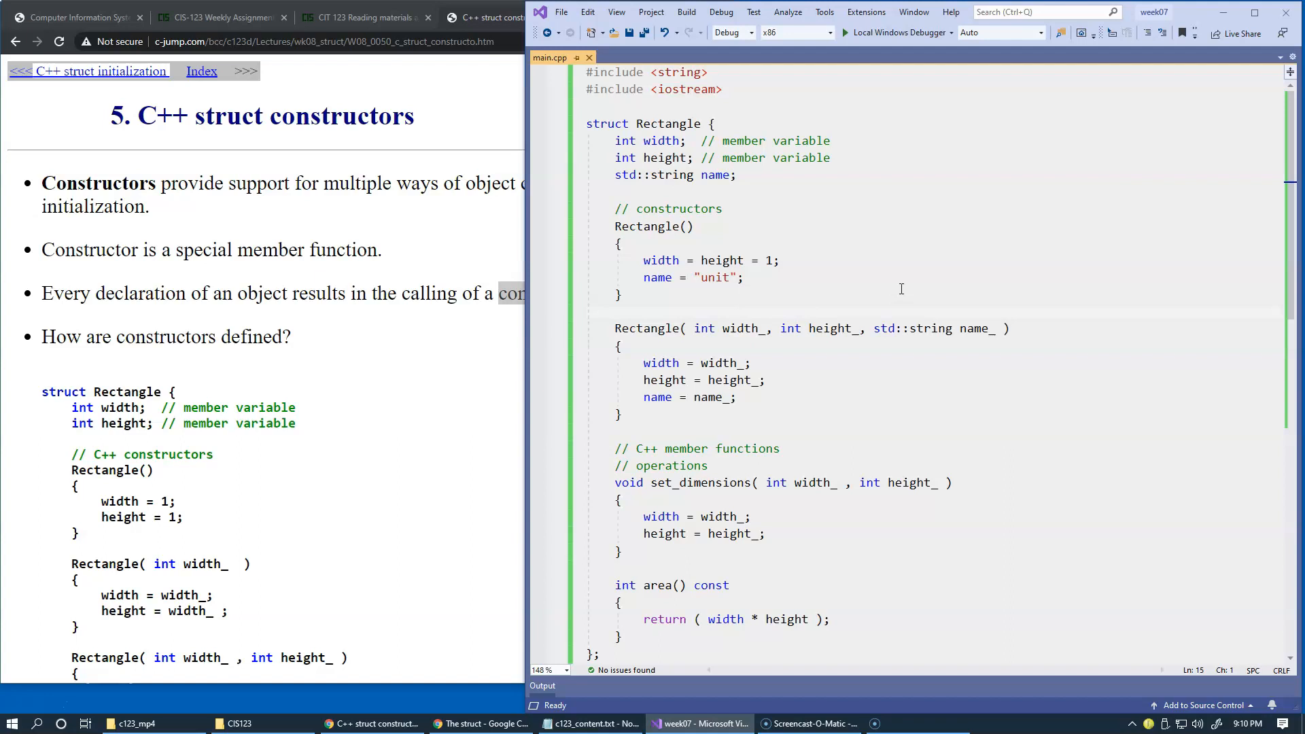
{"action": "left_click", "coordinate": [587, 312]}
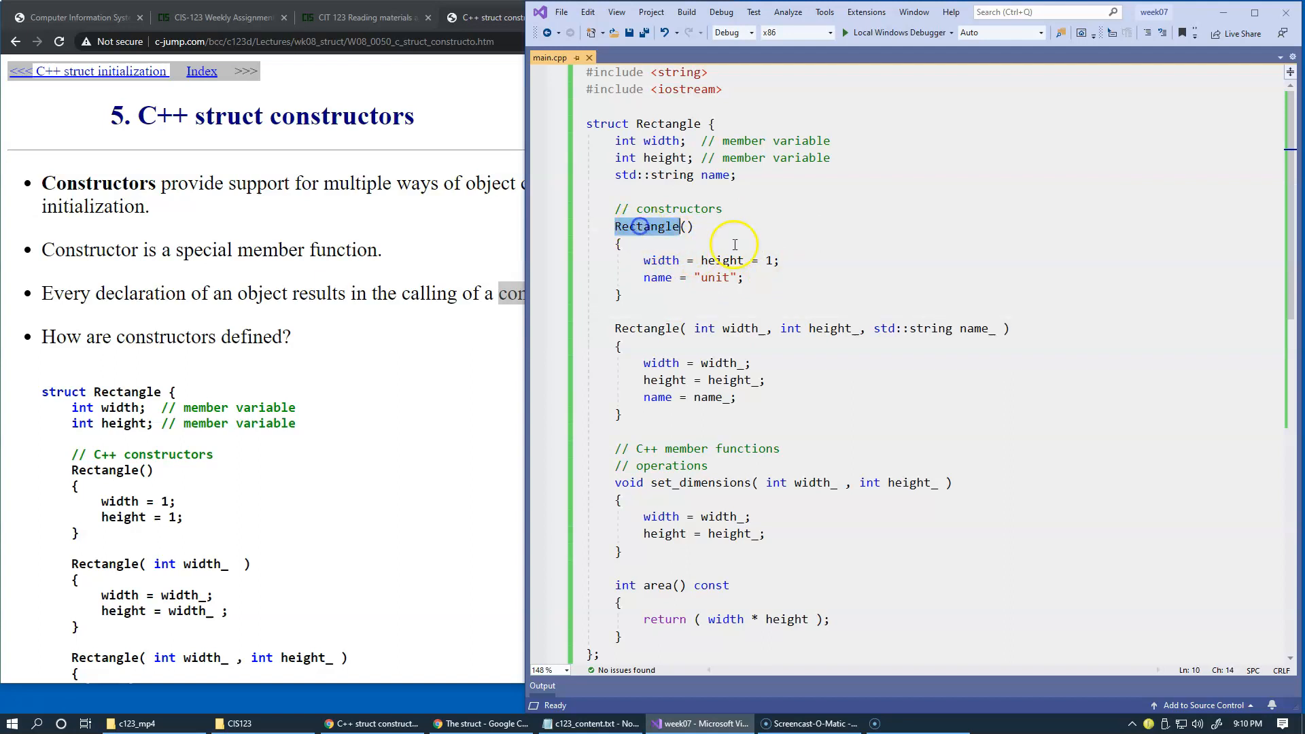
Step: Highlight the Rectangle struct name and bring the code back in front
{"action": "left_click", "coordinate": [664, 124]}
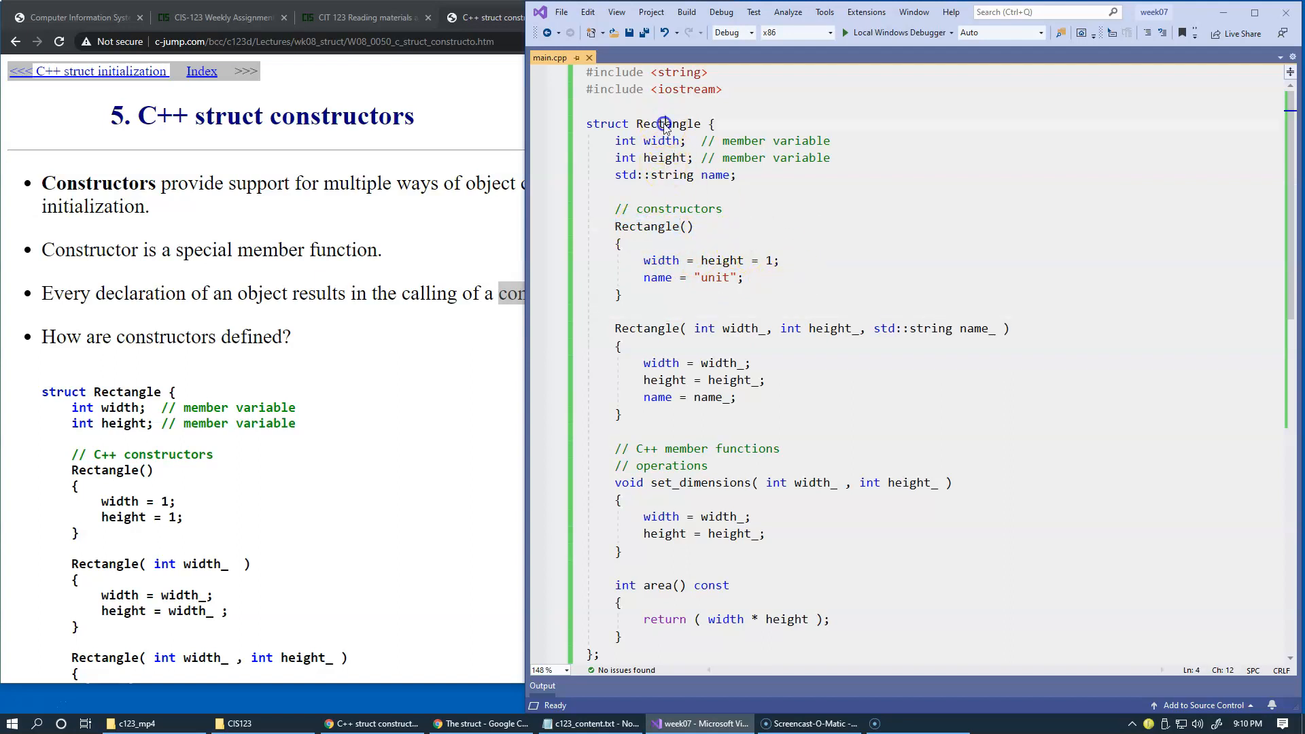
{"action": "double_click", "coordinate": [666, 124]}
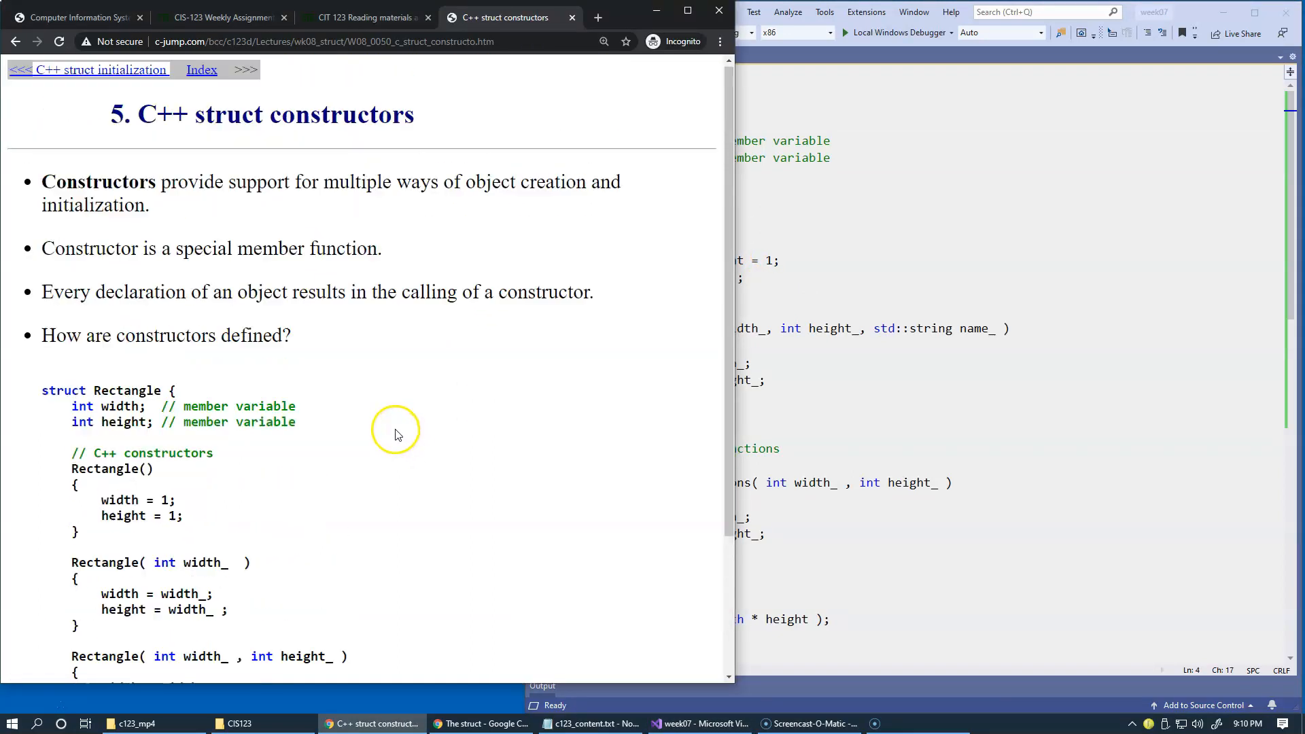
{"action": "left_click", "coordinate": [821, 280]}
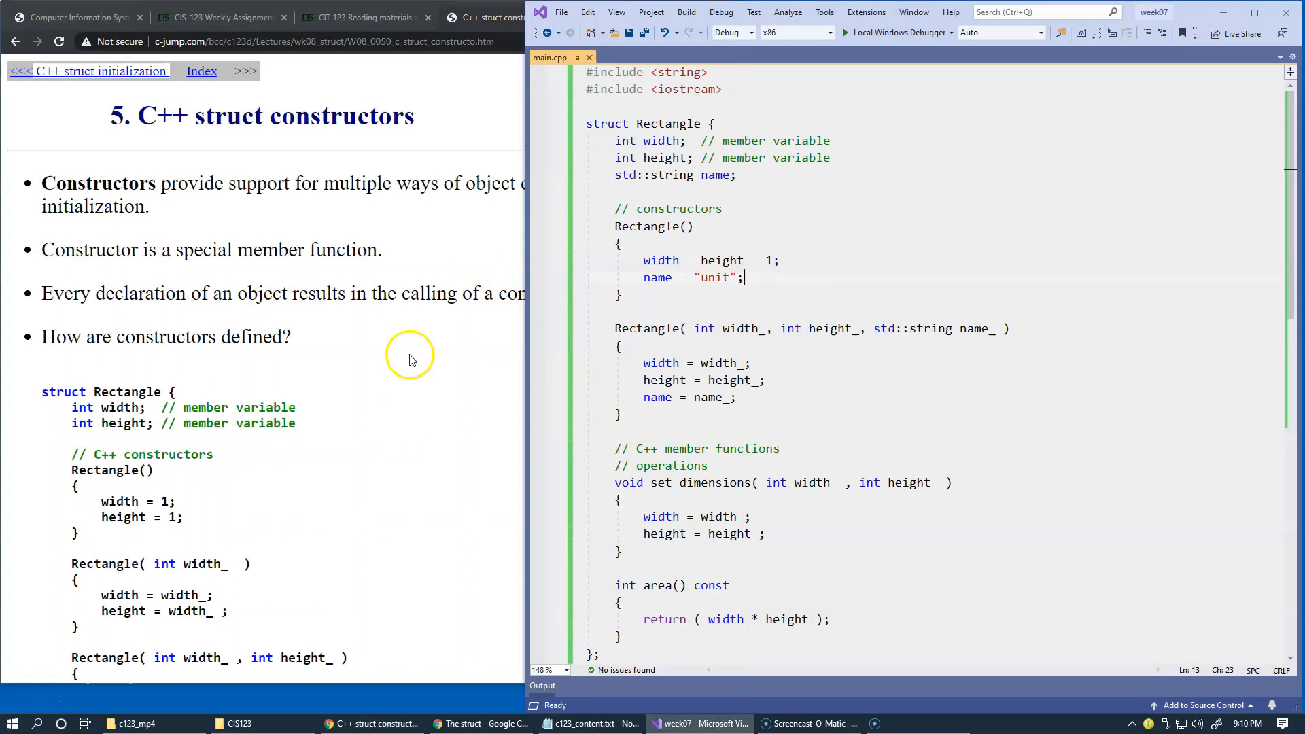
{"action": "mouse_move", "coordinate": [767, 286]}
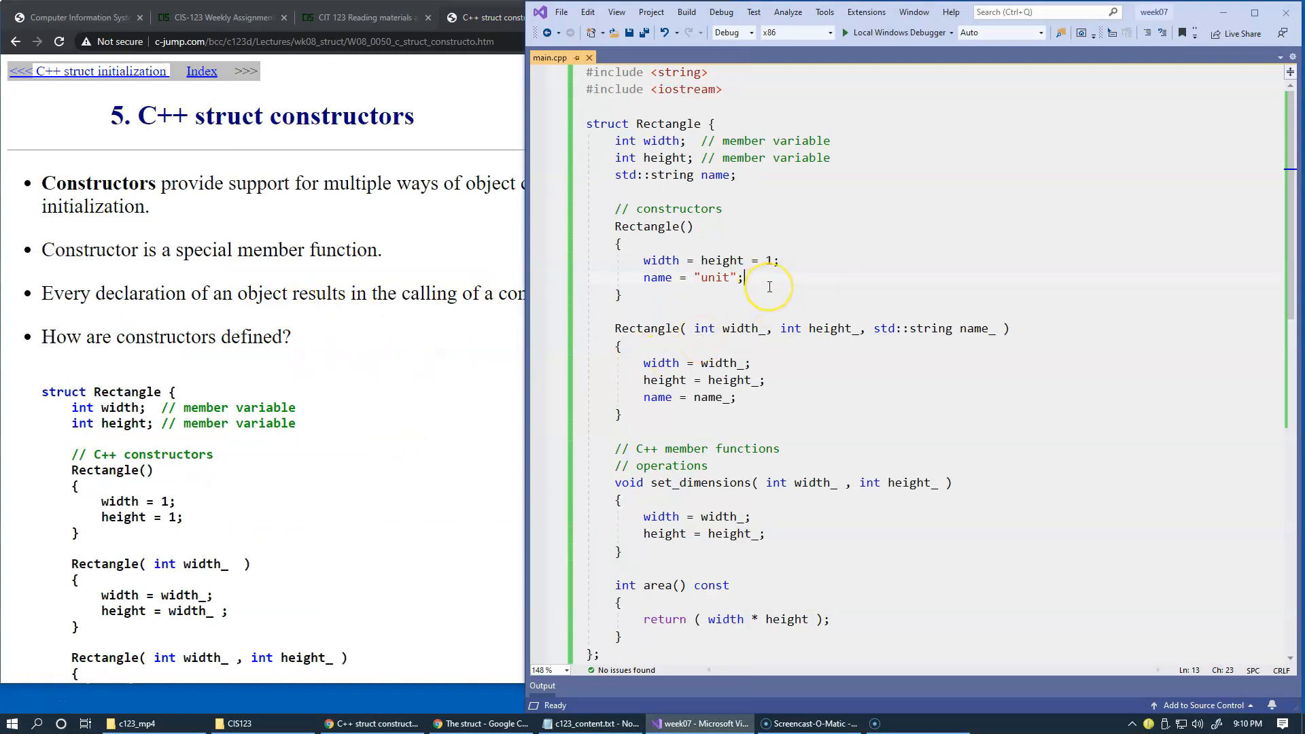
{"action": "mouse_move", "coordinate": [775, 306]}
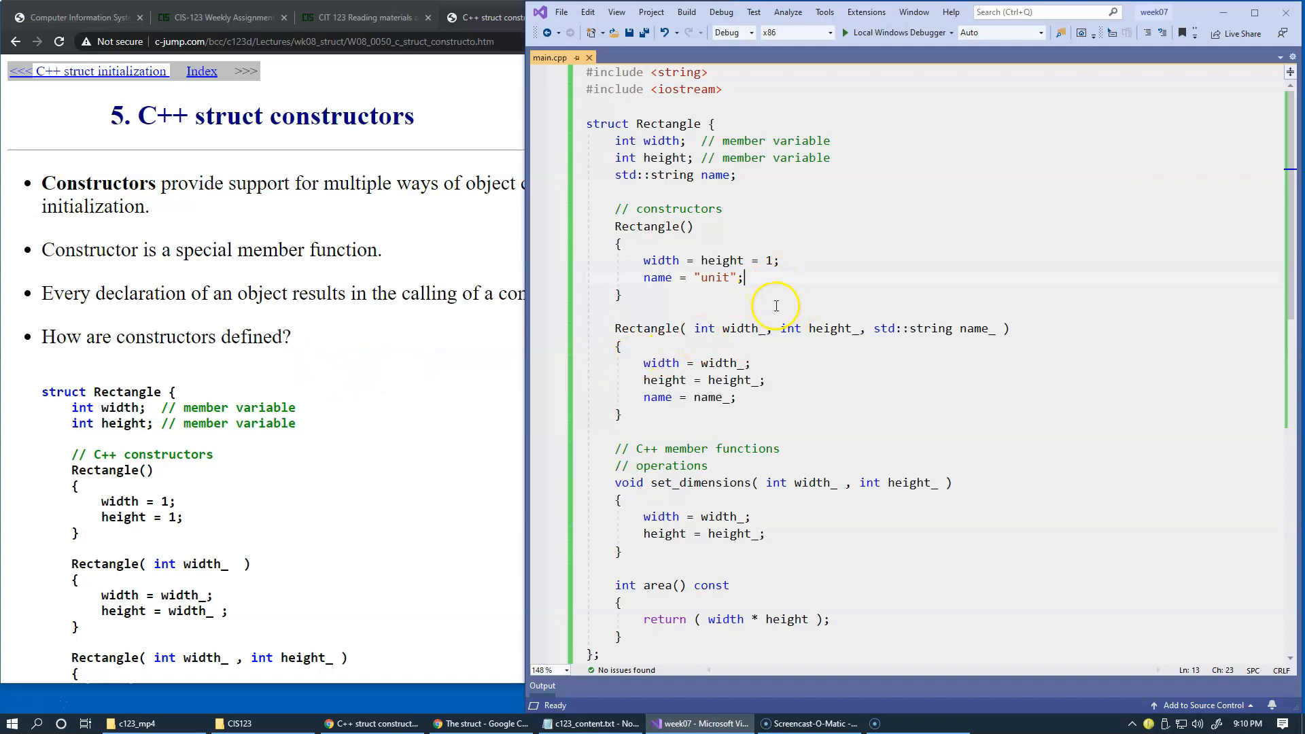
{"action": "mouse_move", "coordinate": [721, 175]}
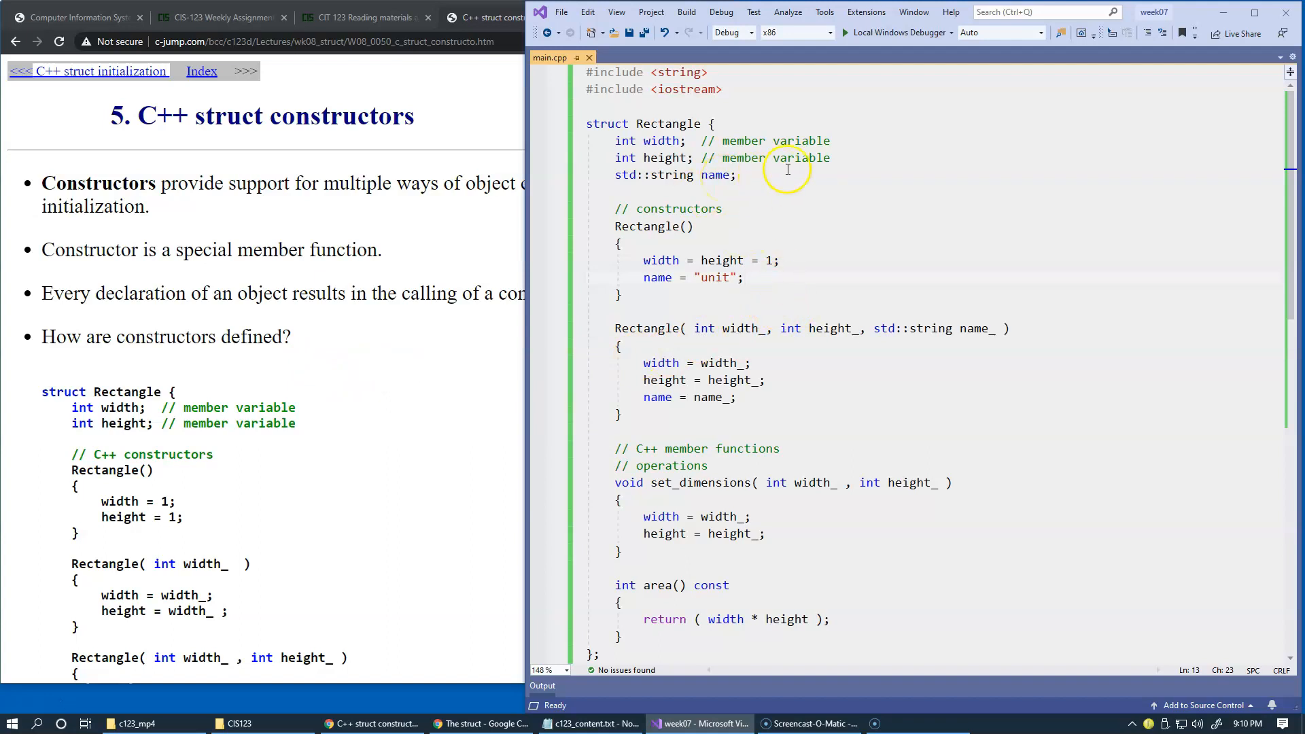
{"action": "mouse_move", "coordinate": [707, 501]}
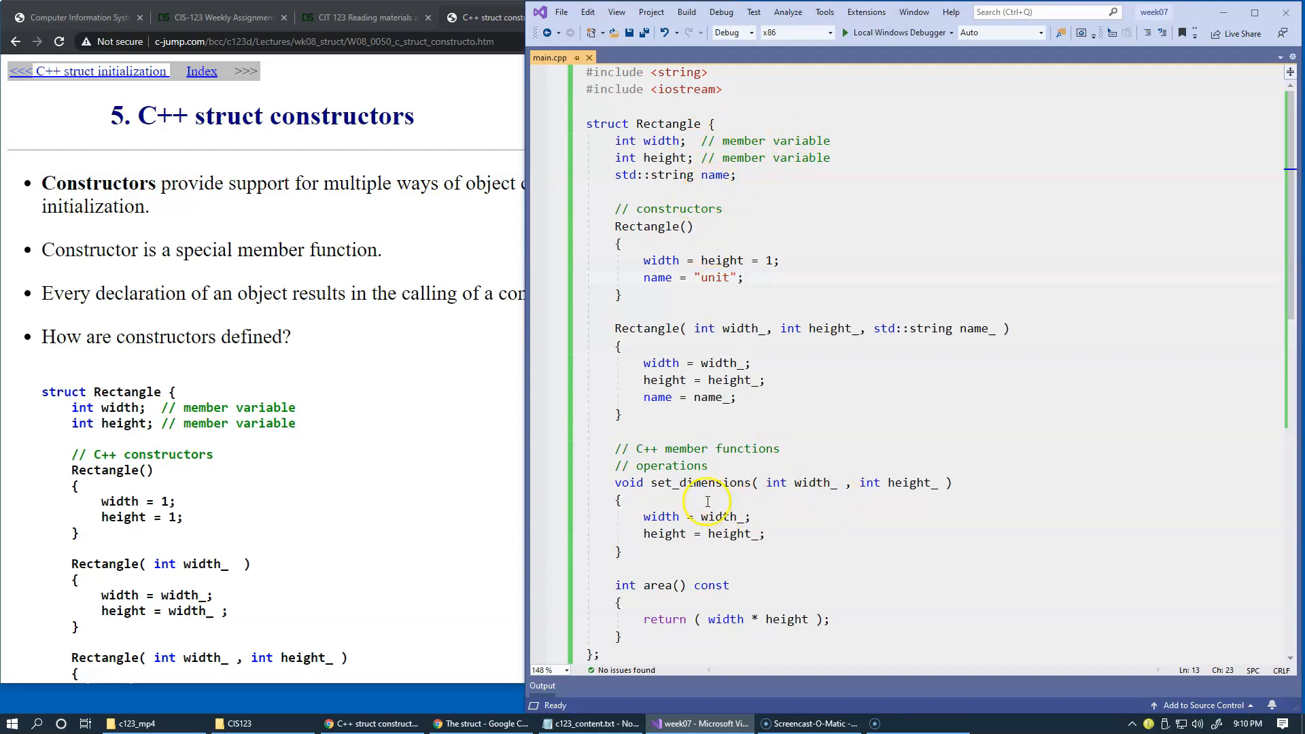
{"action": "mouse_move", "coordinate": [766, 414]}
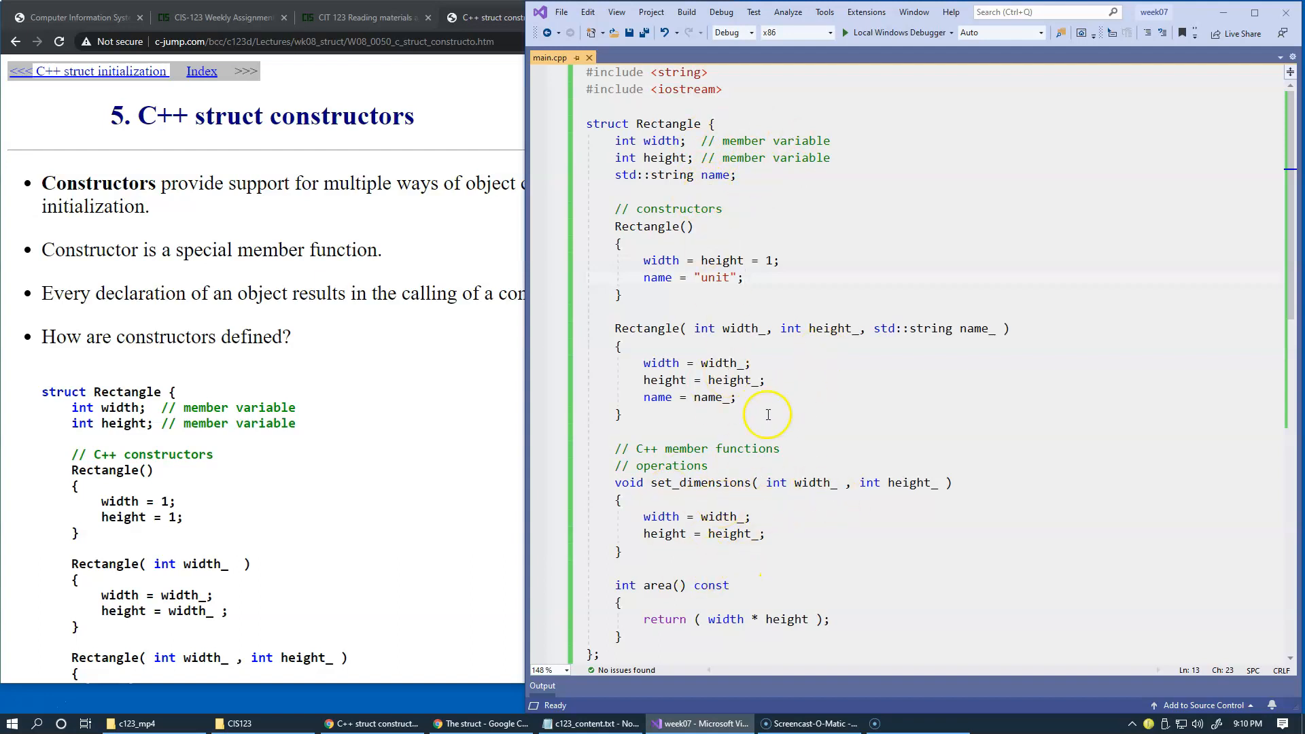
{"action": "mouse_move", "coordinate": [735, 418]}
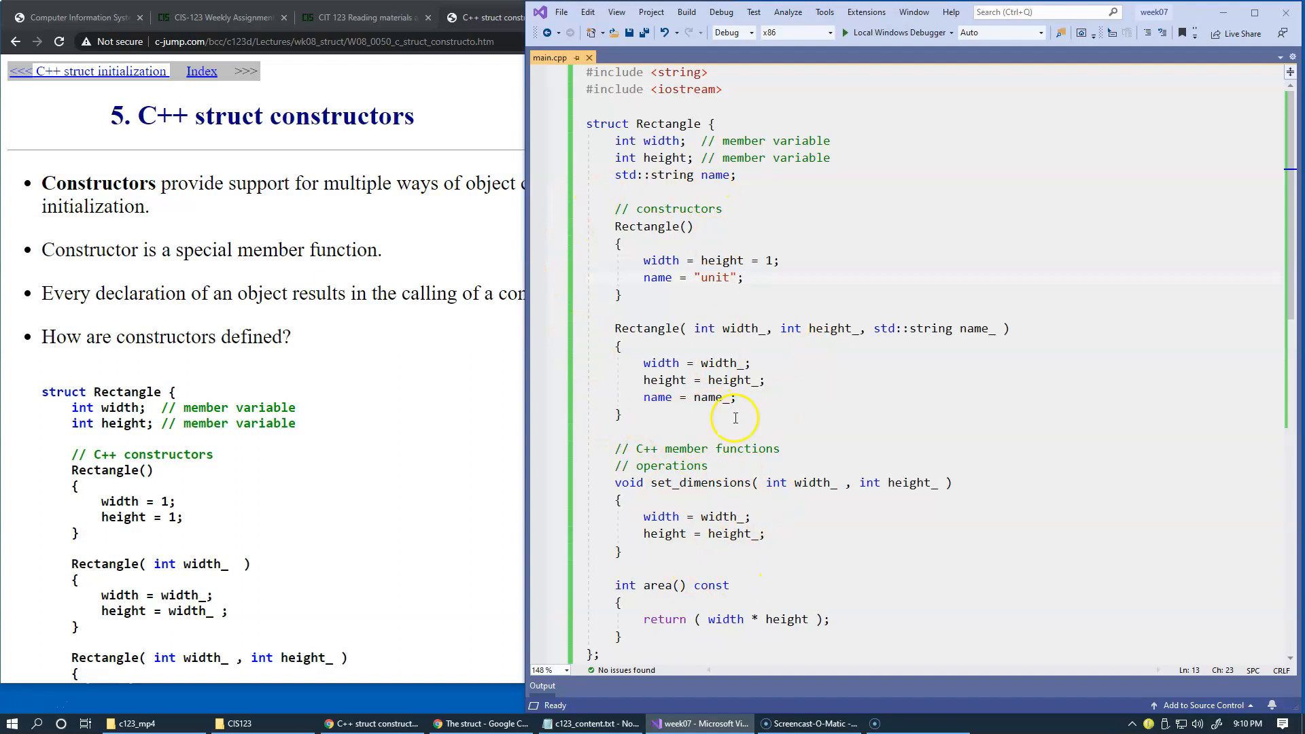
{"action": "scroll", "scroll_direction": "down", "scroll_amount": 3}
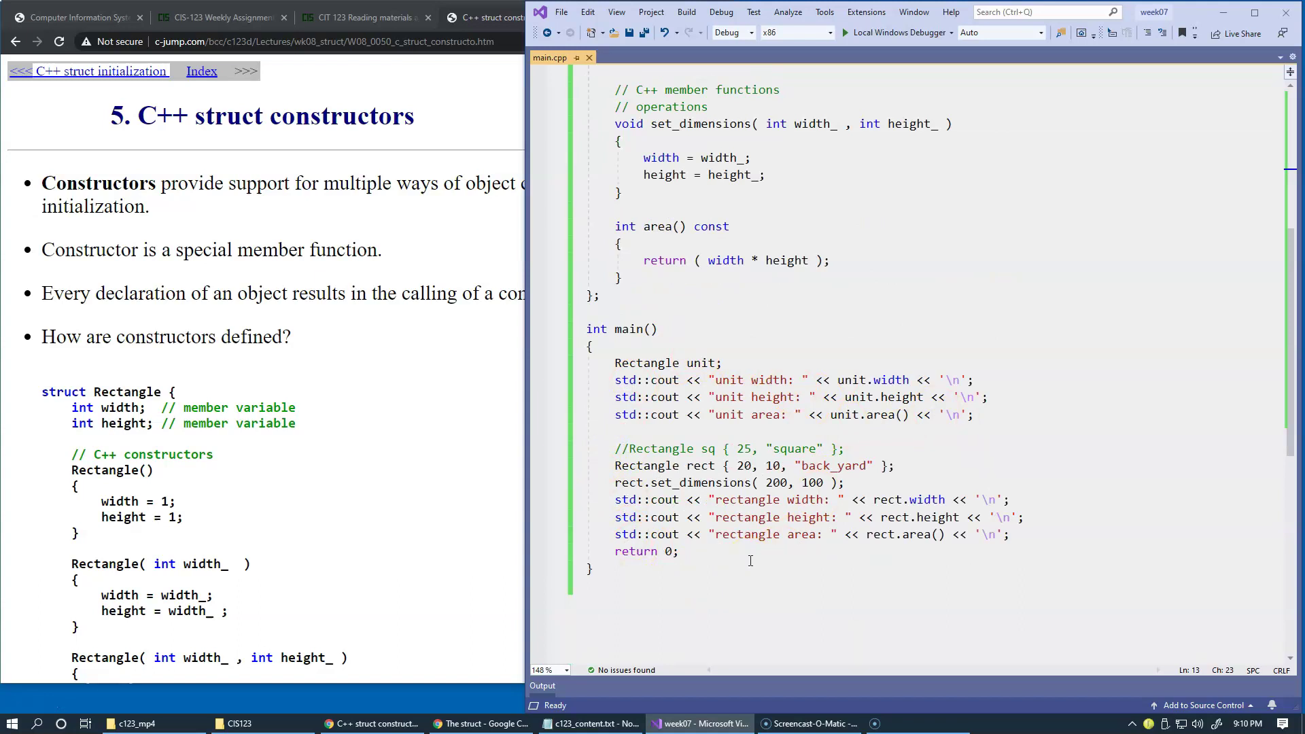
{"action": "scroll", "scroll_direction": "up", "scroll_amount": 3}
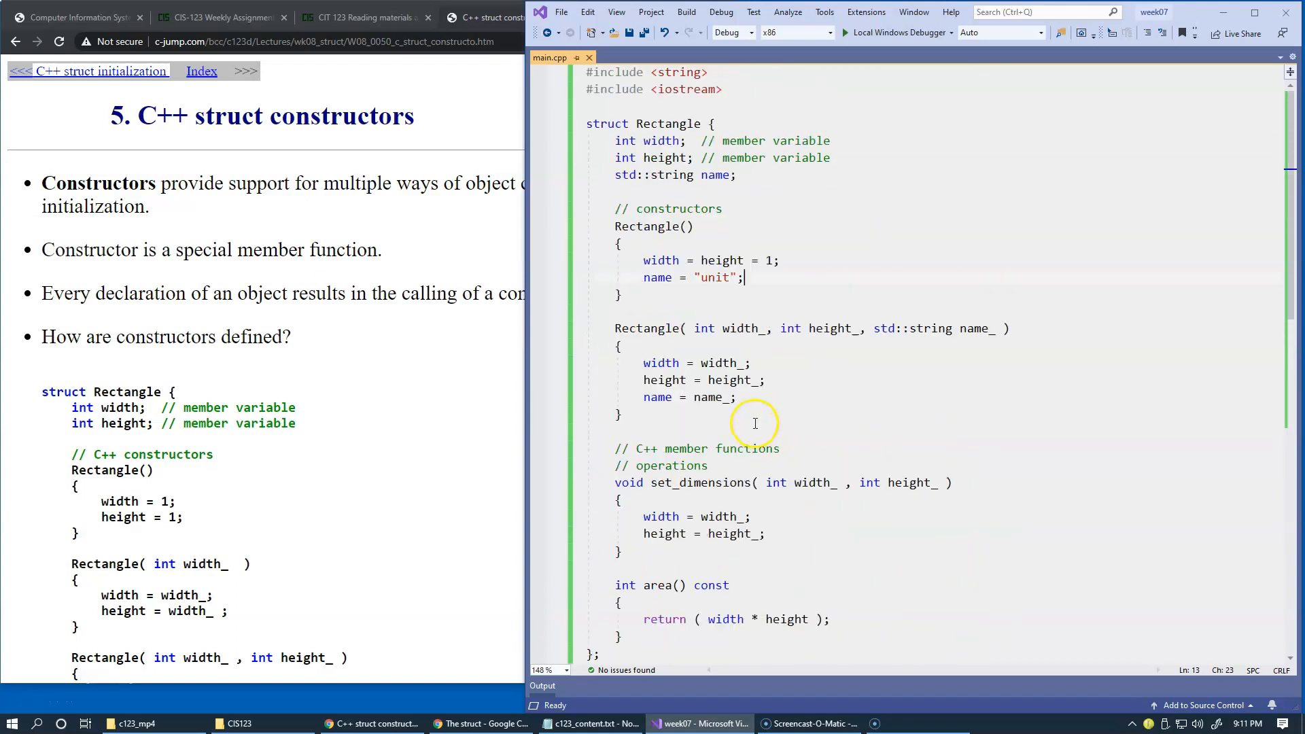
{"action": "mouse_move", "coordinate": [655, 124]}
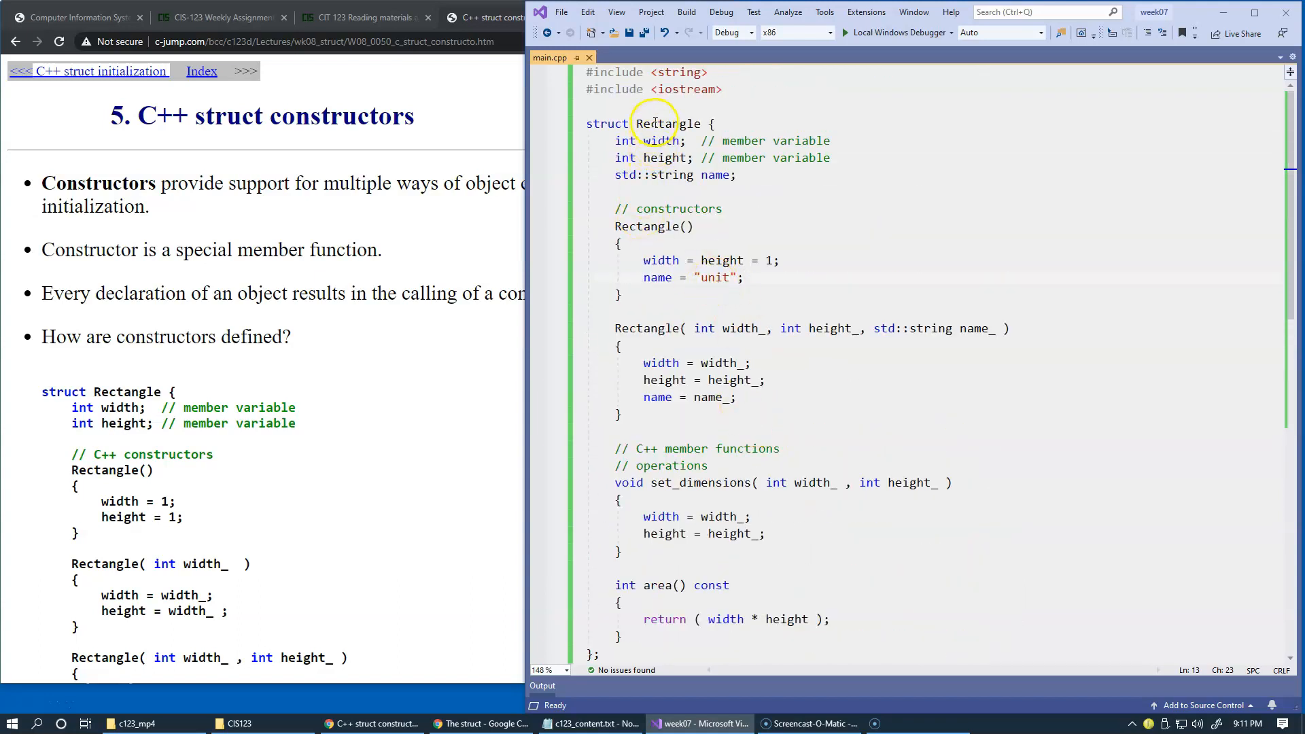
{"action": "double_click", "coordinate": [666, 124]}
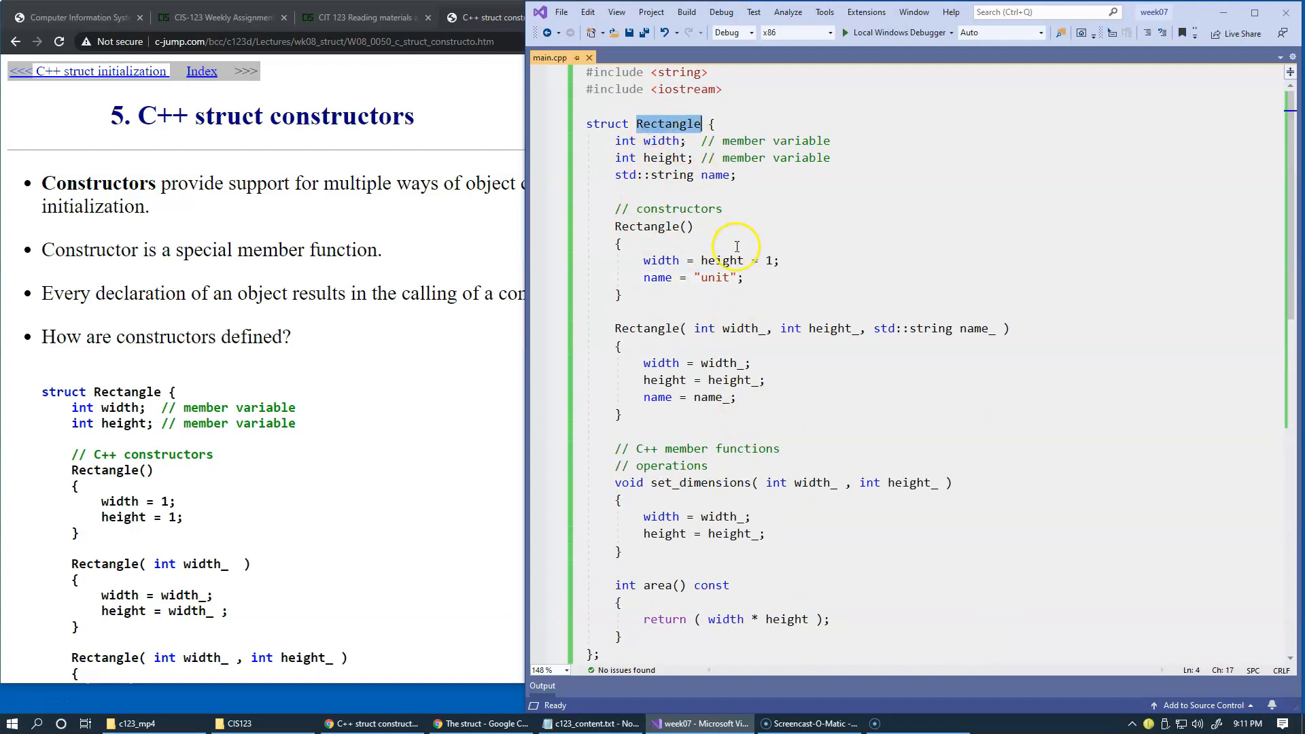